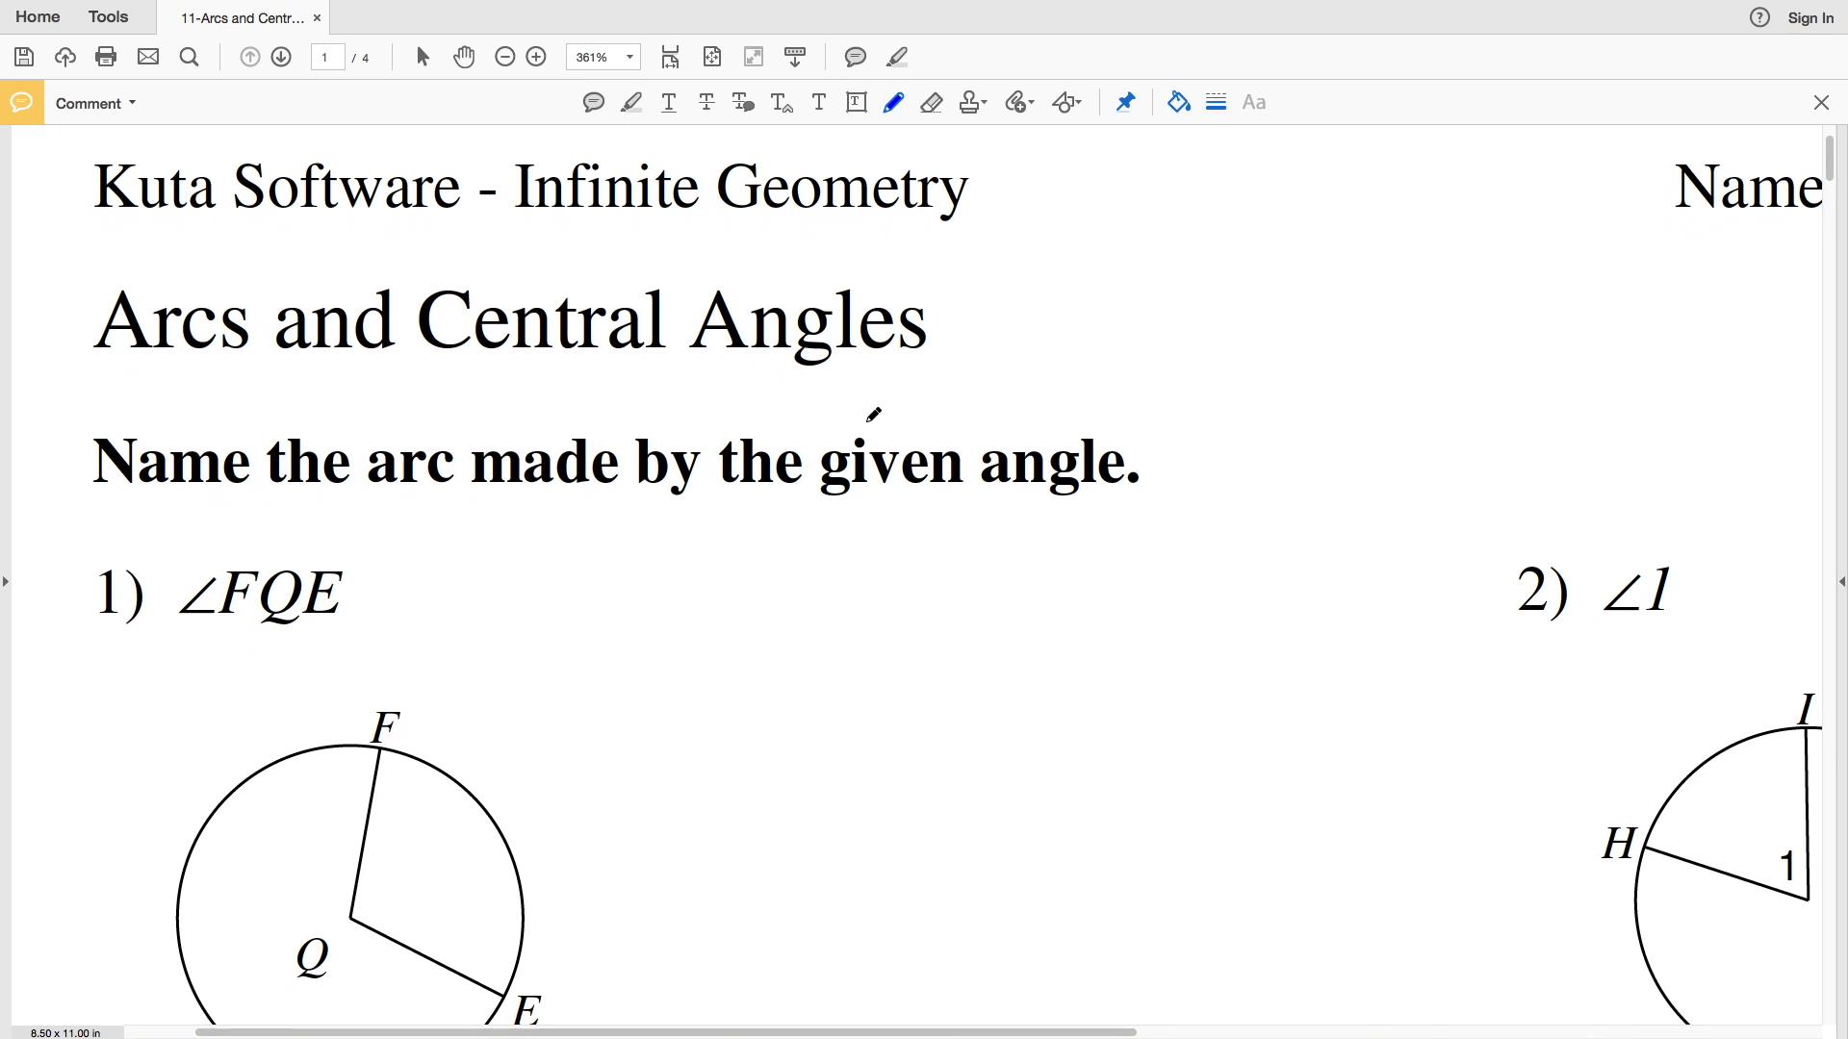
Scroll to problem 1 and enlarge its angle FQE diagram with two zoom-ins.
scroll(down, 3)
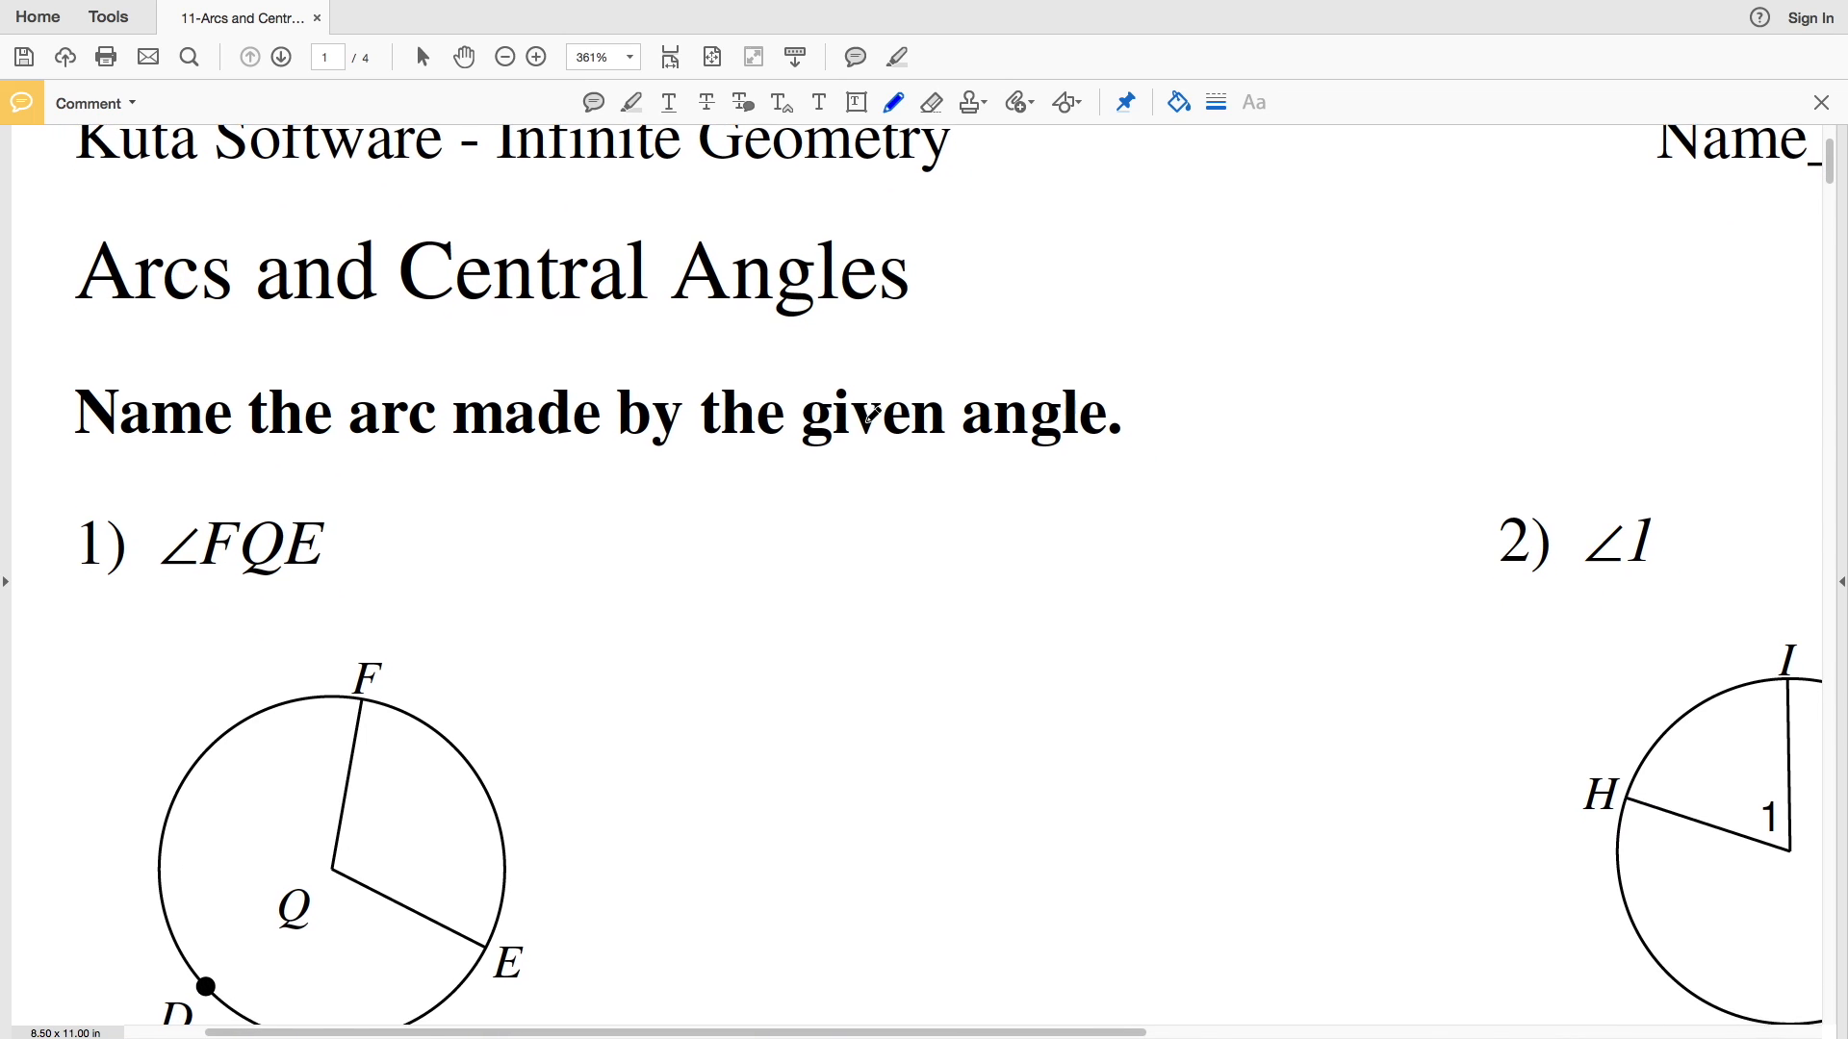
scroll(down, 3)
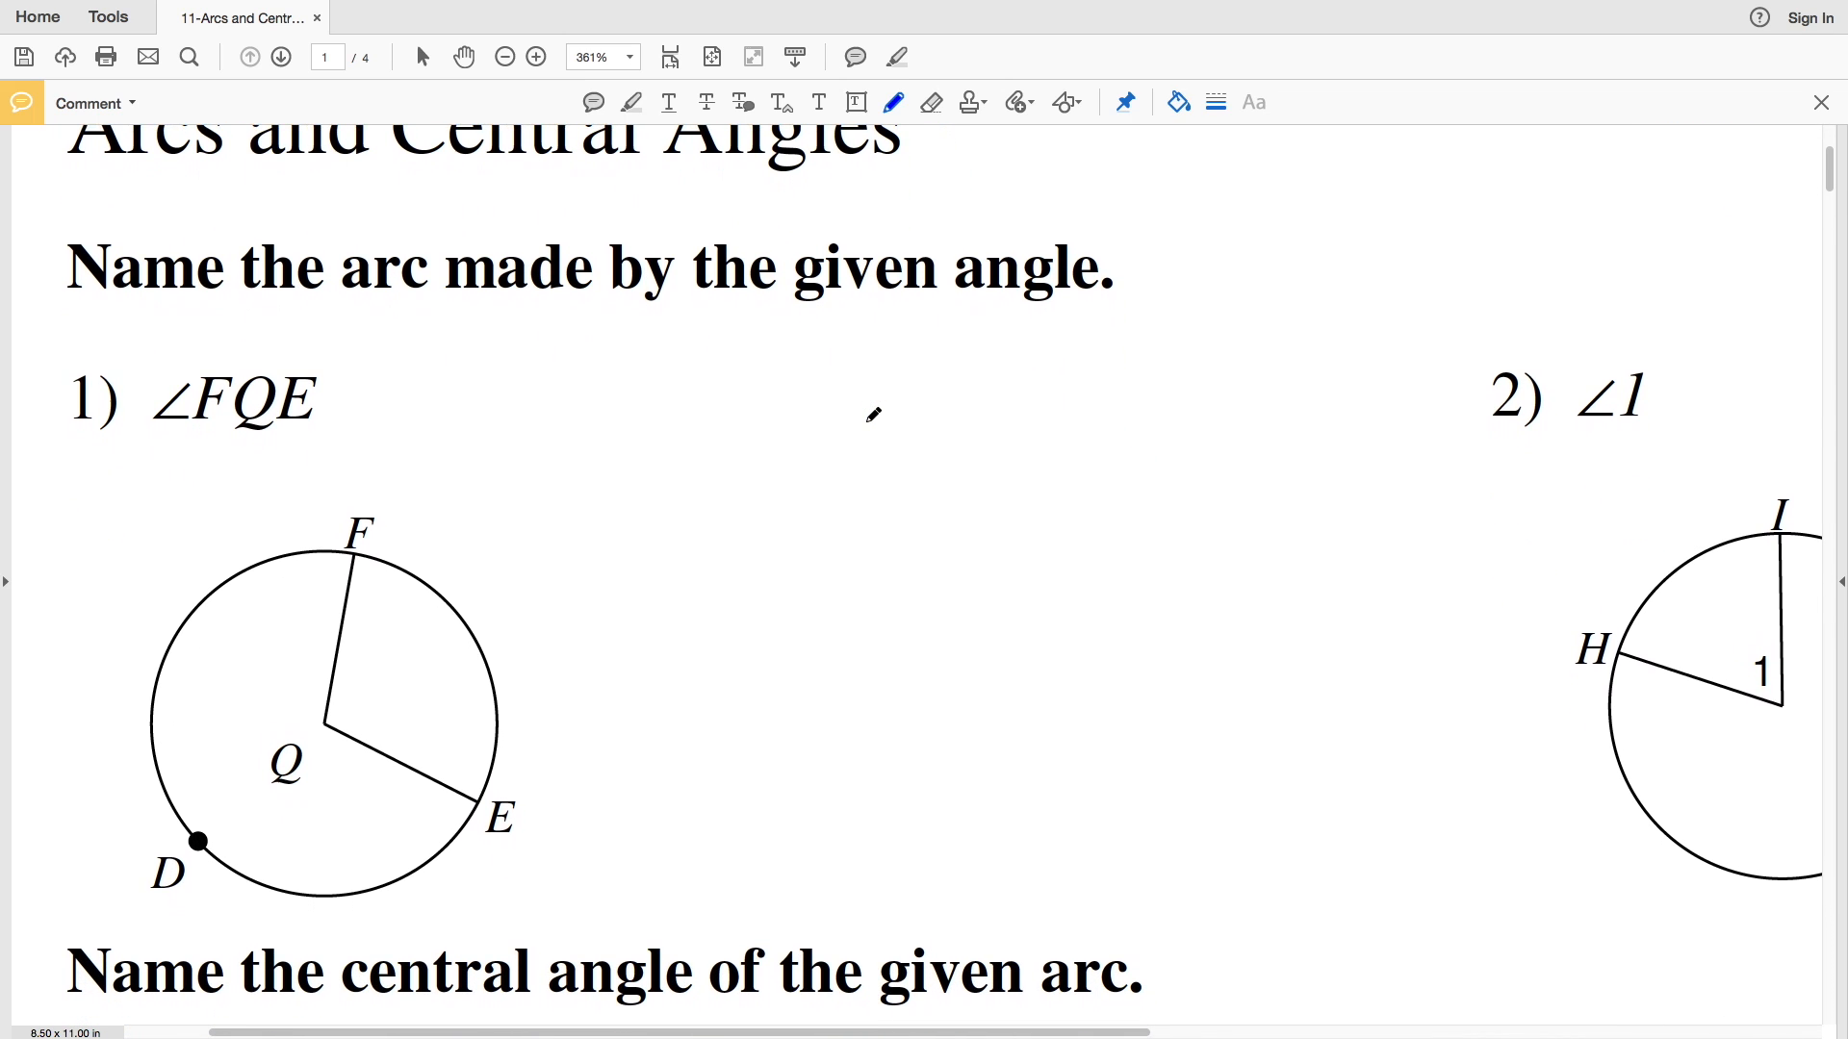
click(535, 57)
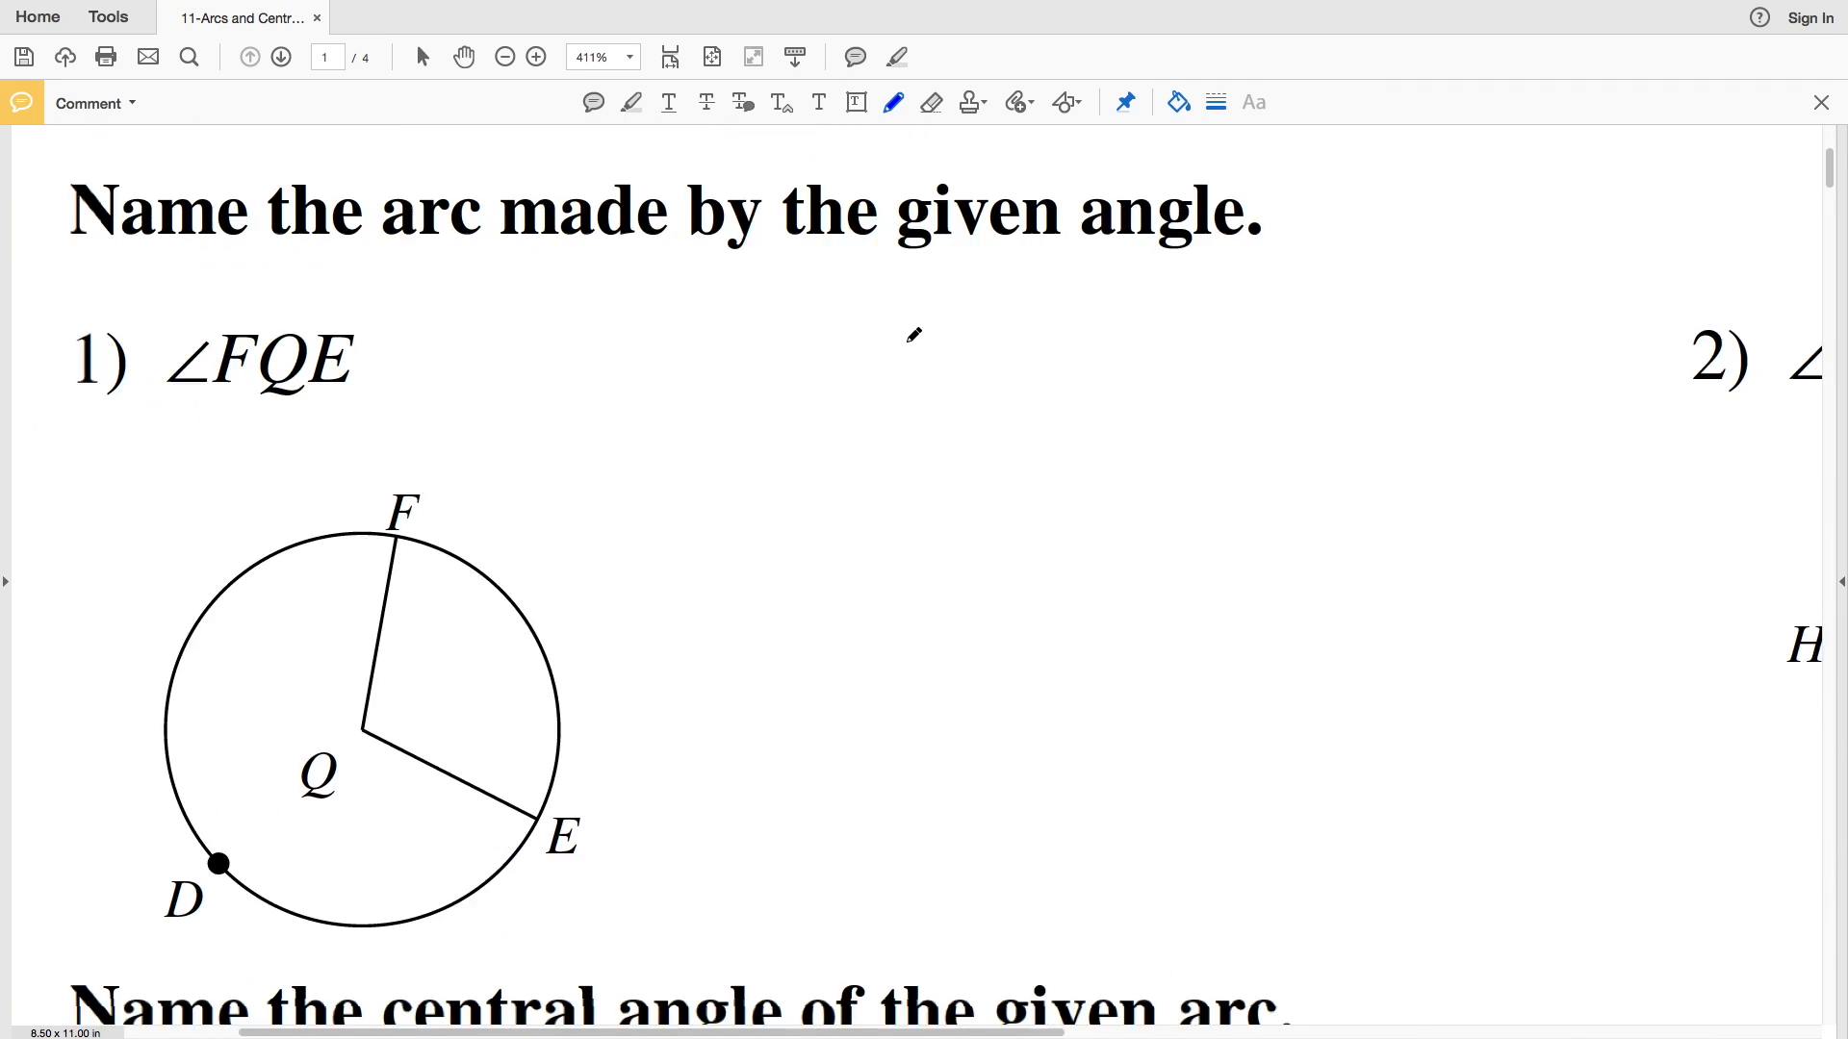
click(535, 57)
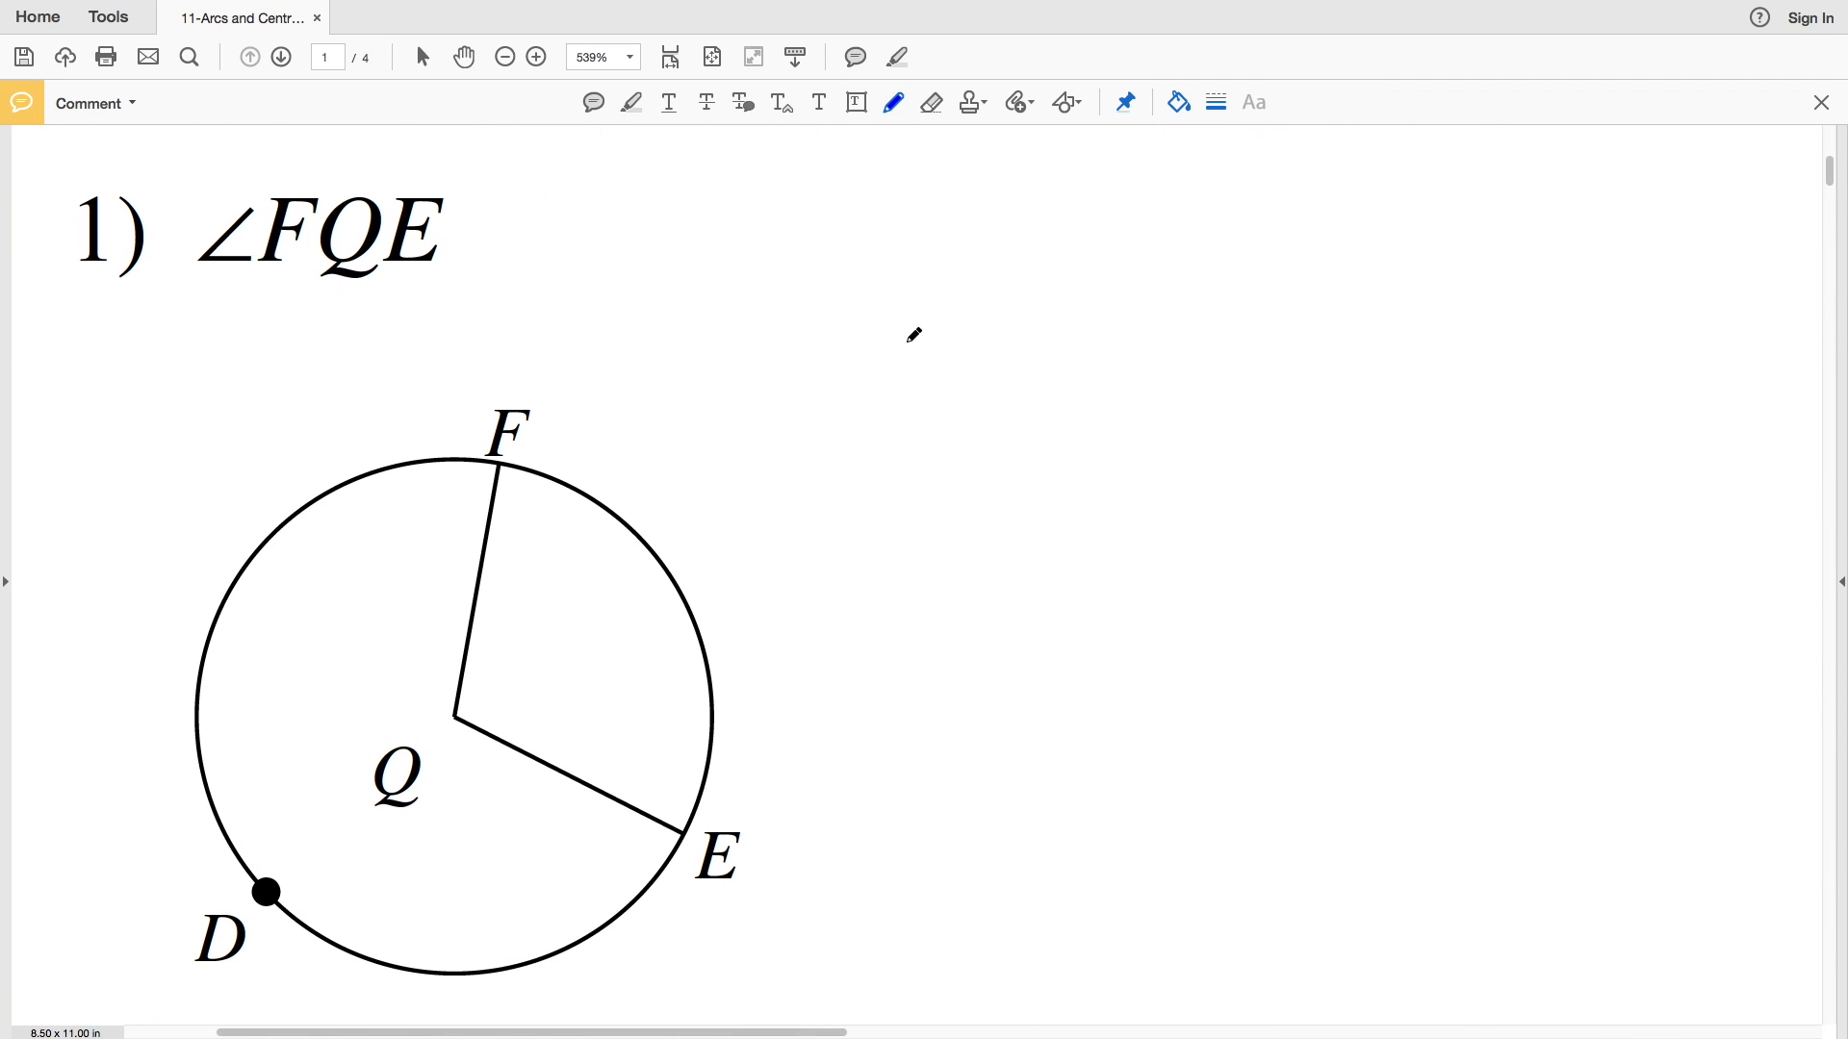
mouse_move(315, 242)
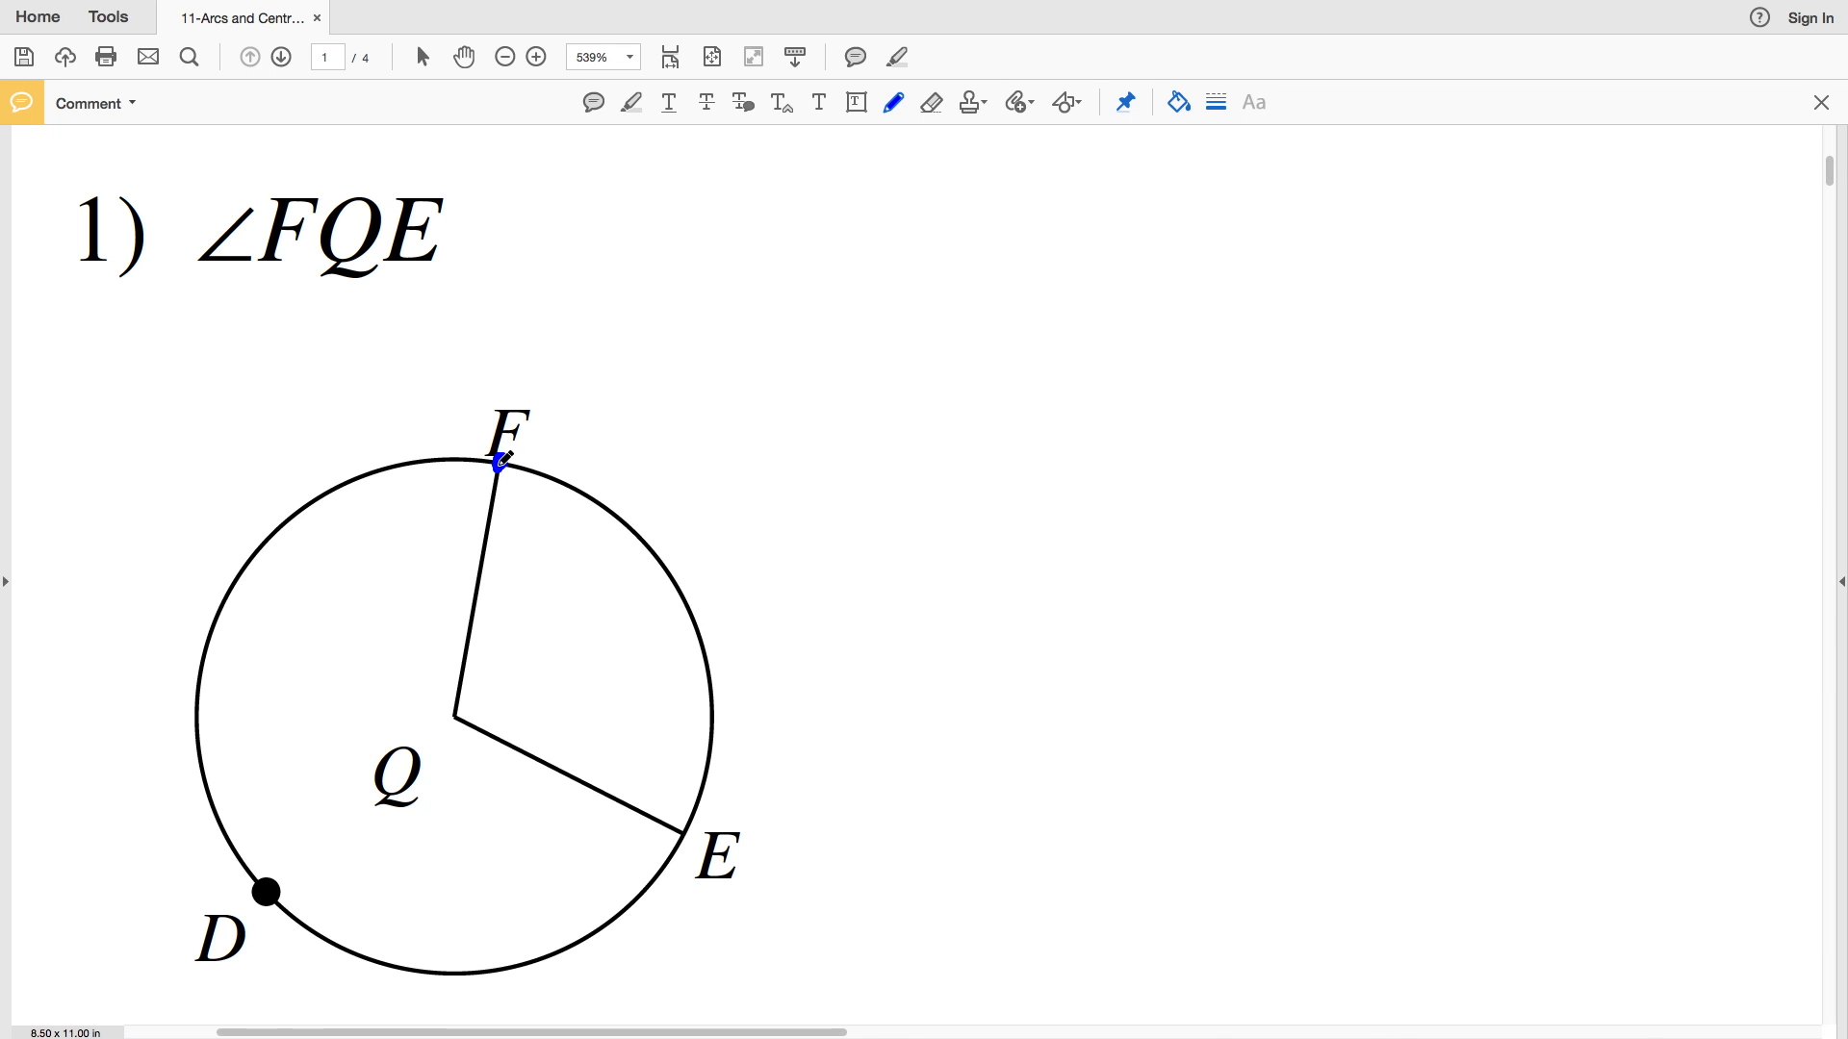
Trace radii QF and QE in blue, then the intercepted arc from F in red.
drag(498, 460, 453, 715)
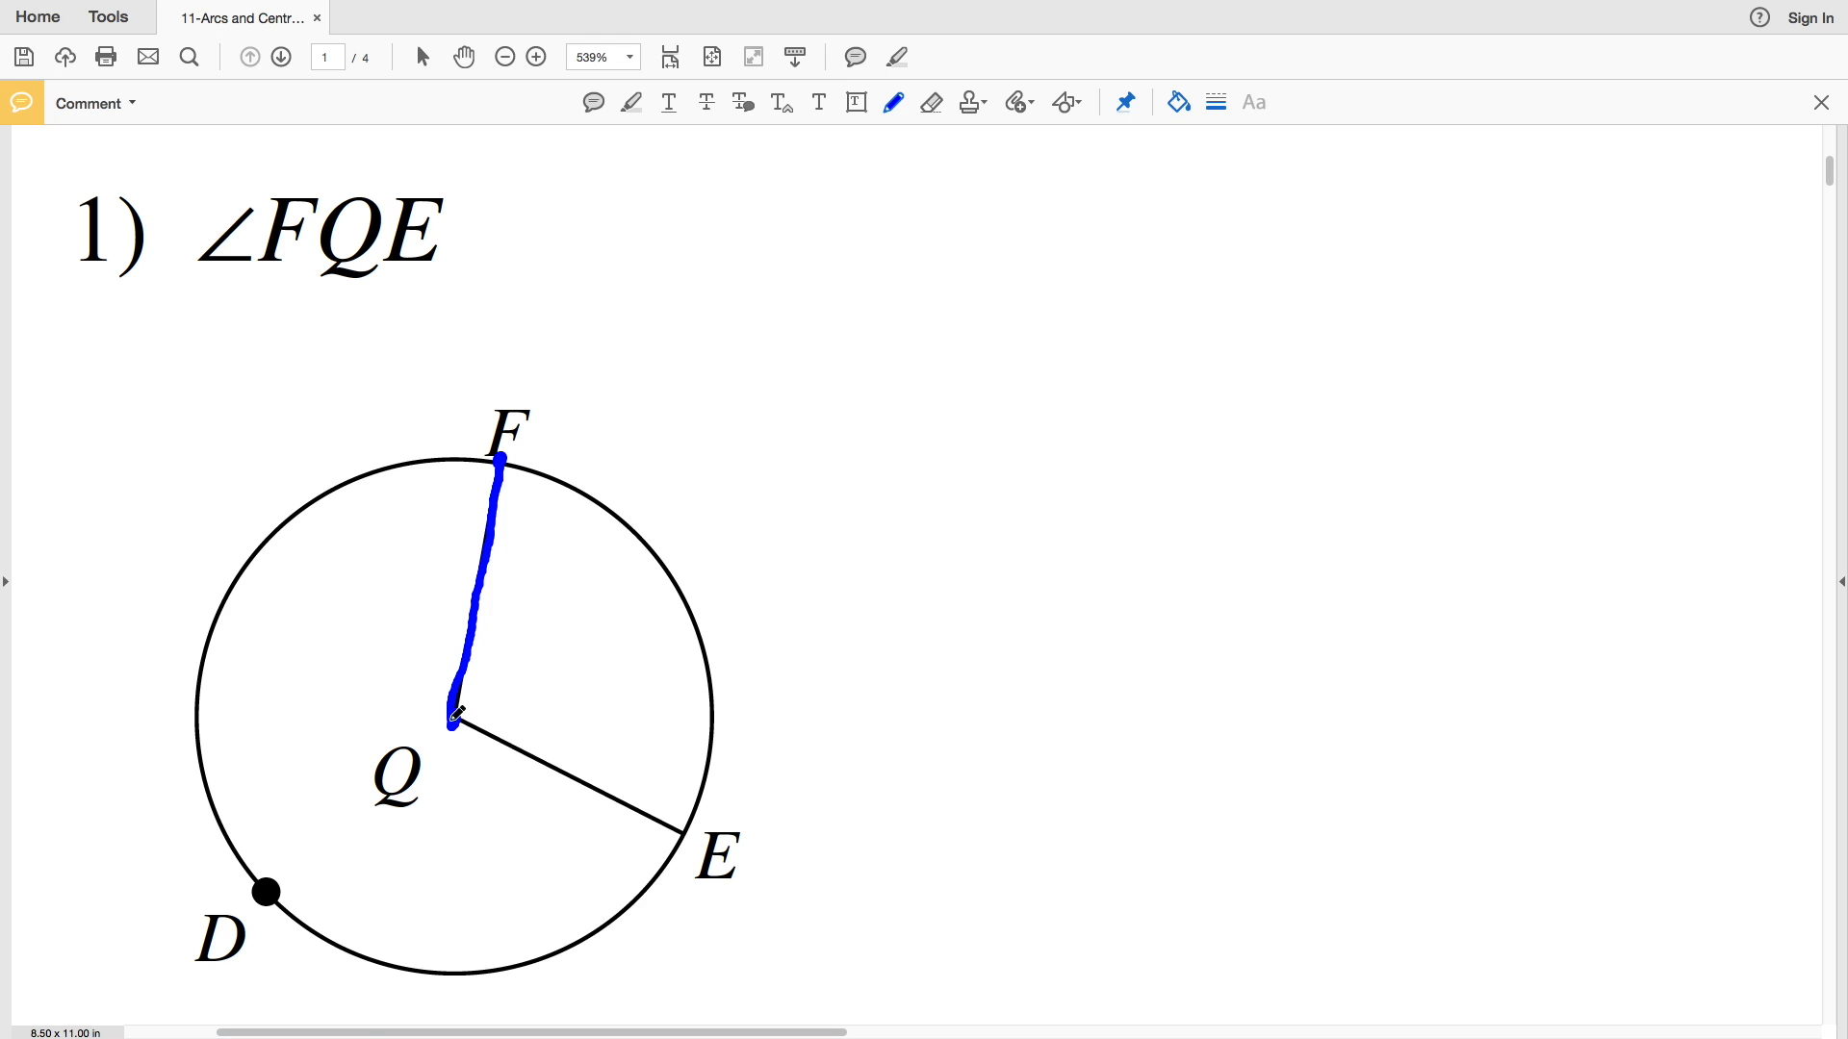
drag(452, 718, 594, 778)
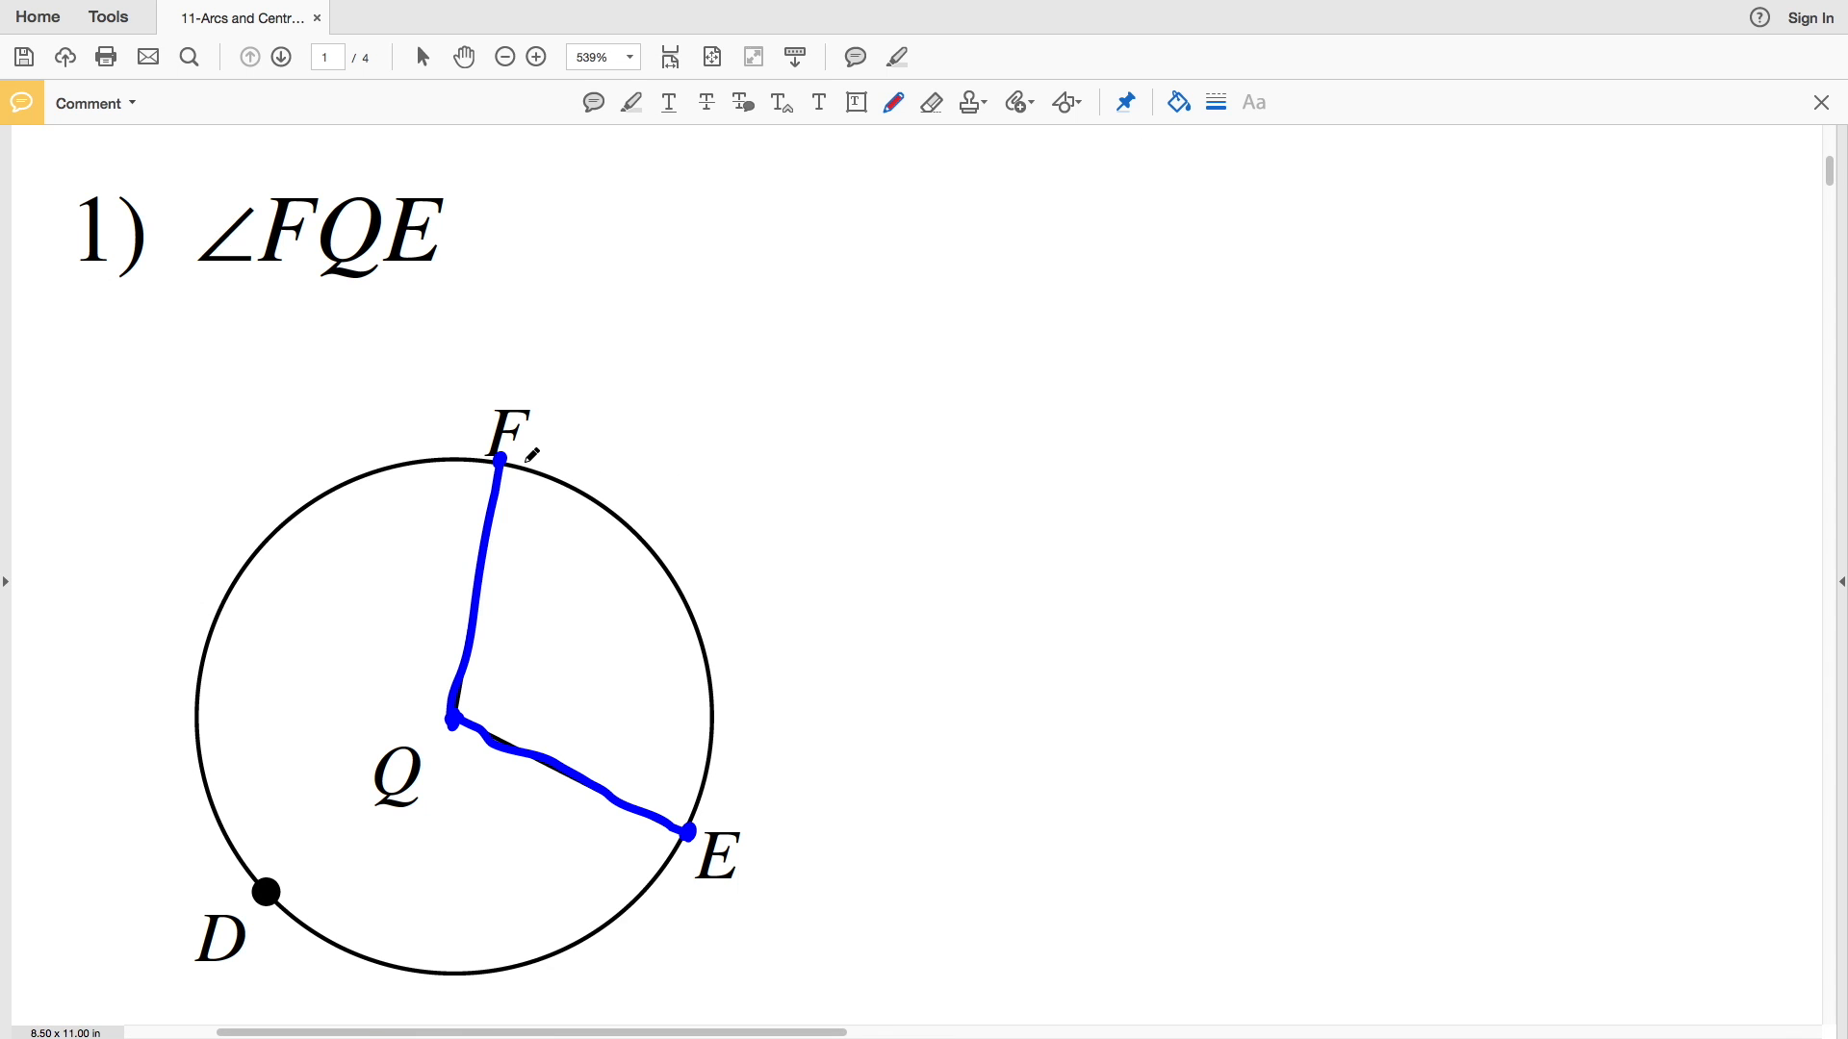
drag(499, 460, 600, 504)
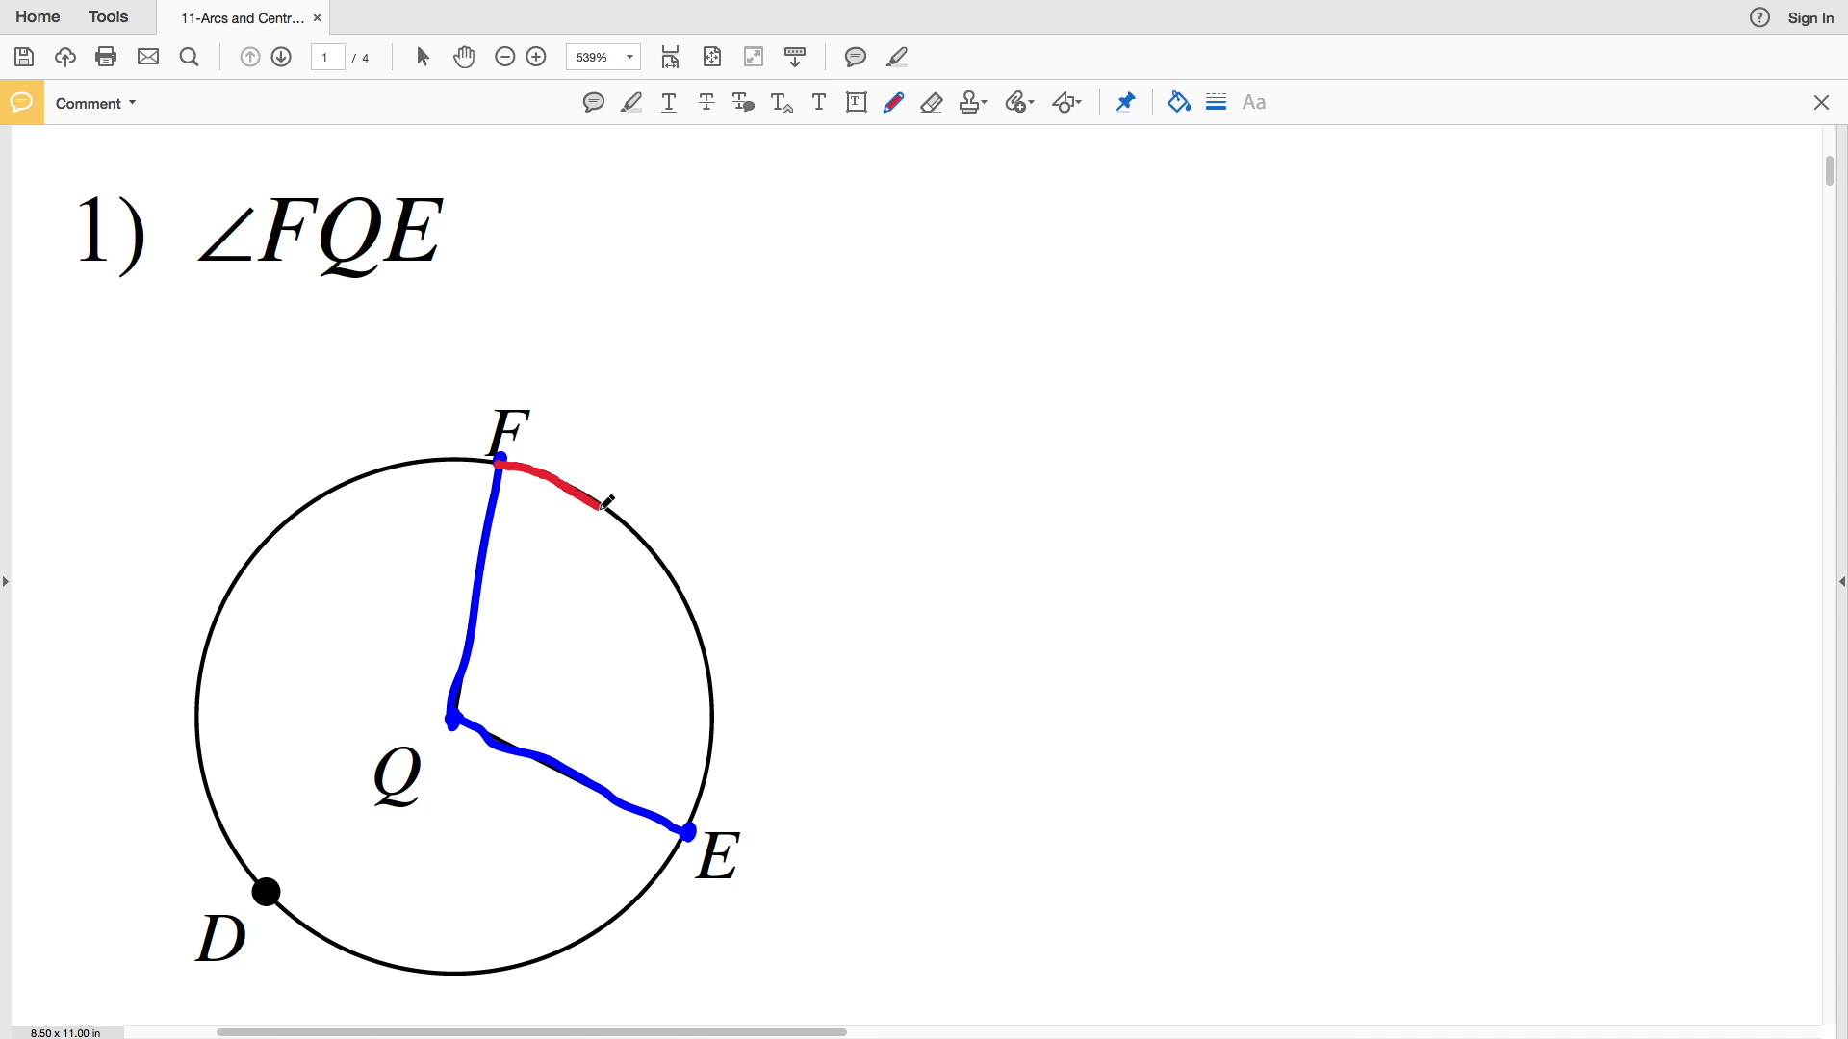
drag(600, 500, 707, 777)
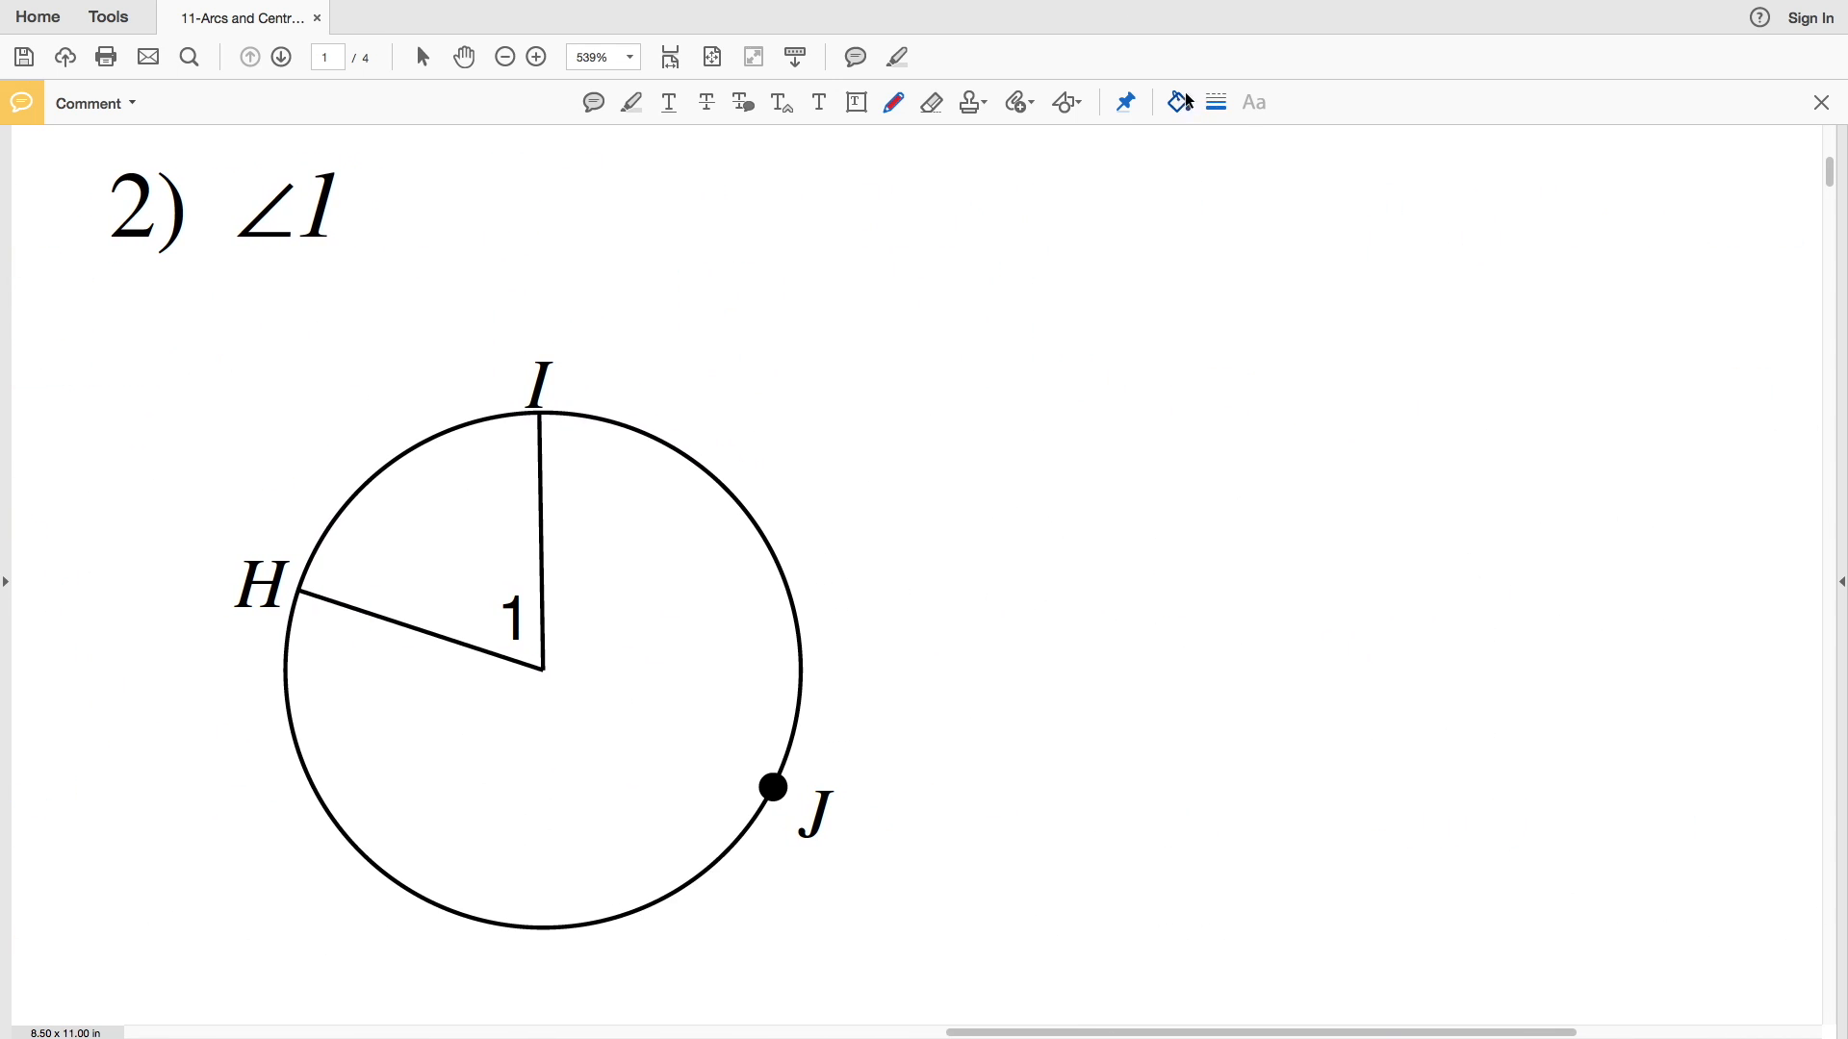
Mark angle 1 and both radii in blue, arc HI in red, and write HI.
drag(481, 650, 552, 589)
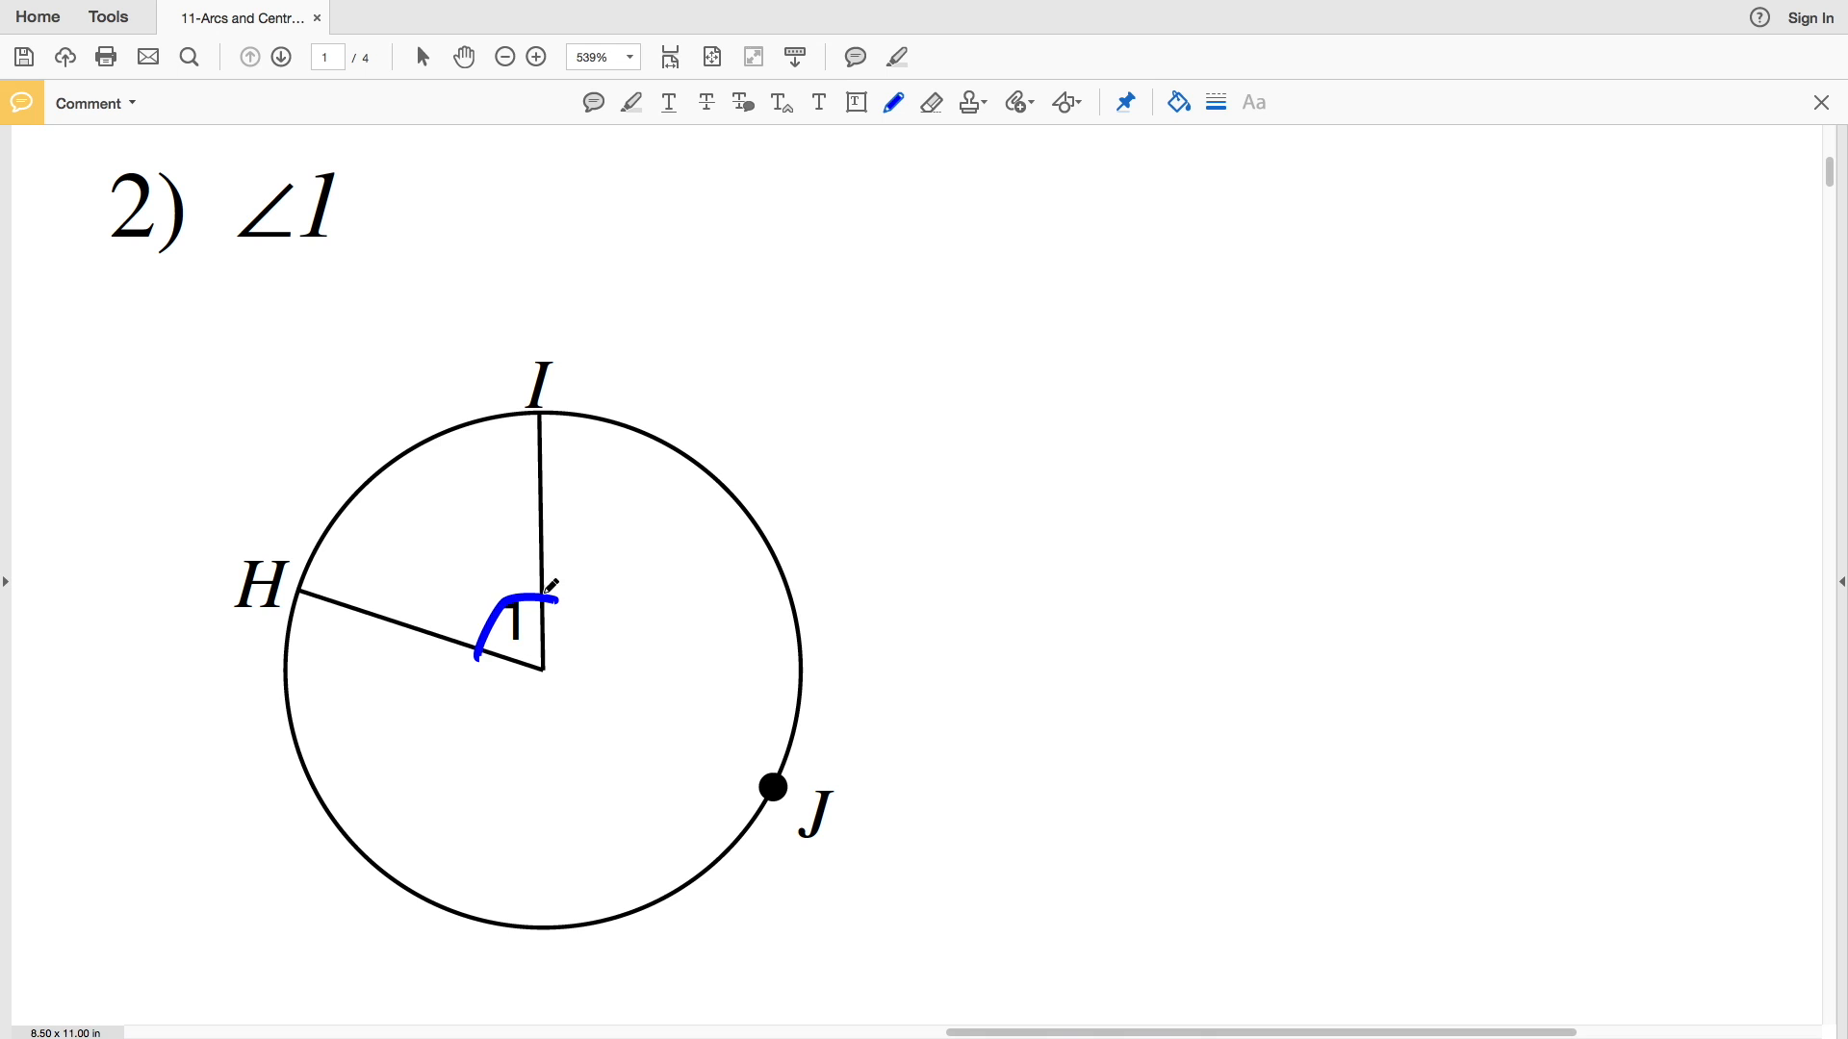
drag(301, 589, 478, 646)
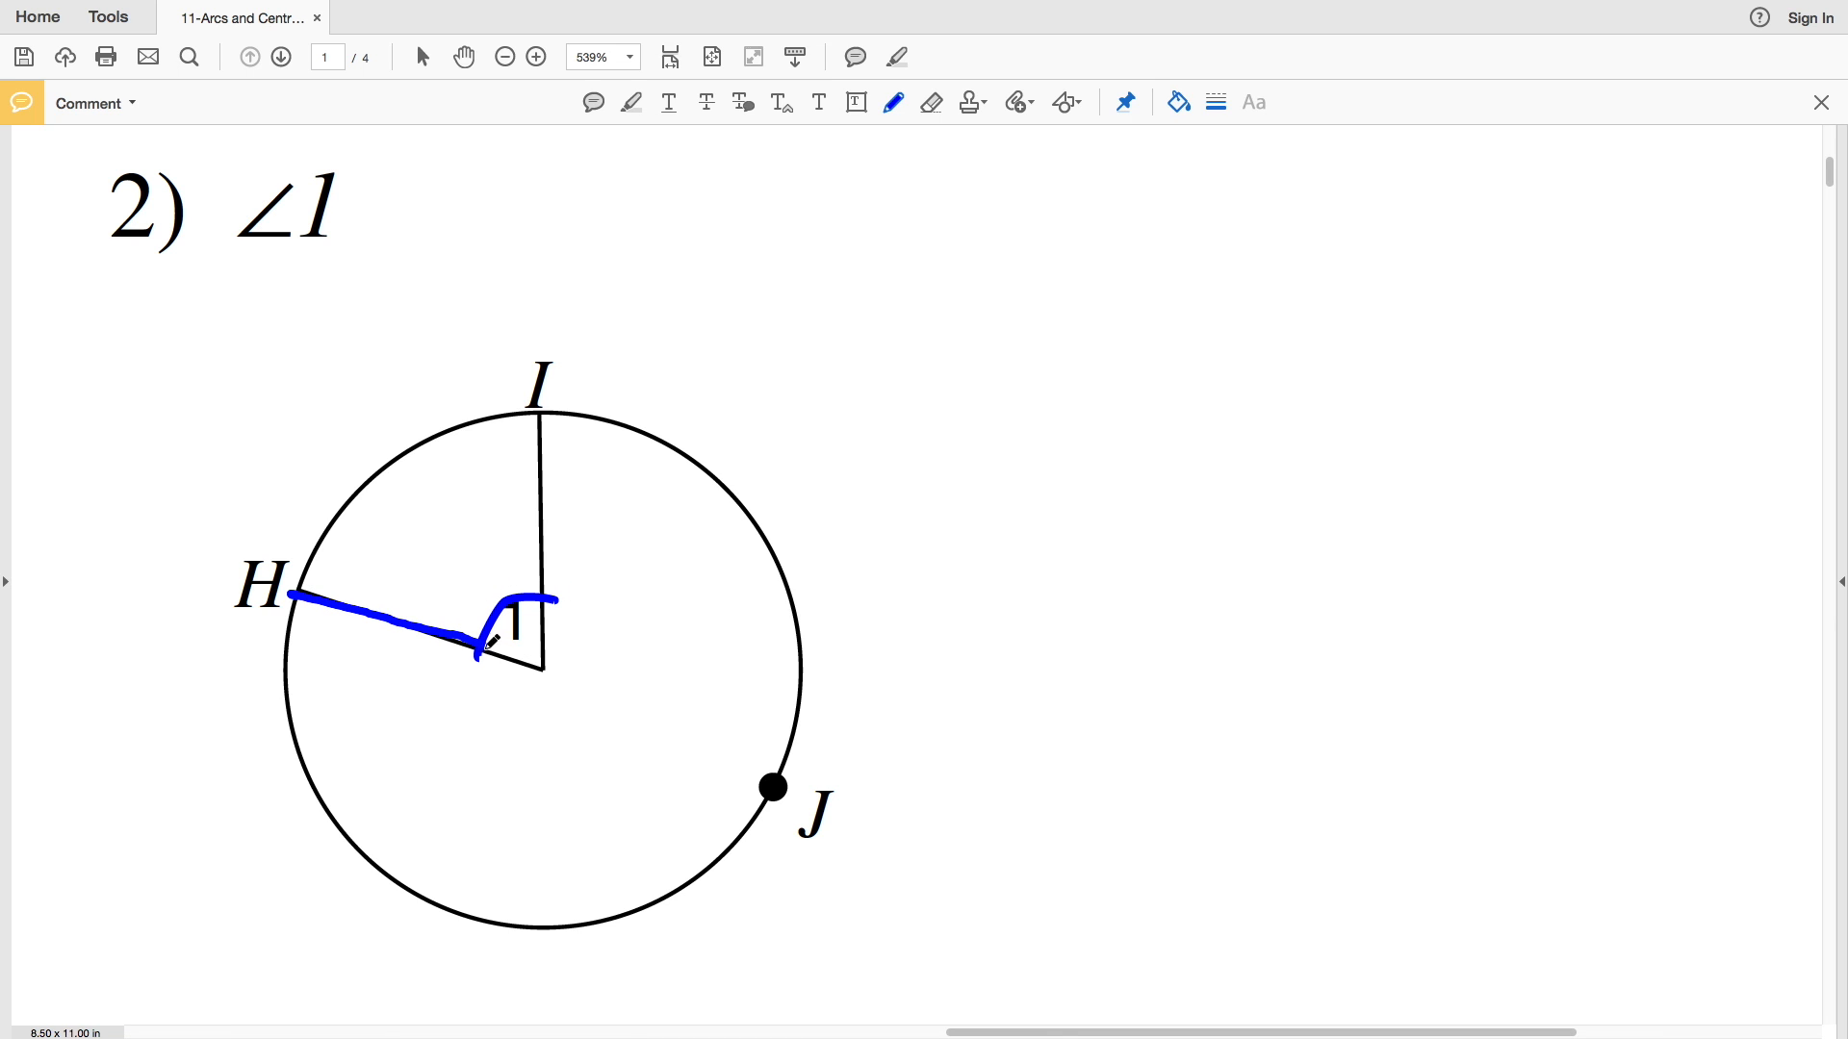
drag(494, 661, 539, 518)
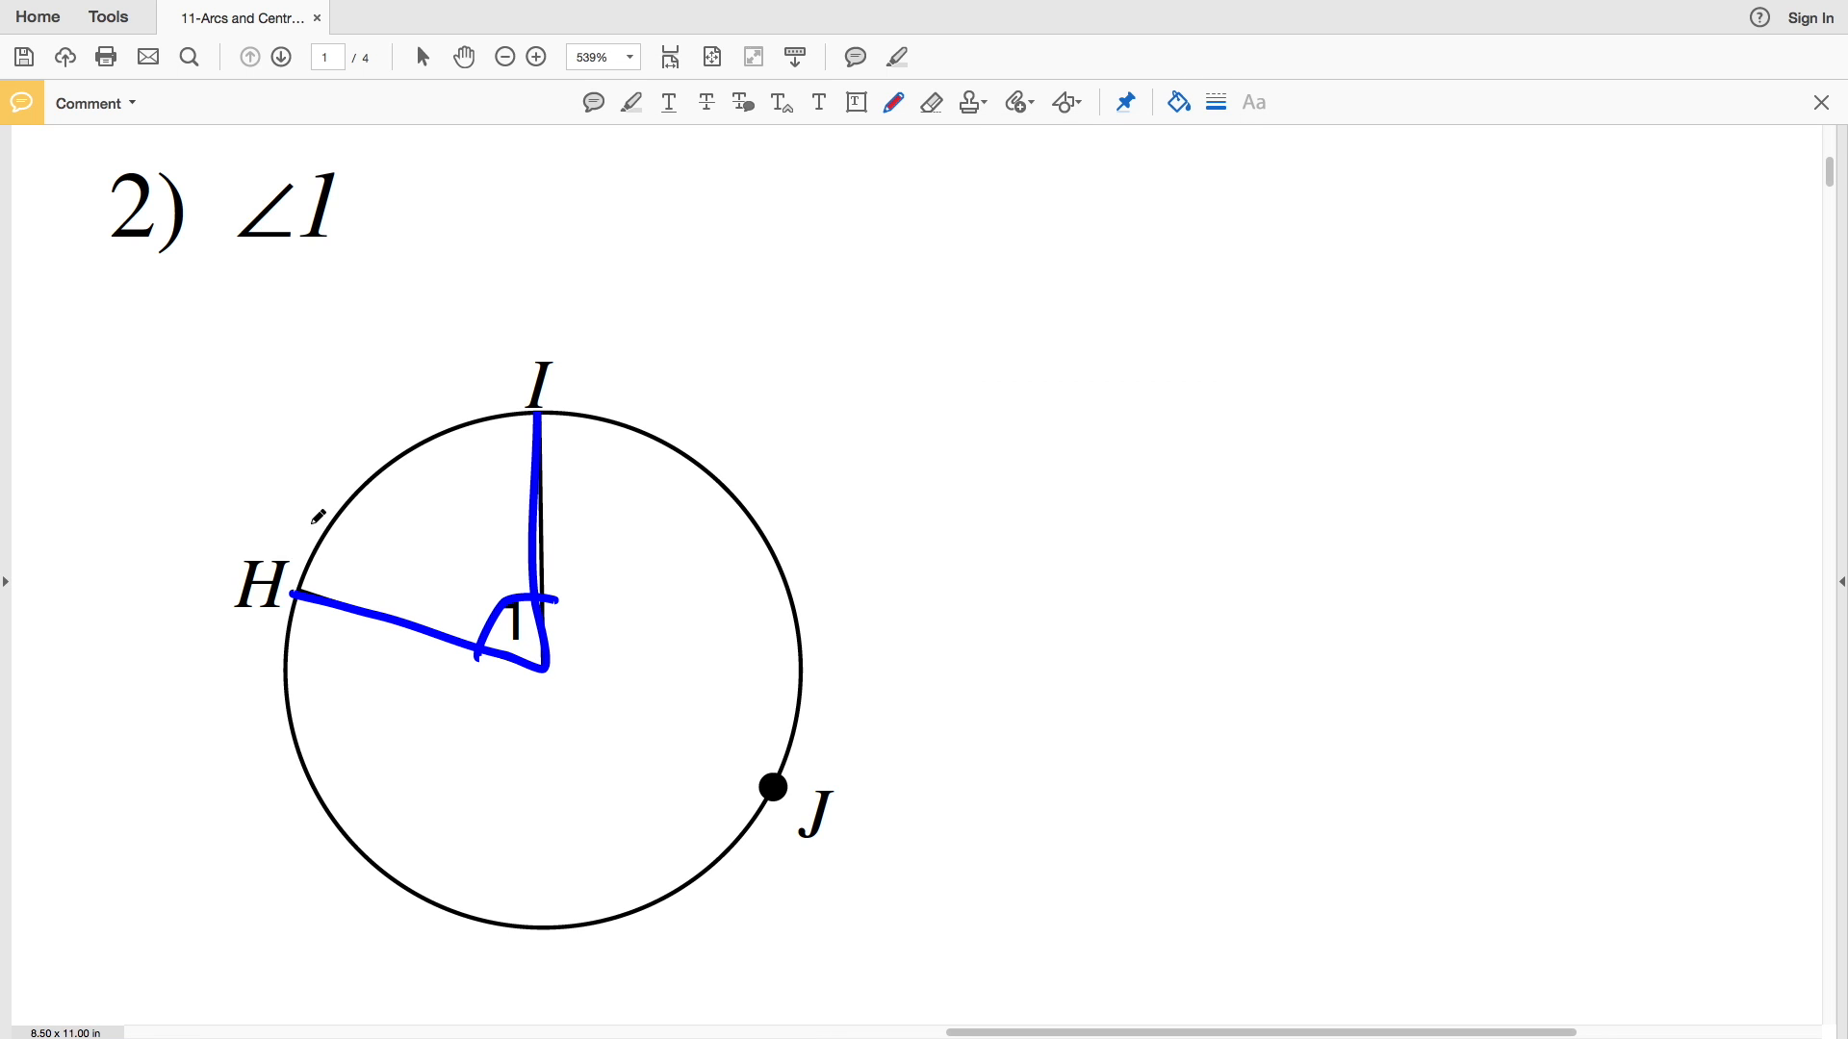
drag(295, 577, 518, 412)
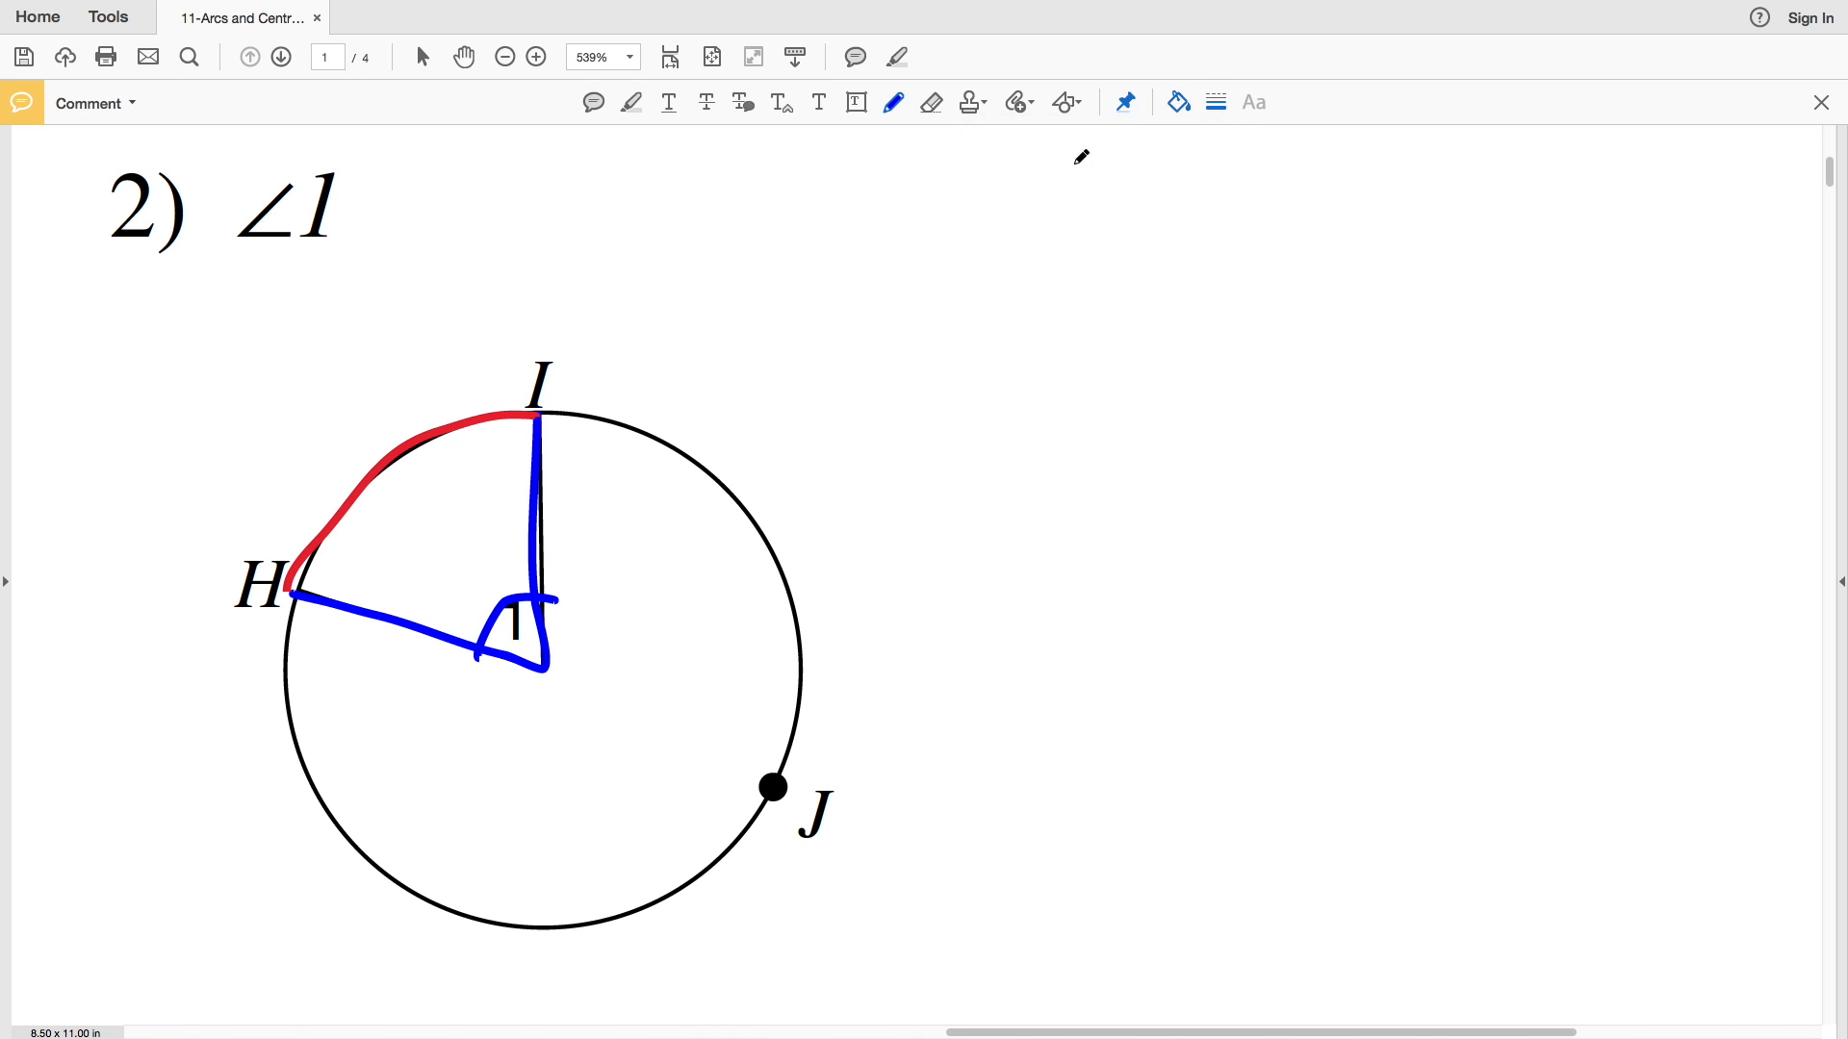
drag(889, 330, 925, 389)
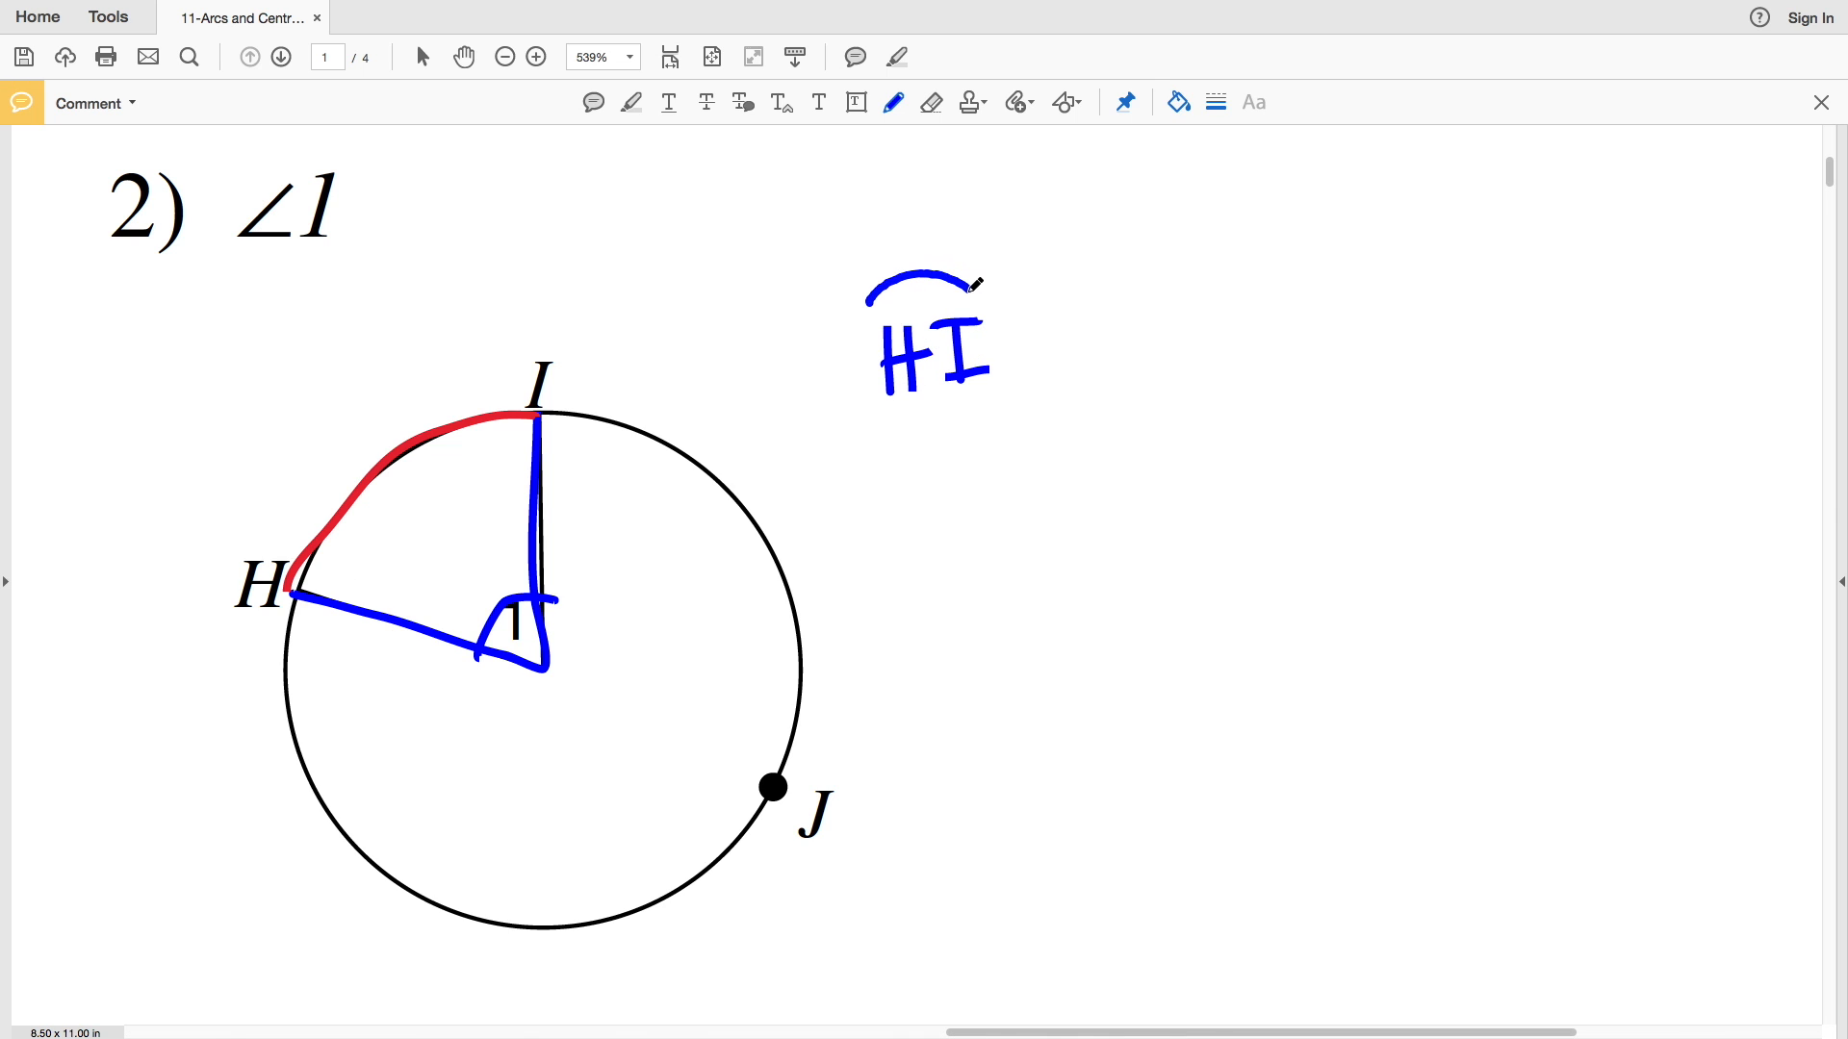
drag(817, 268, 904, 436)
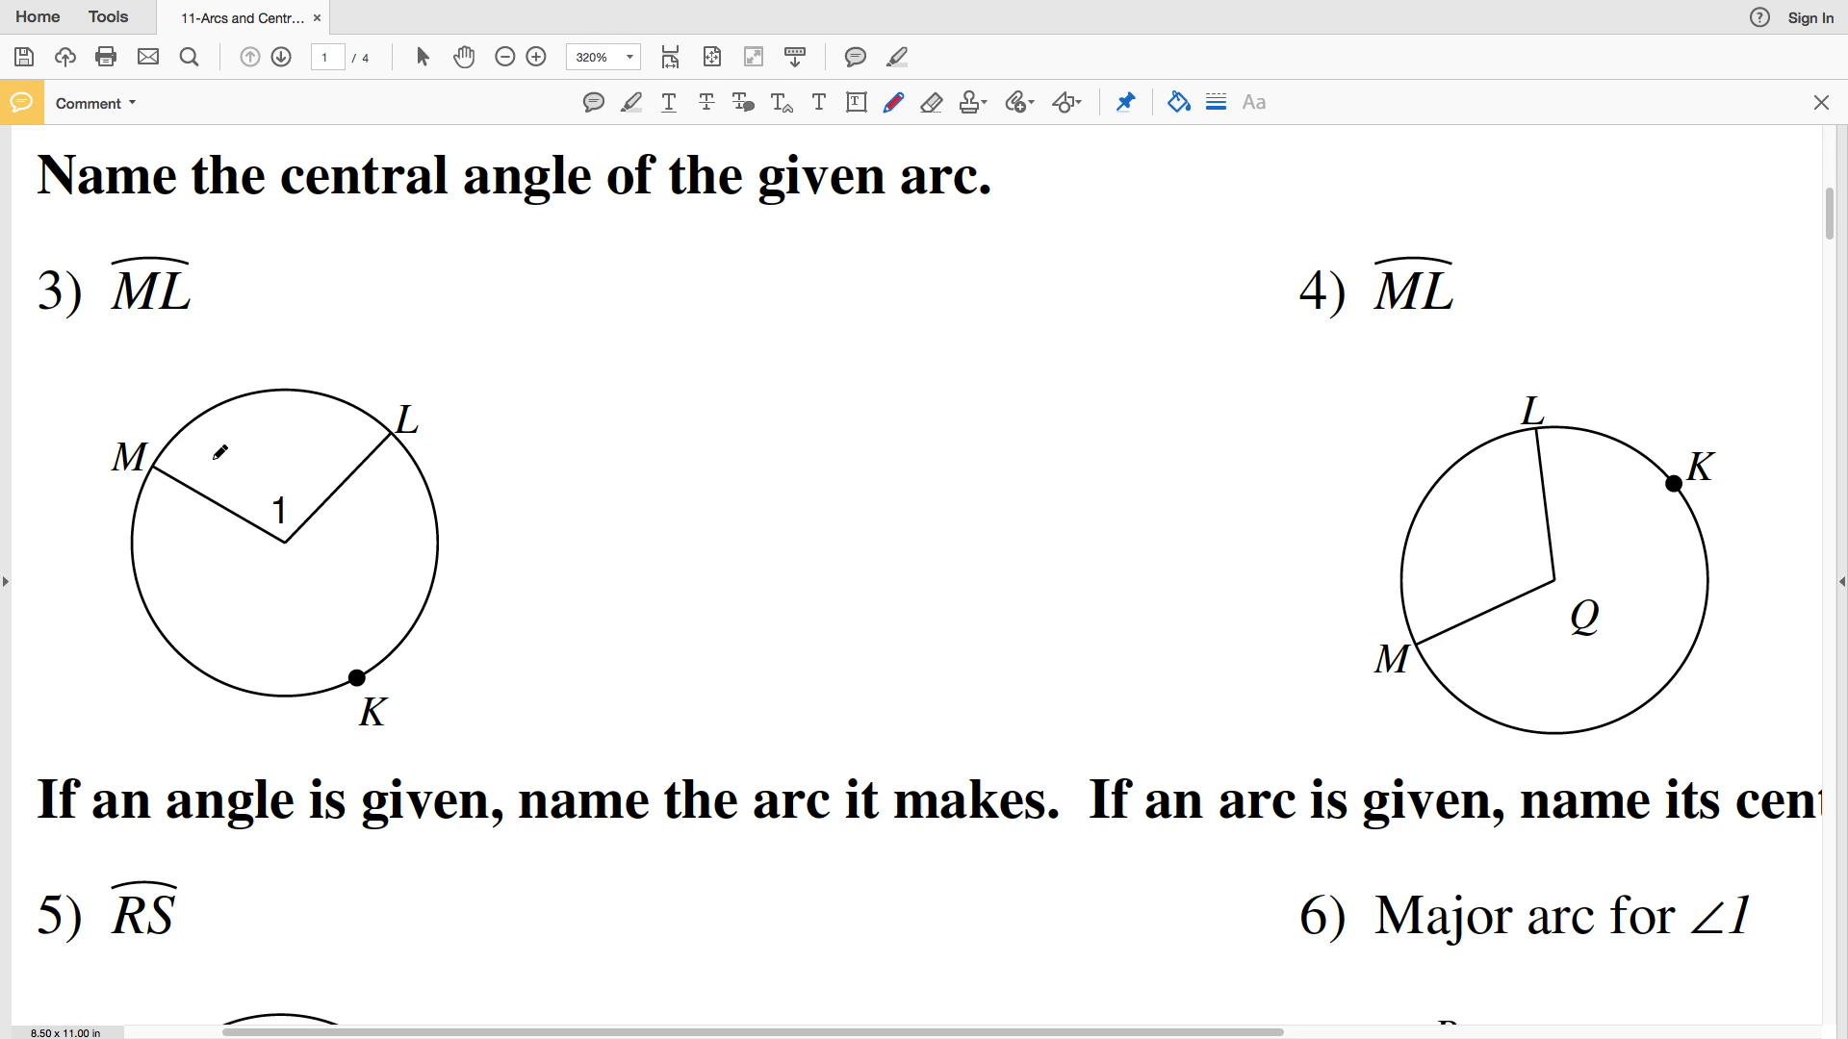
Zoom in twice on problem 3's circle diagram.
click(536, 57)
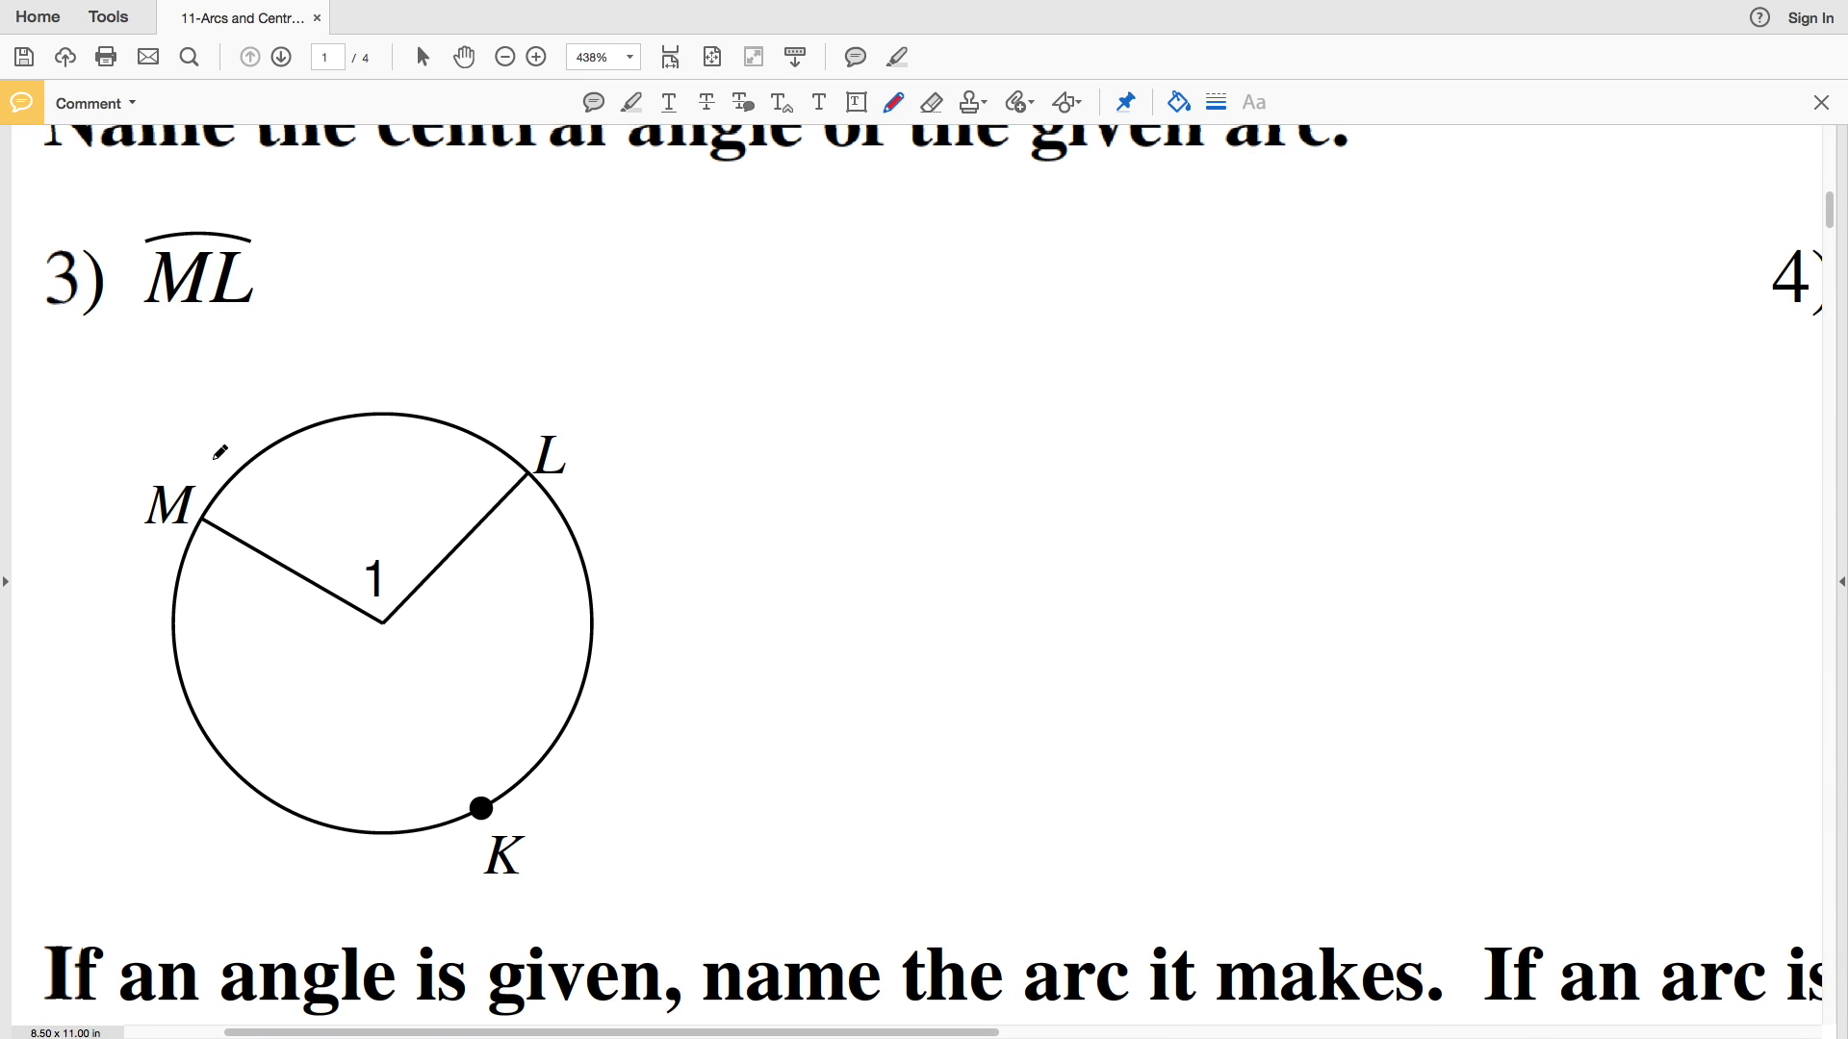
scroll(down, 3)
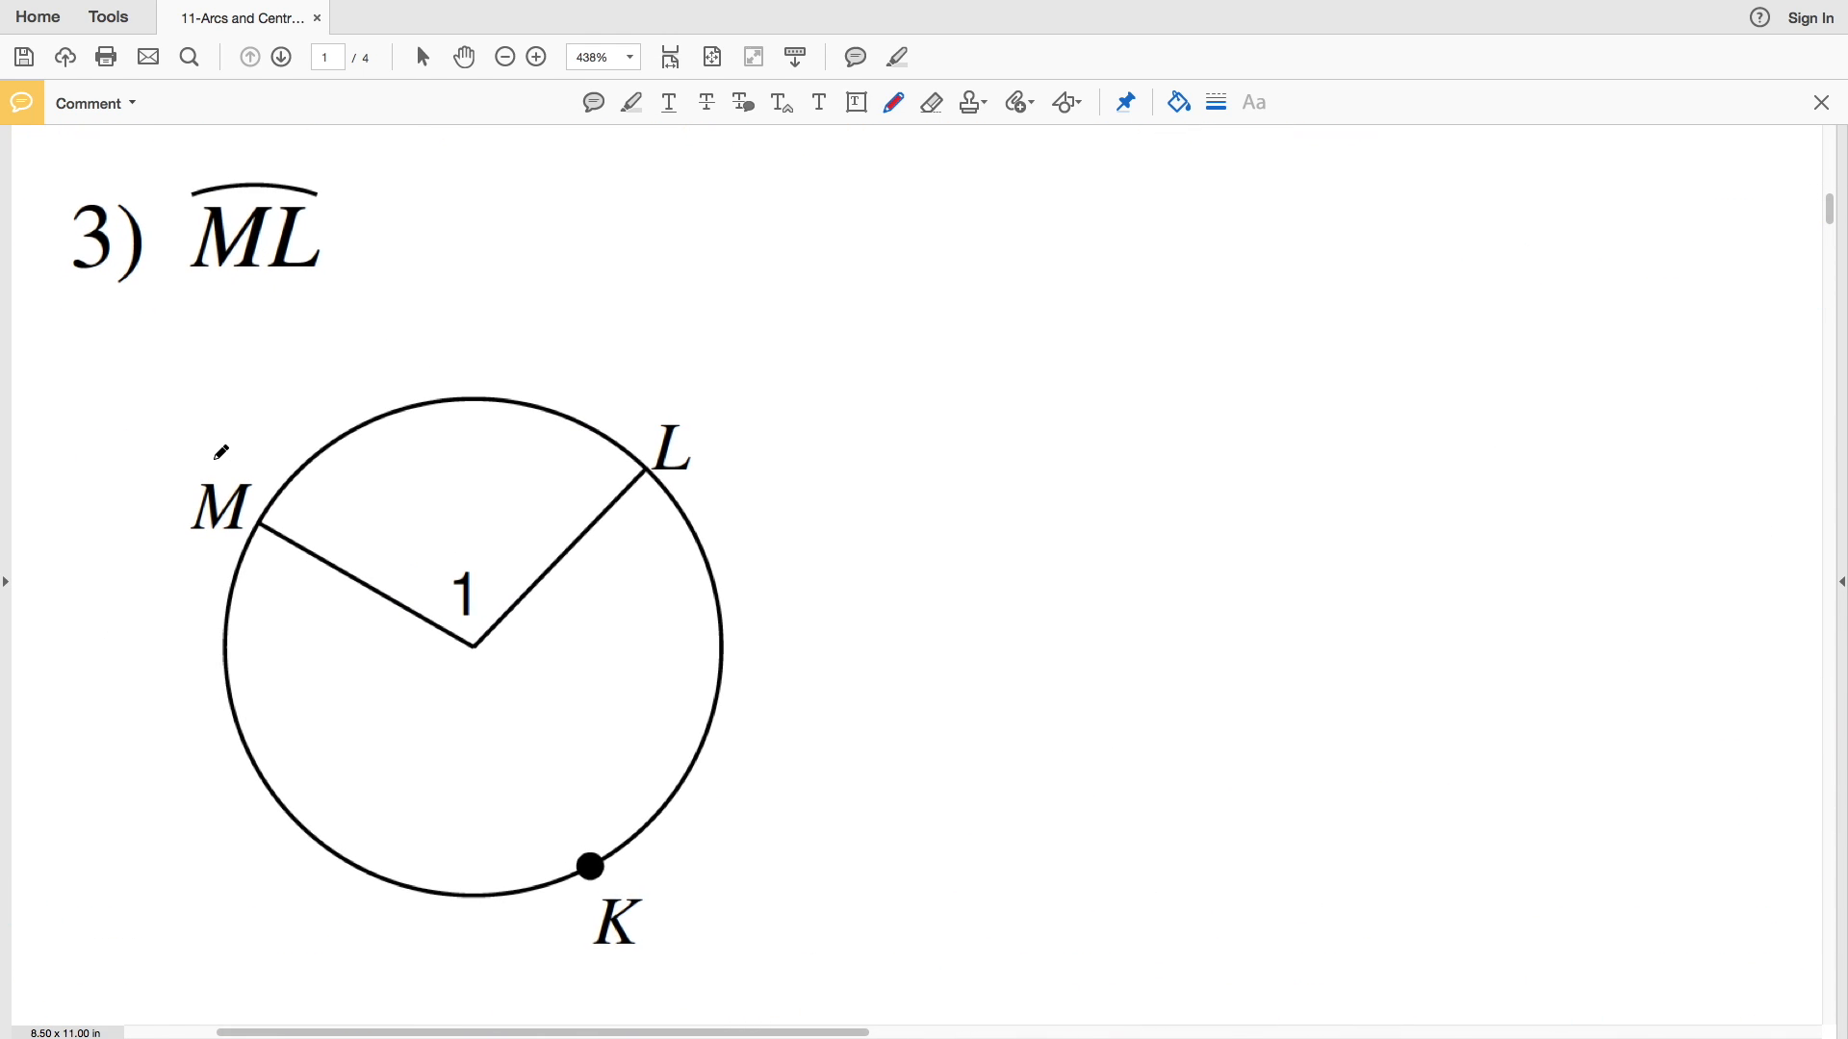
click(535, 57)
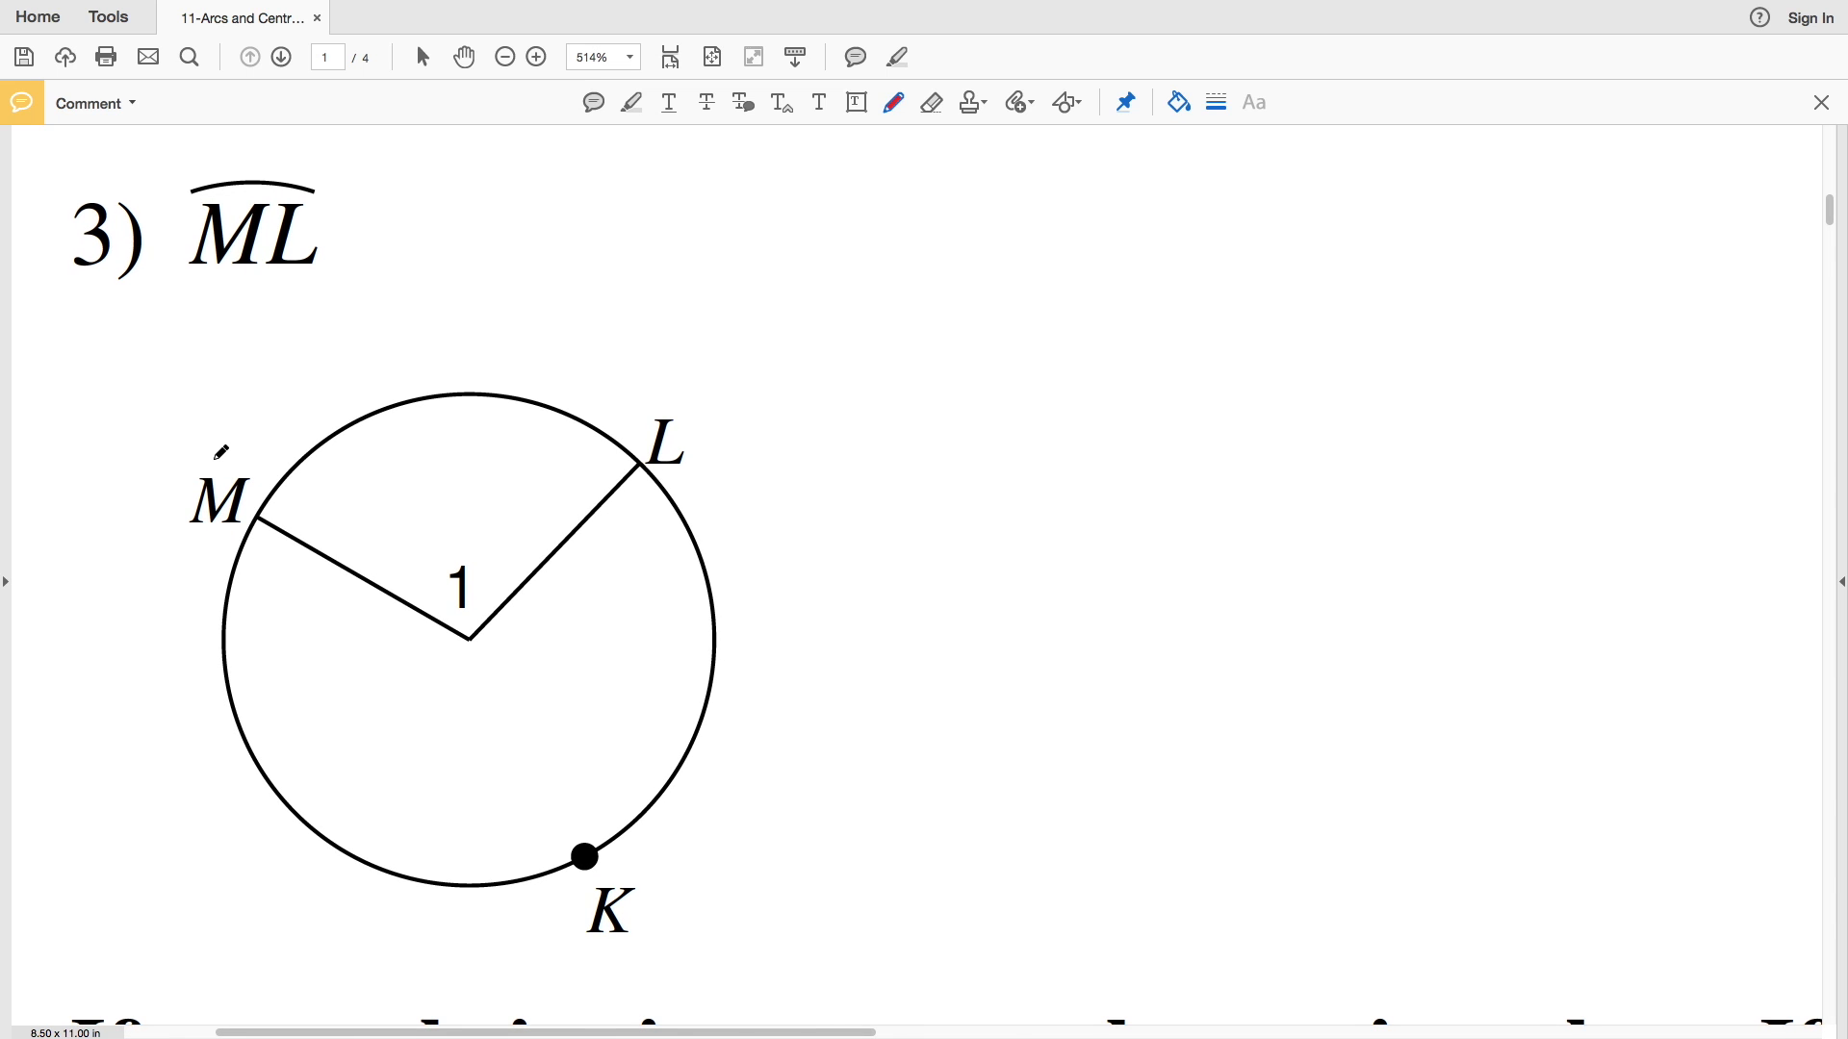
scroll(down, 3)
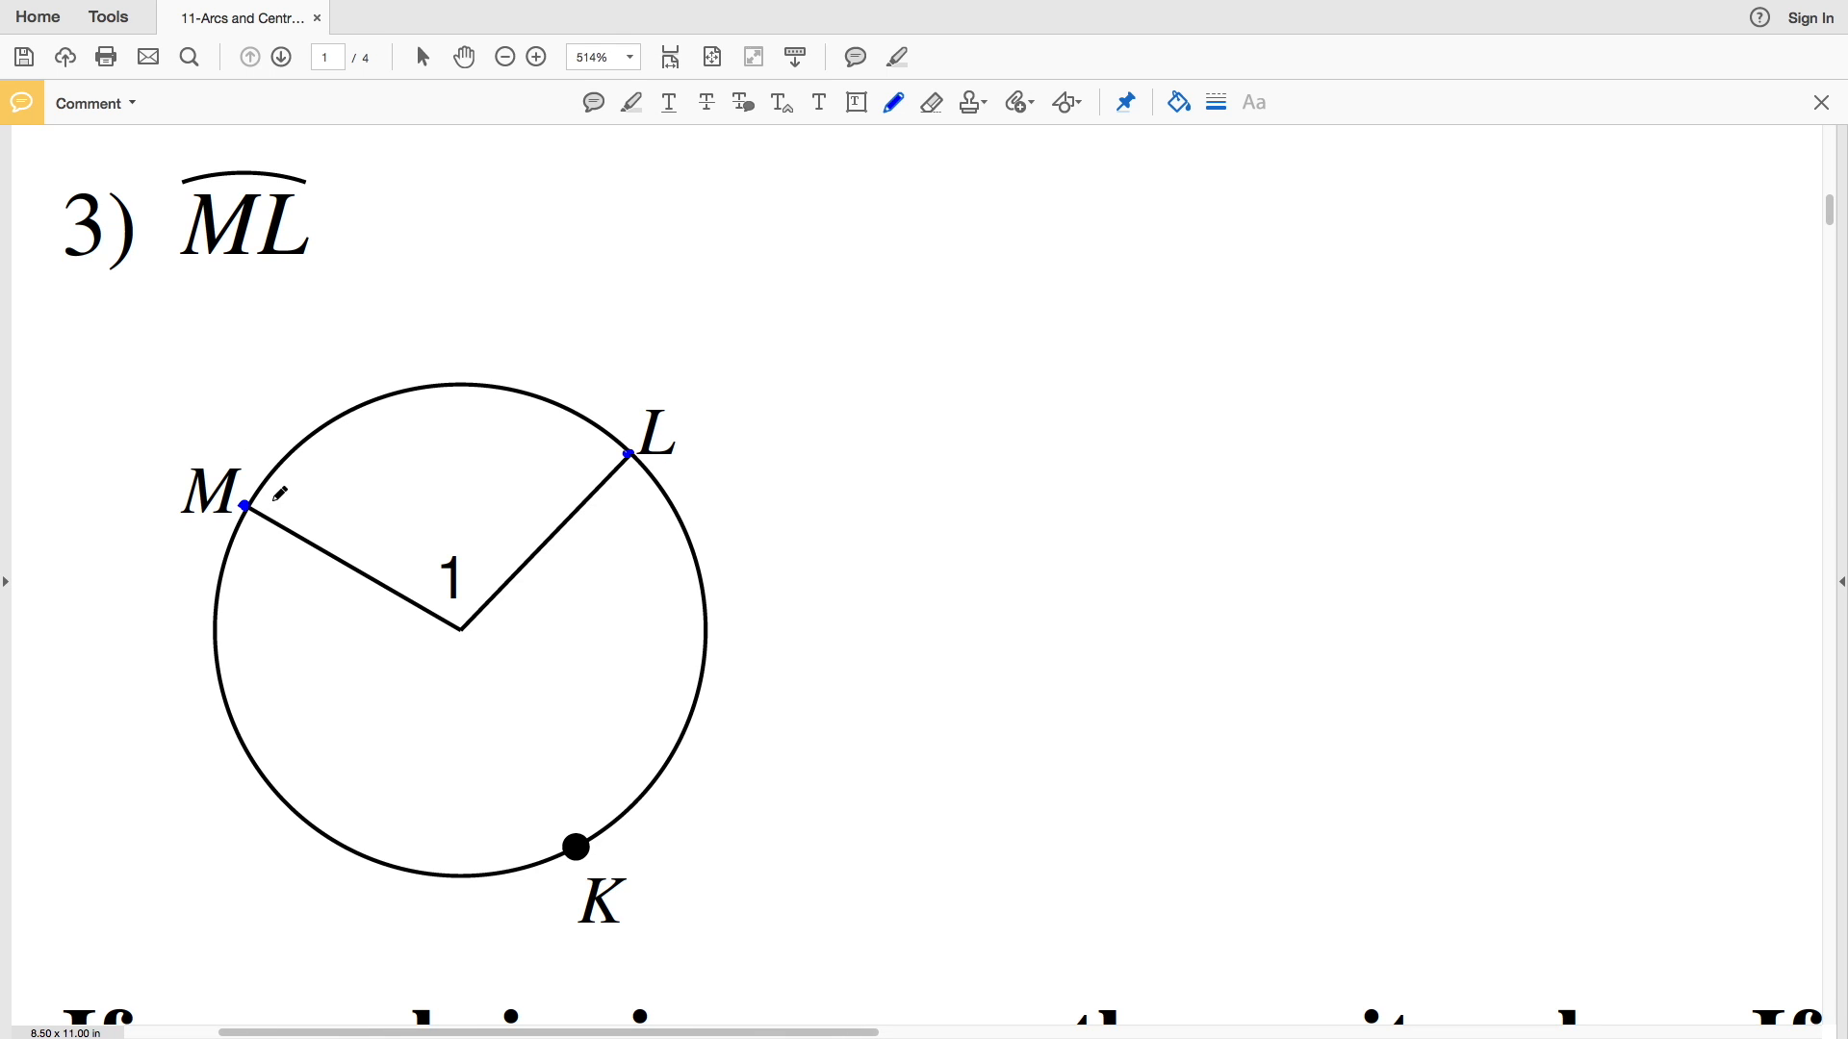
Trace arc ML in blue and angle 1's radius in red, then mark the ∠1 answer.
drag(242, 504, 451, 383)
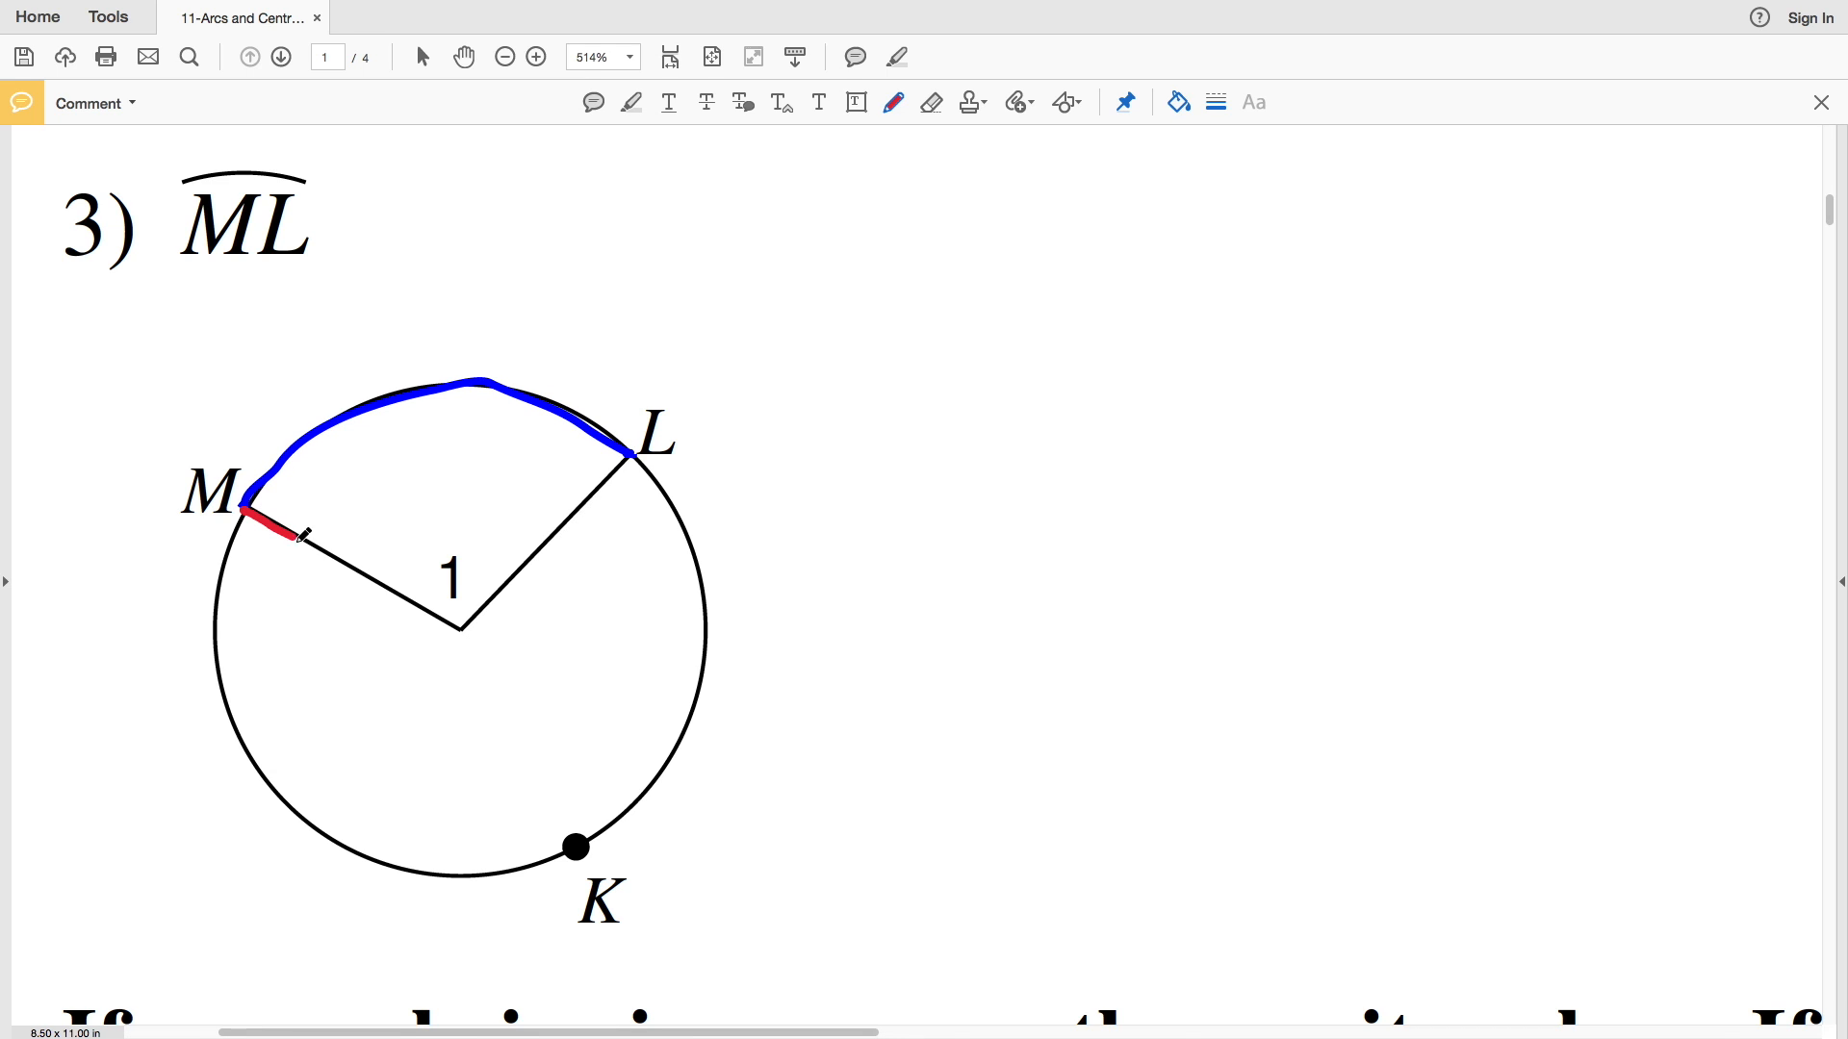
drag(272, 530, 636, 460)
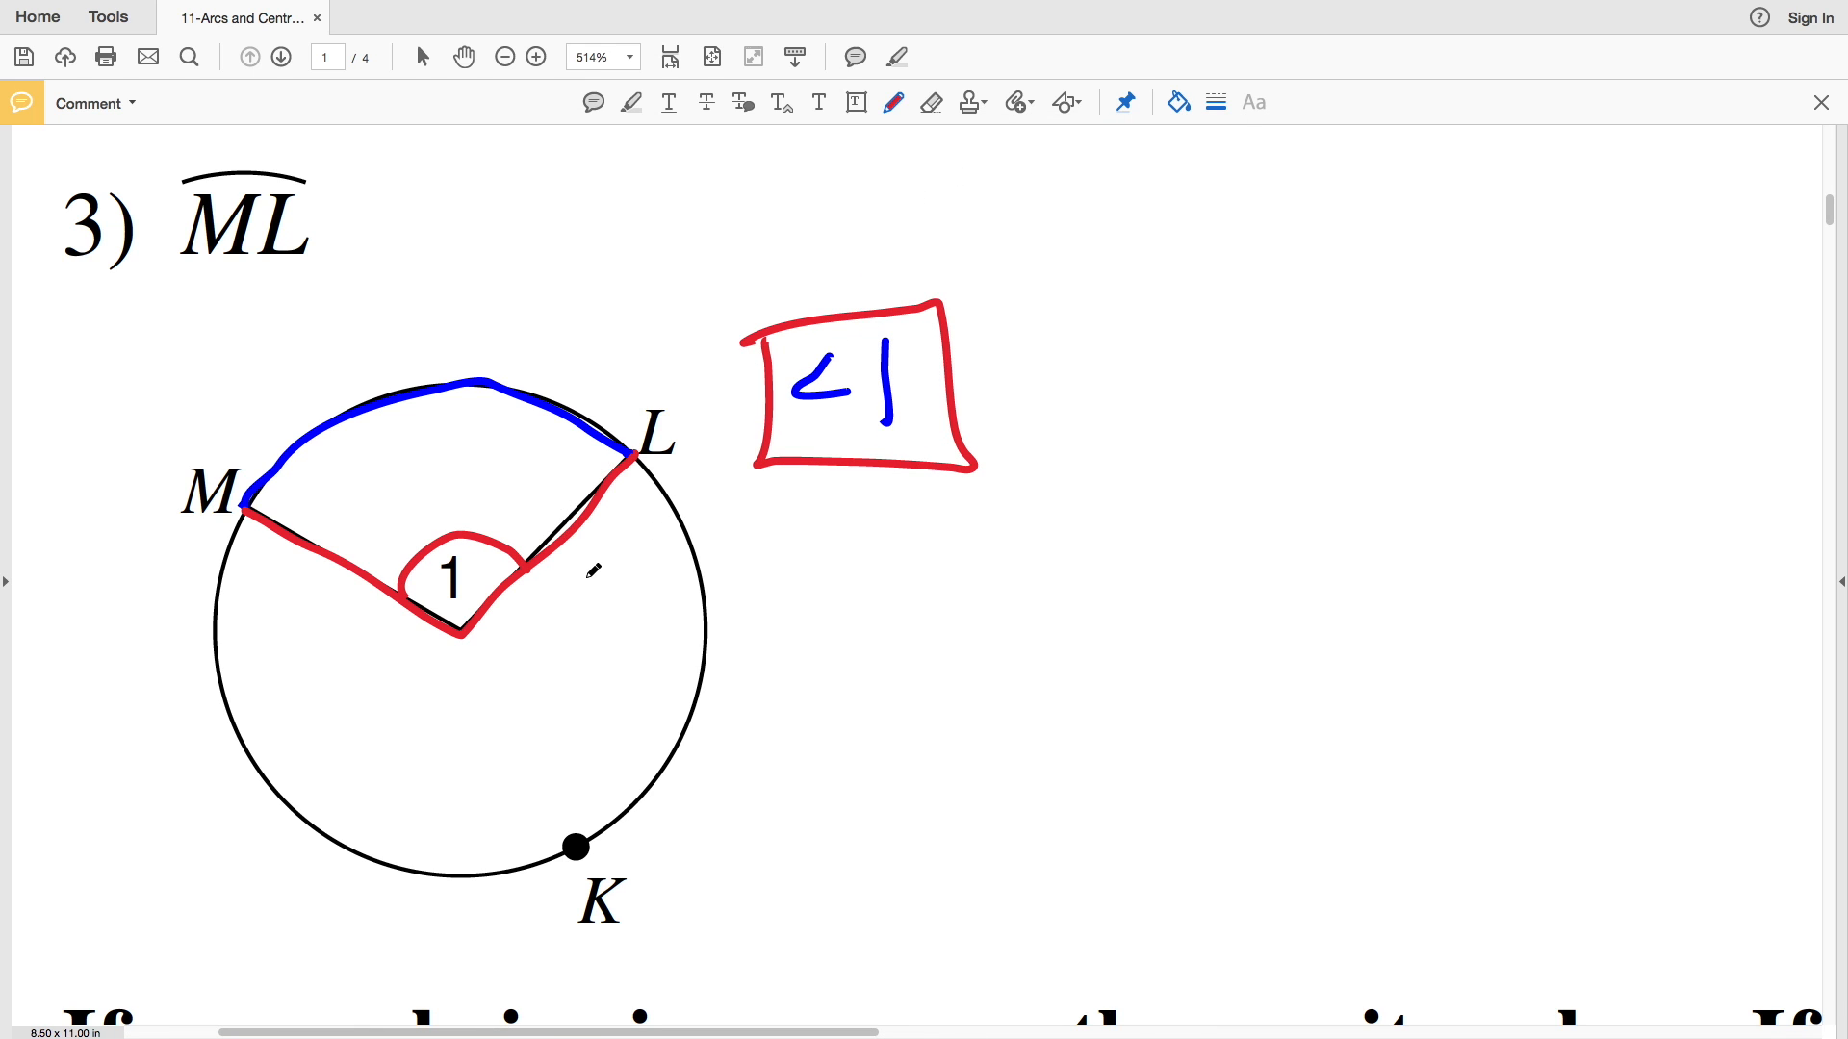
drag(413, 554, 495, 613)
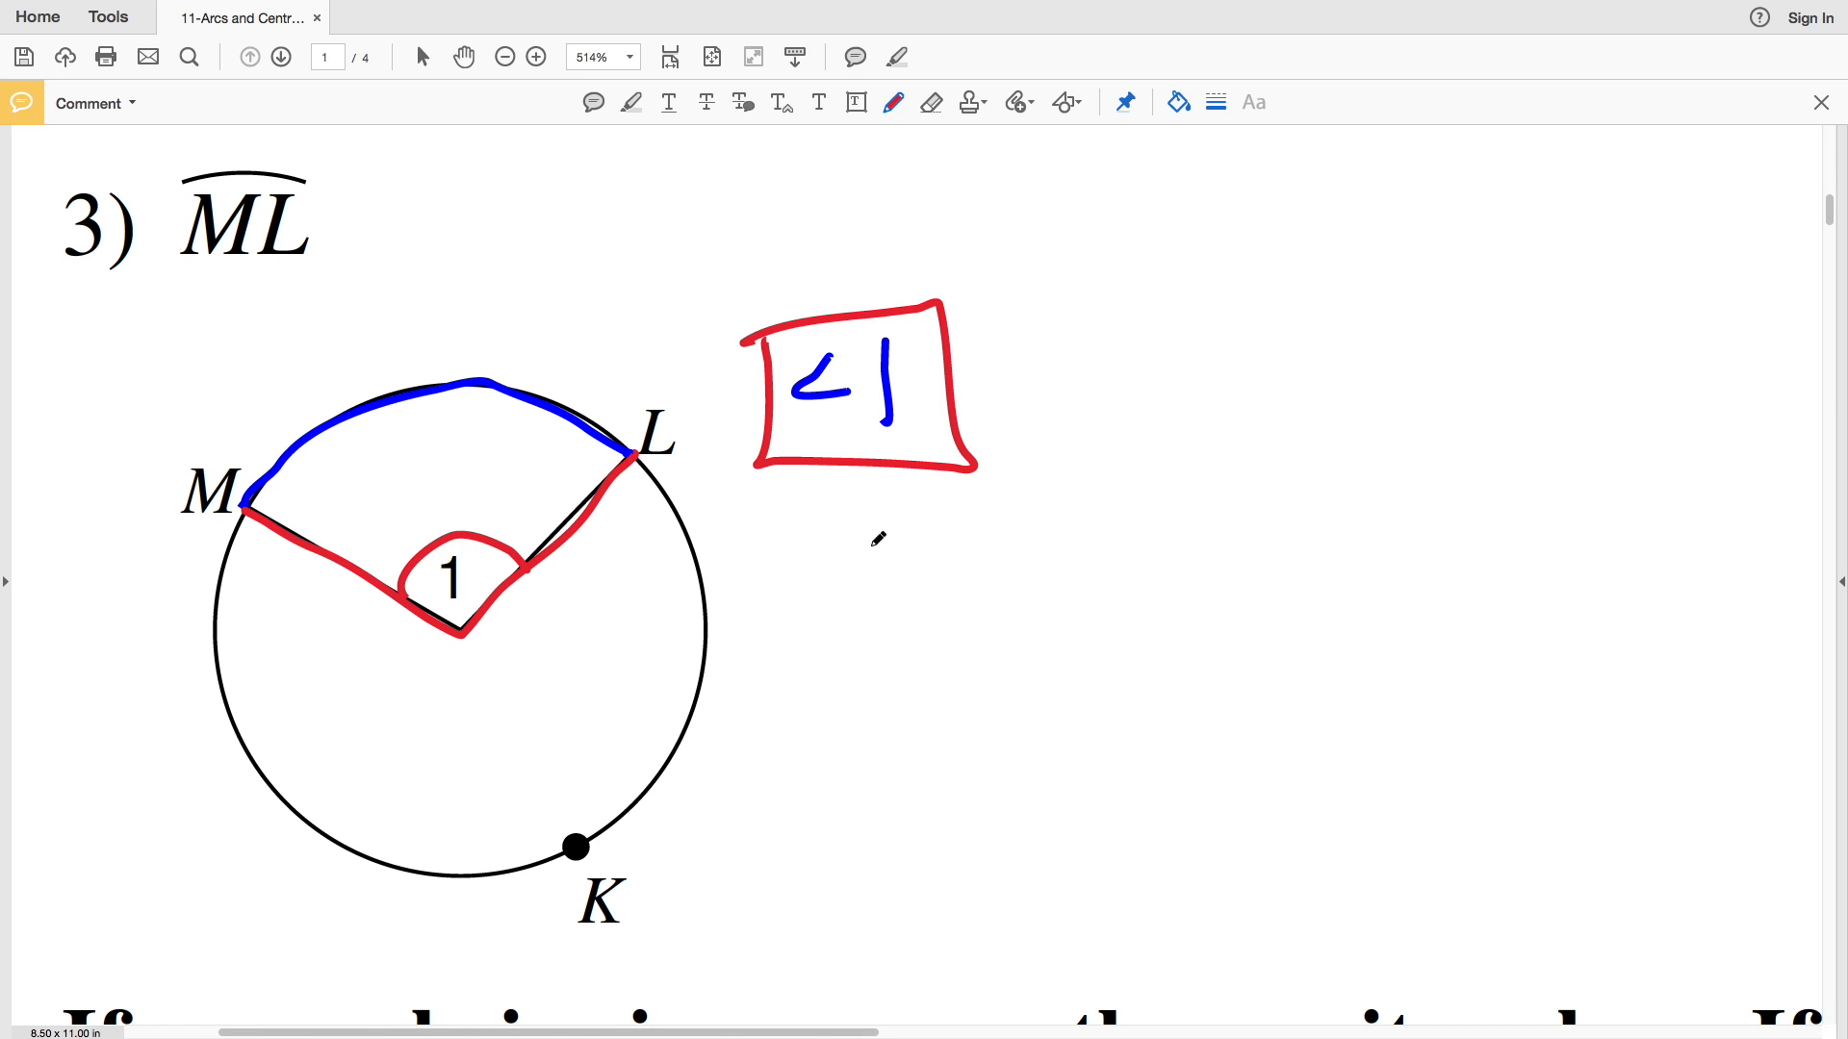
scroll(right, 3)
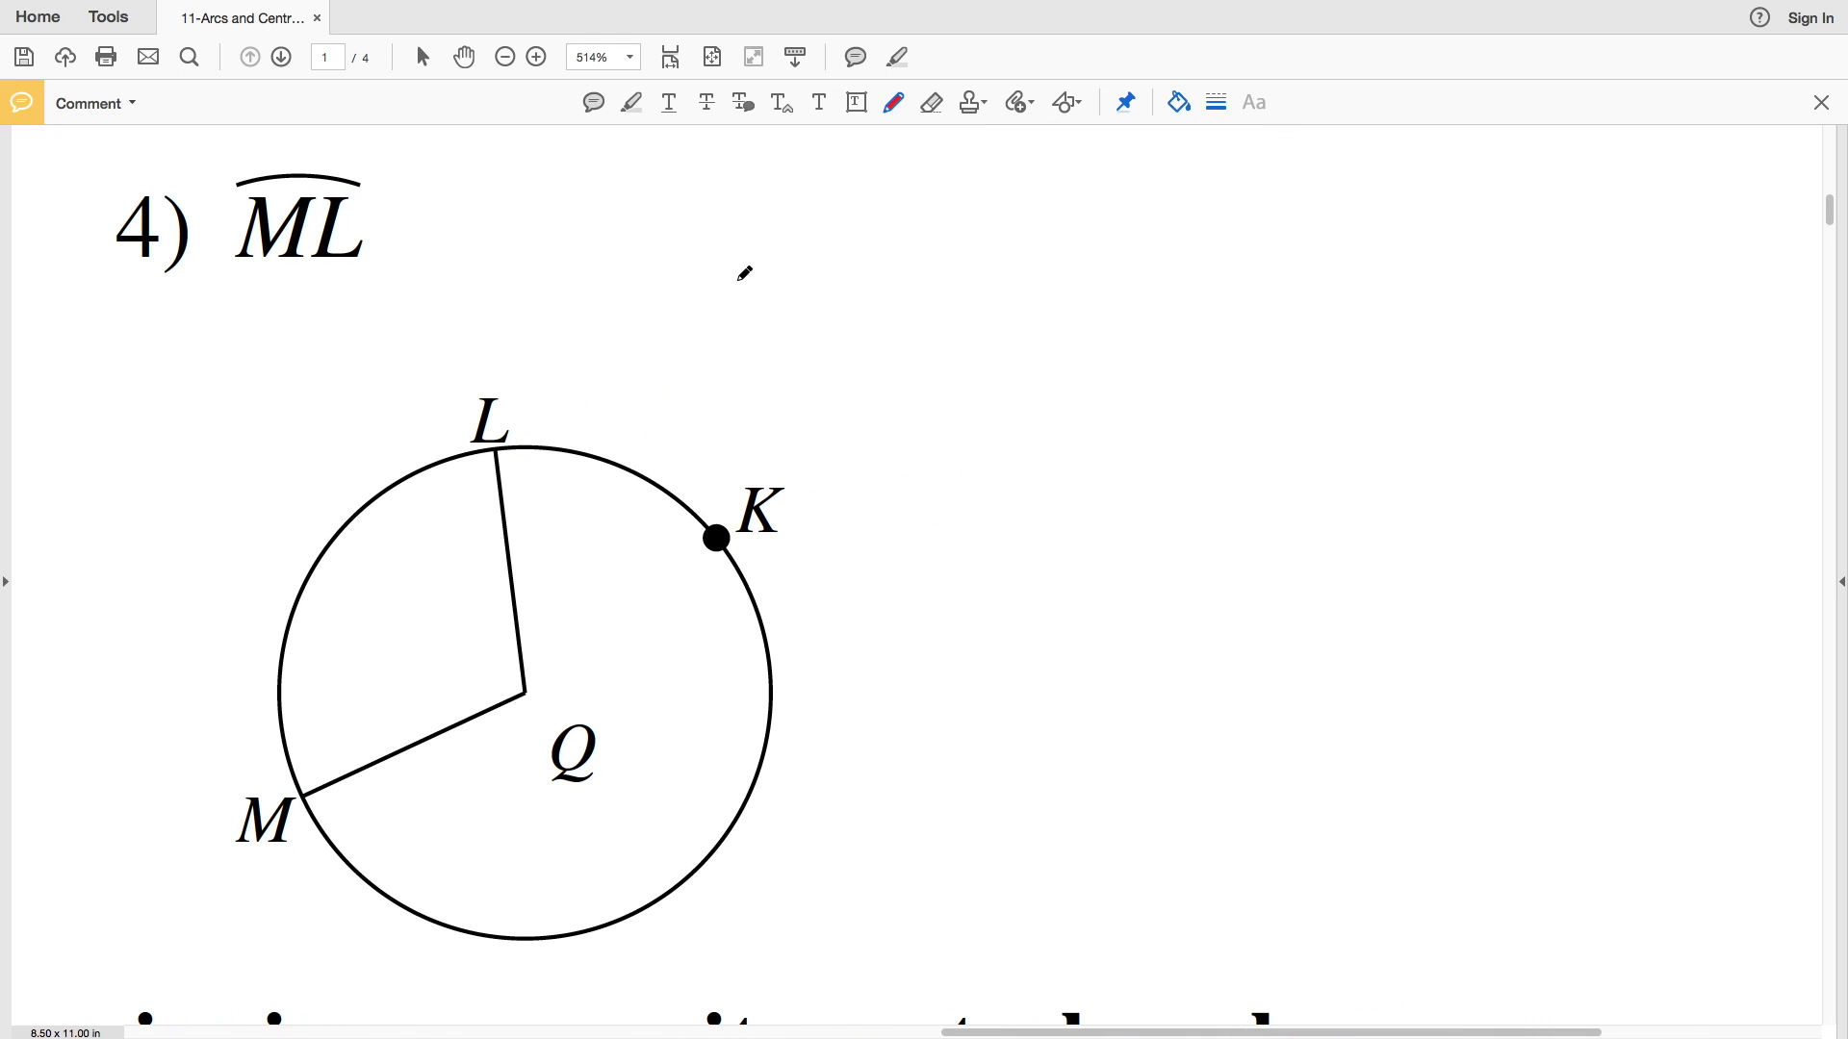
Trace problem 4's arc ML in blue, radii QL and QM in red, and write ∠MQL.
drag(298, 797, 483, 451)
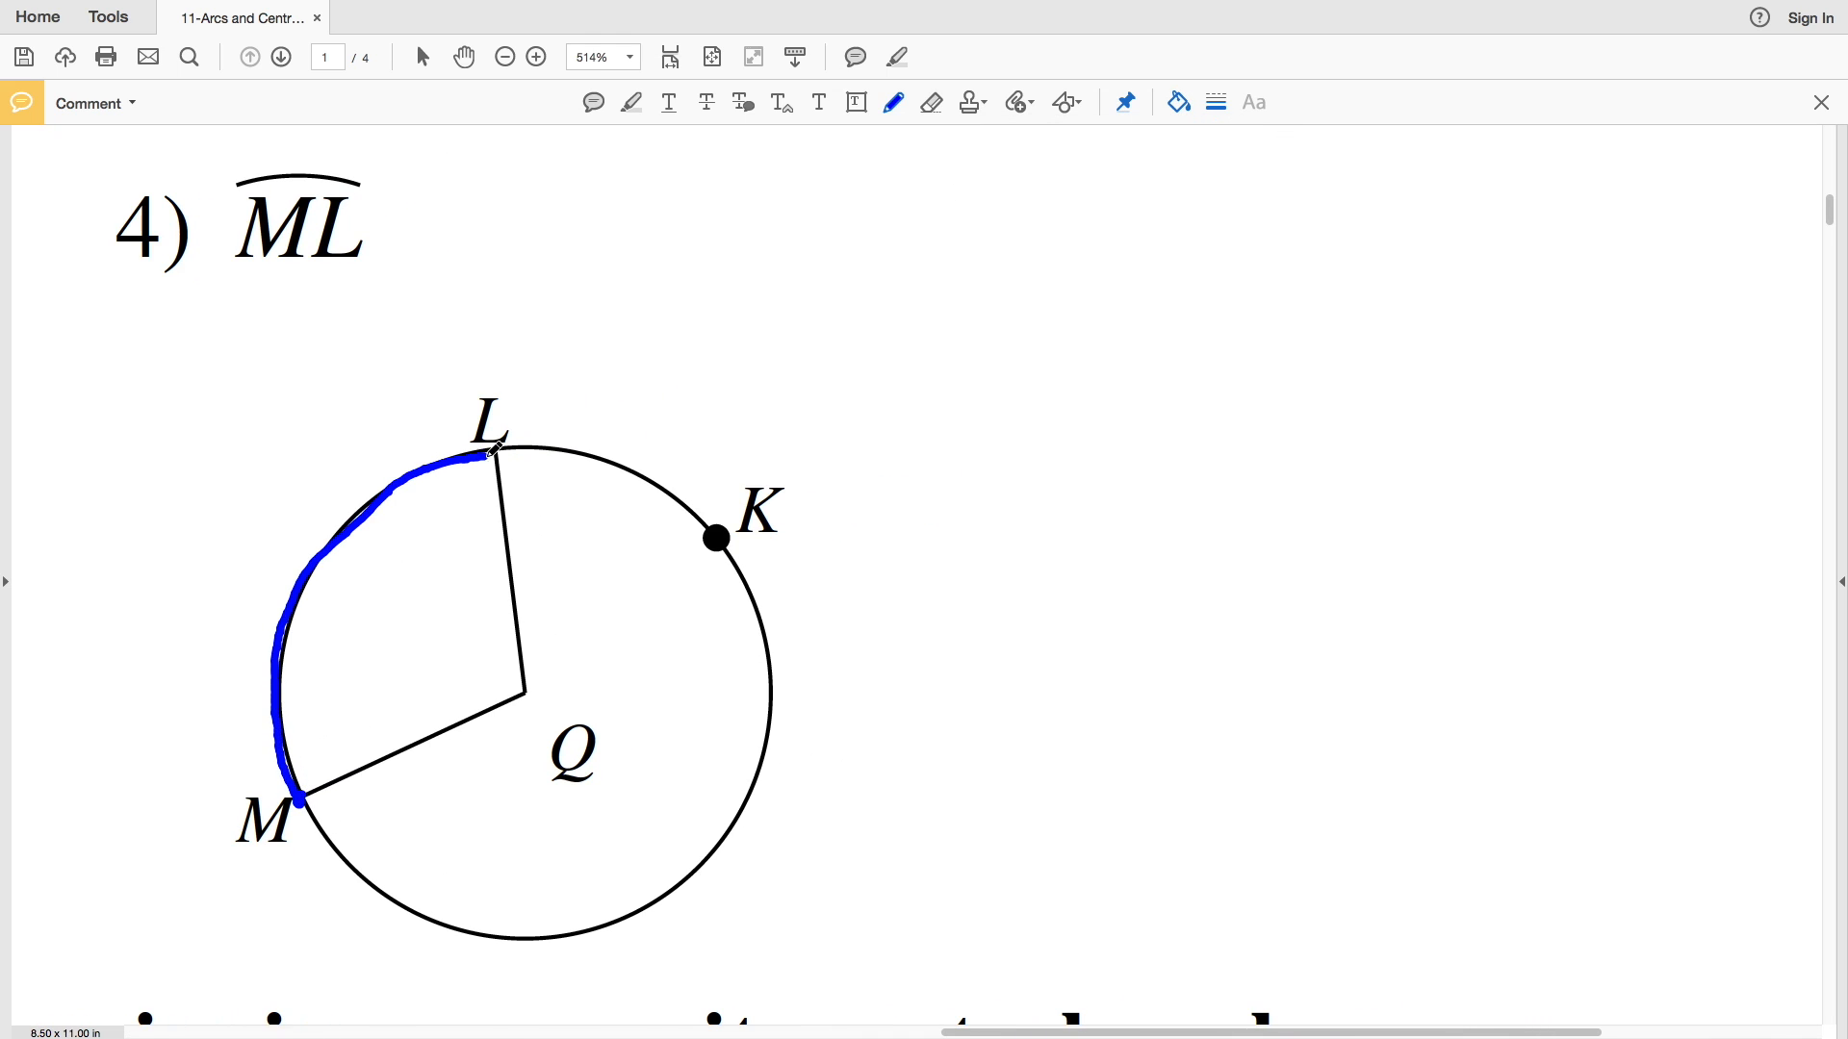
click(1176, 103)
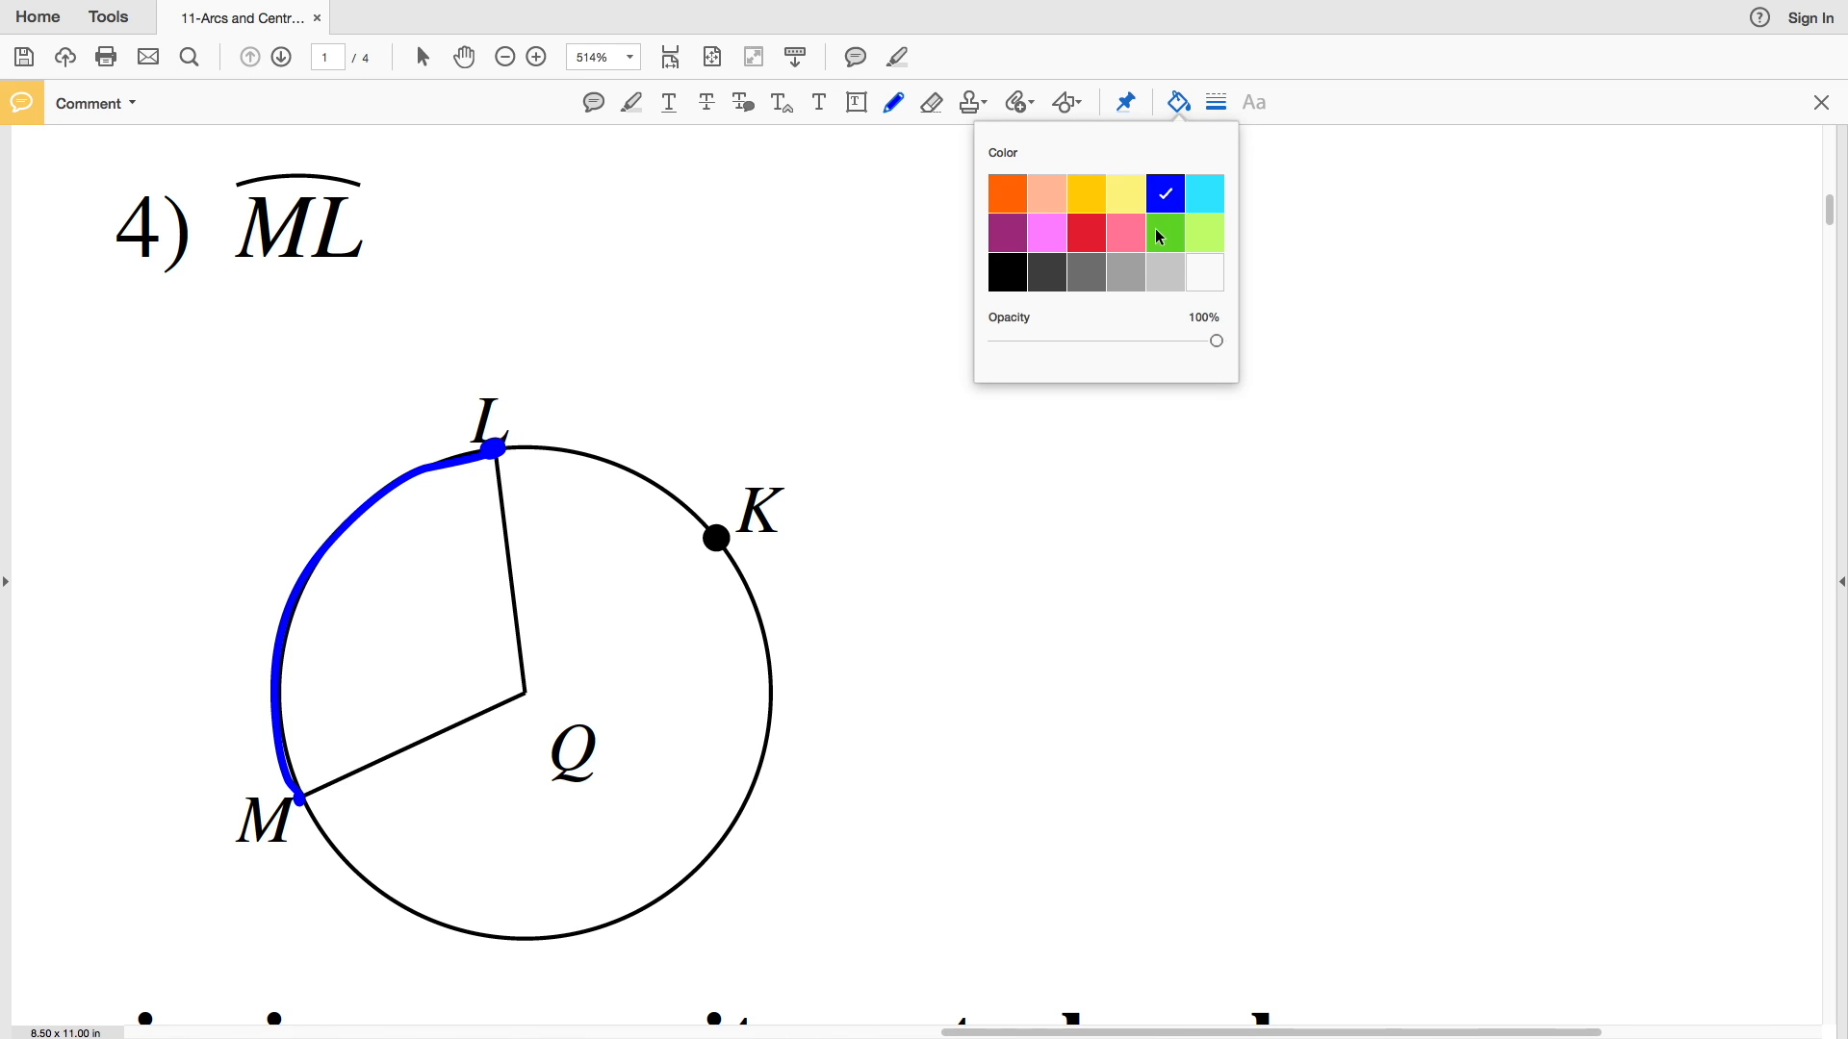
drag(304, 800, 371, 757)
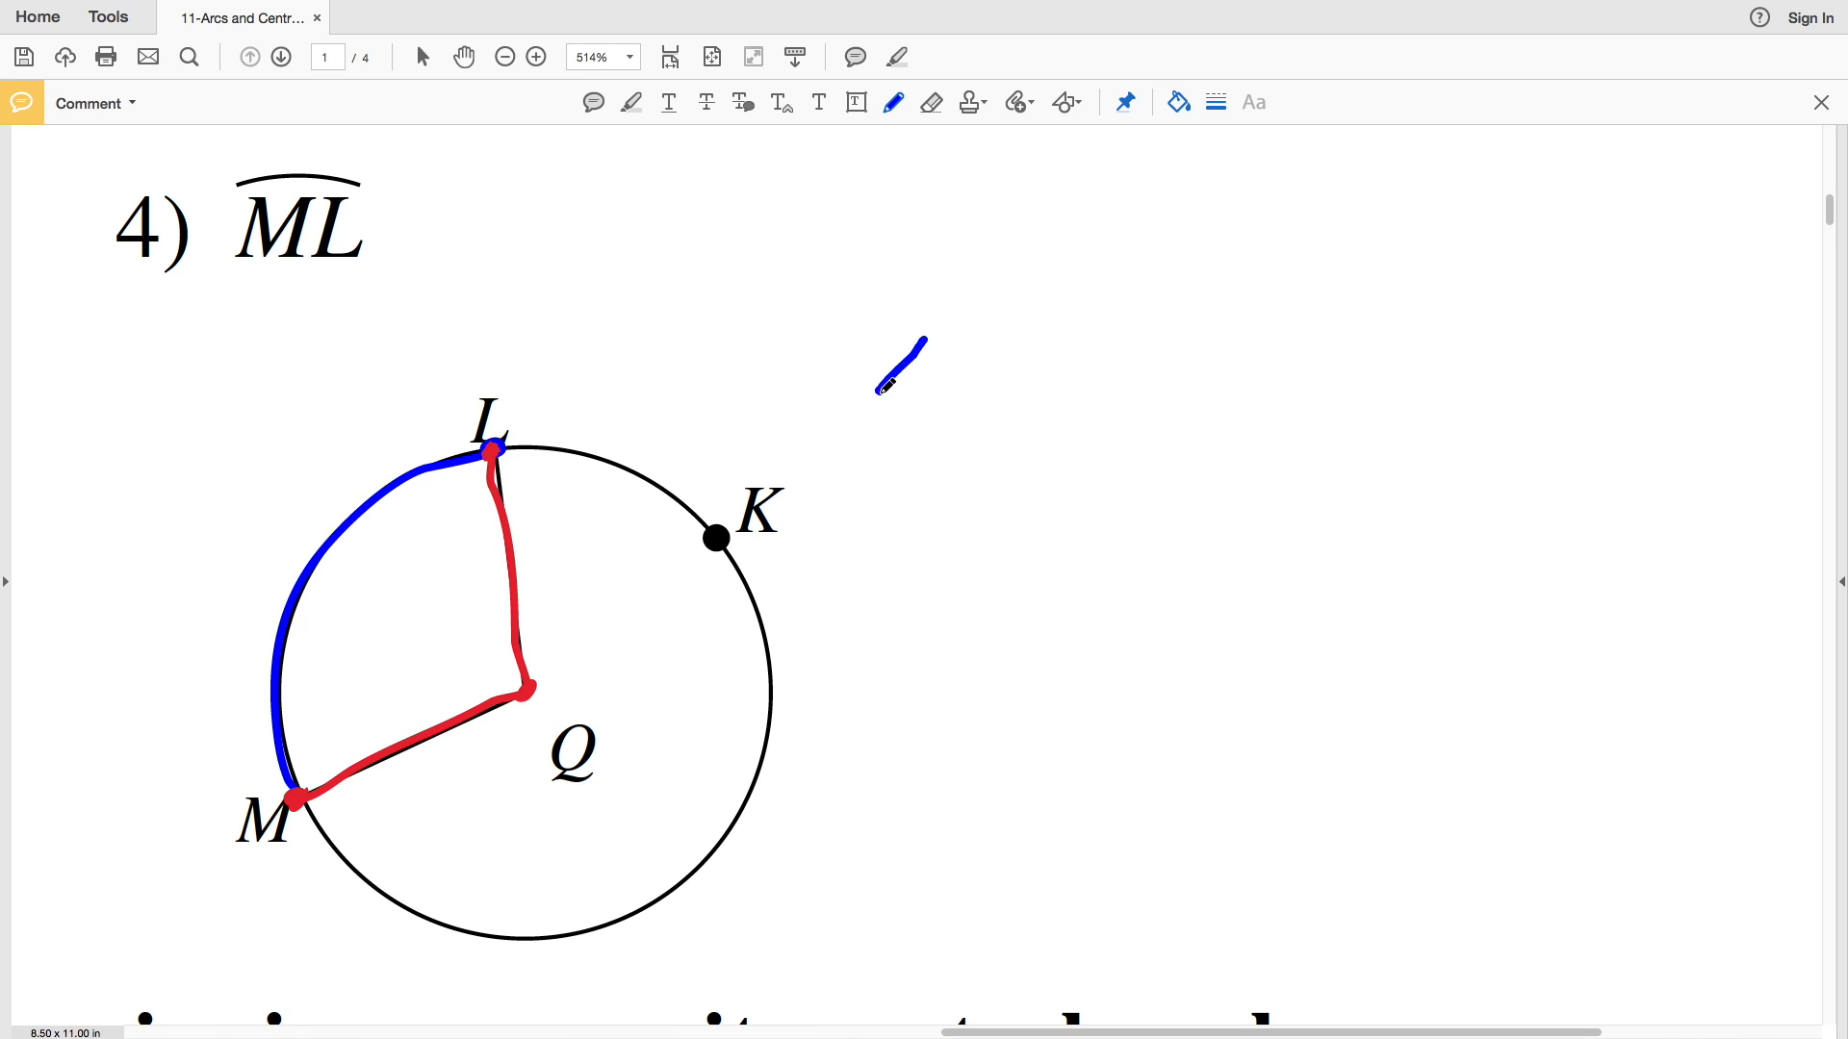
drag(896, 389, 1072, 366)
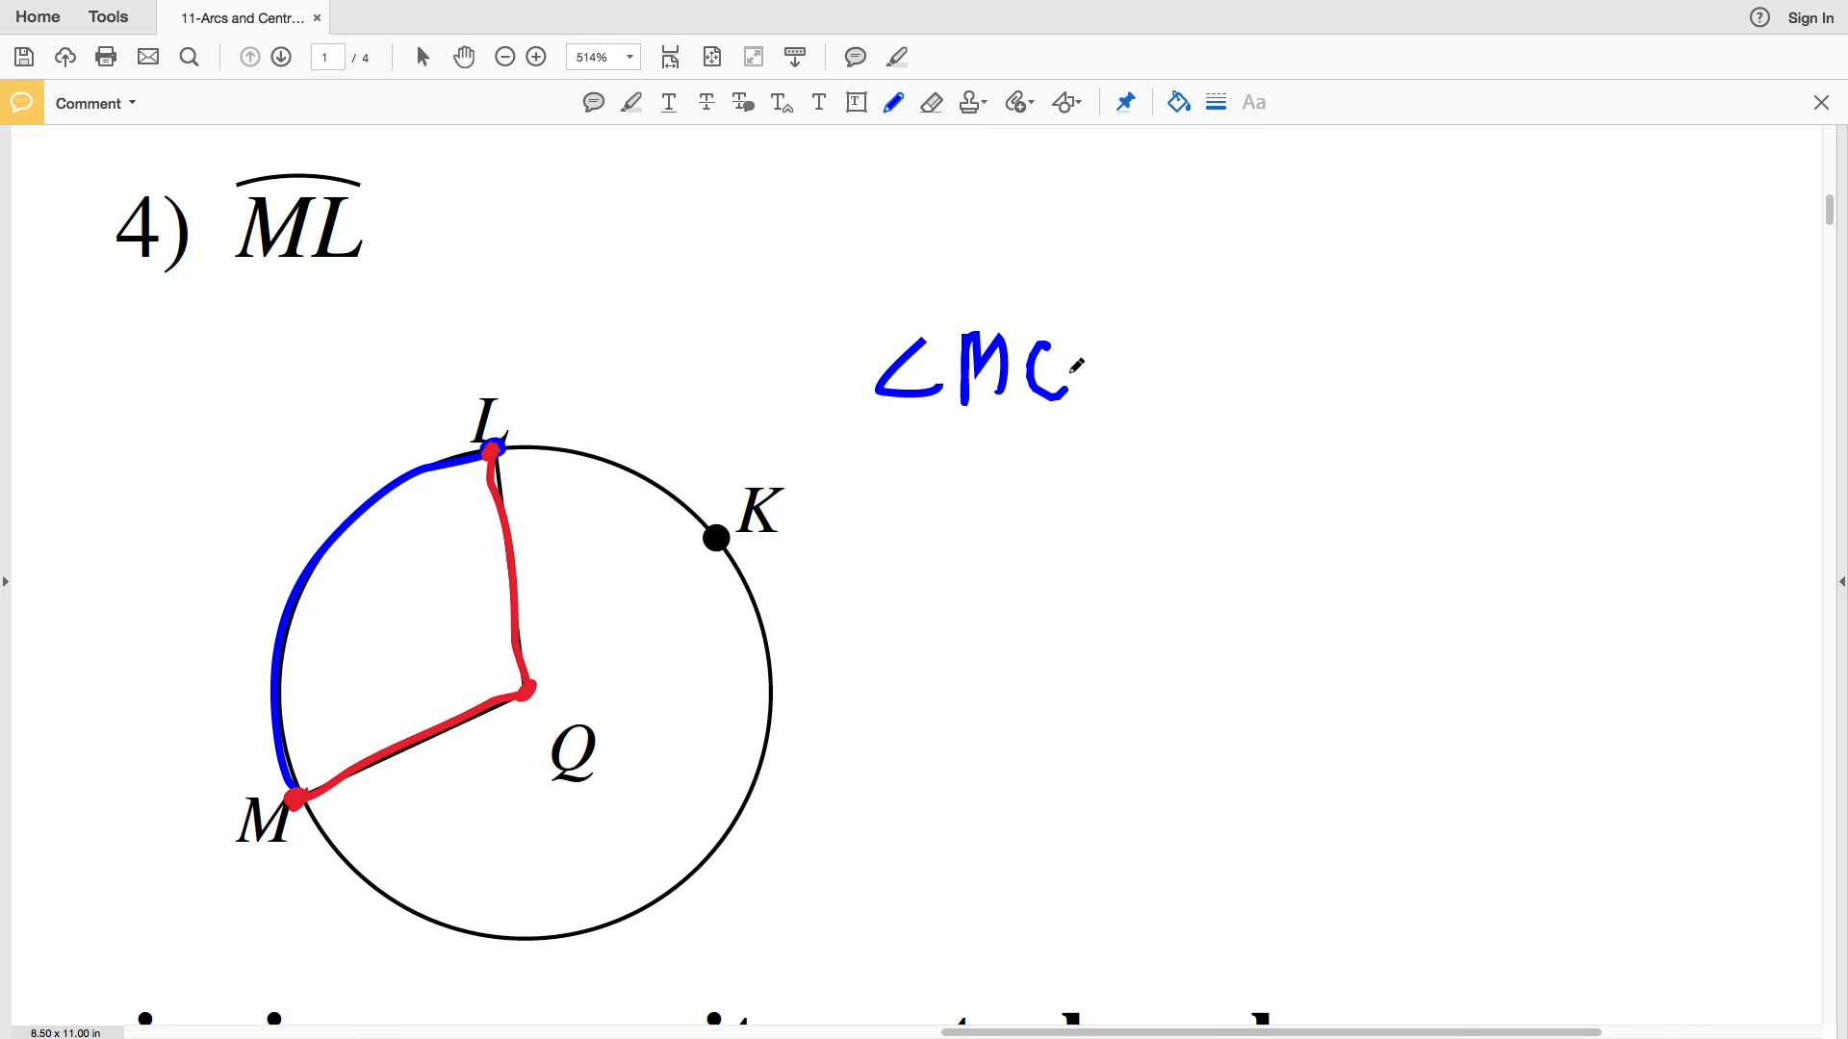
text(QL)
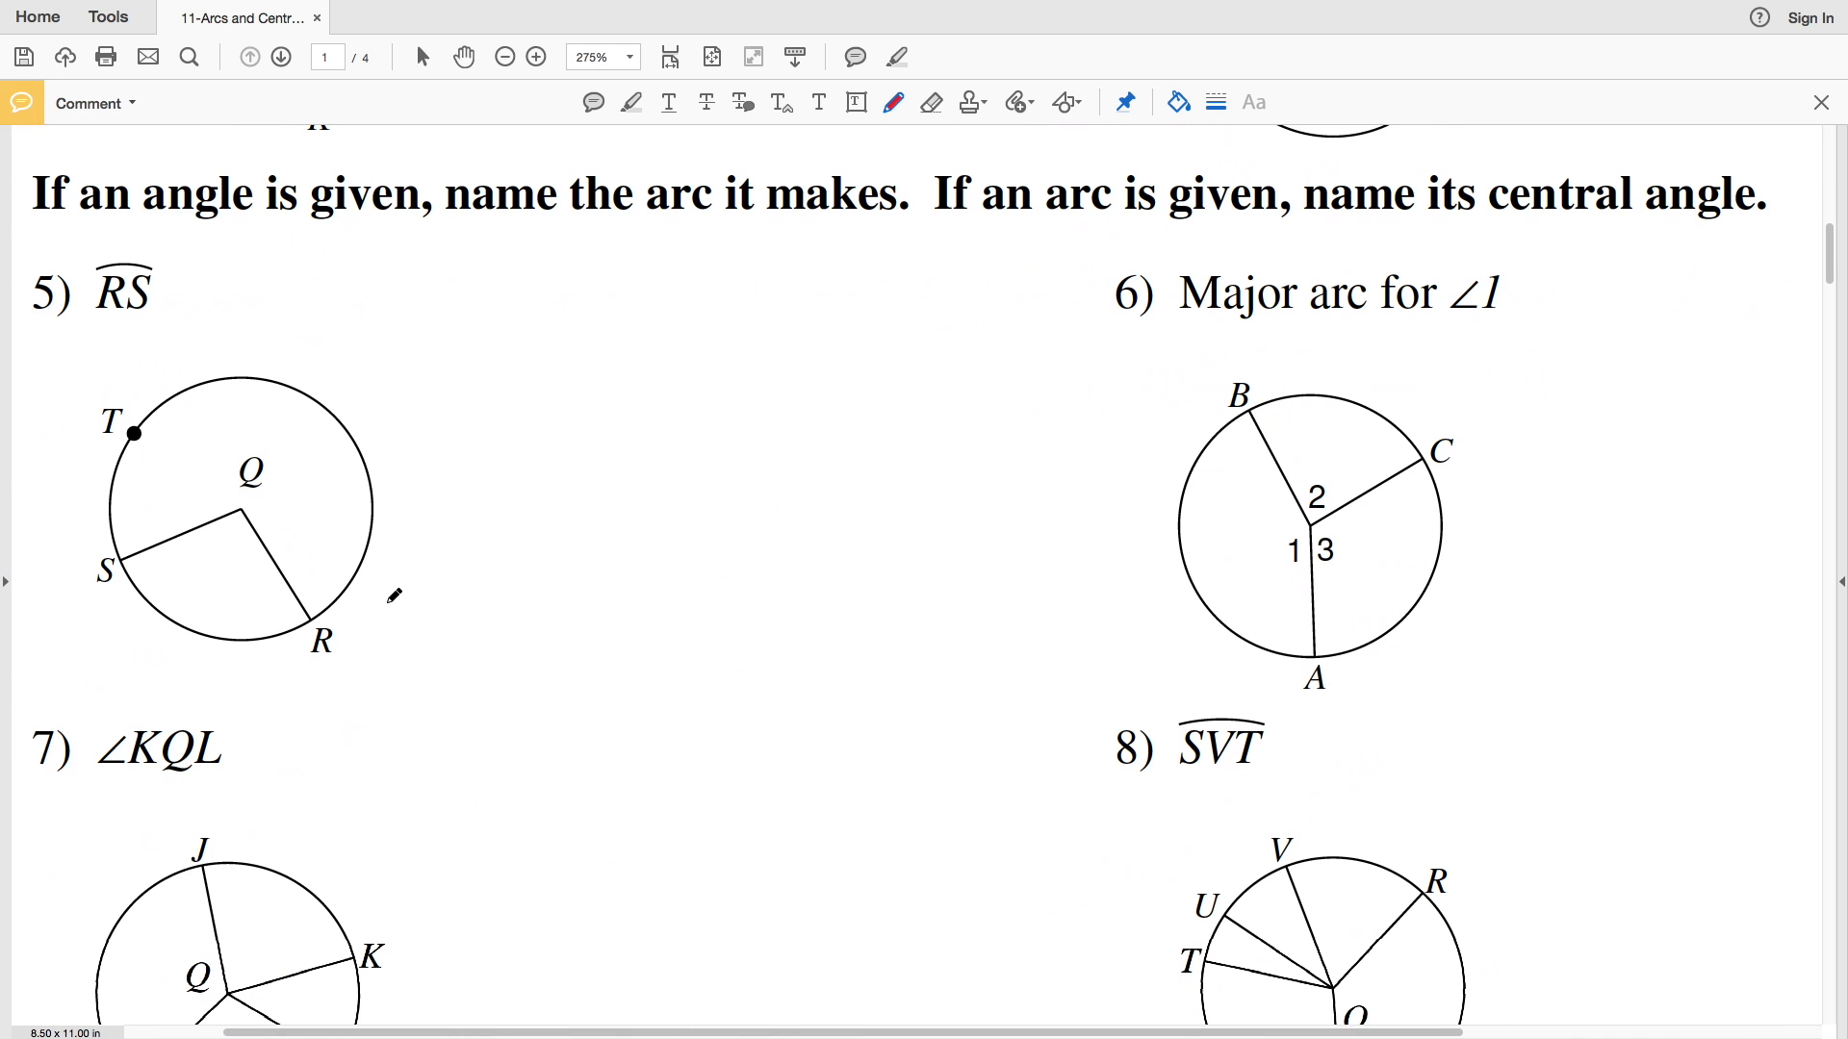
Magnify problem 5's circle and write ∠RQS as its answer.
scroll(down, 3)
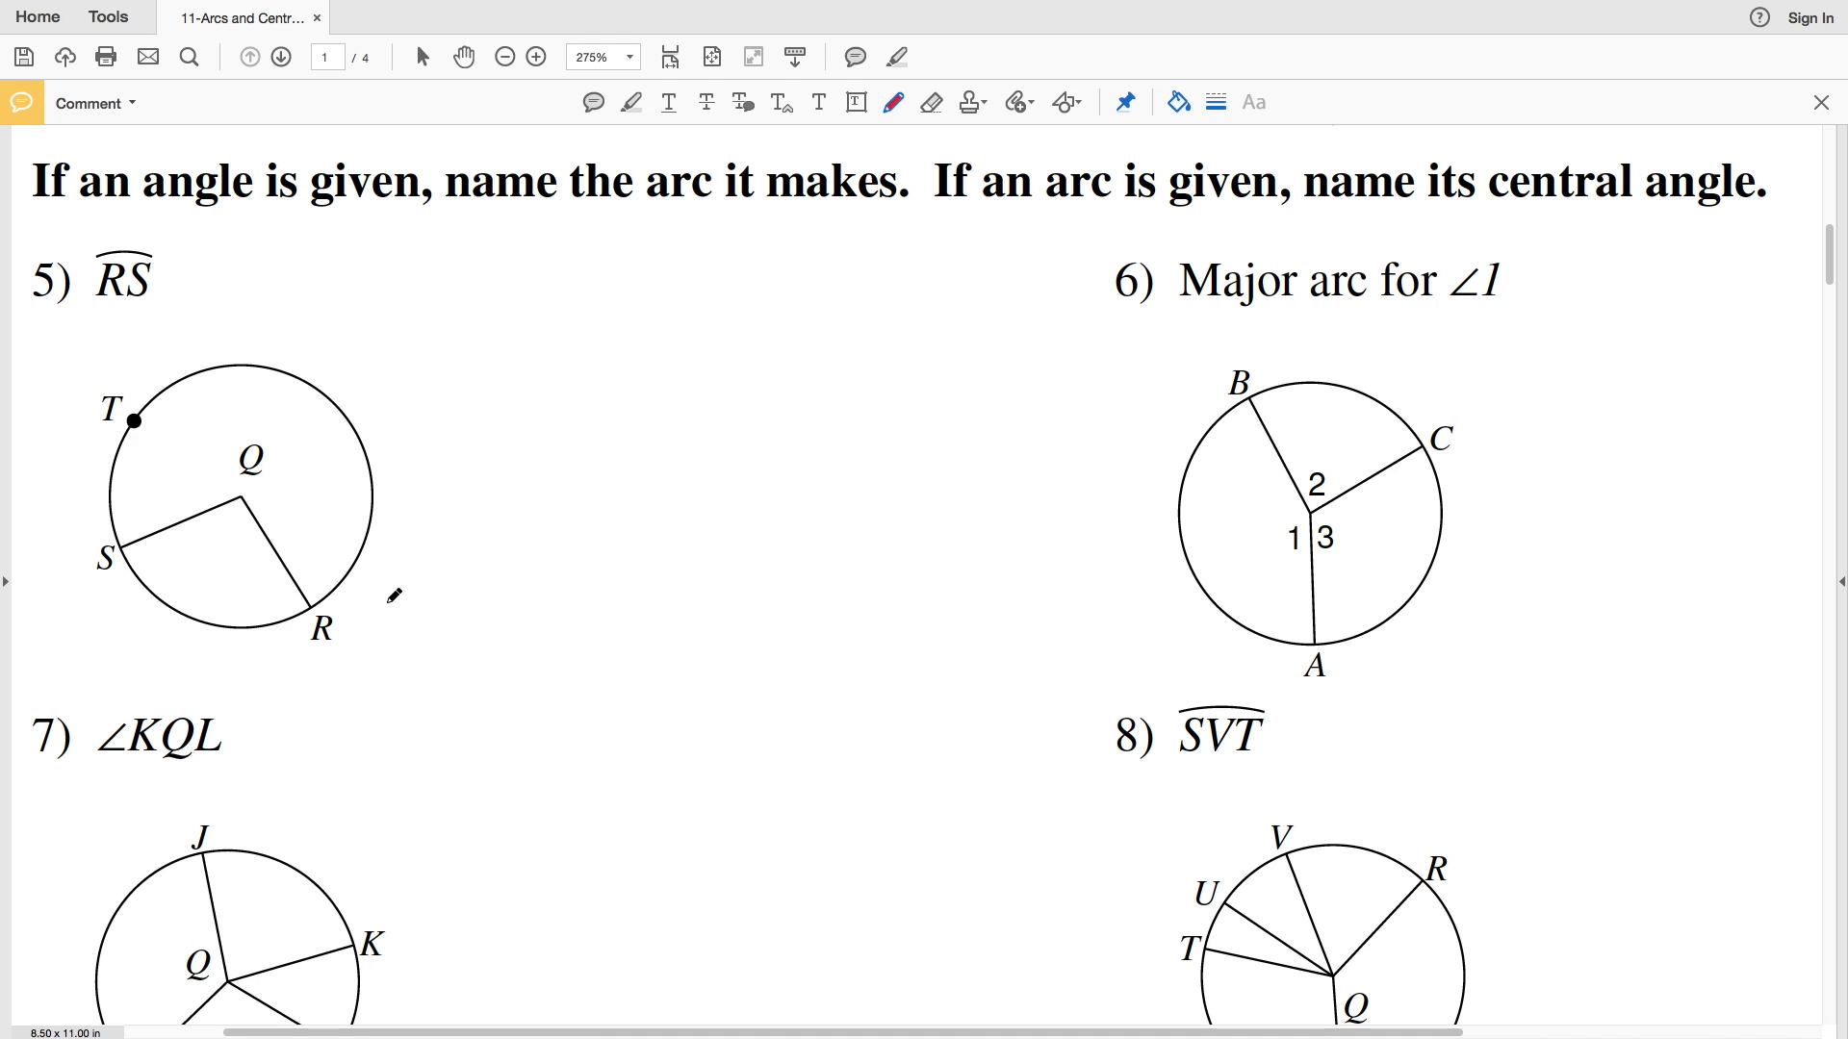
click(535, 57)
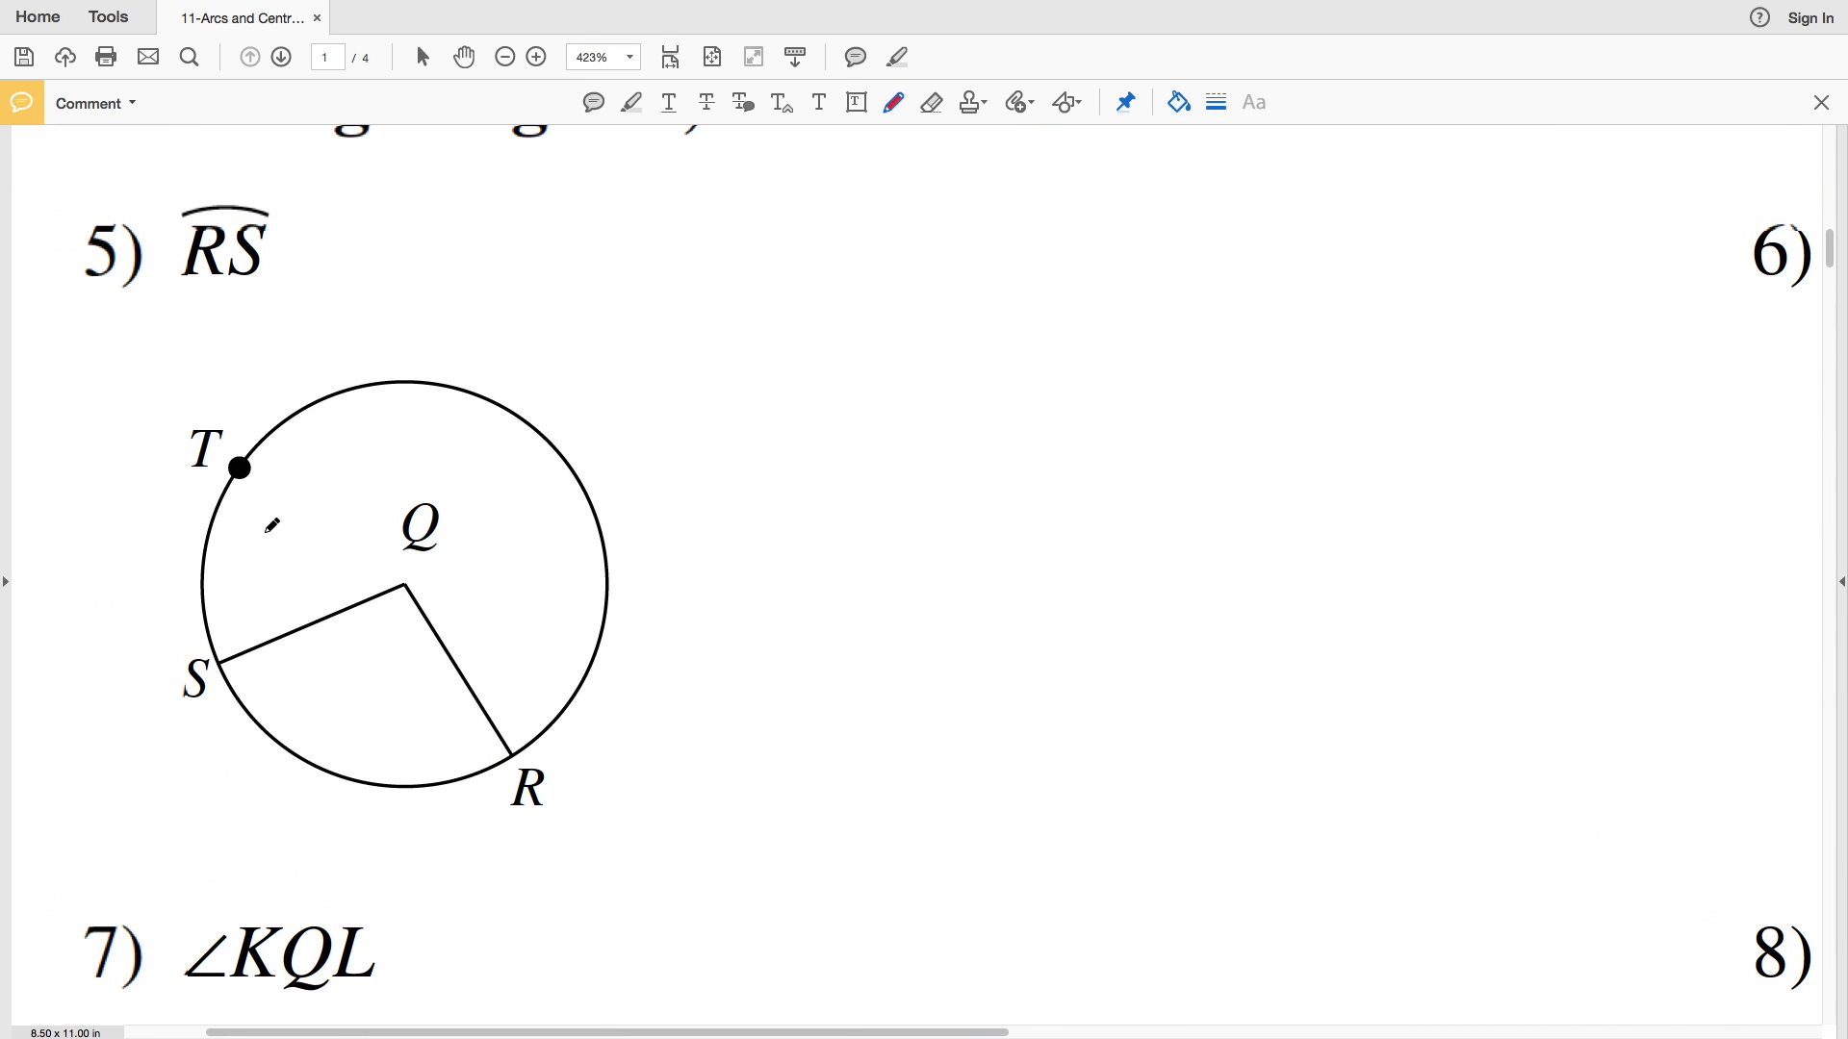
click(535, 57)
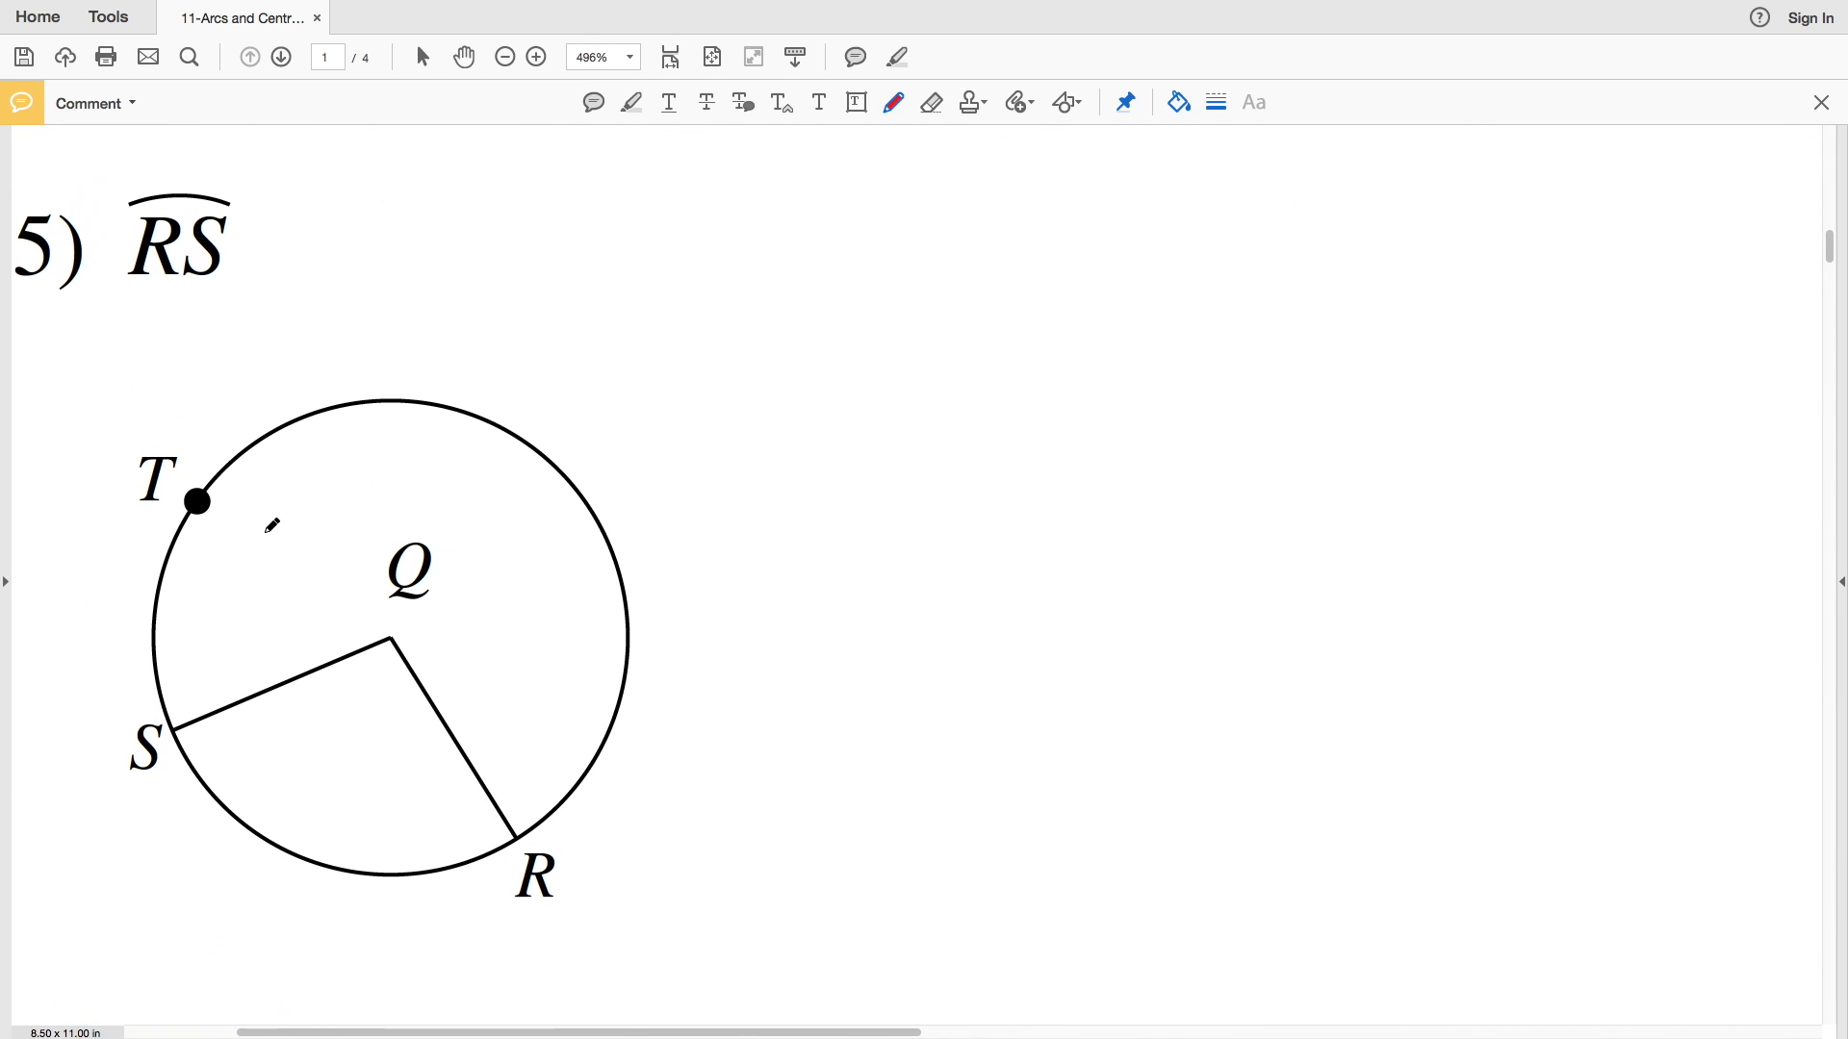
click(1175, 102)
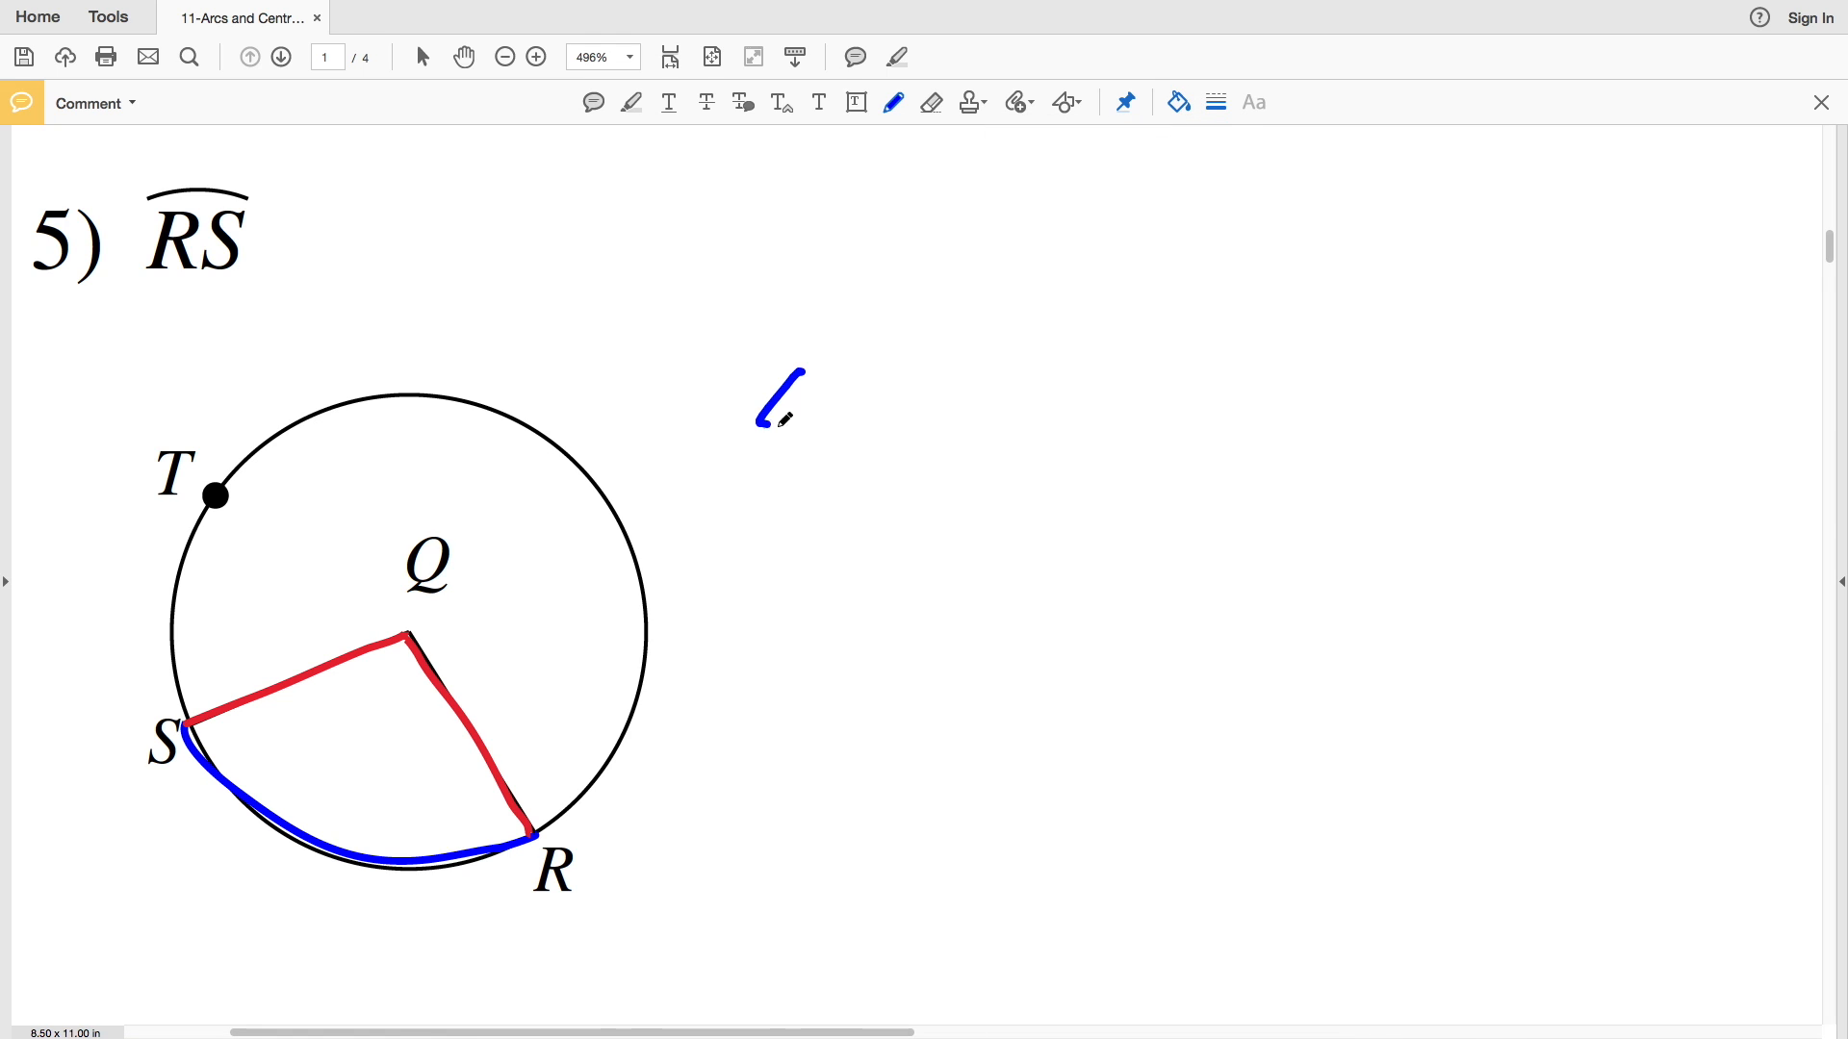
drag(802, 424, 936, 377)
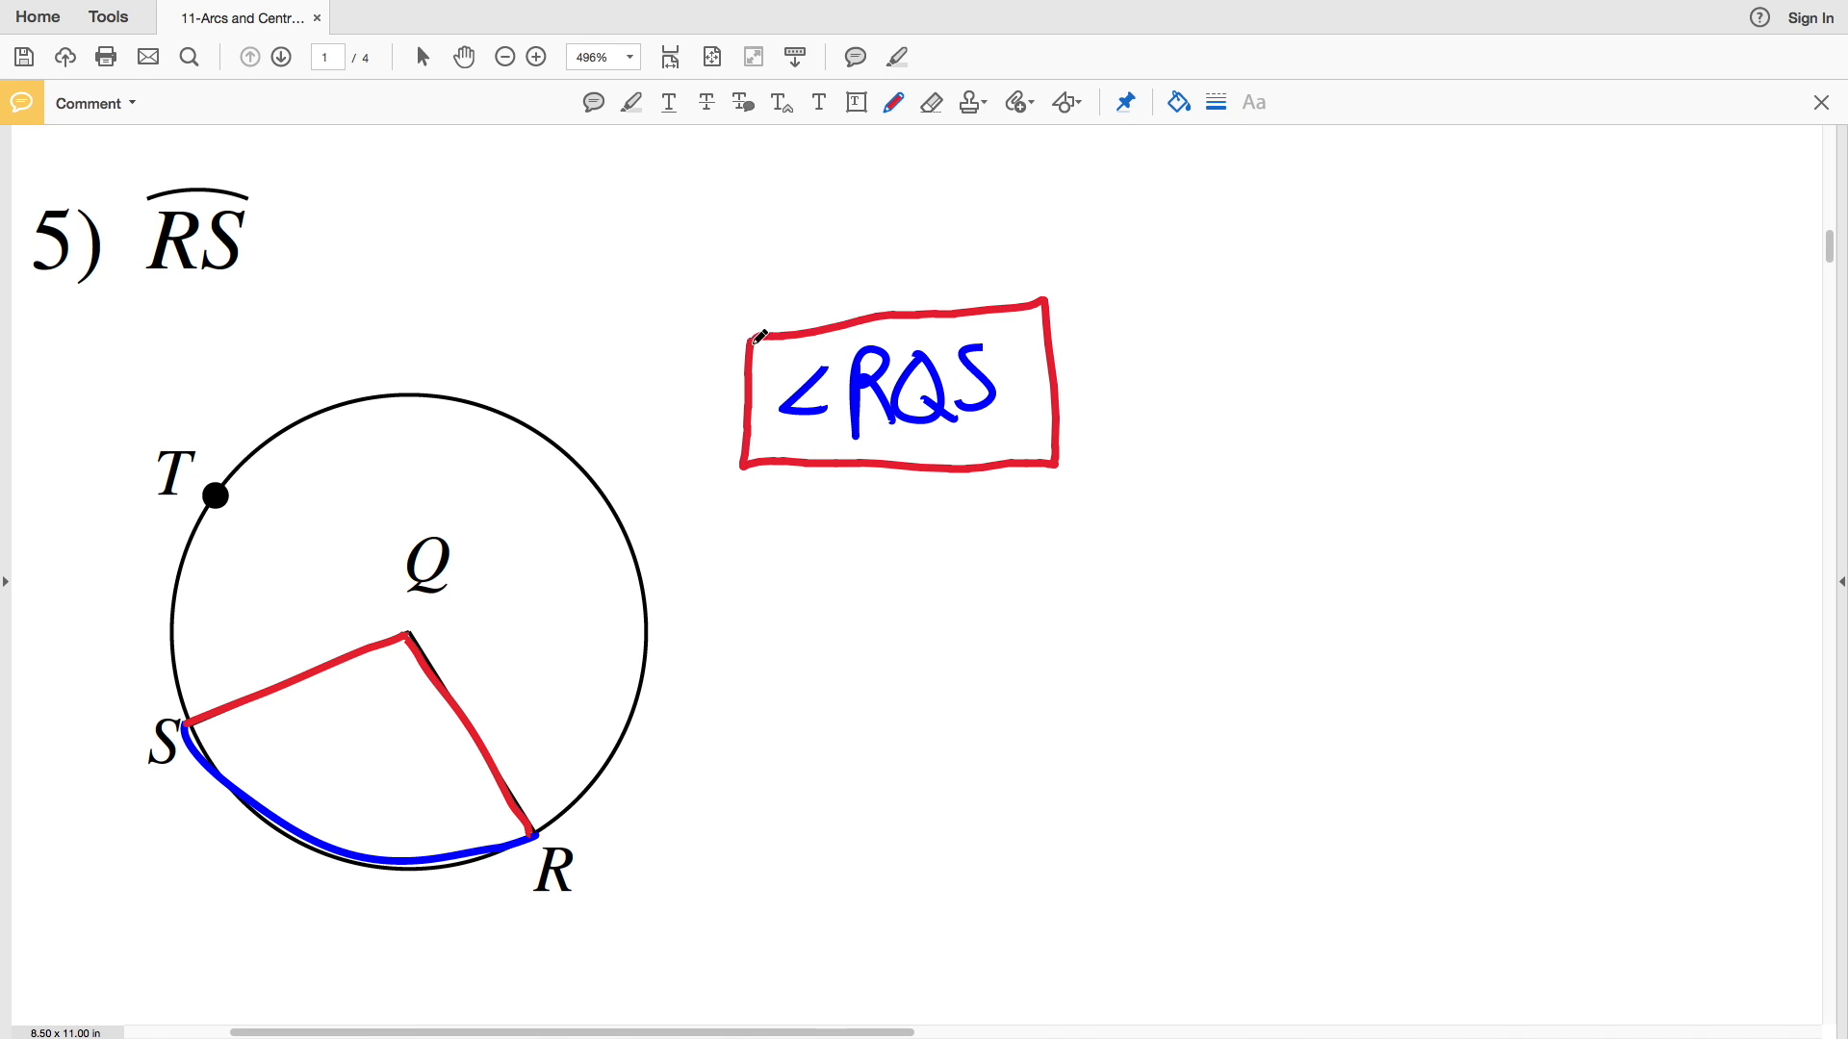
scroll(down, 3)
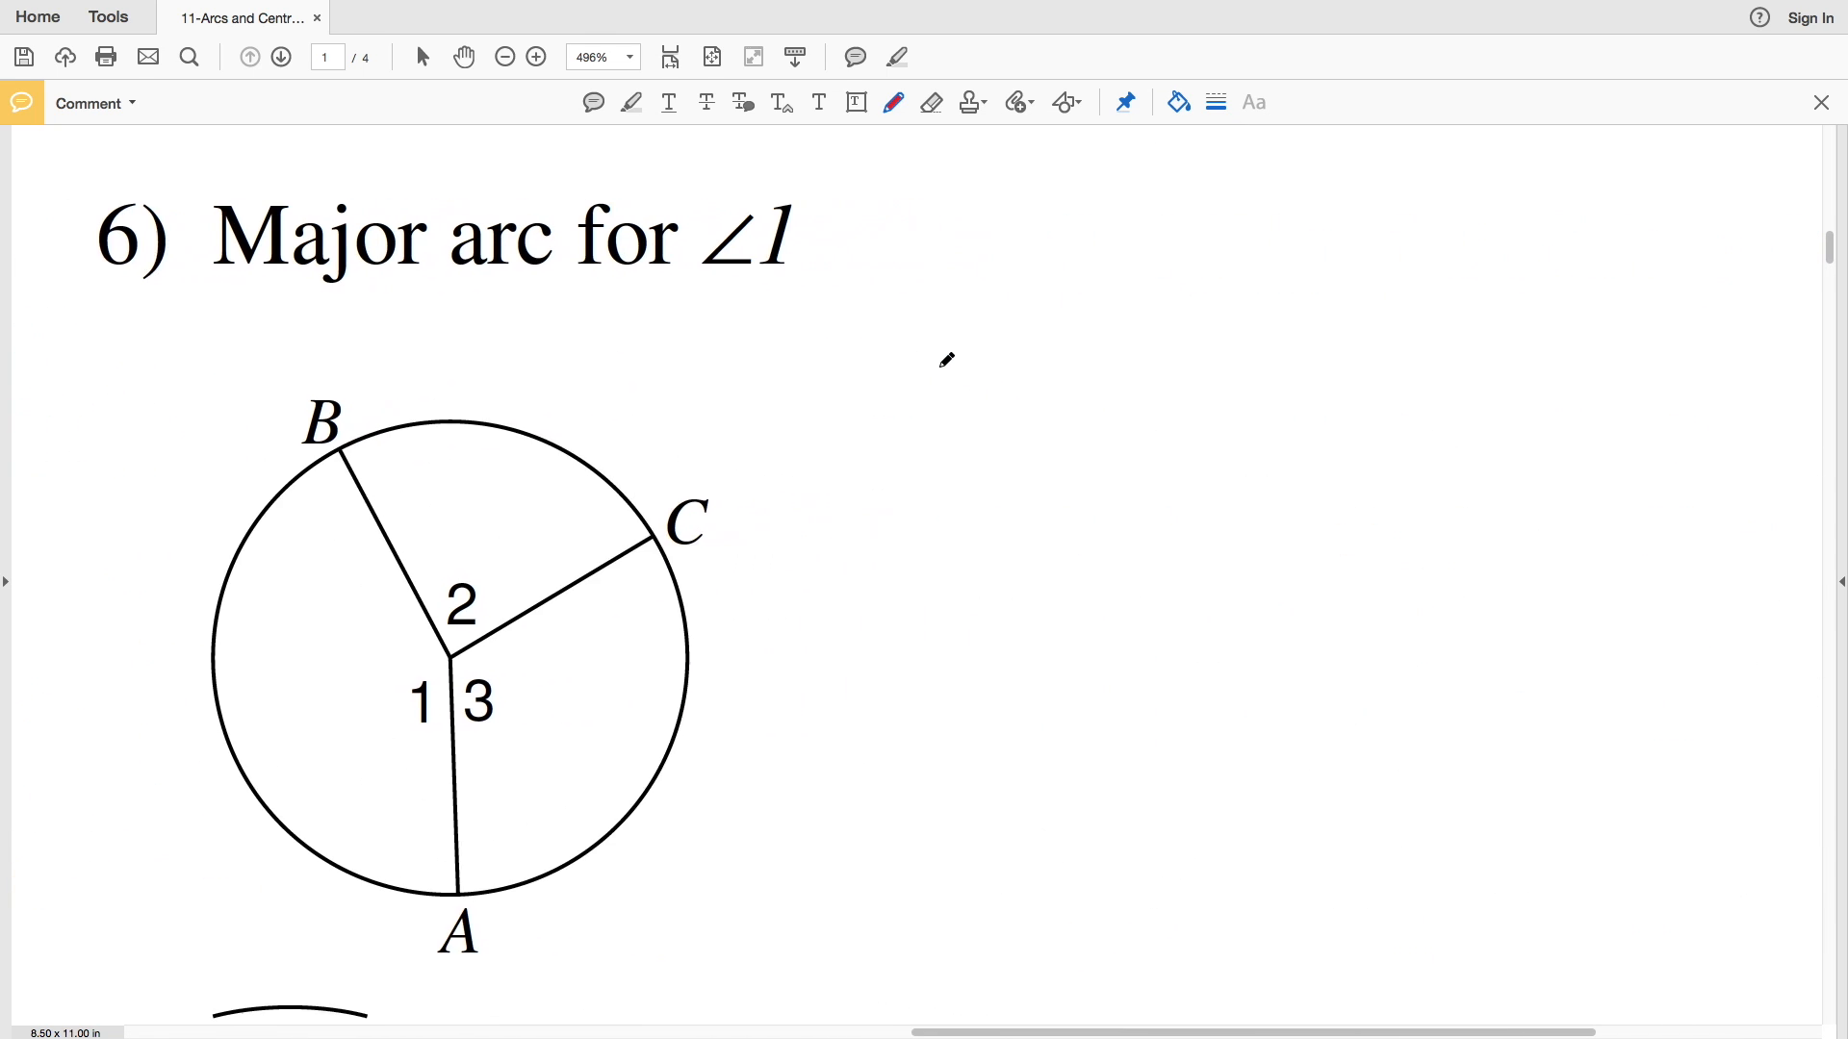
Trace radius QA and the minor arc from A to B in blue.
scroll(down, 3)
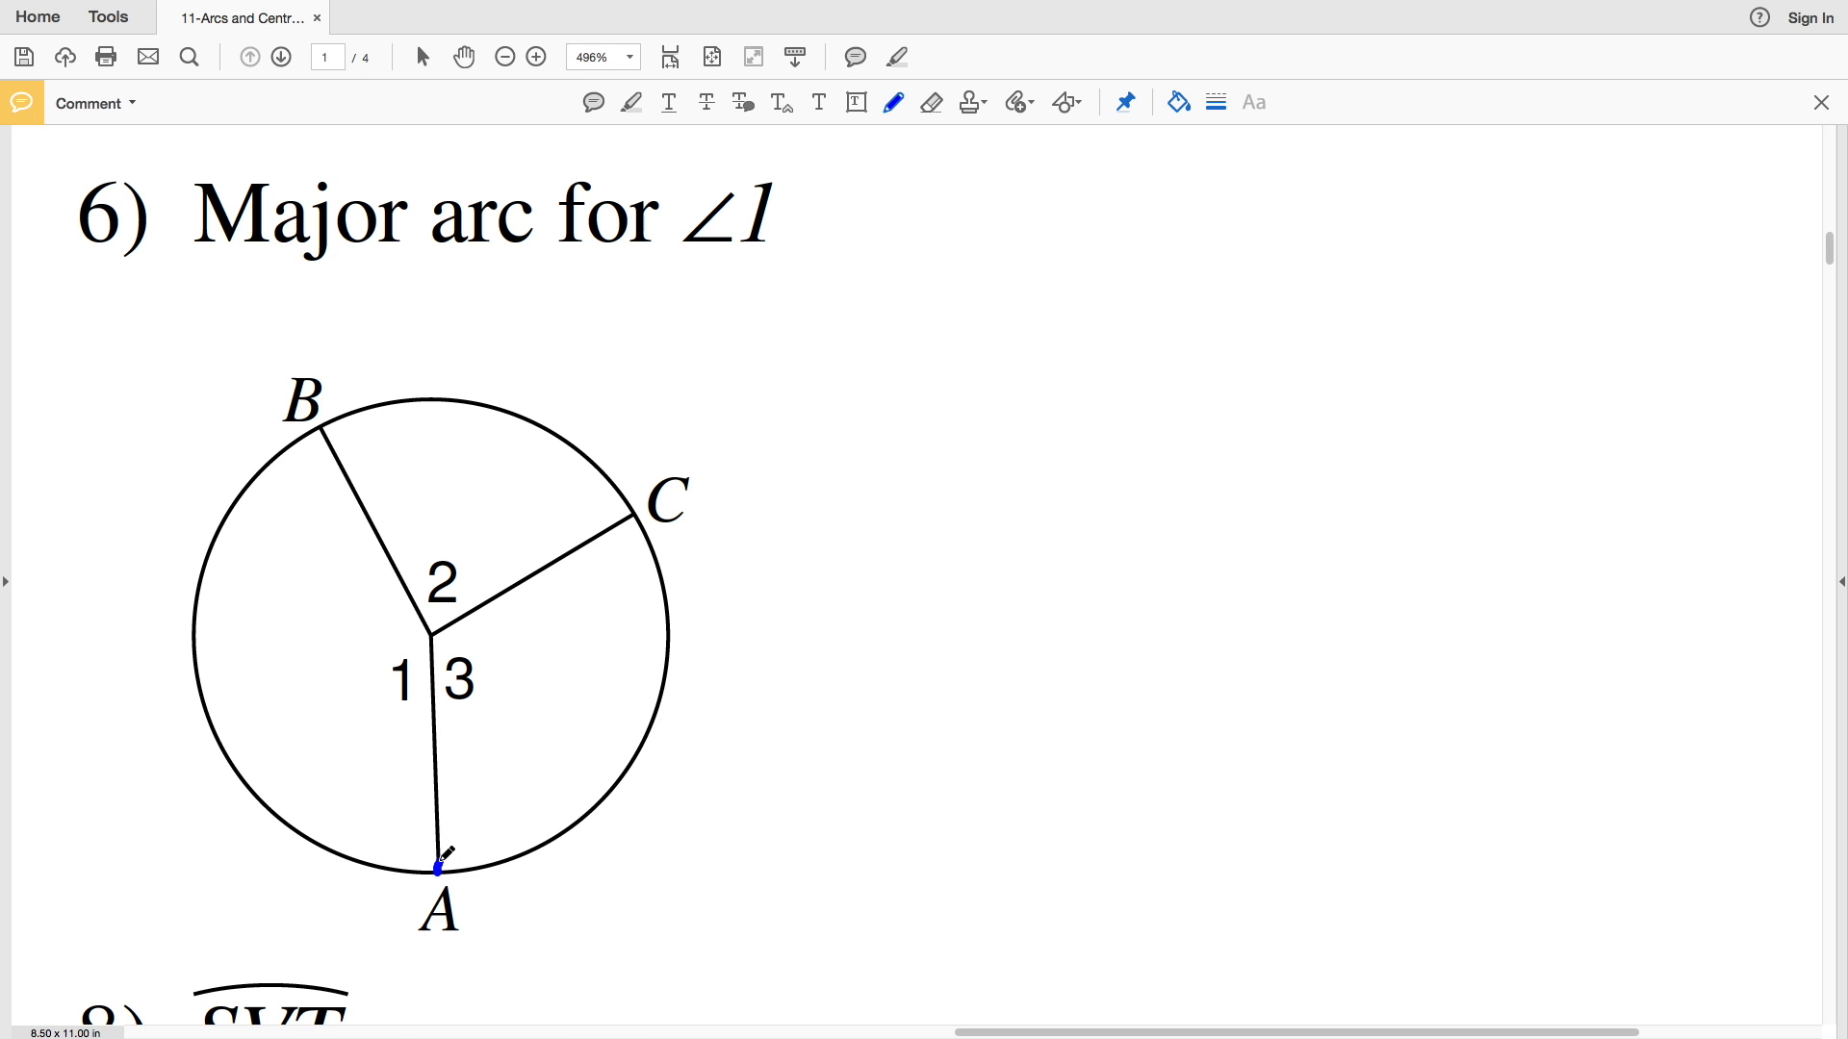
drag(427, 636, 432, 849)
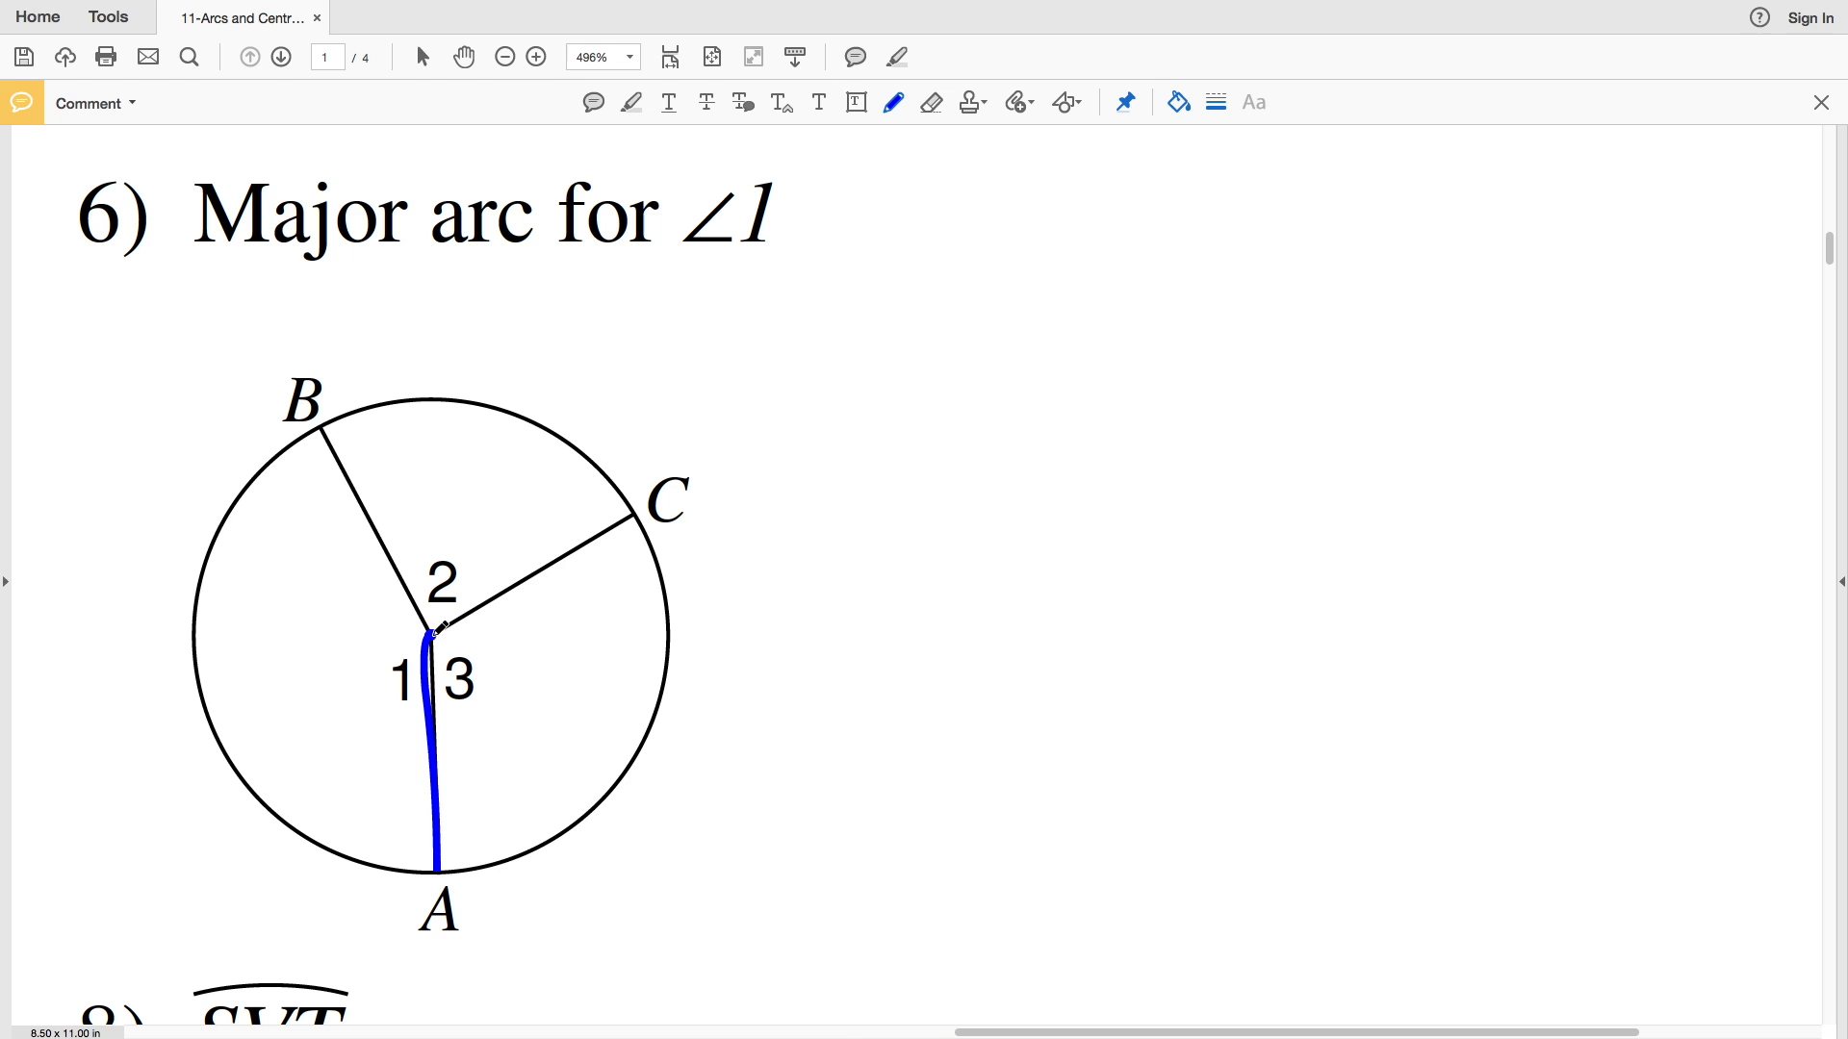
drag(434, 633, 334, 451)
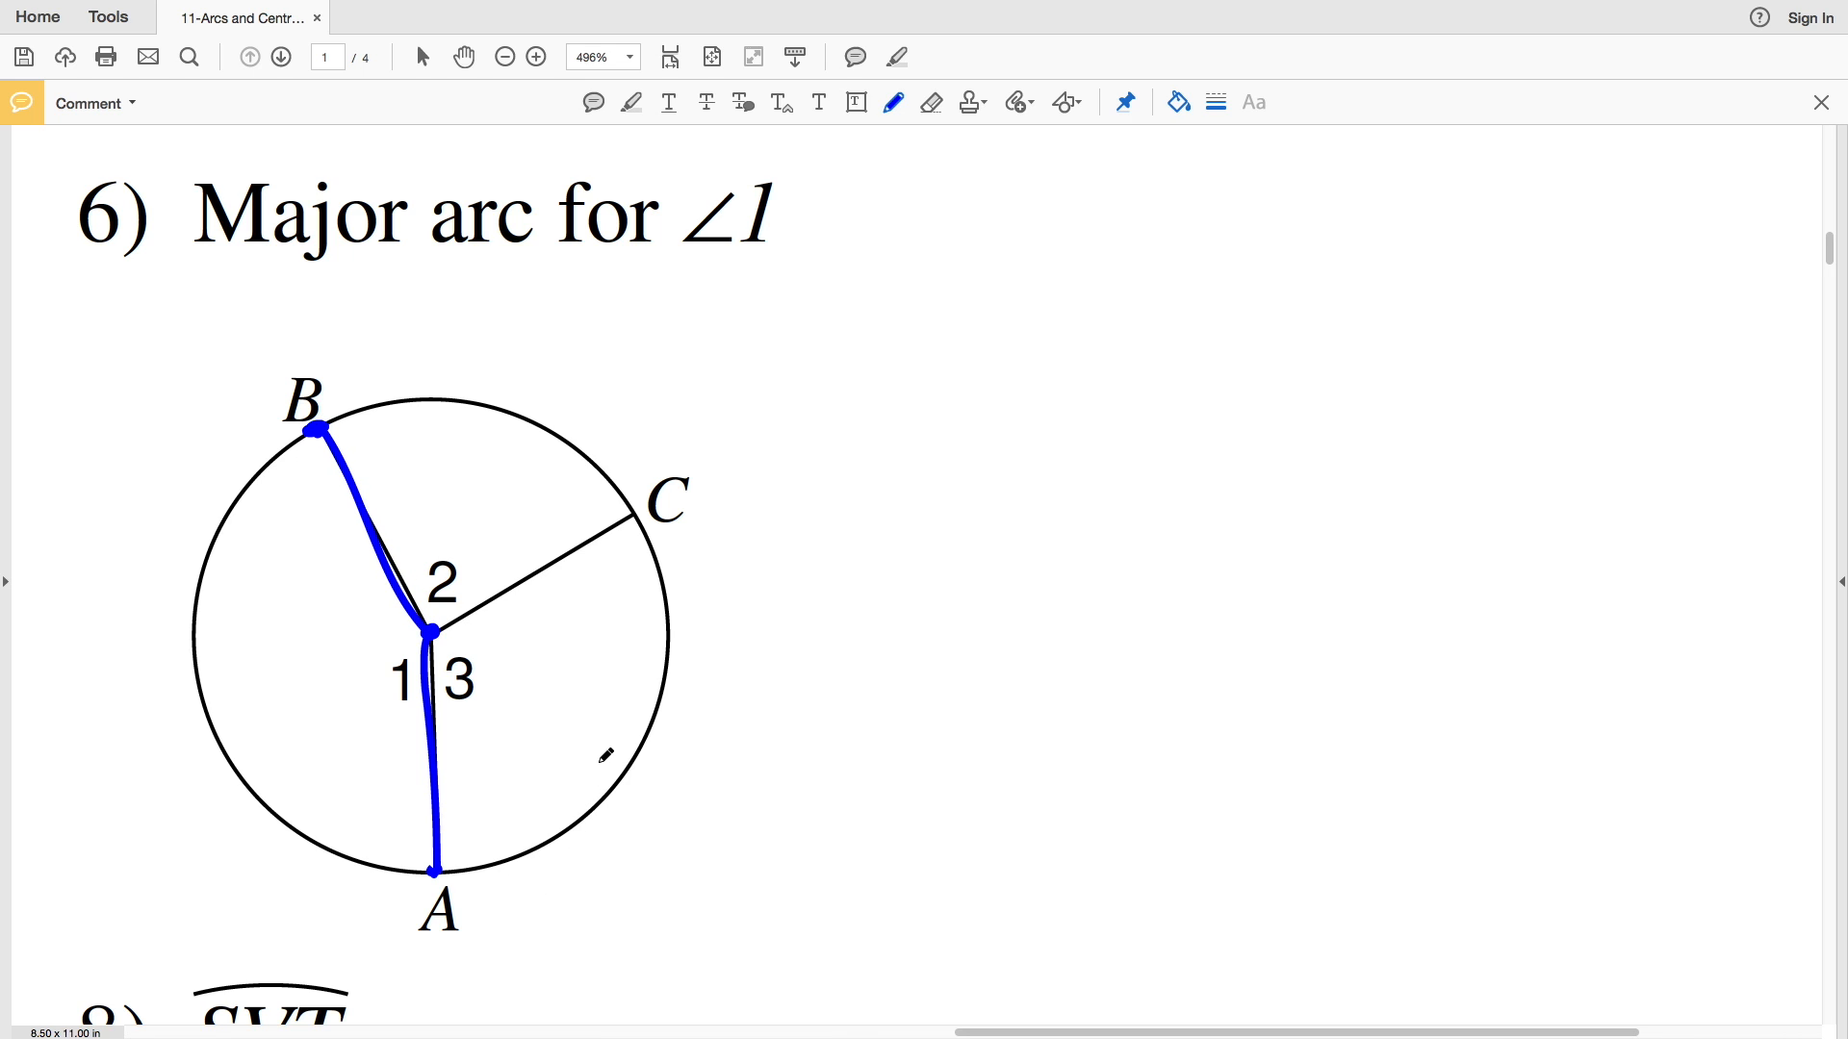
drag(206, 251, 424, 243)
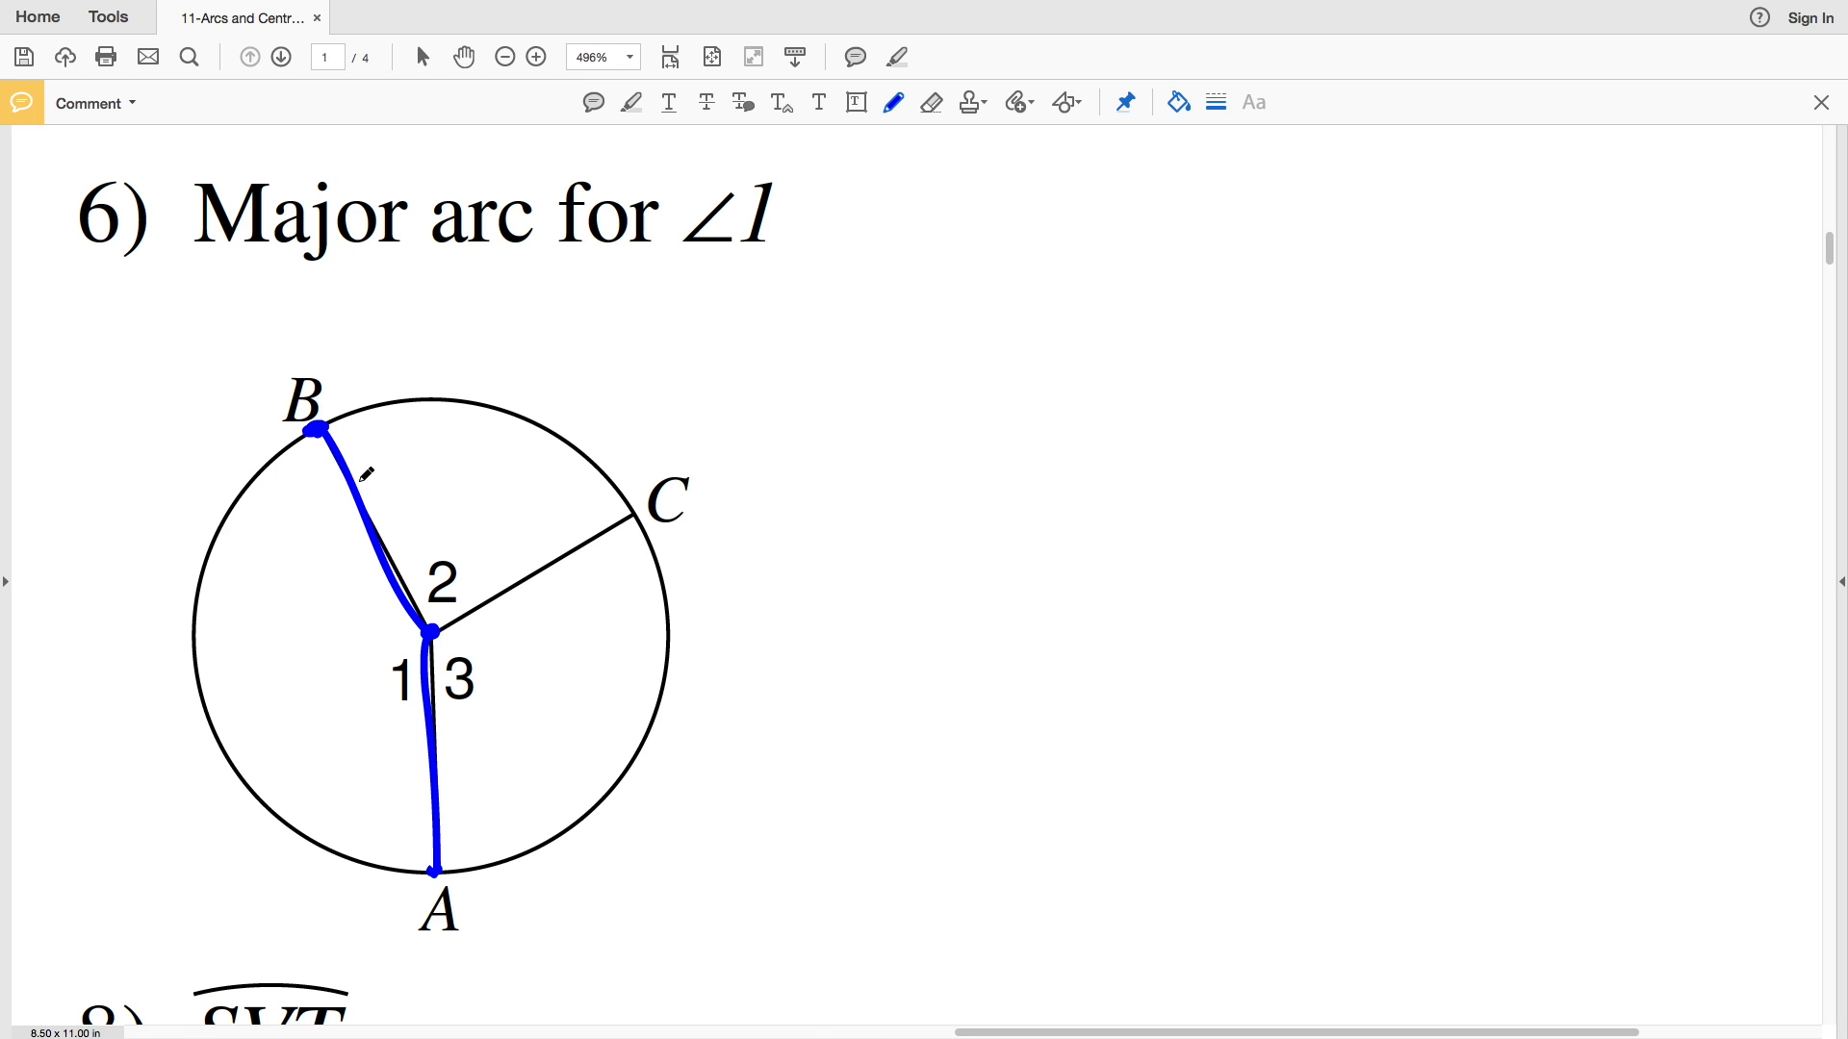
drag(646, 274, 802, 279)
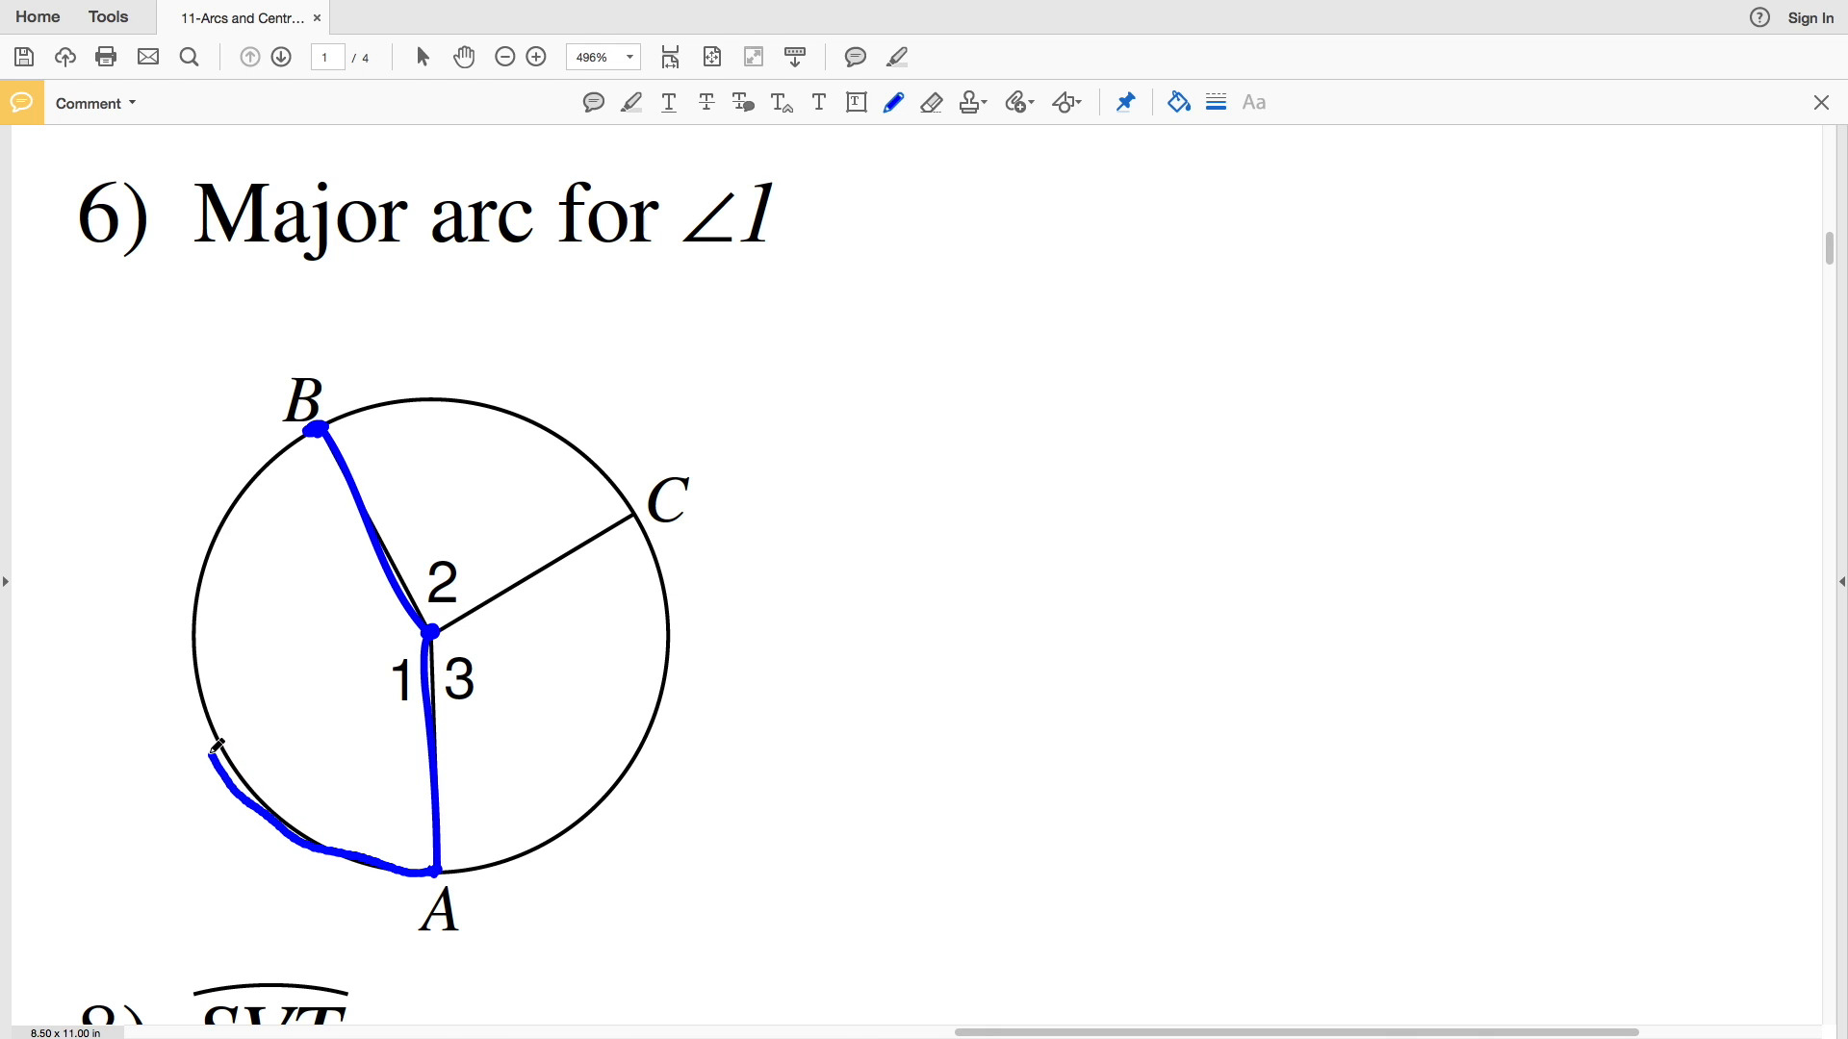
drag(215, 748, 316, 427)
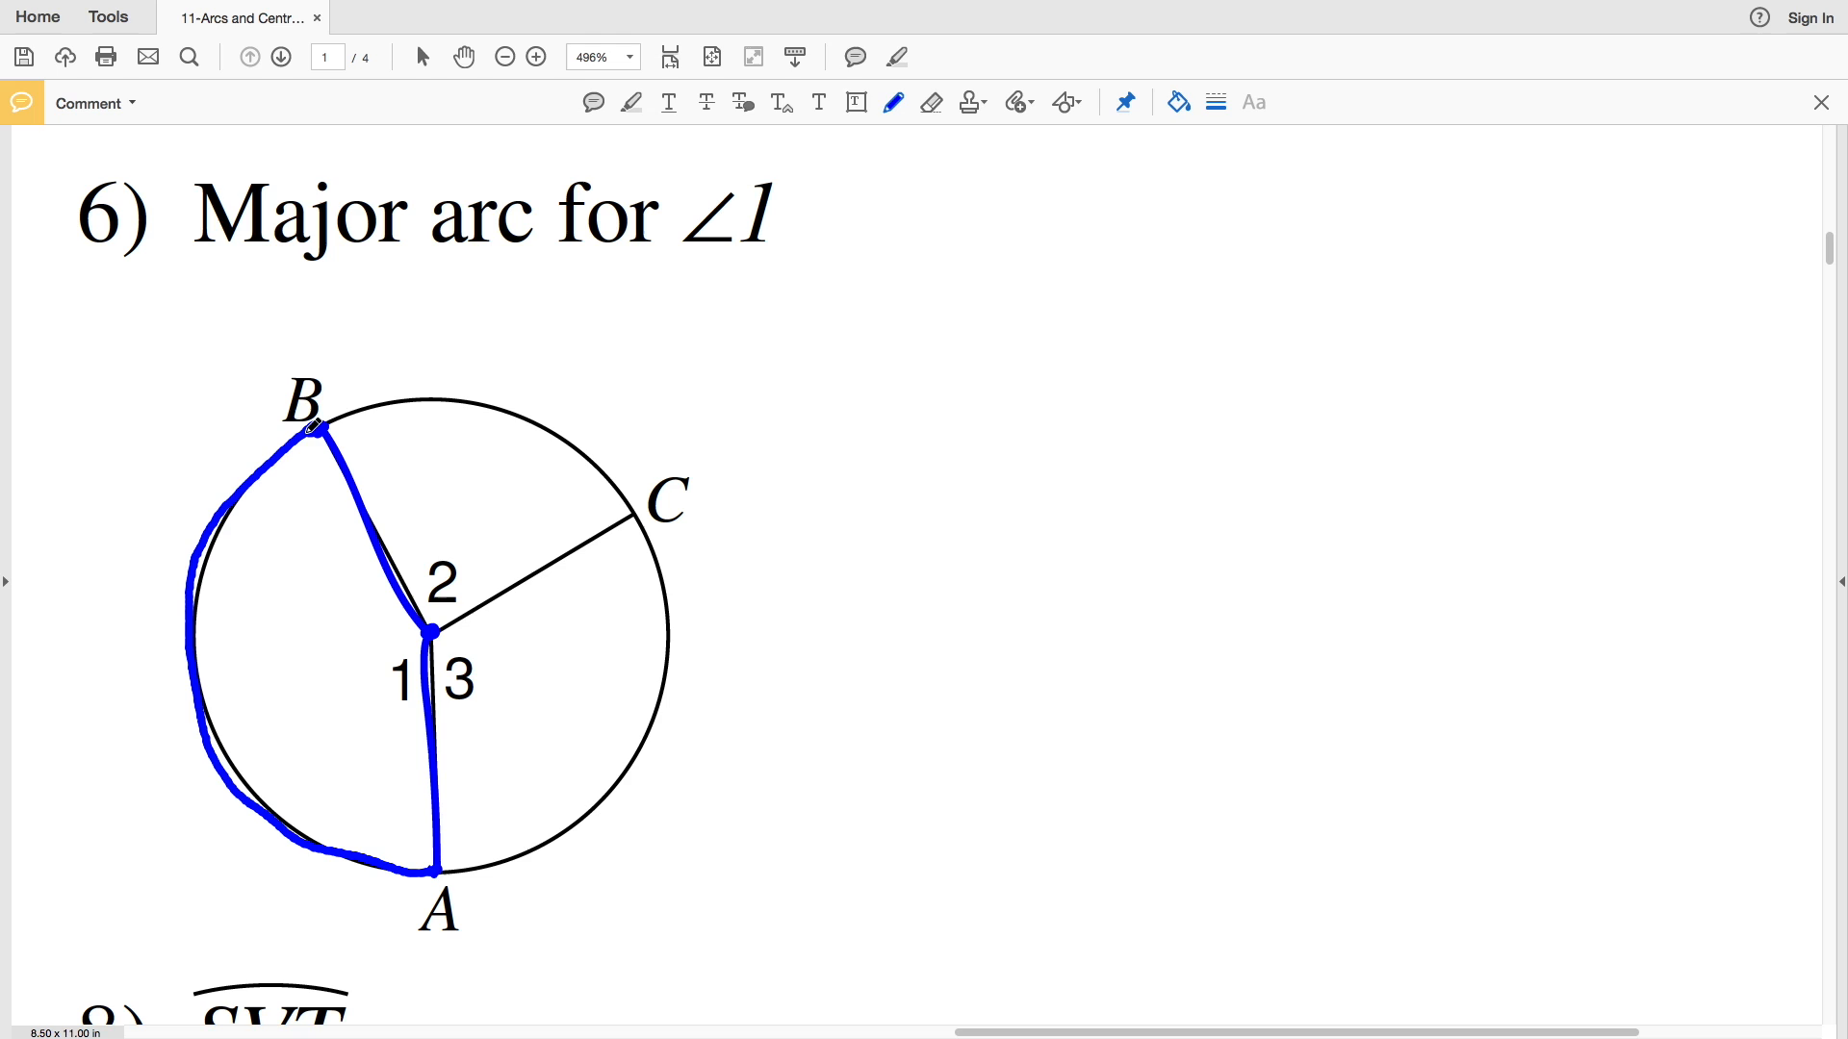
Trace the major arc from A through C to B in red.
click(1175, 101)
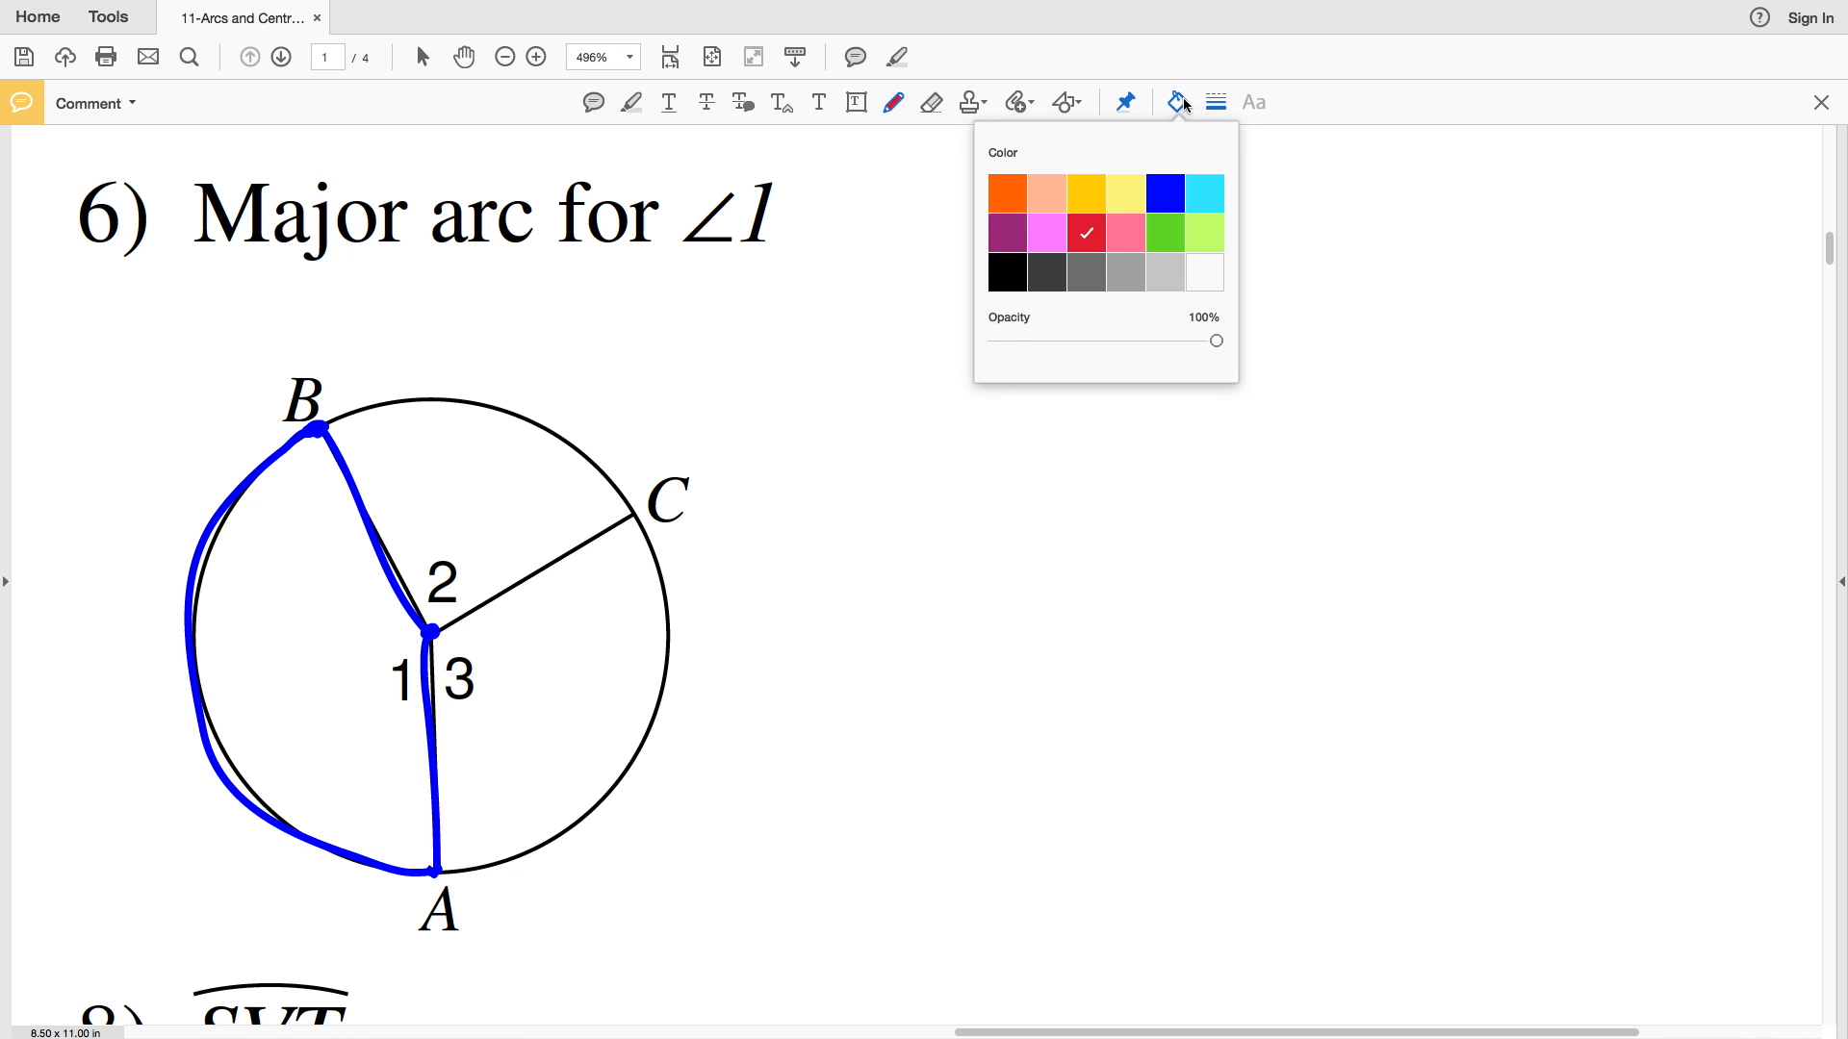
drag(430, 871, 530, 846)
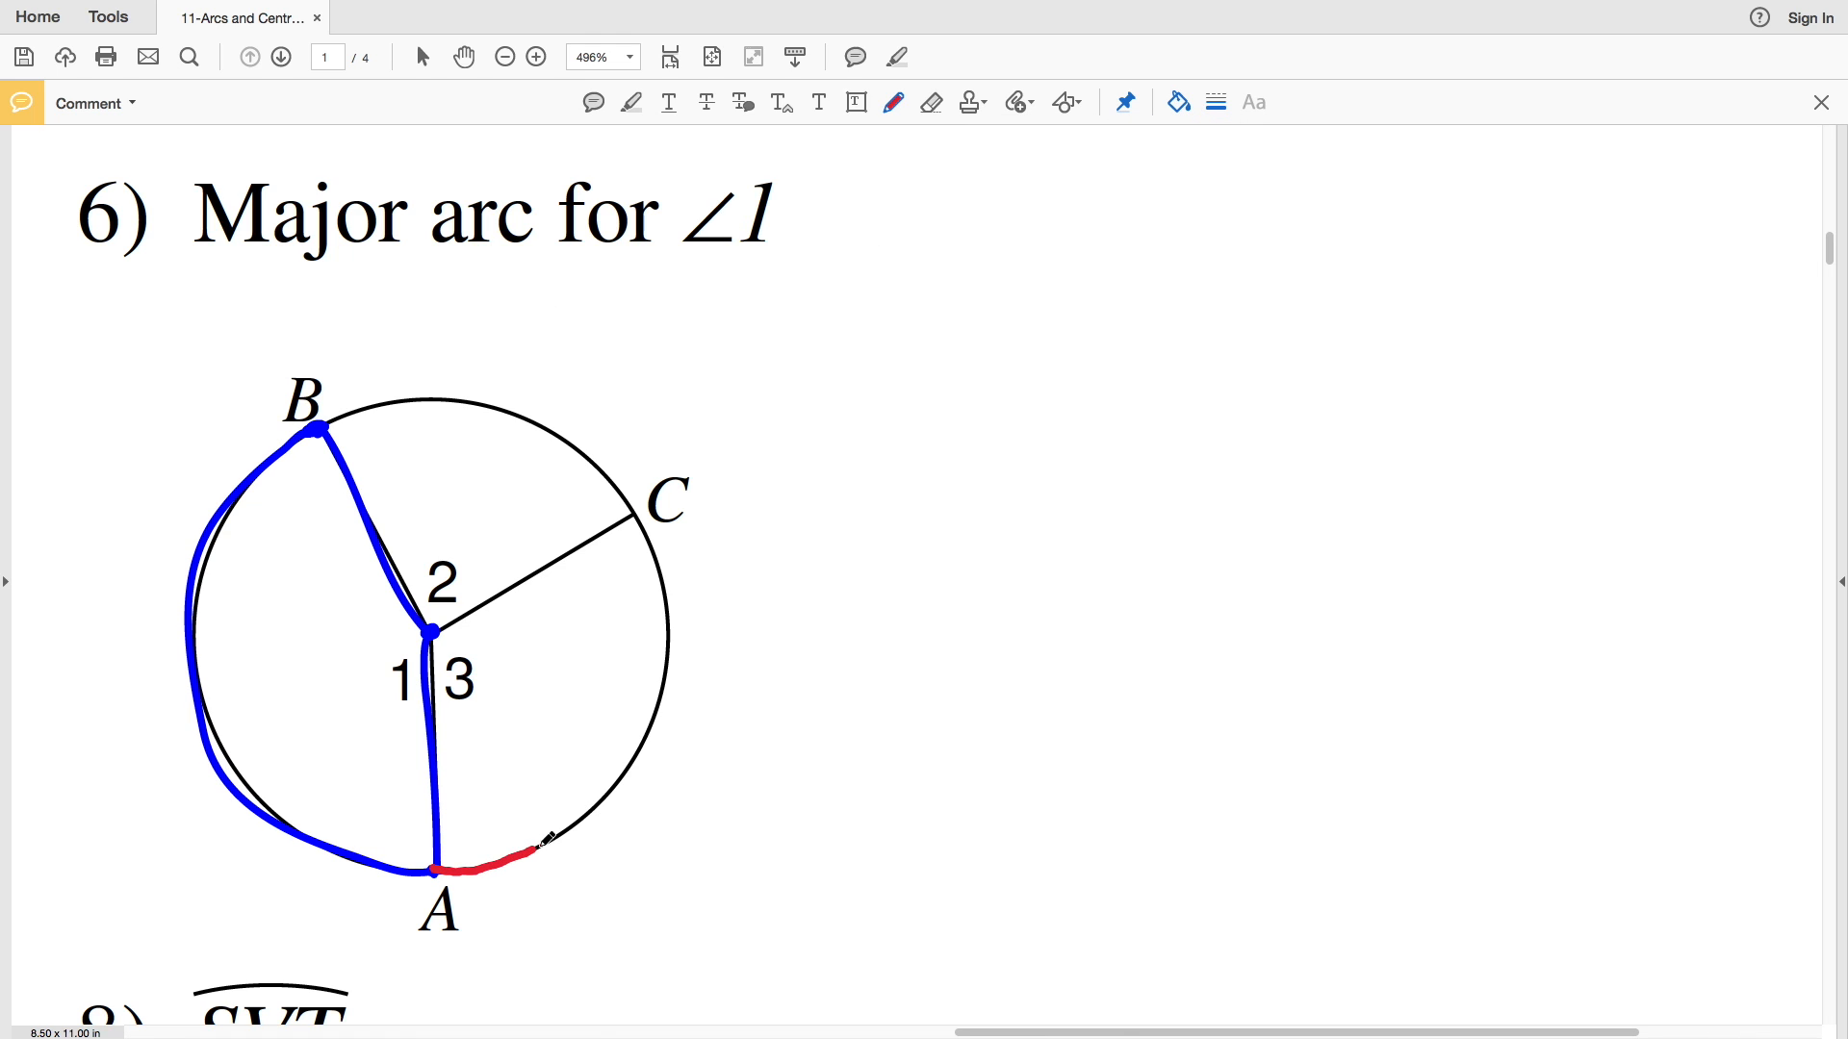
drag(460, 872, 330, 430)
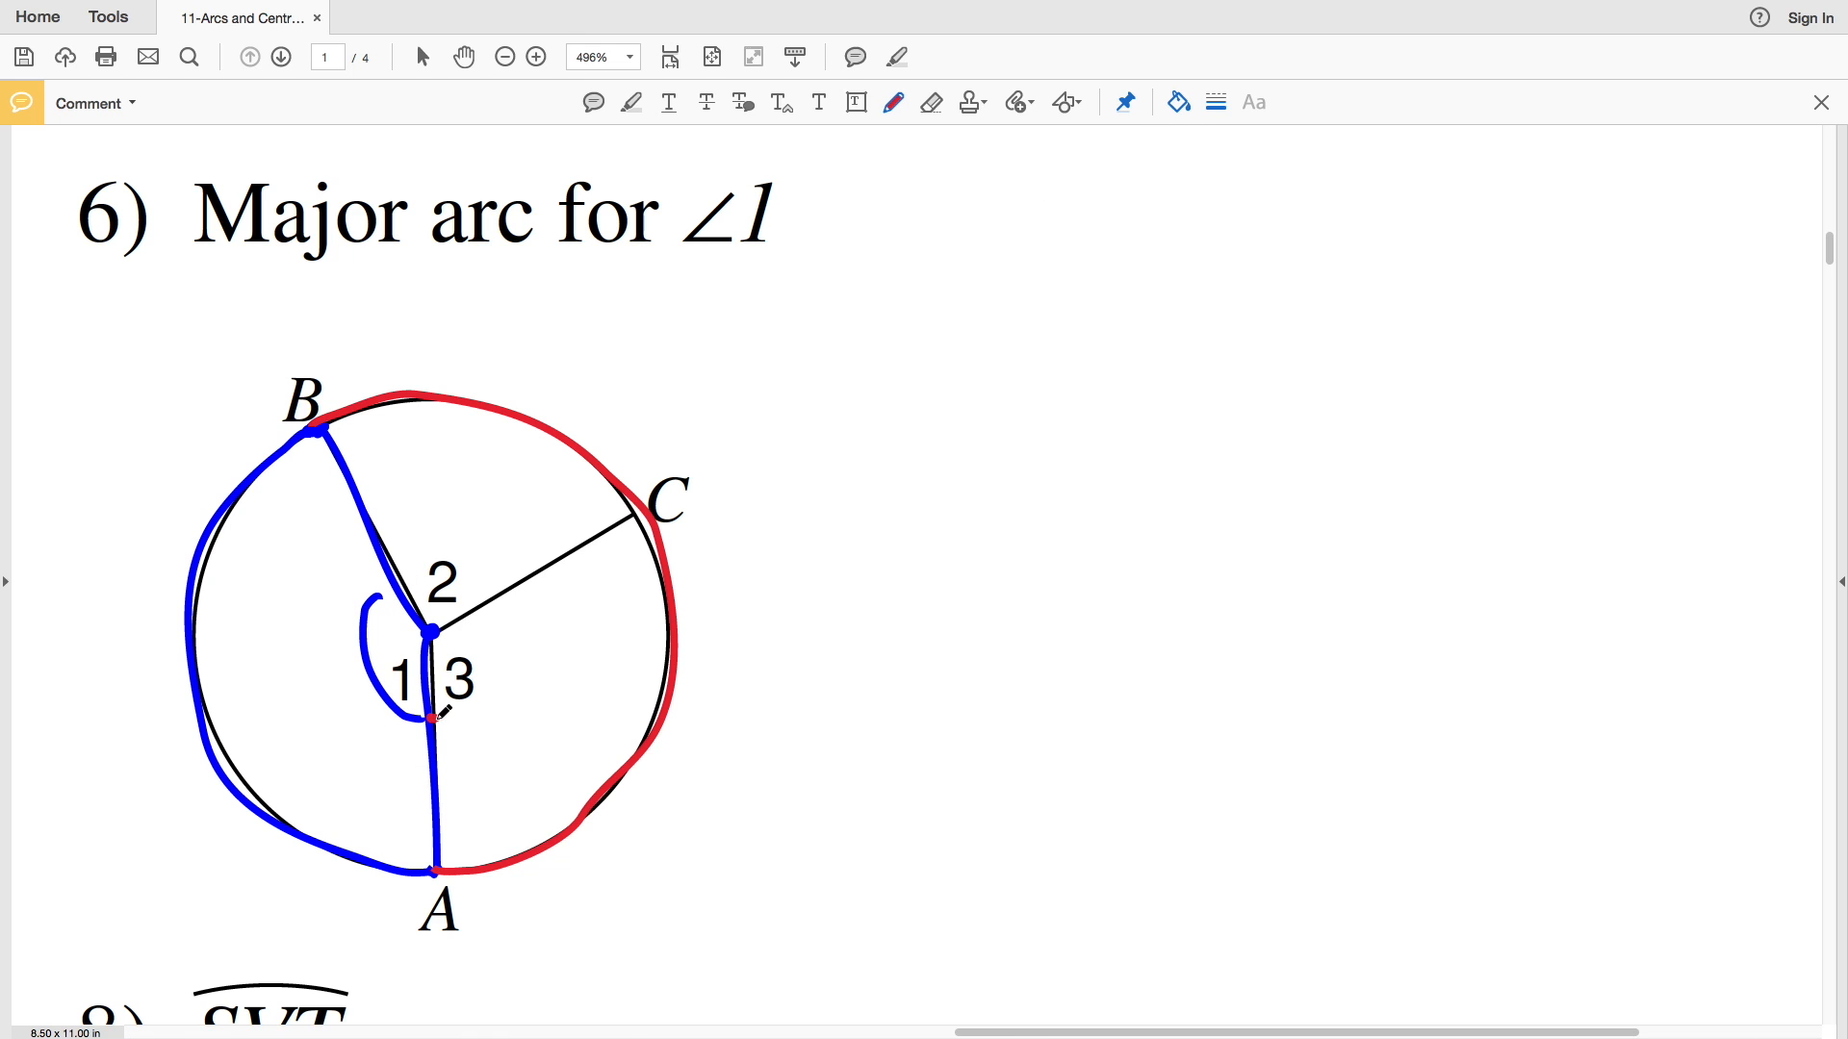
drag(378, 547, 442, 719)
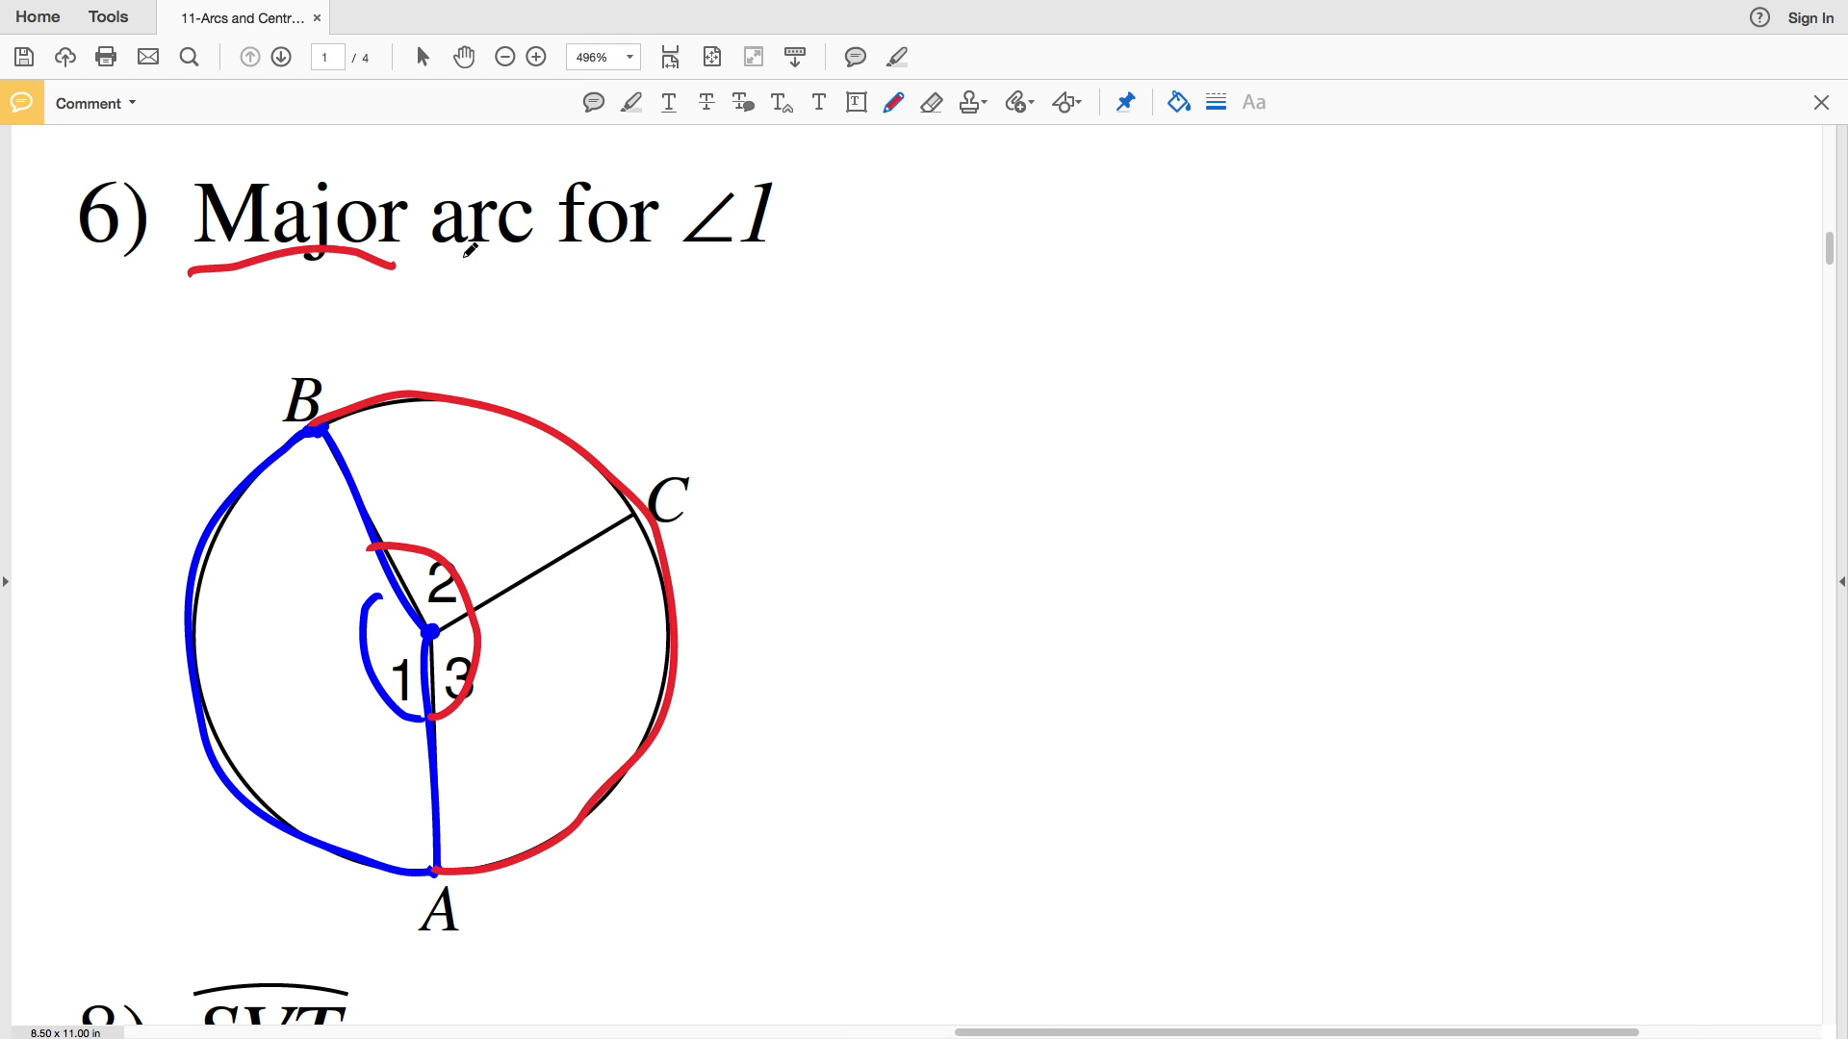
Write ACB with an arc mark in blue and box the answer.
click(1176, 101)
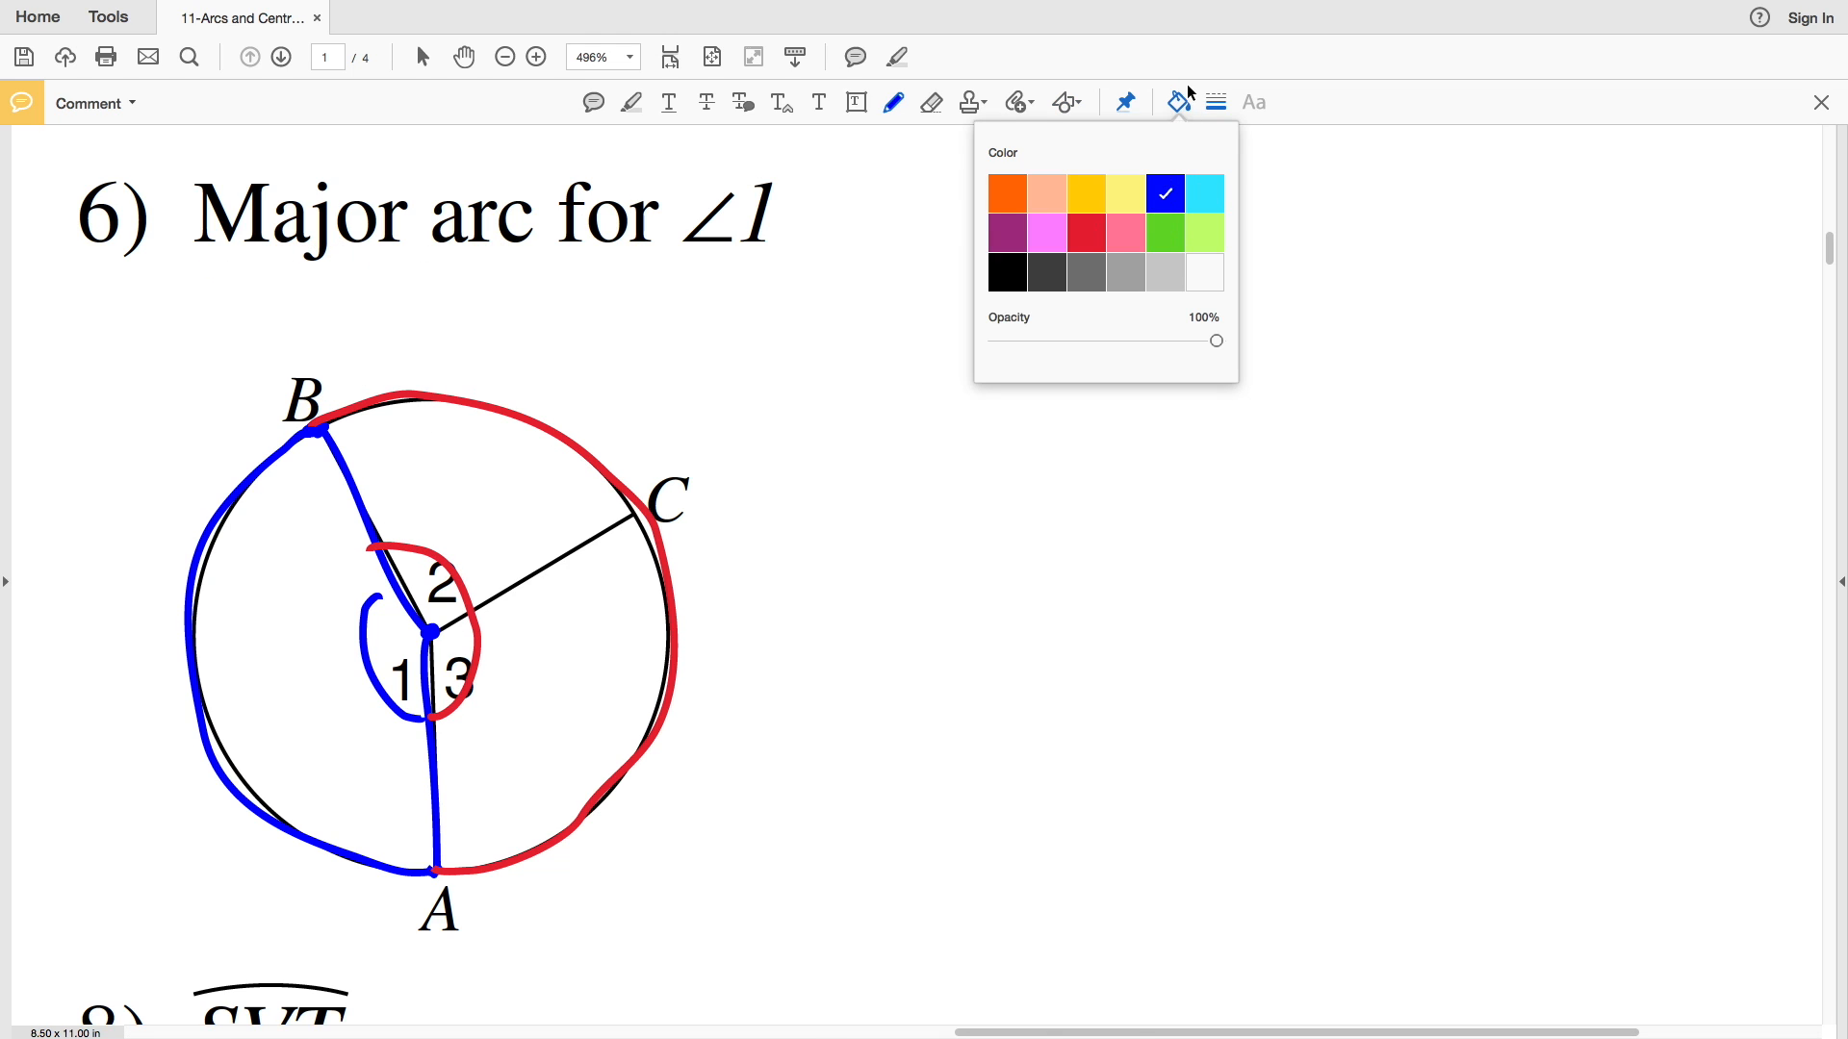
click(950, 374)
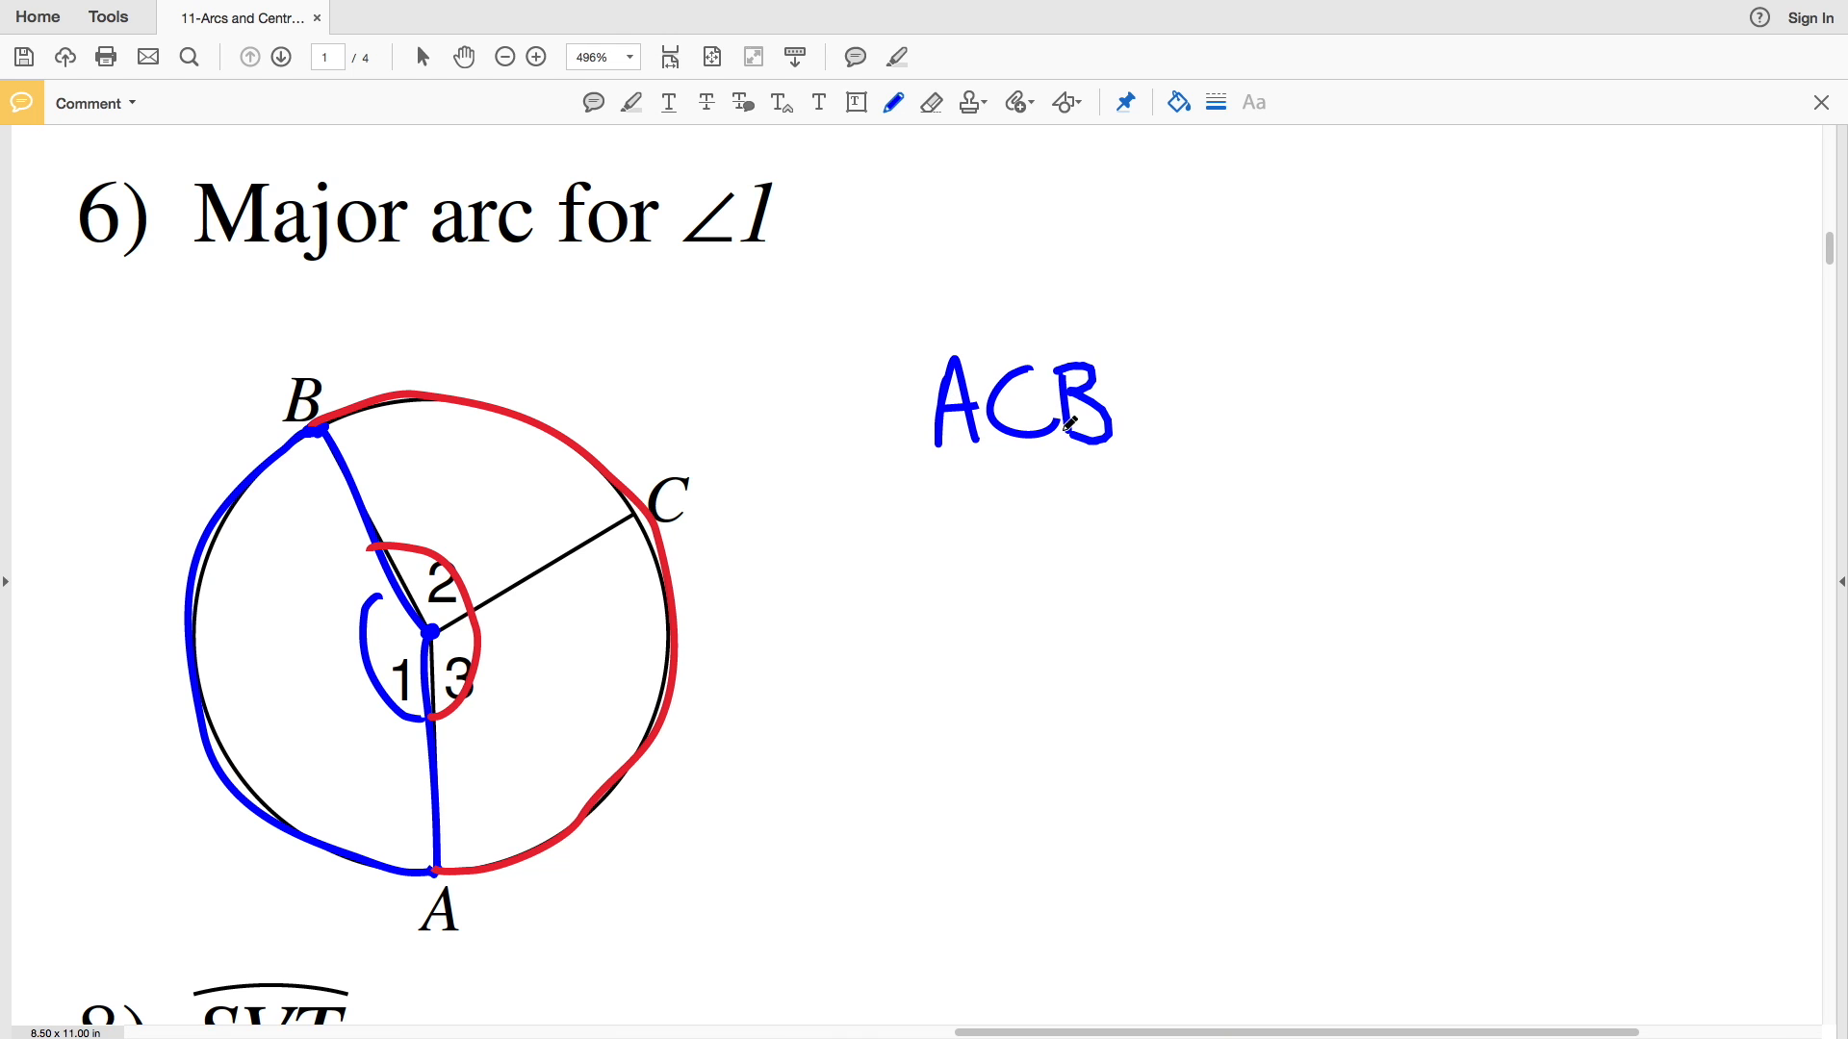
drag(919, 338, 1128, 323)
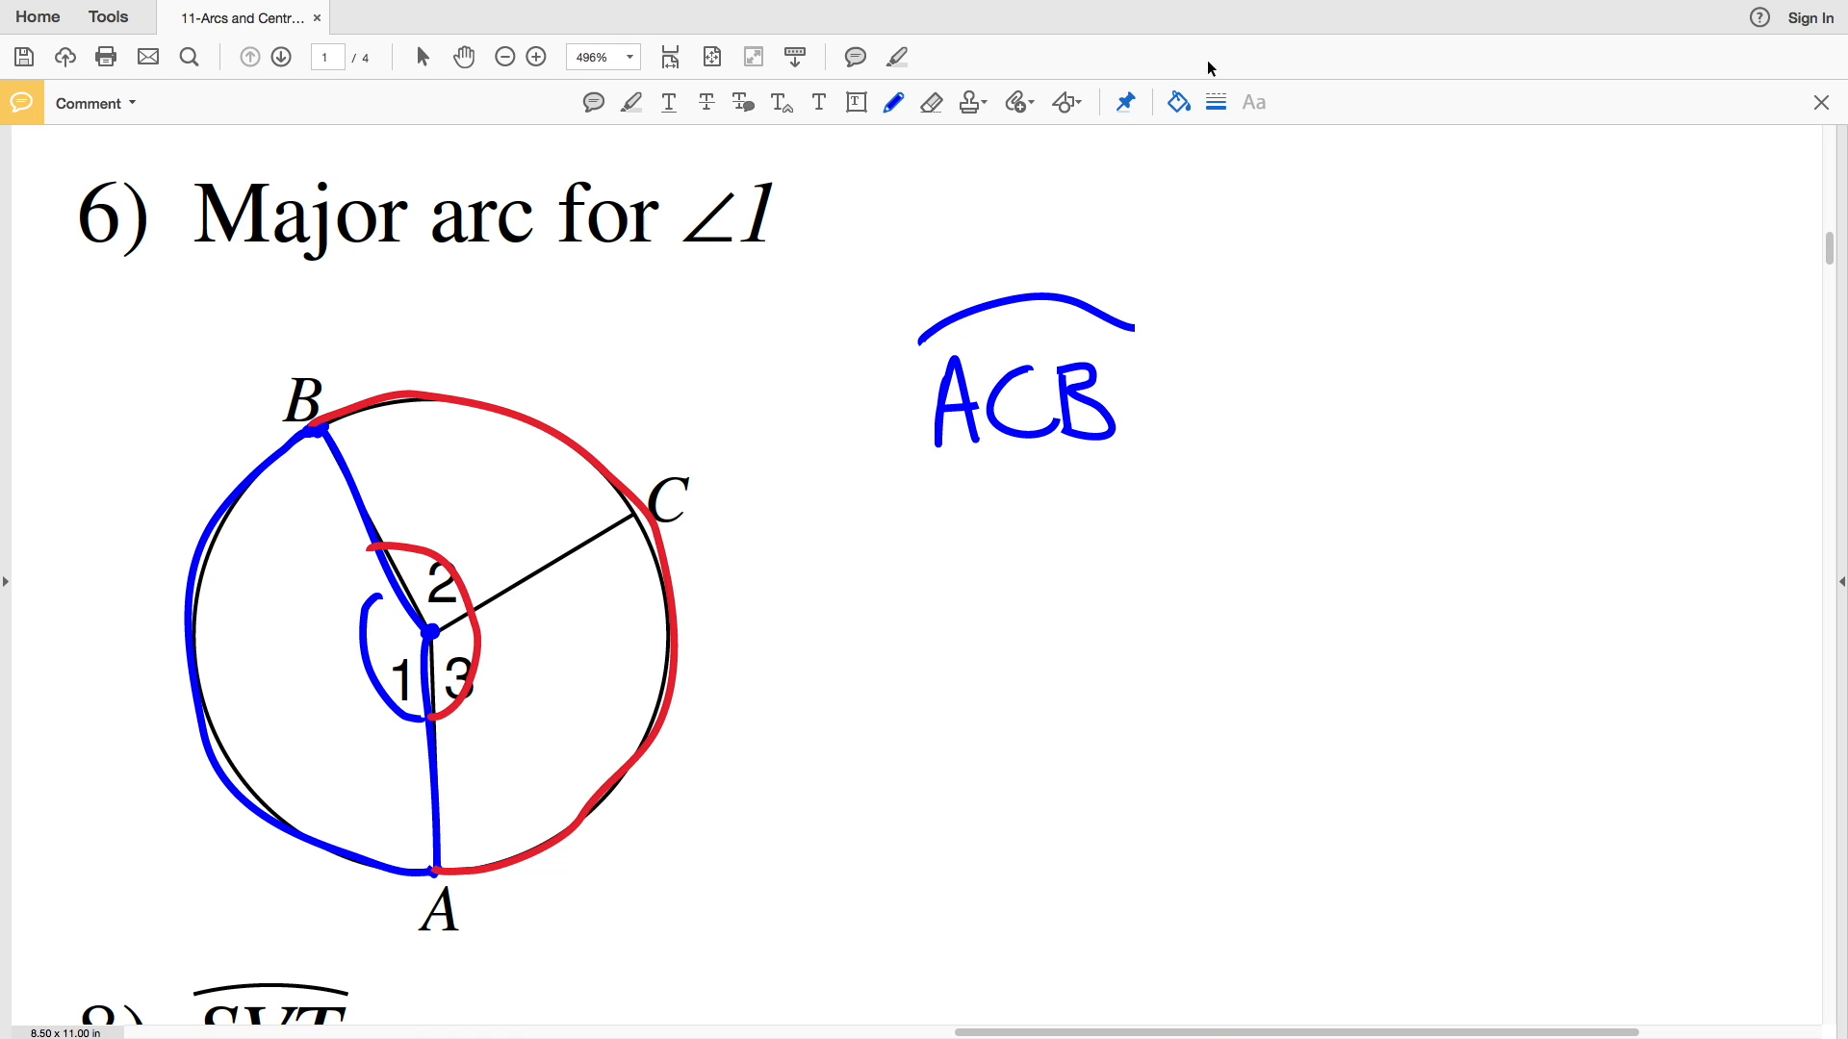
click(1175, 101)
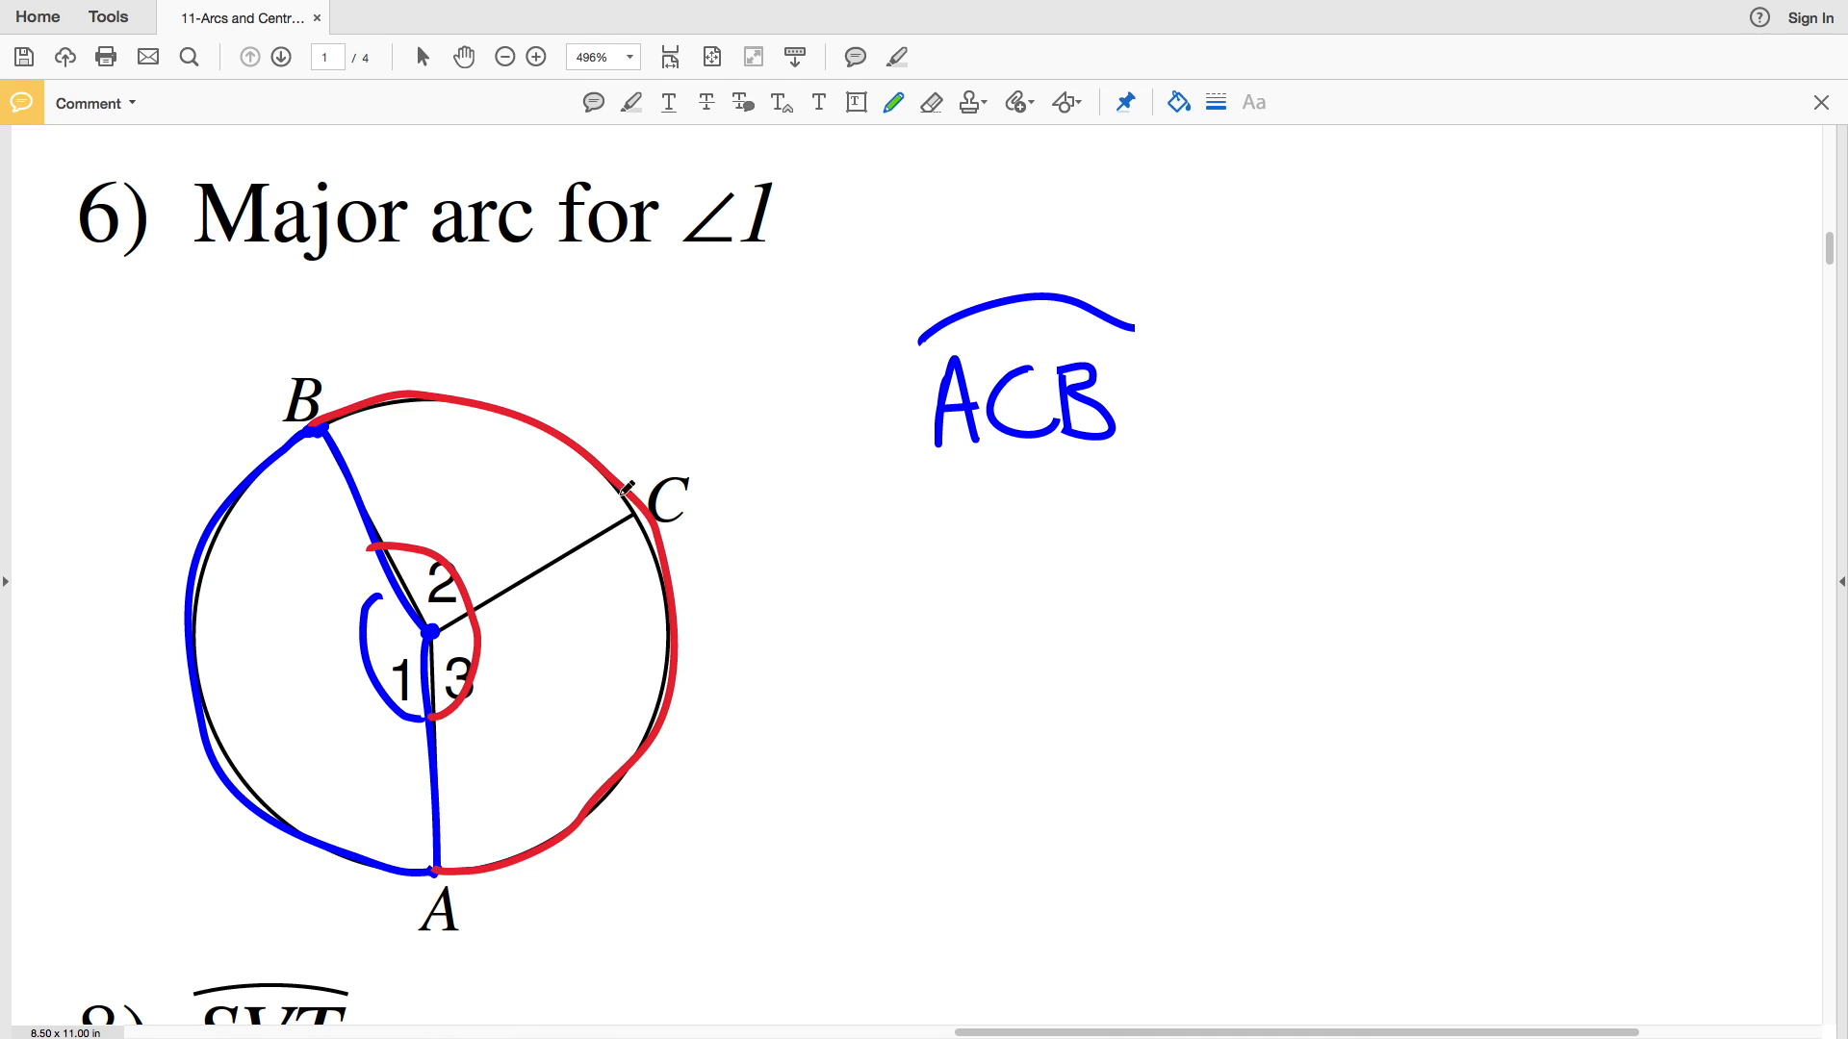
drag(636, 447, 683, 507)
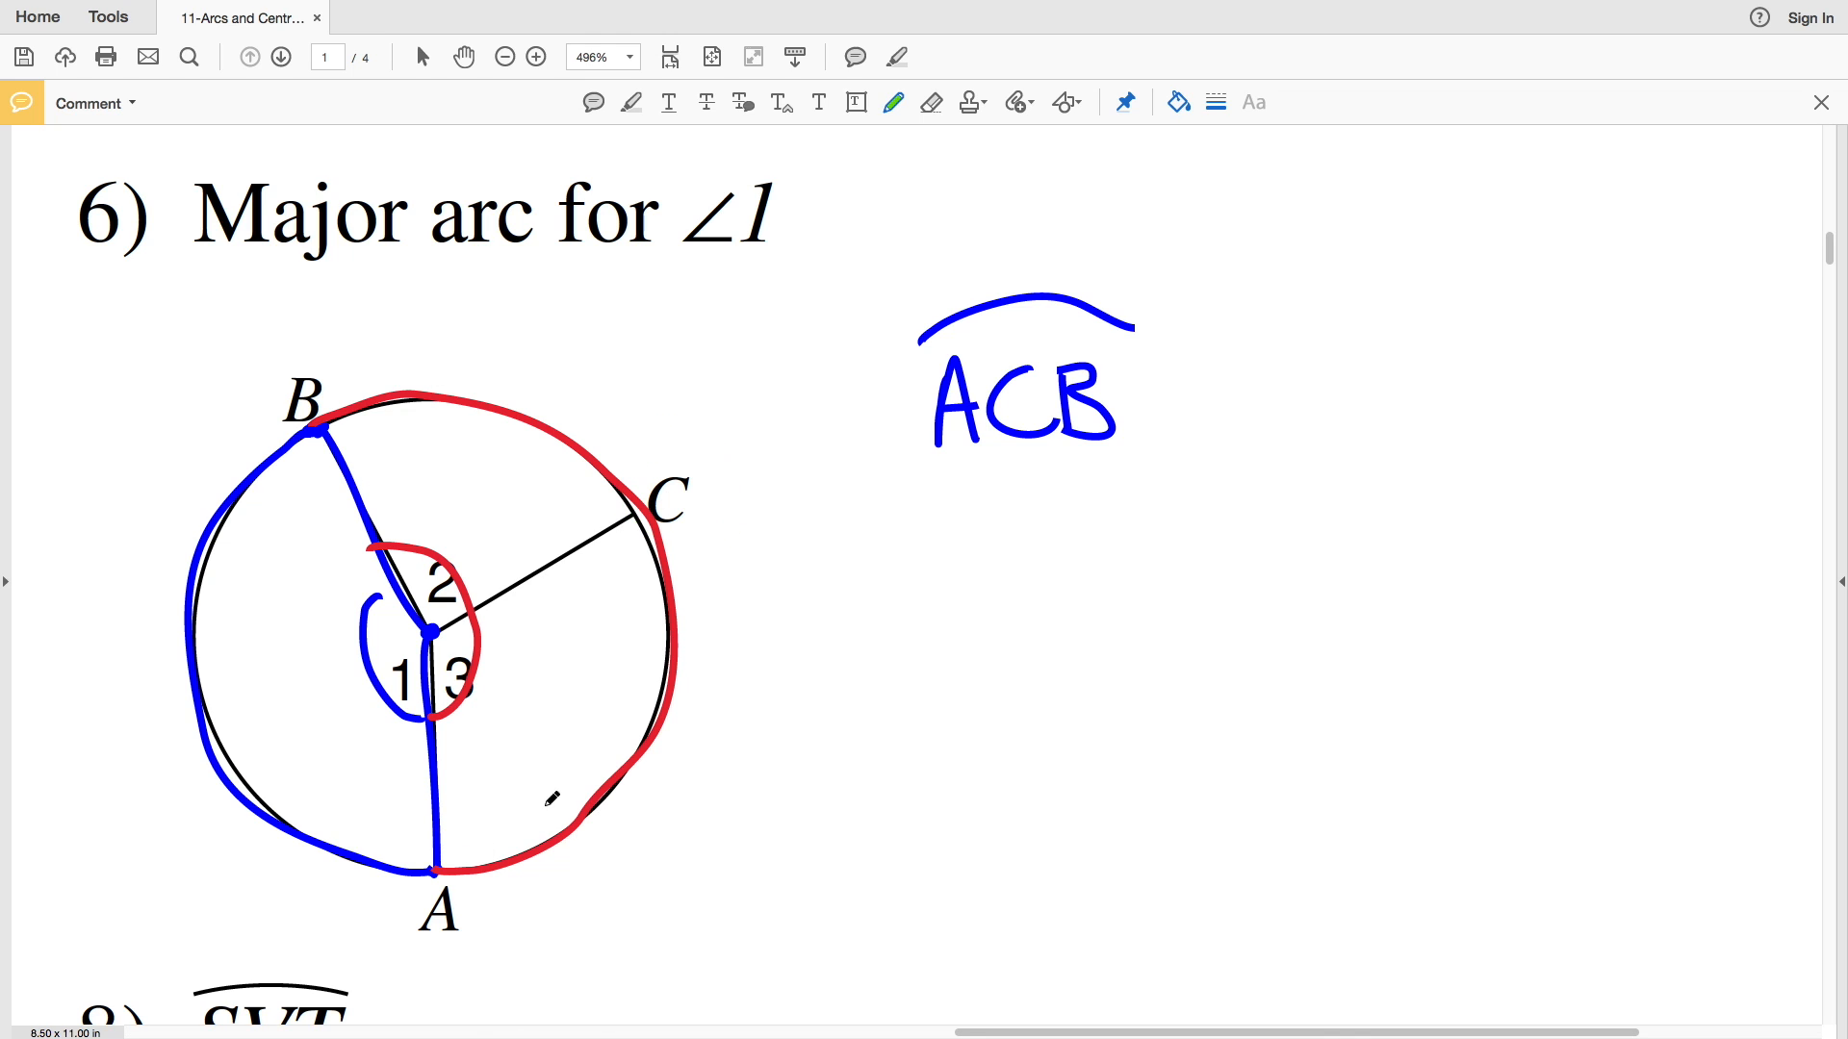
drag(230, 766, 424, 877)
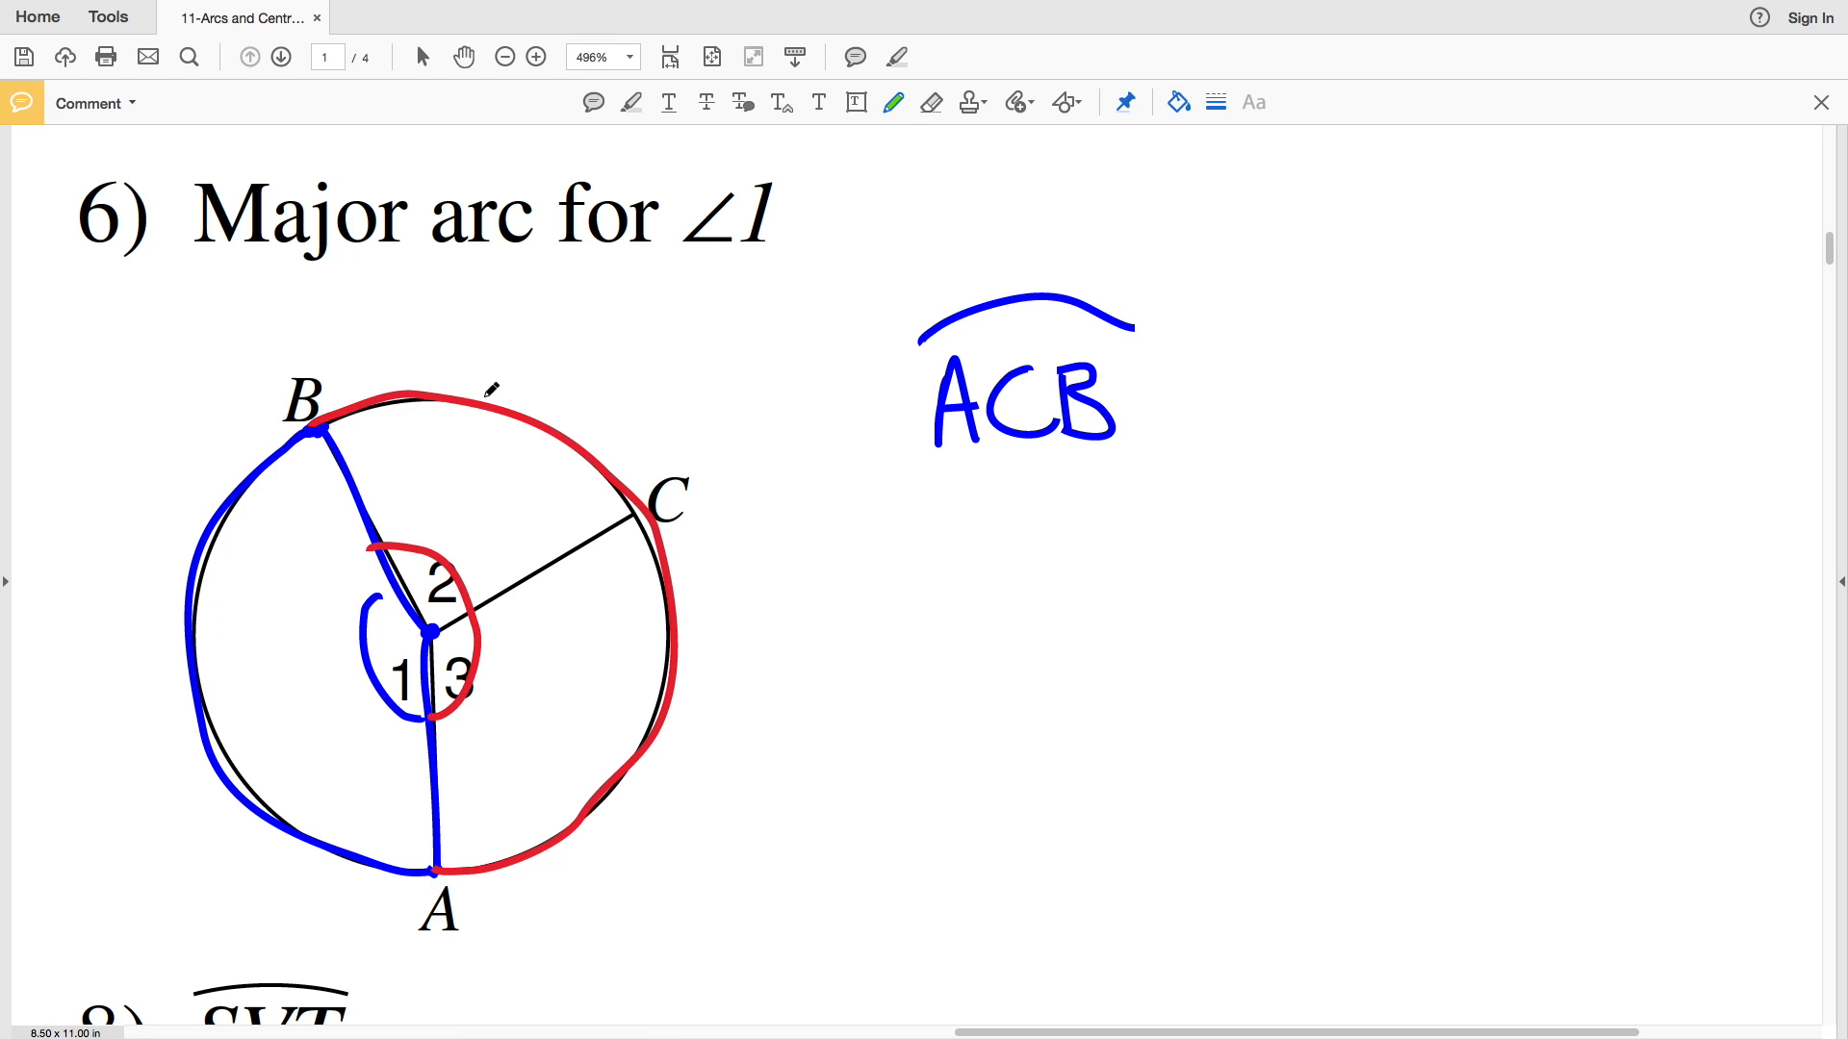
mouse_move(1049, 253)
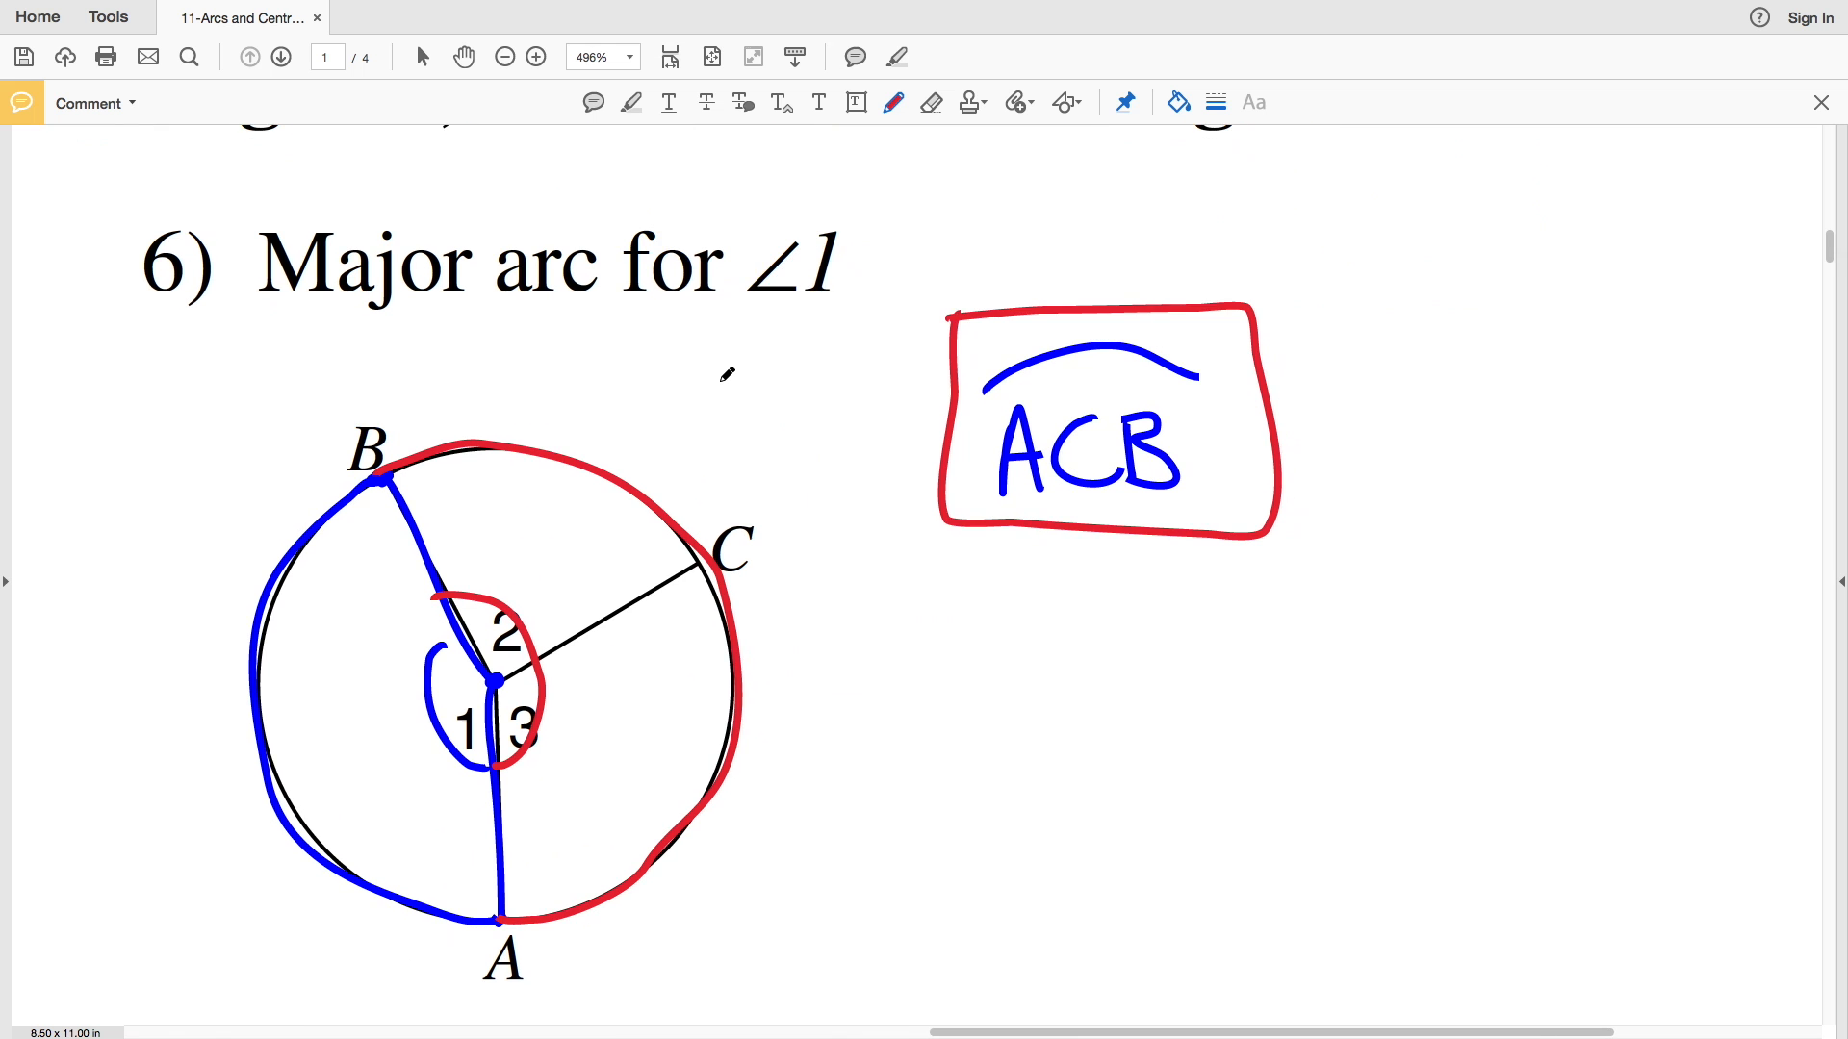
Trace problem 7's rays QK and QL in blue, arc KL in red, and write the answer.
scroll(down, 3)
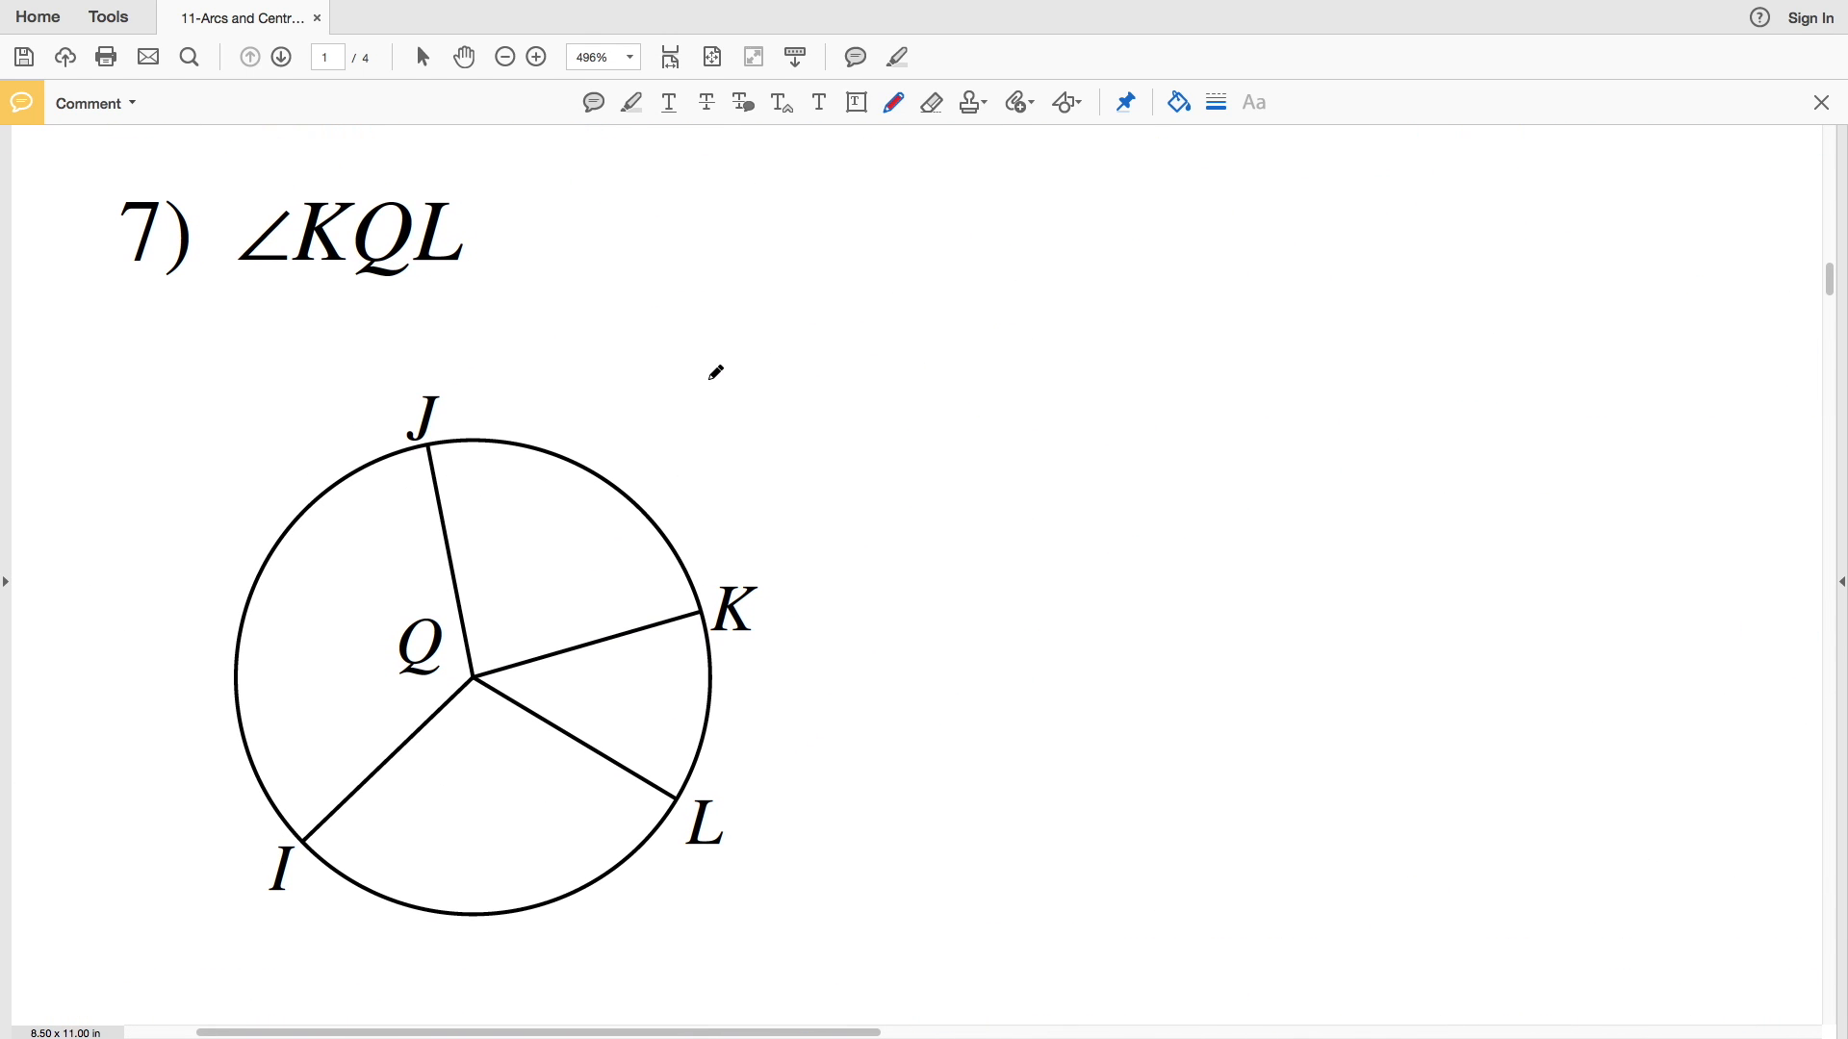
scroll(down, 3)
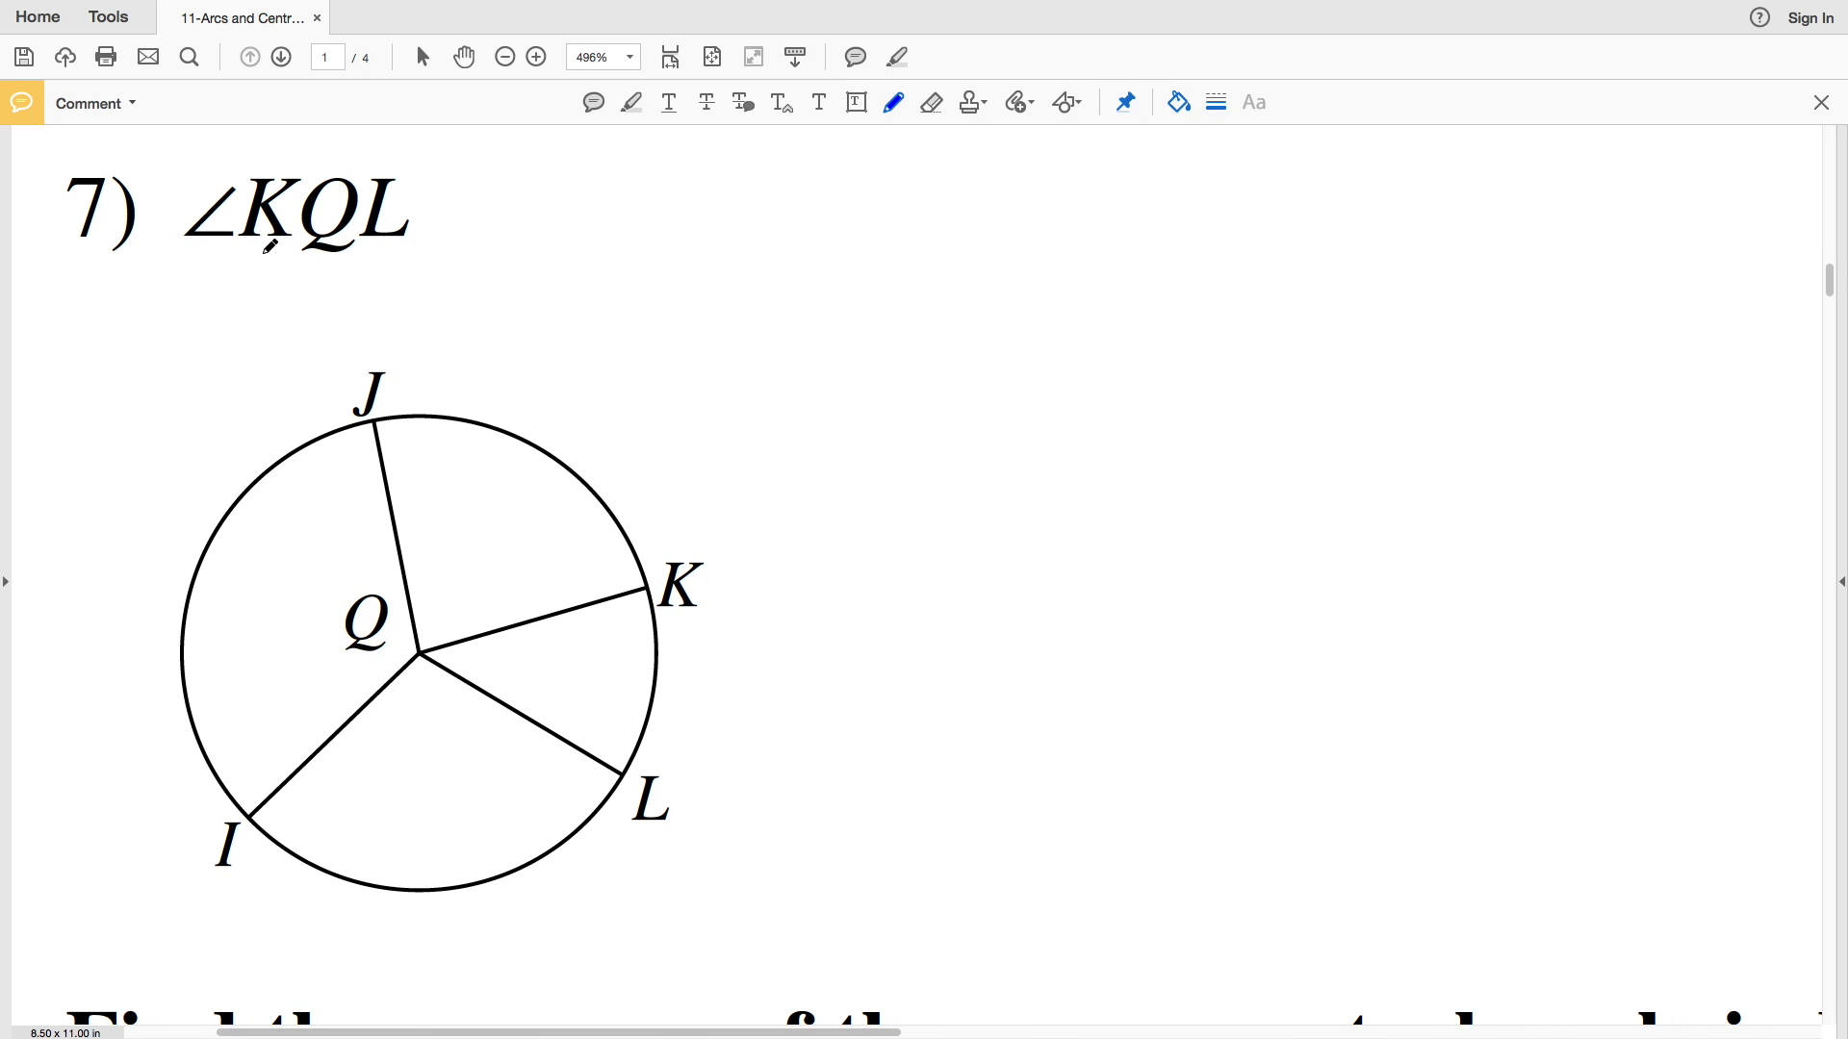
drag(646, 589, 500, 619)
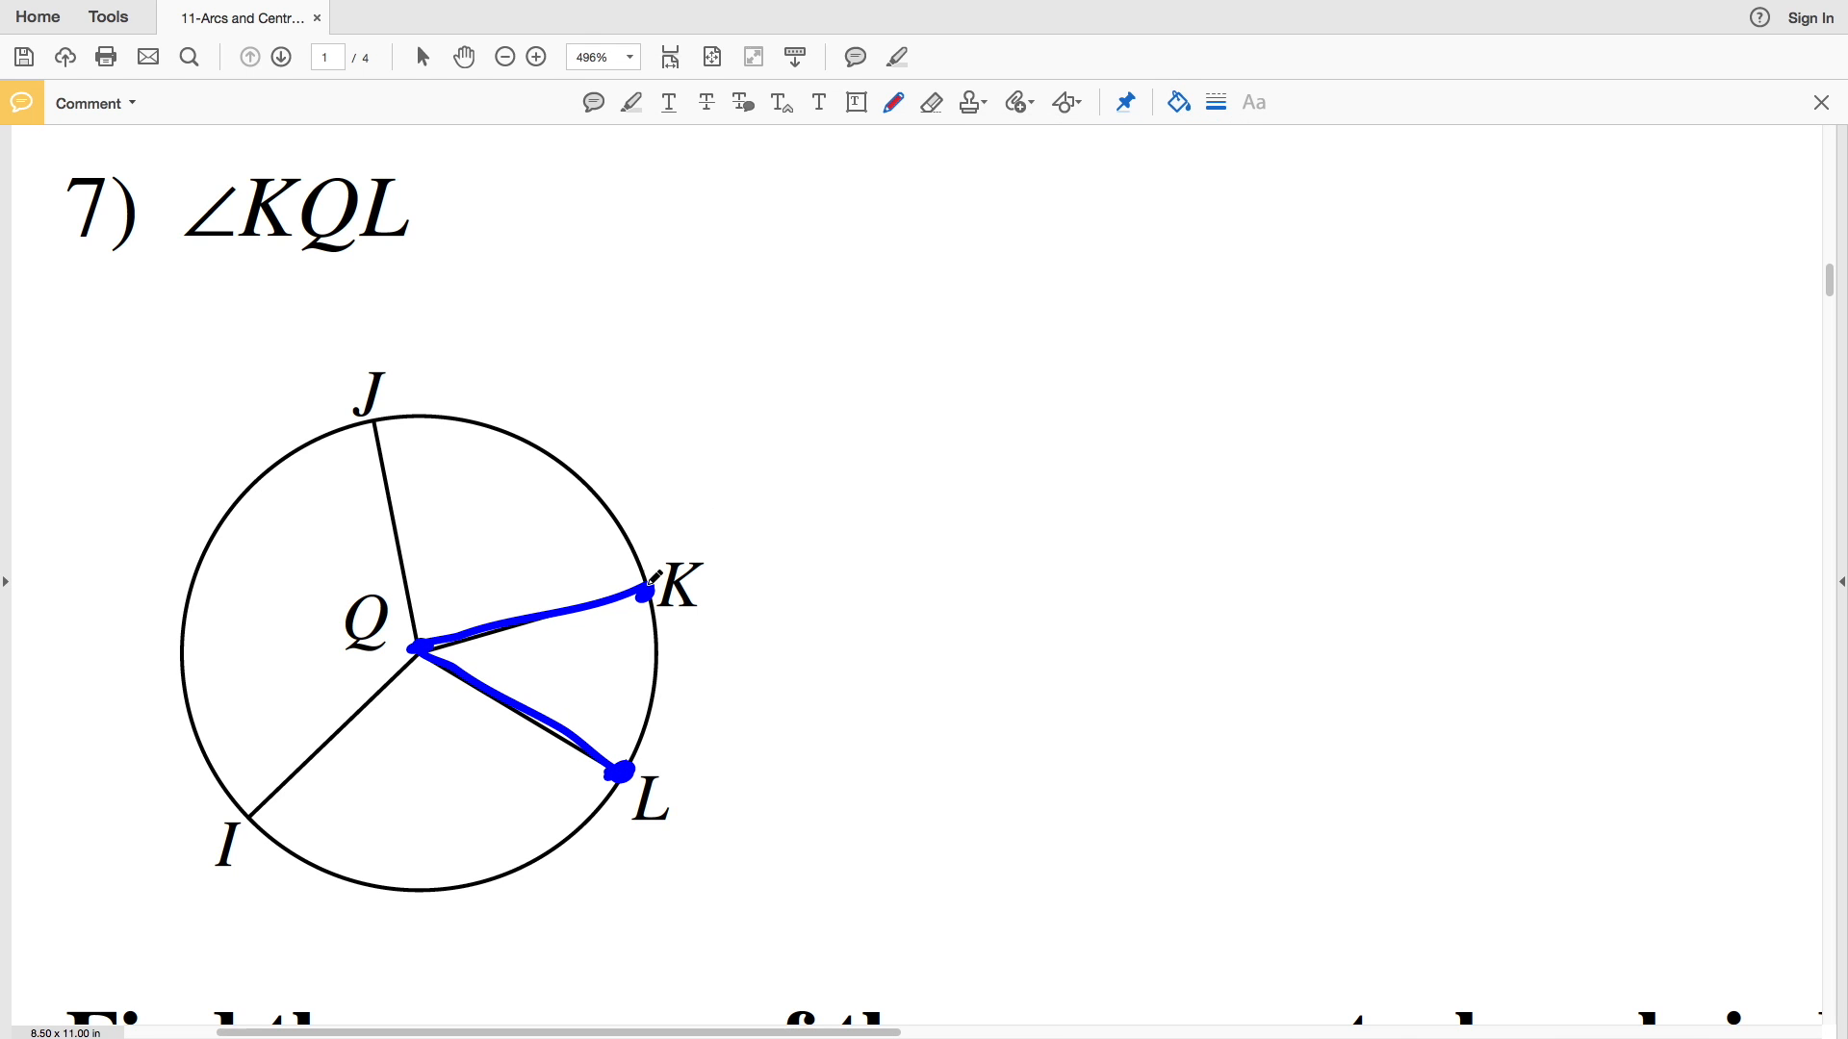
drag(646, 595, 613, 771)
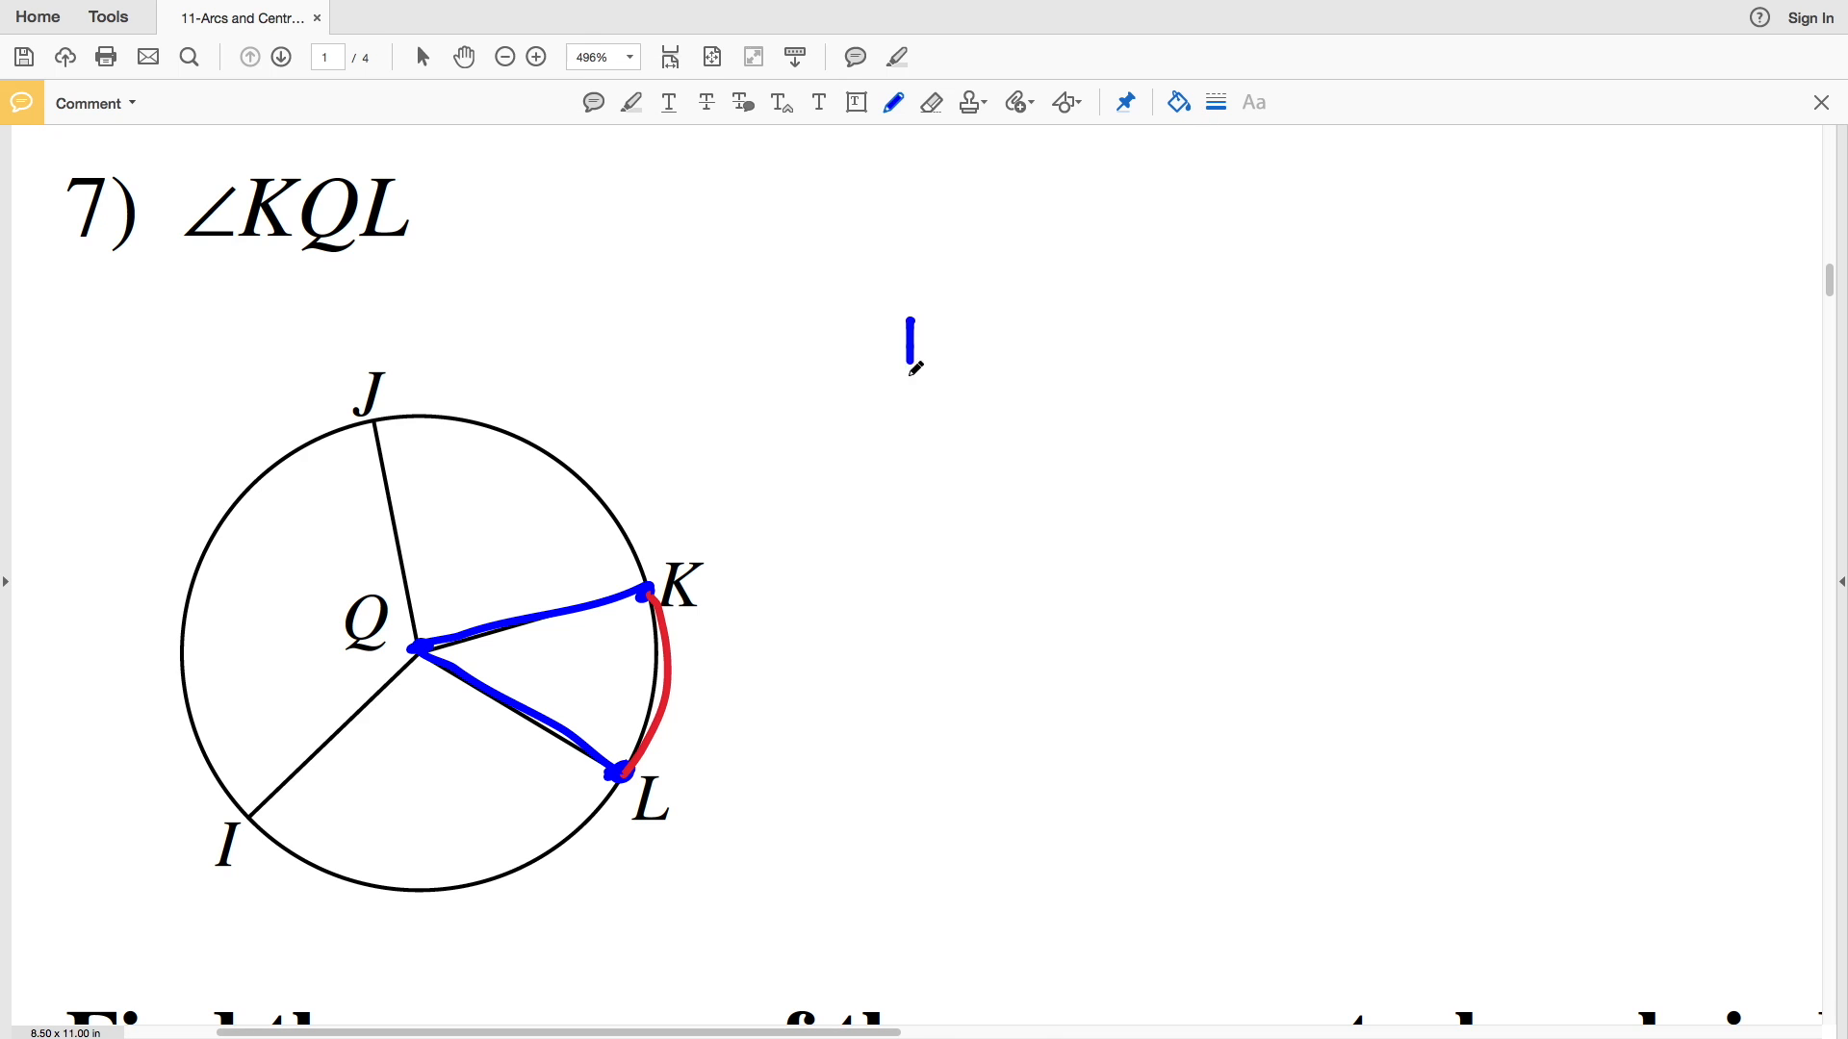
drag(907, 365, 1060, 330)
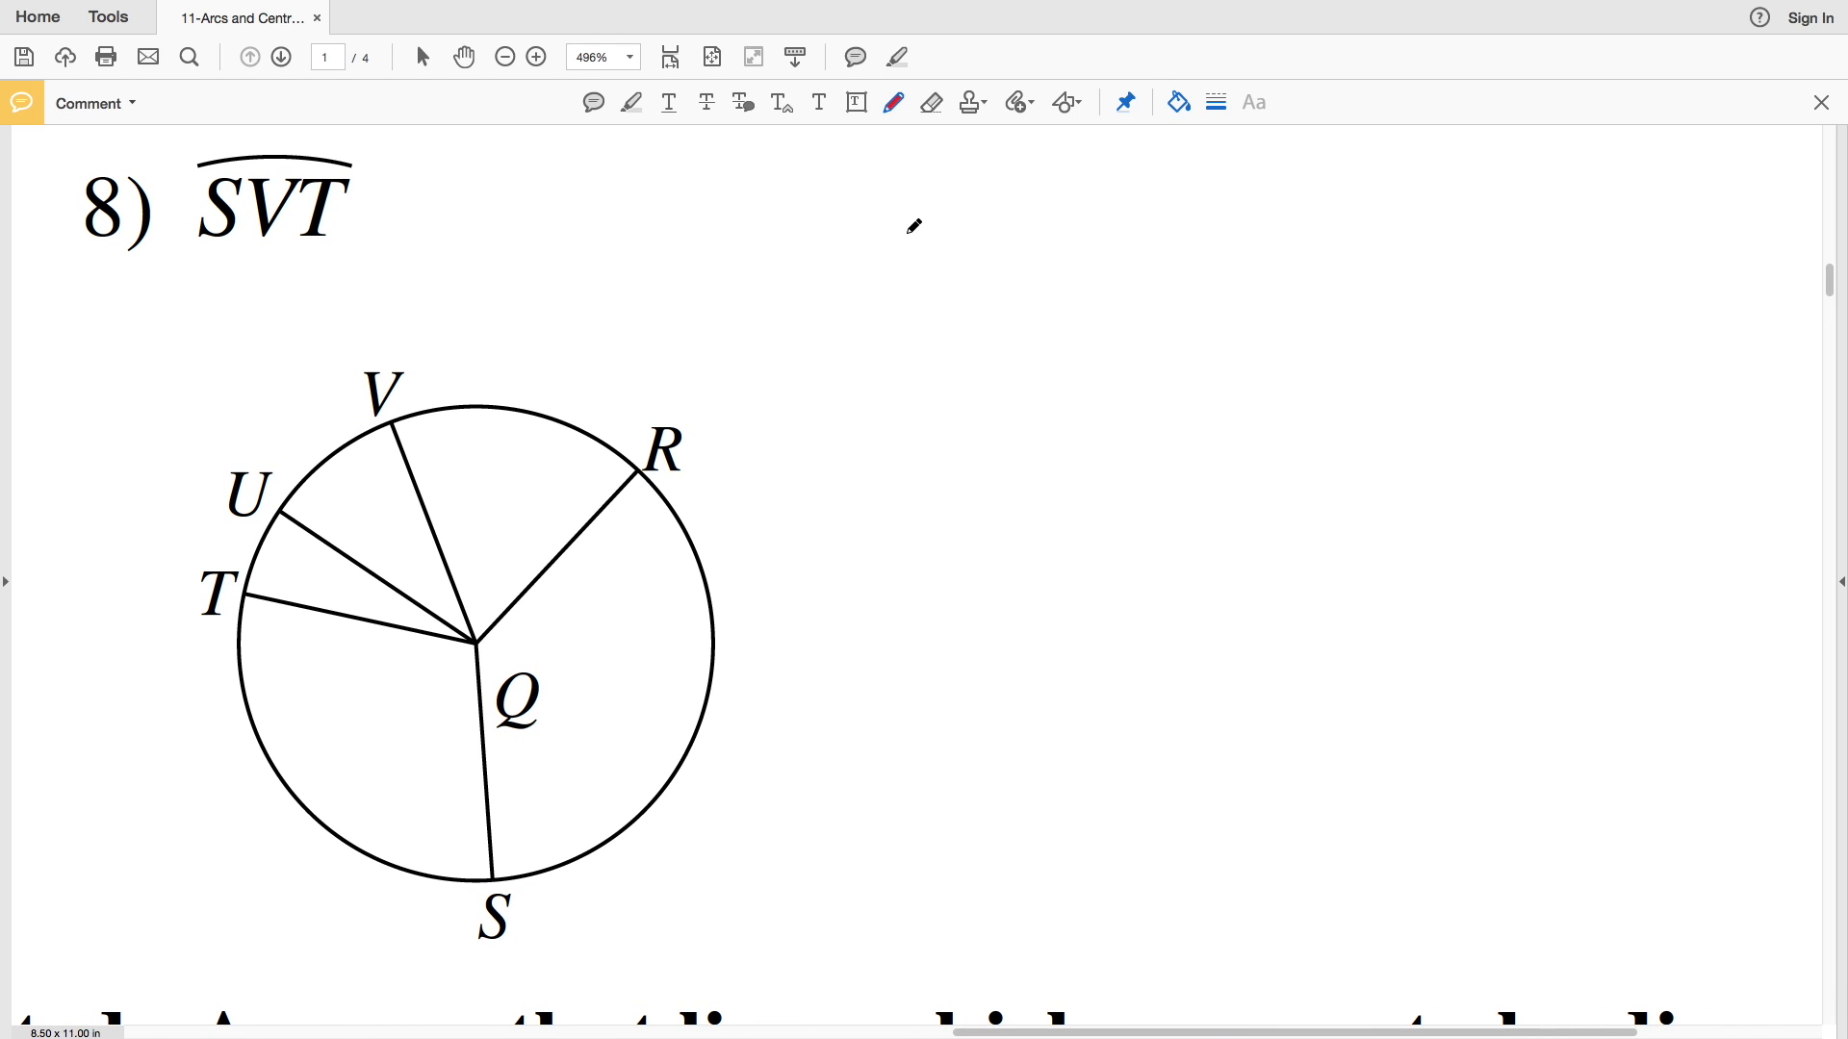
Trace problem 8's arc from S through R and V to T in blue.
click(1175, 101)
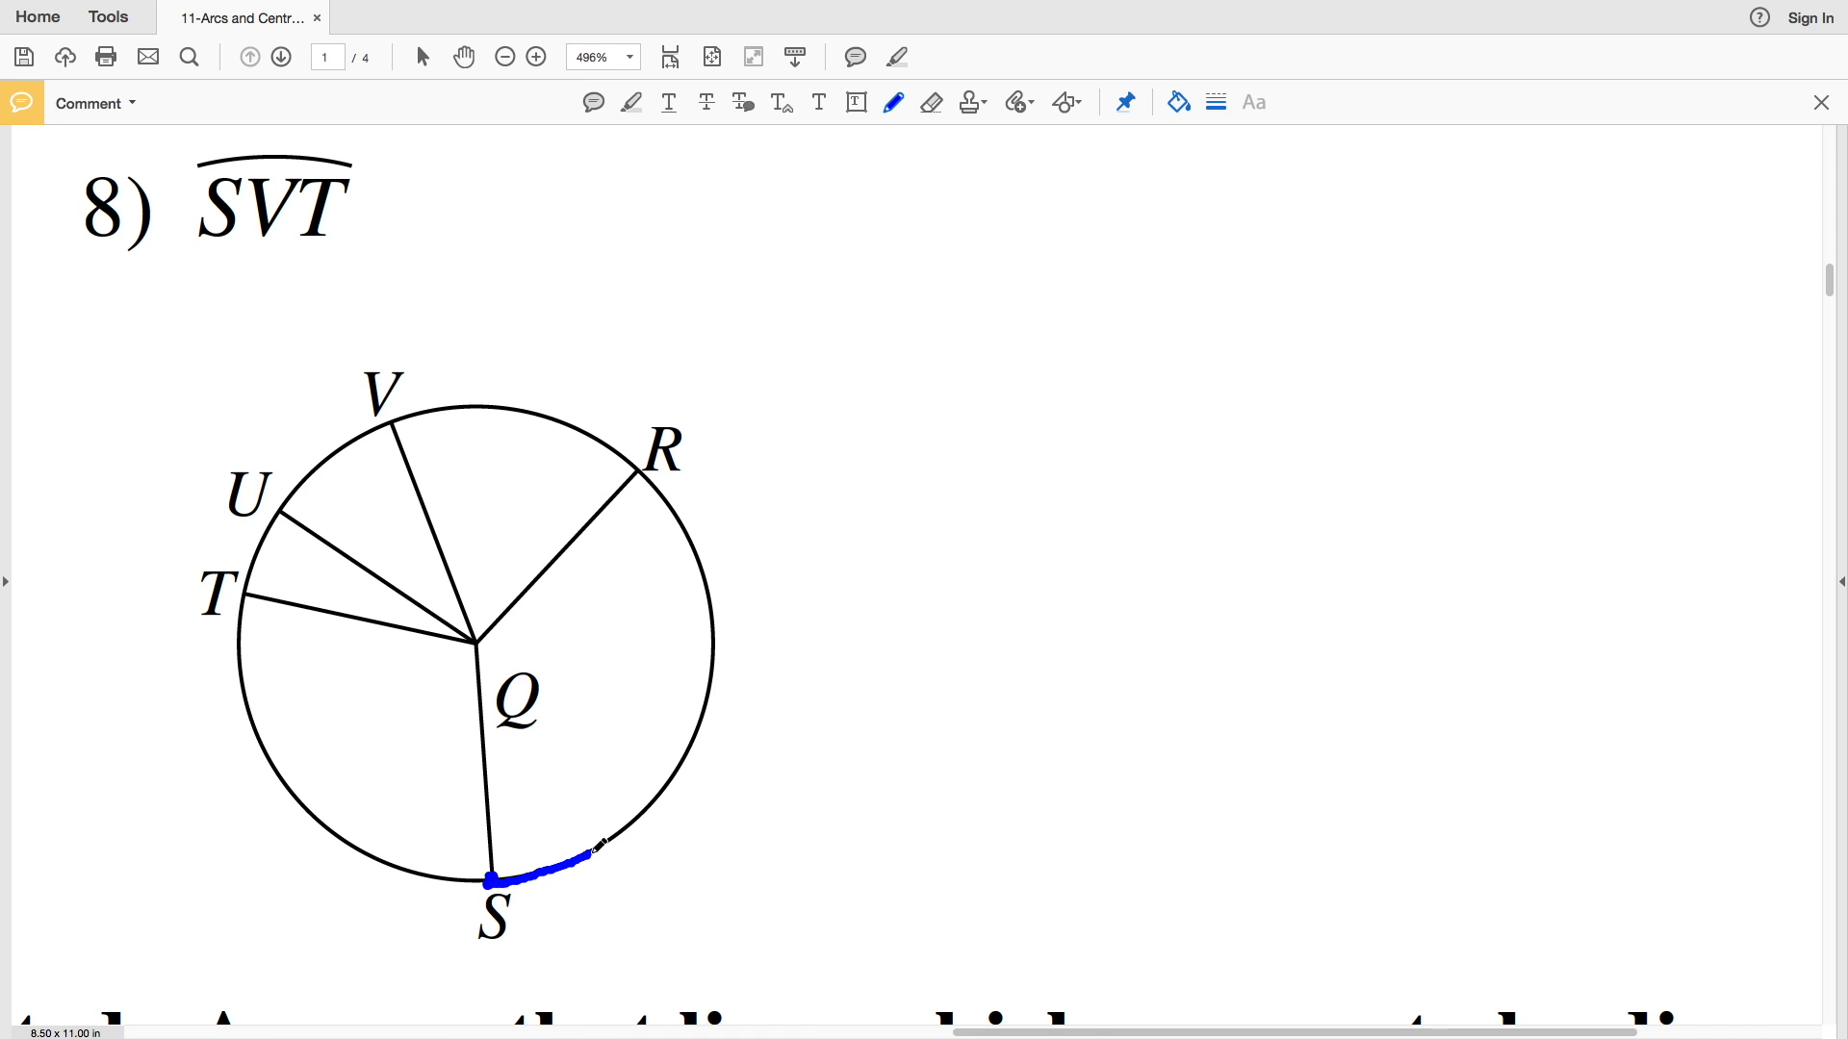
drag(489, 881, 601, 430)
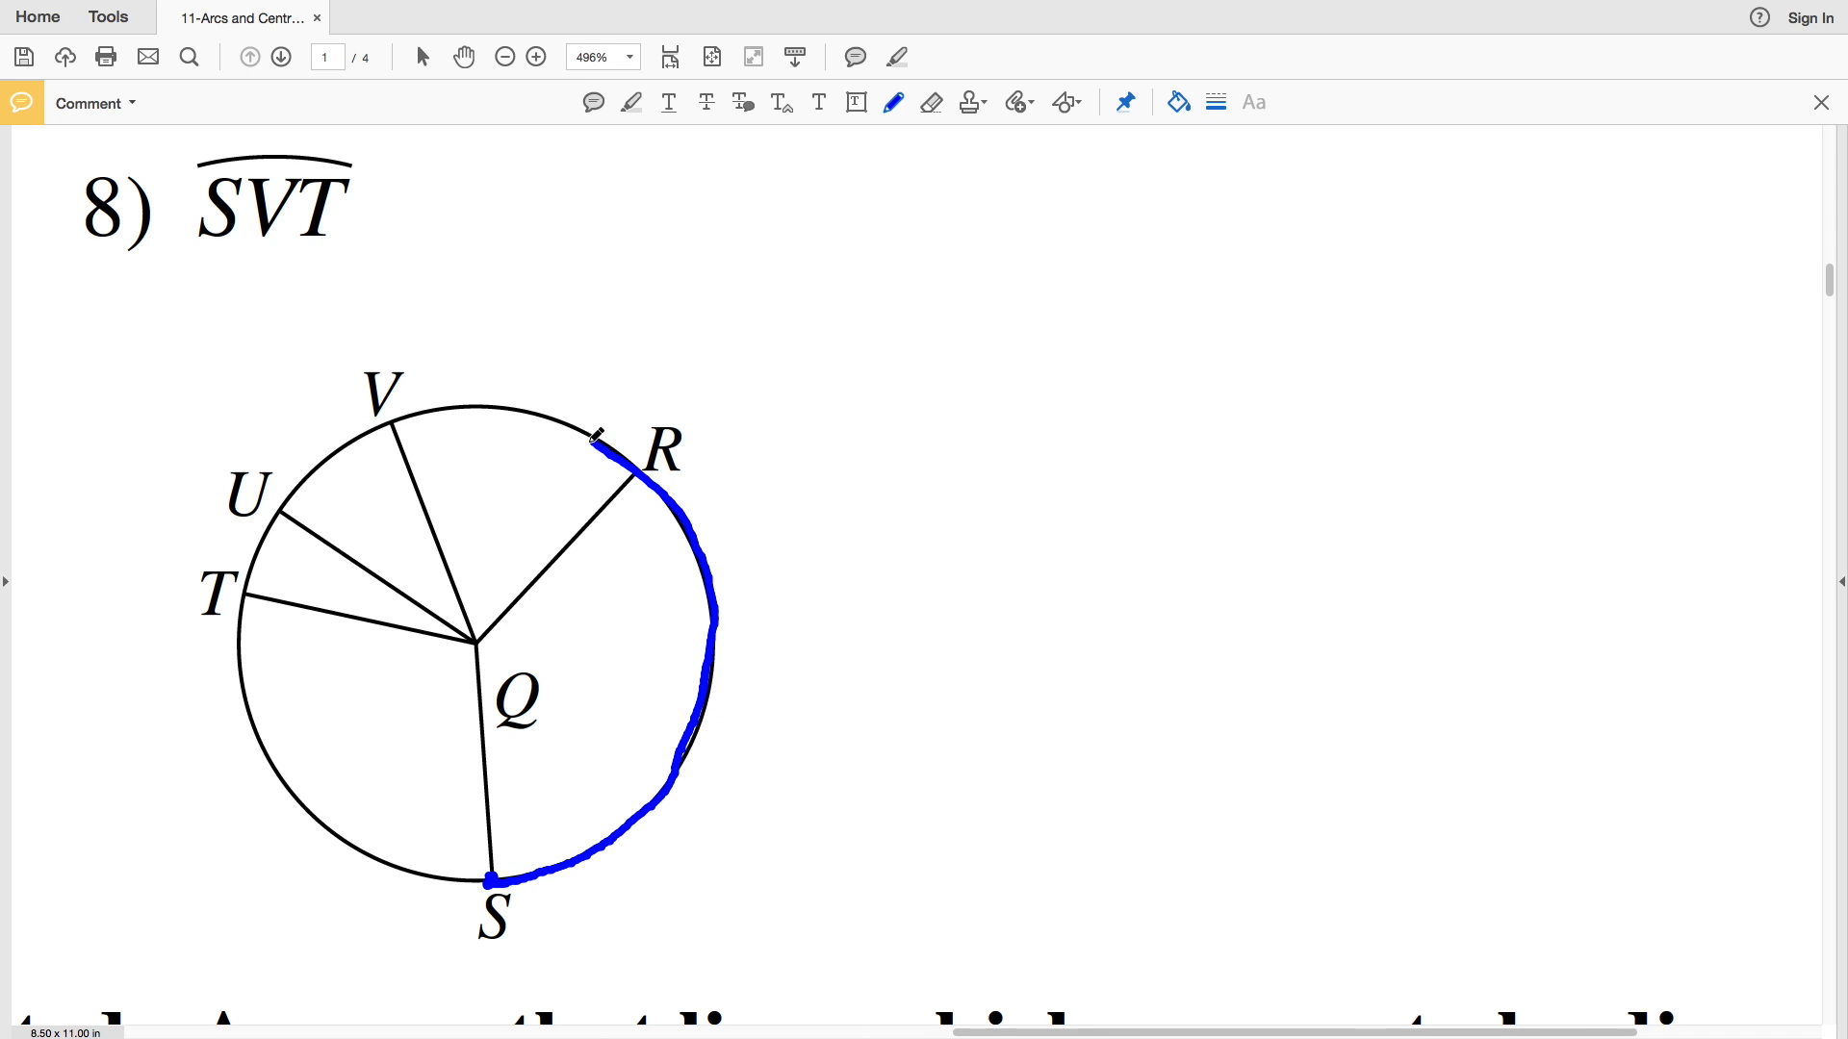
drag(595, 436, 283, 536)
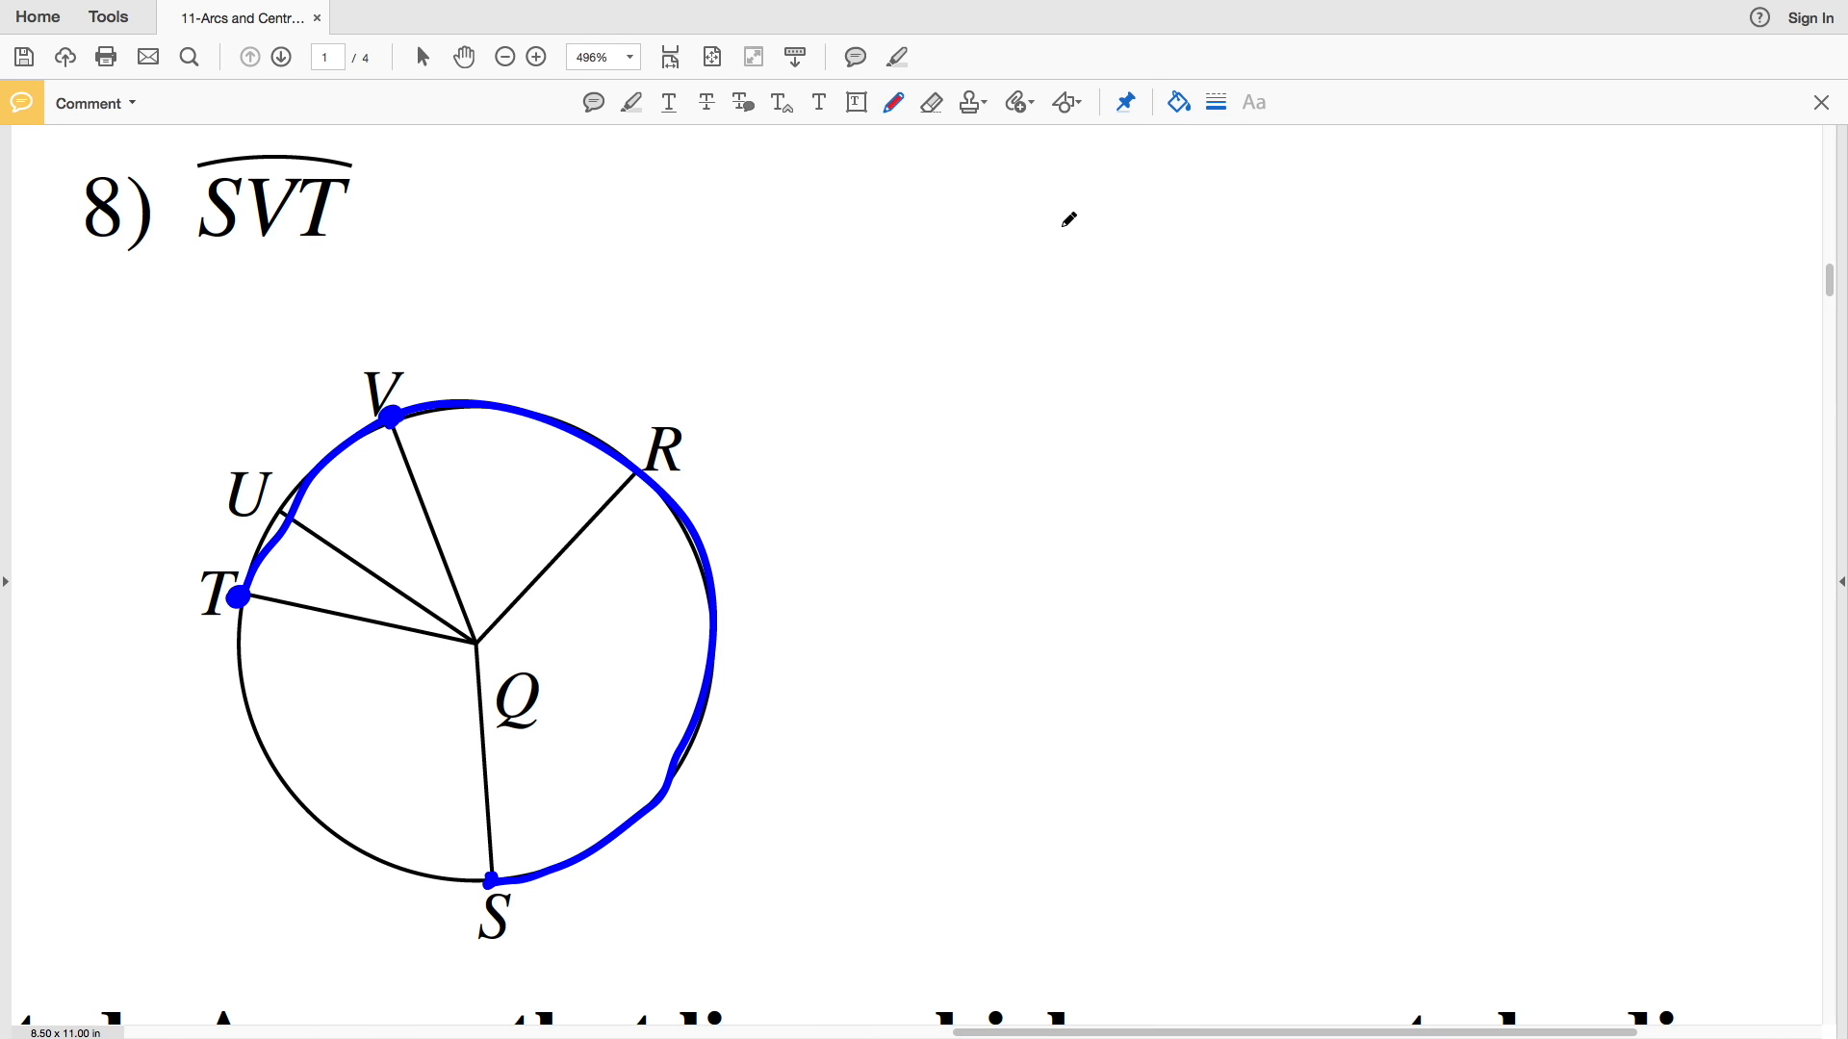
Trace radii QS and QT in red and box the ∠SQT answer.
drag(472, 642, 489, 881)
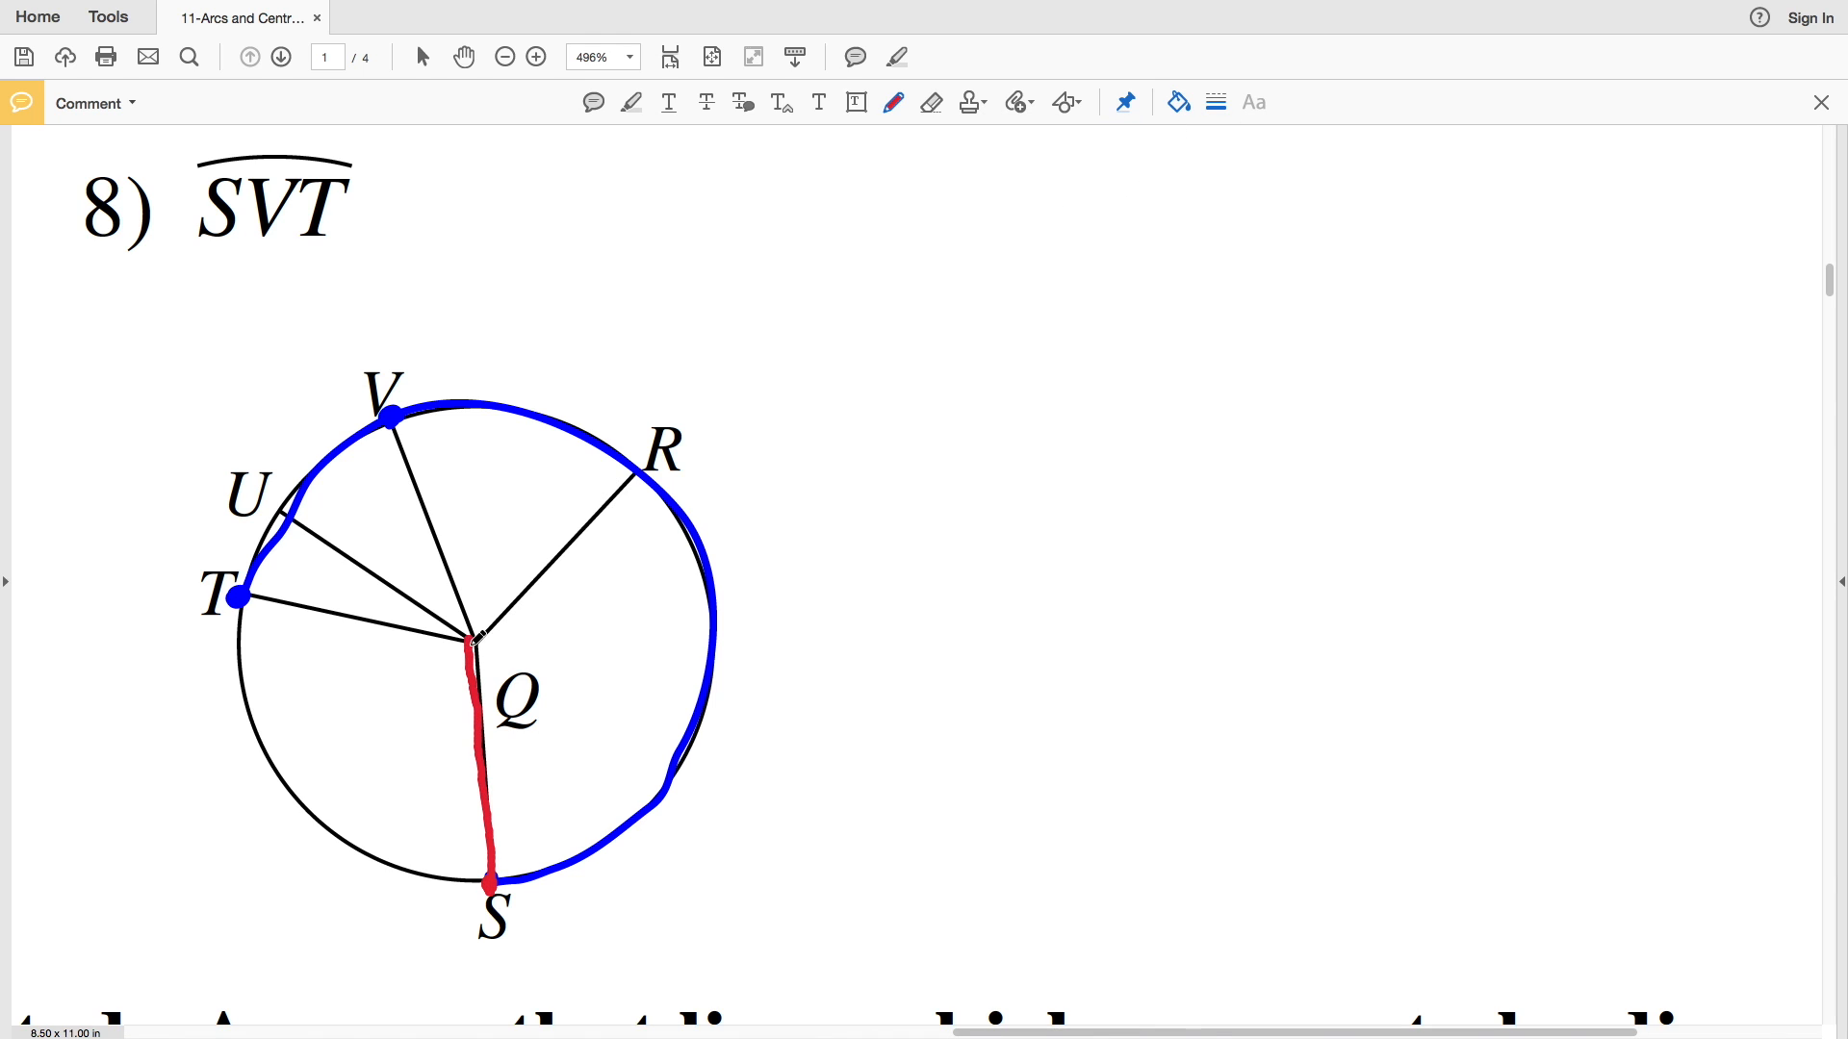
drag(471, 646, 242, 595)
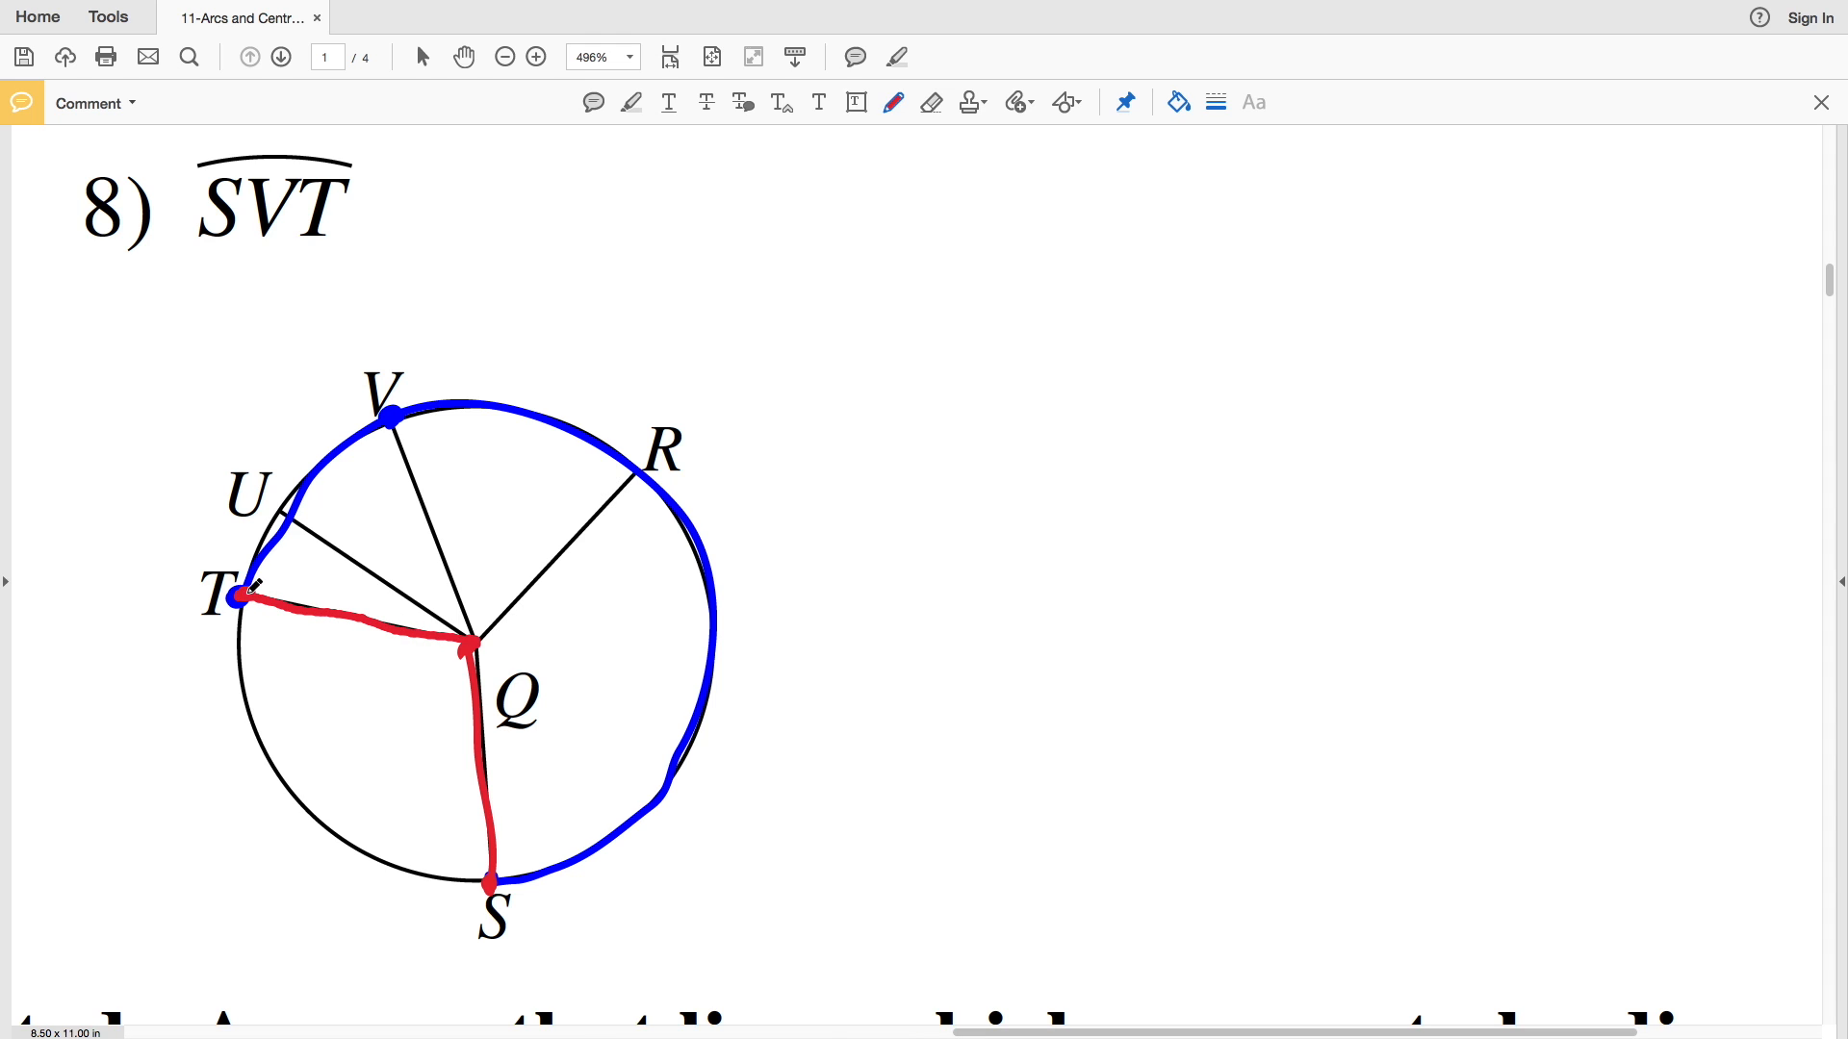
drag(198, 237, 347, 230)
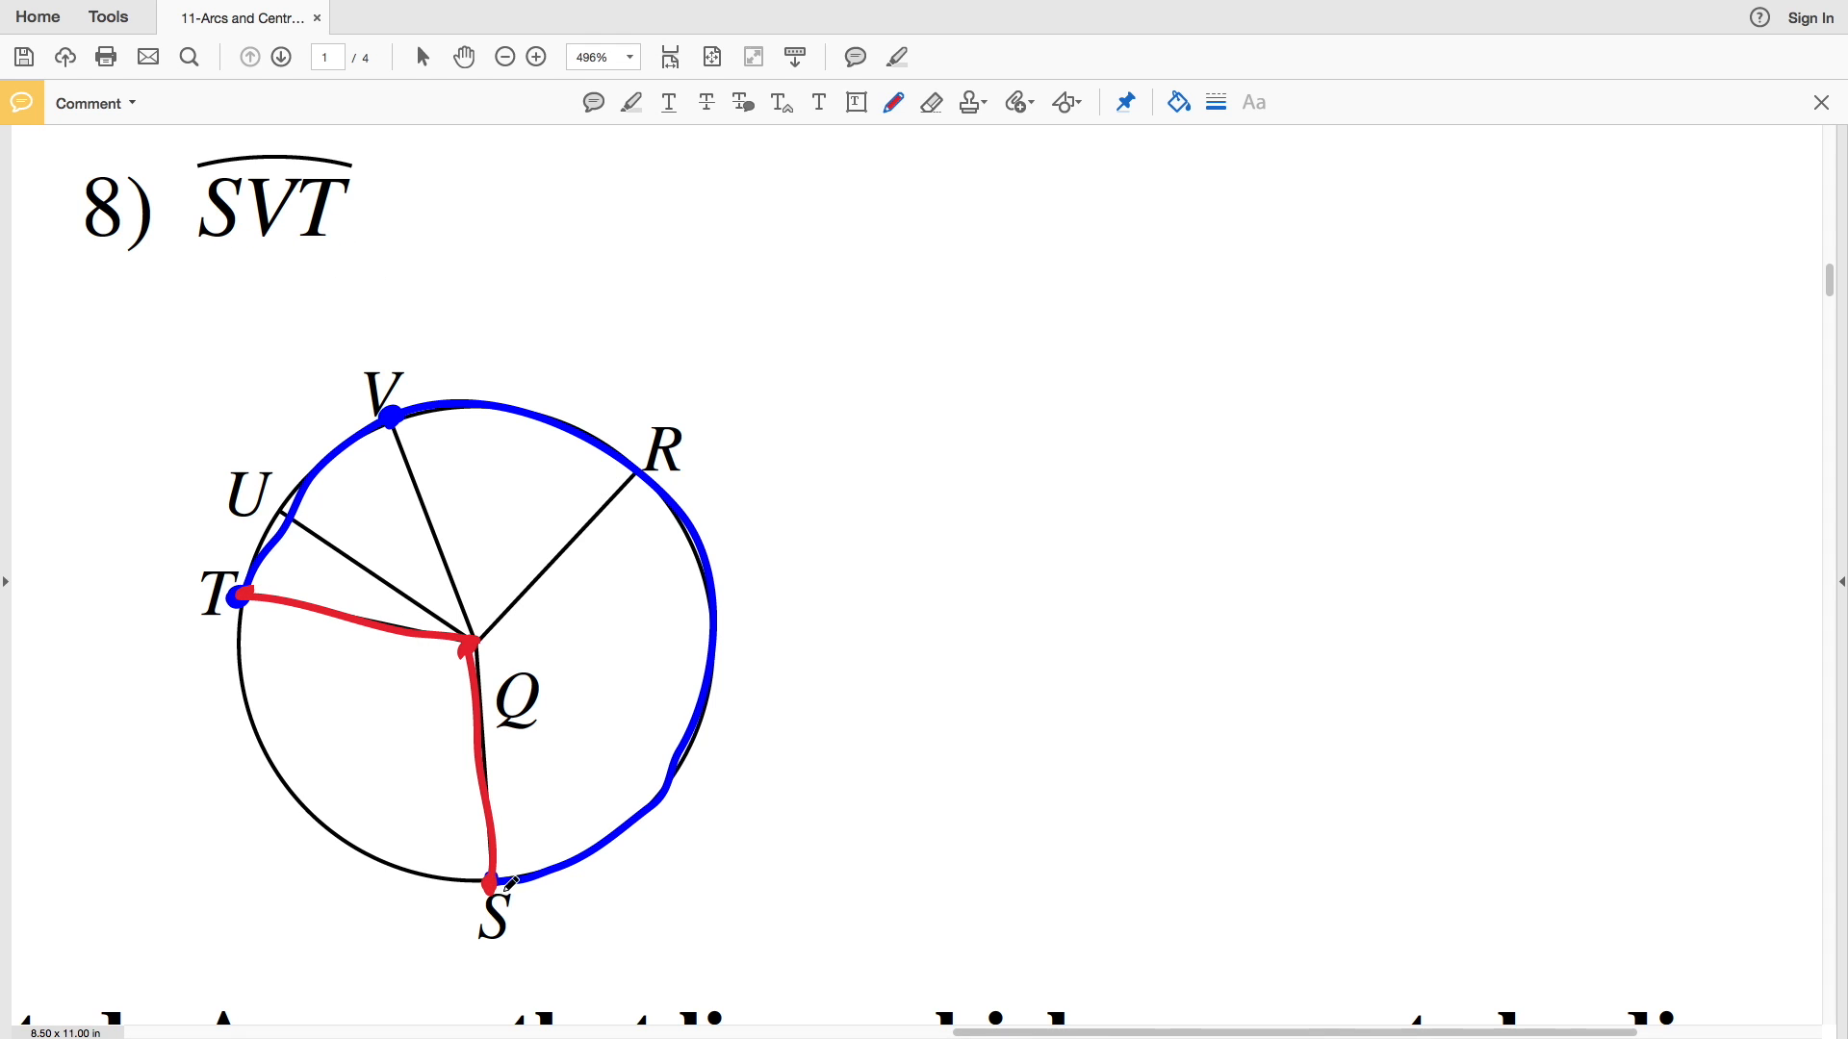
click(1175, 101)
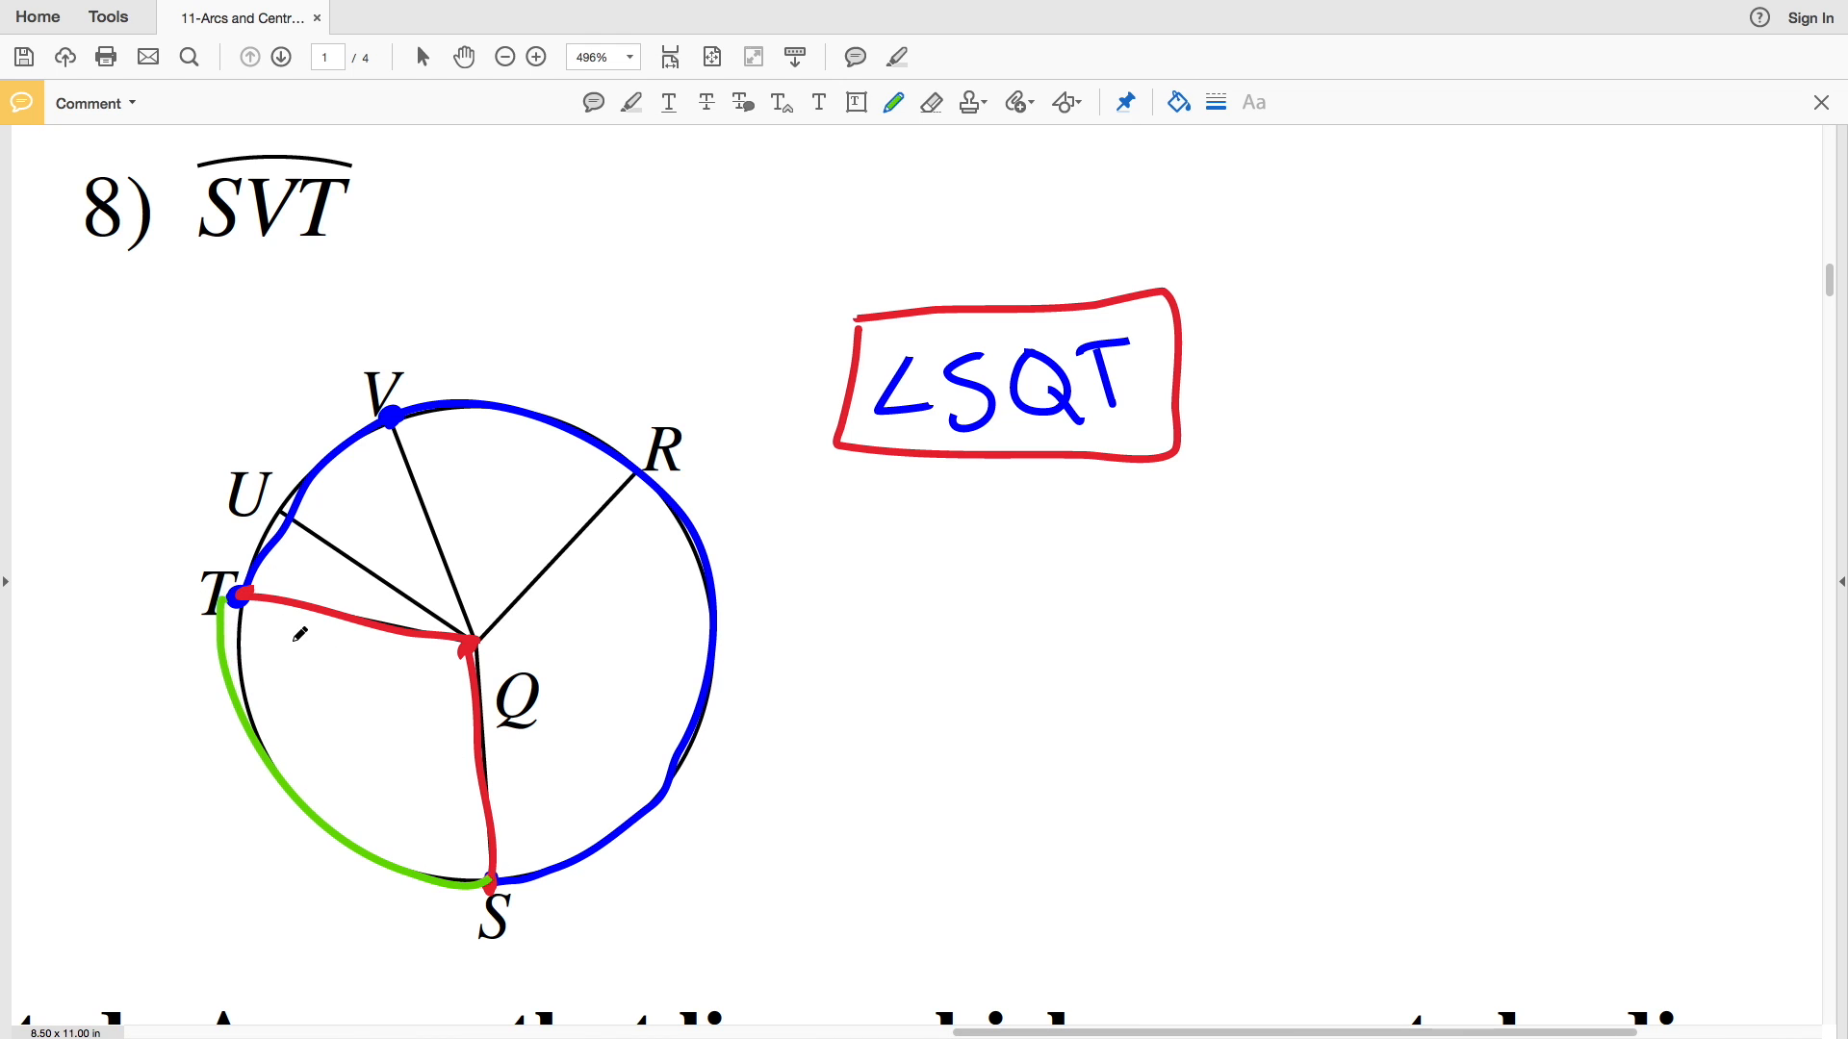
scroll(down, 3)
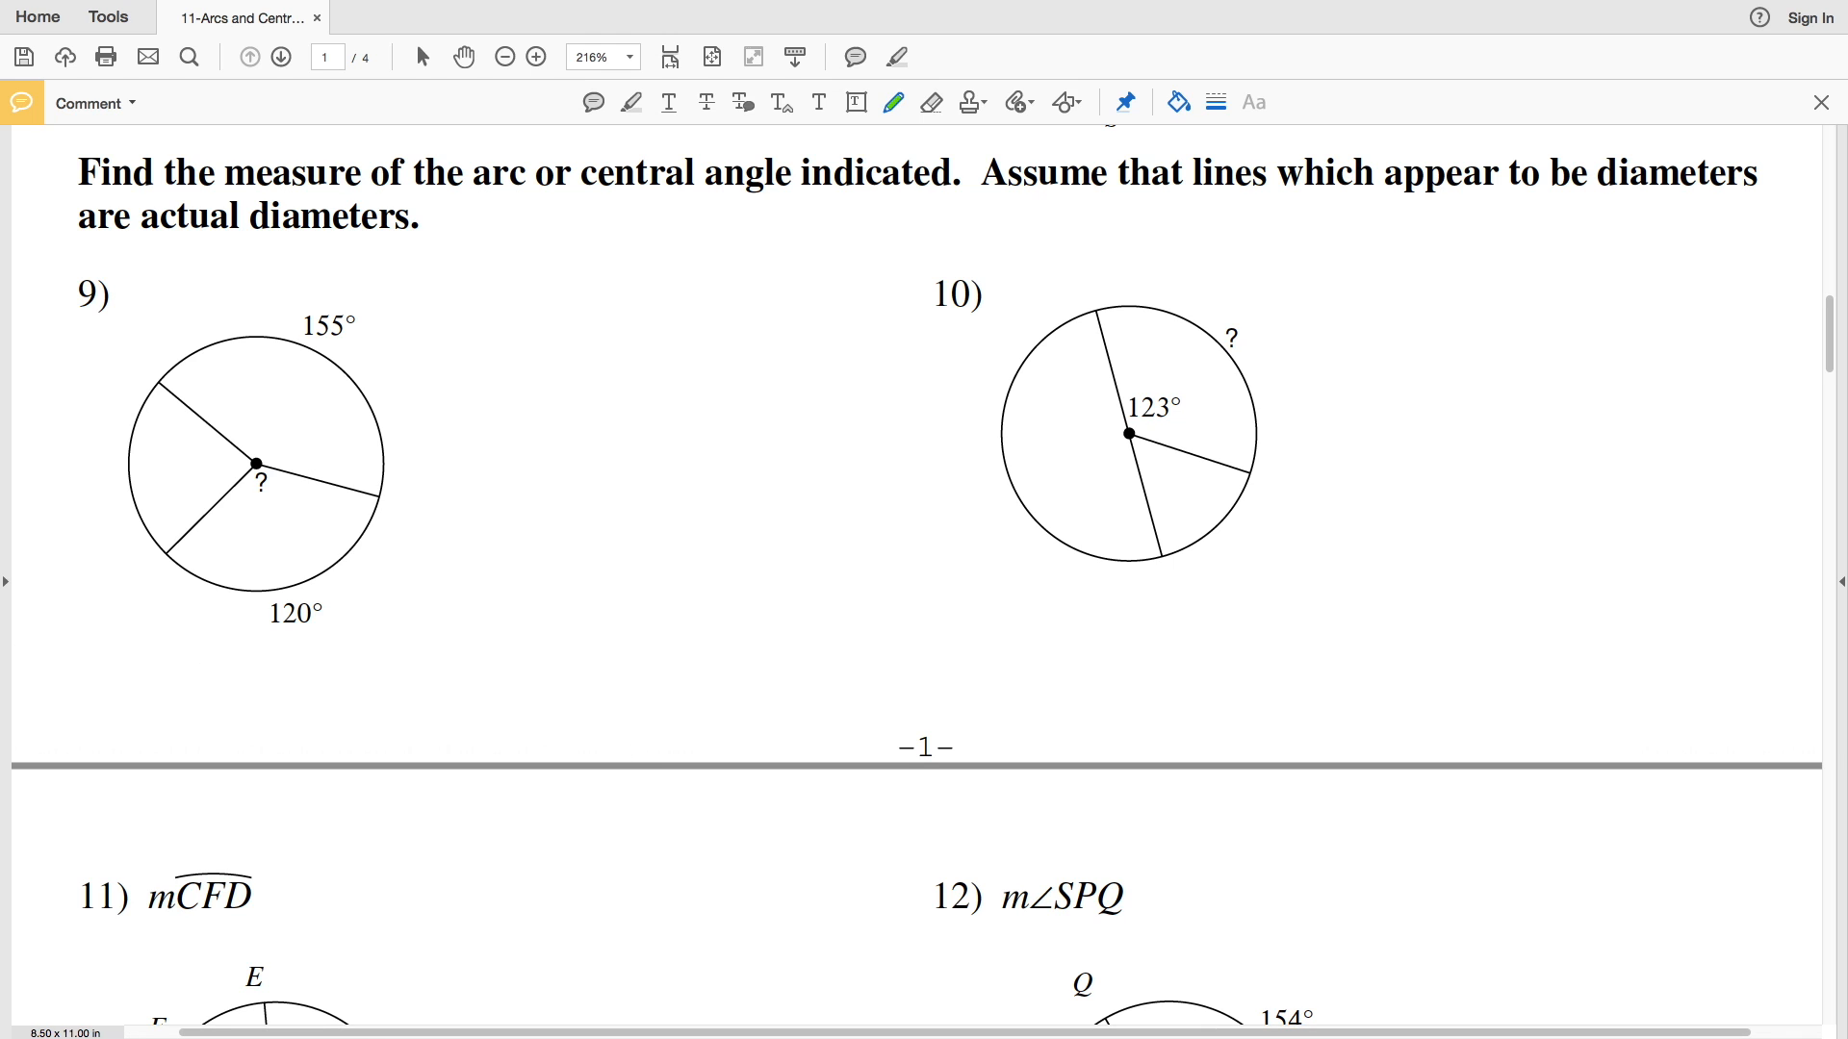
Enlarge problem 9 and box its 120° answer in red.
click(535, 57)
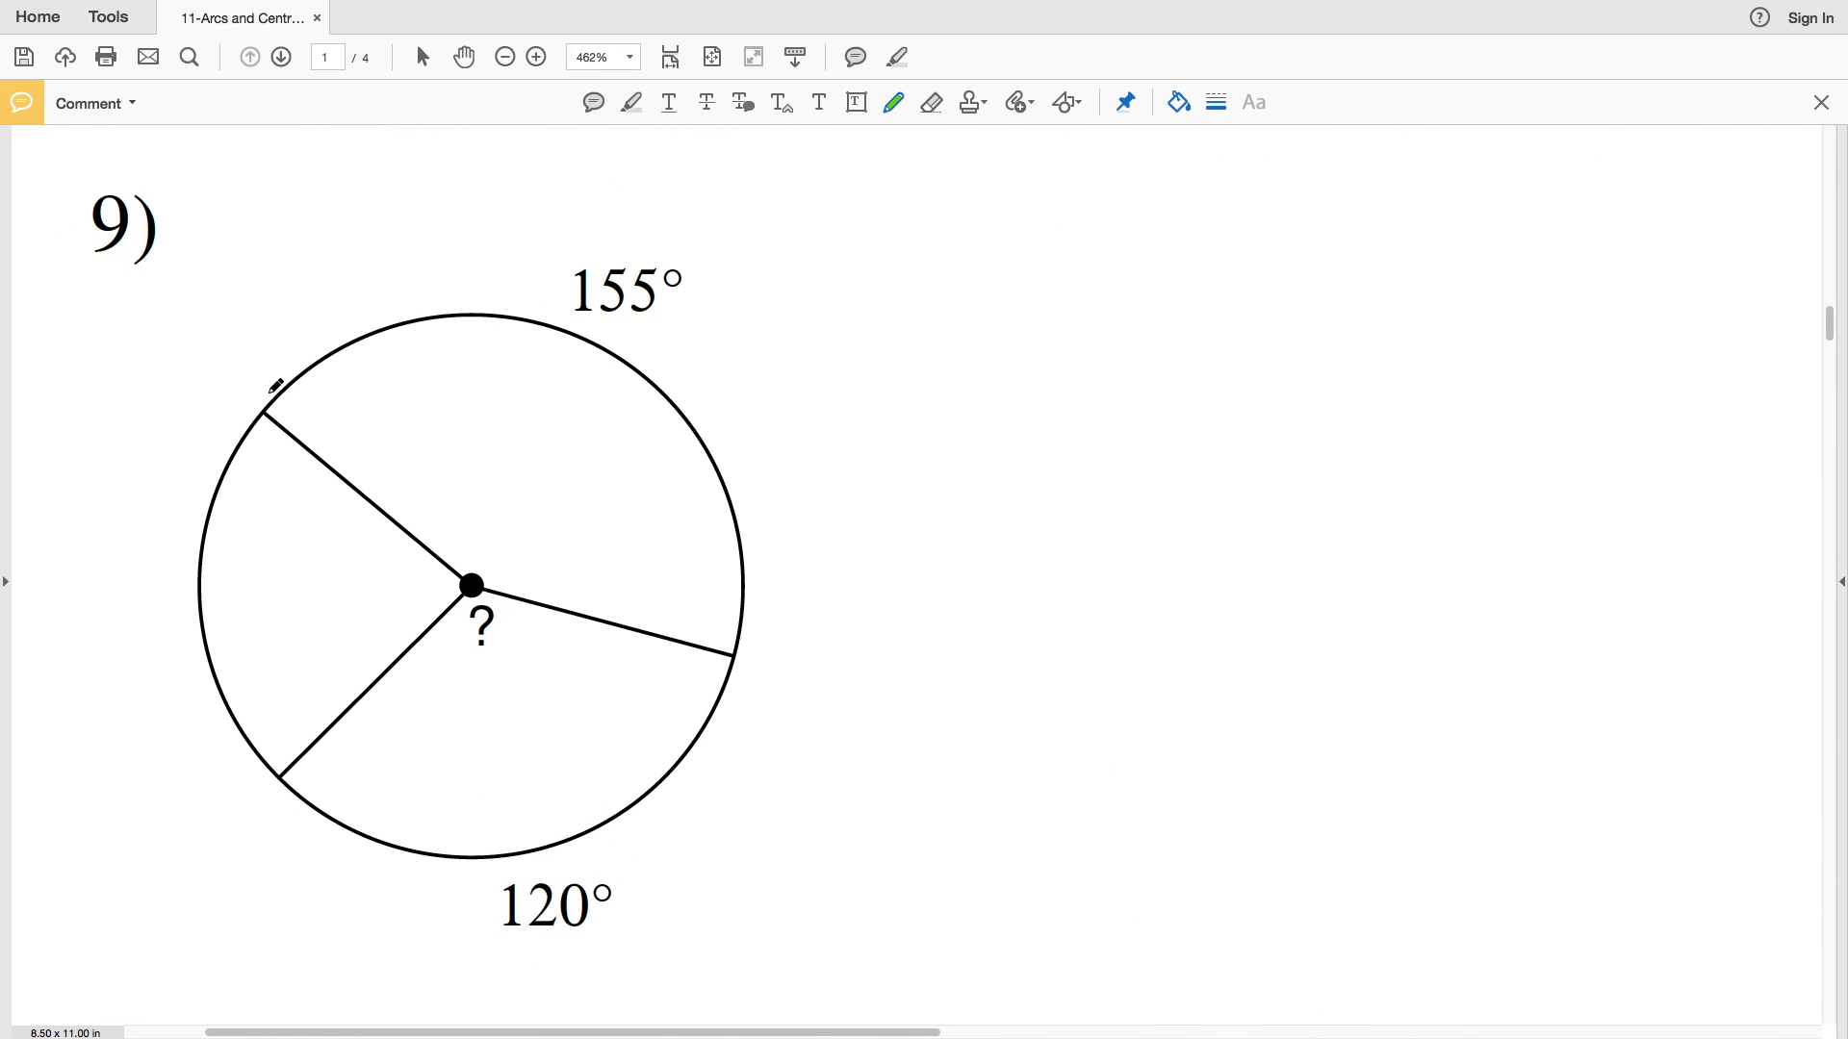
click(1175, 101)
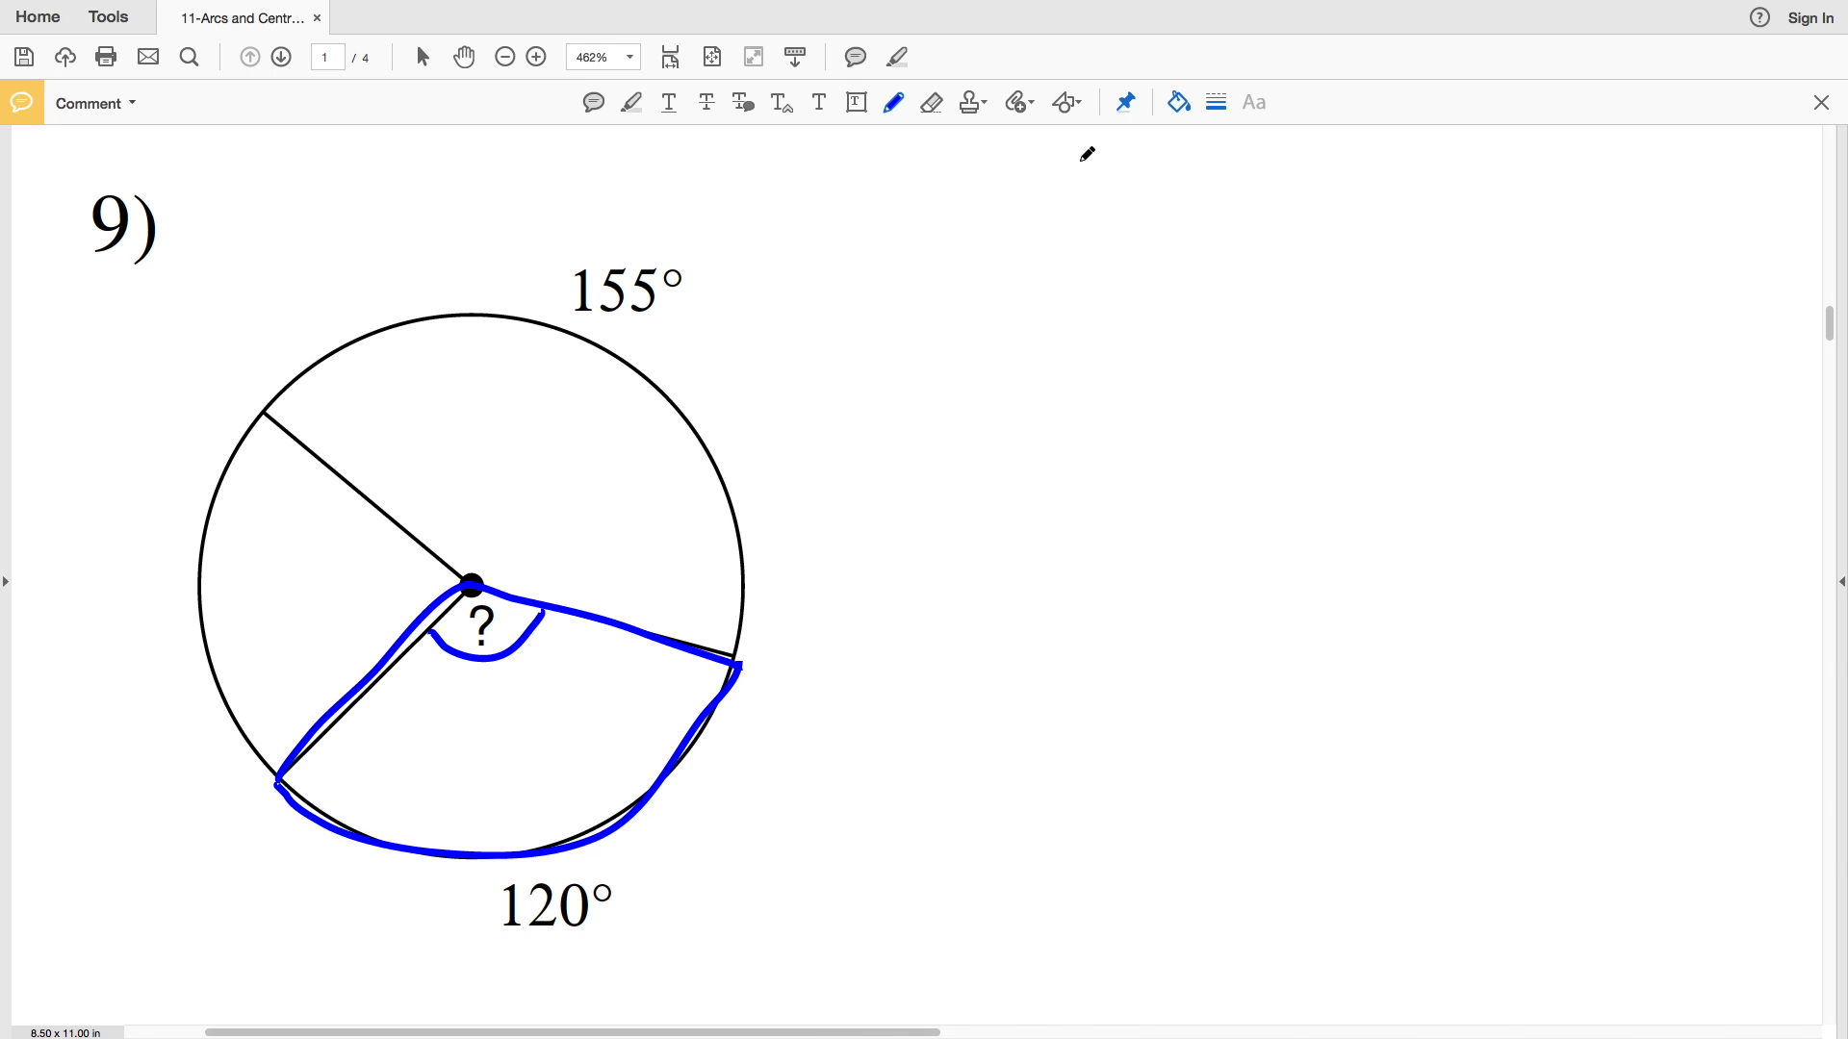
mouse_move(1135, 179)
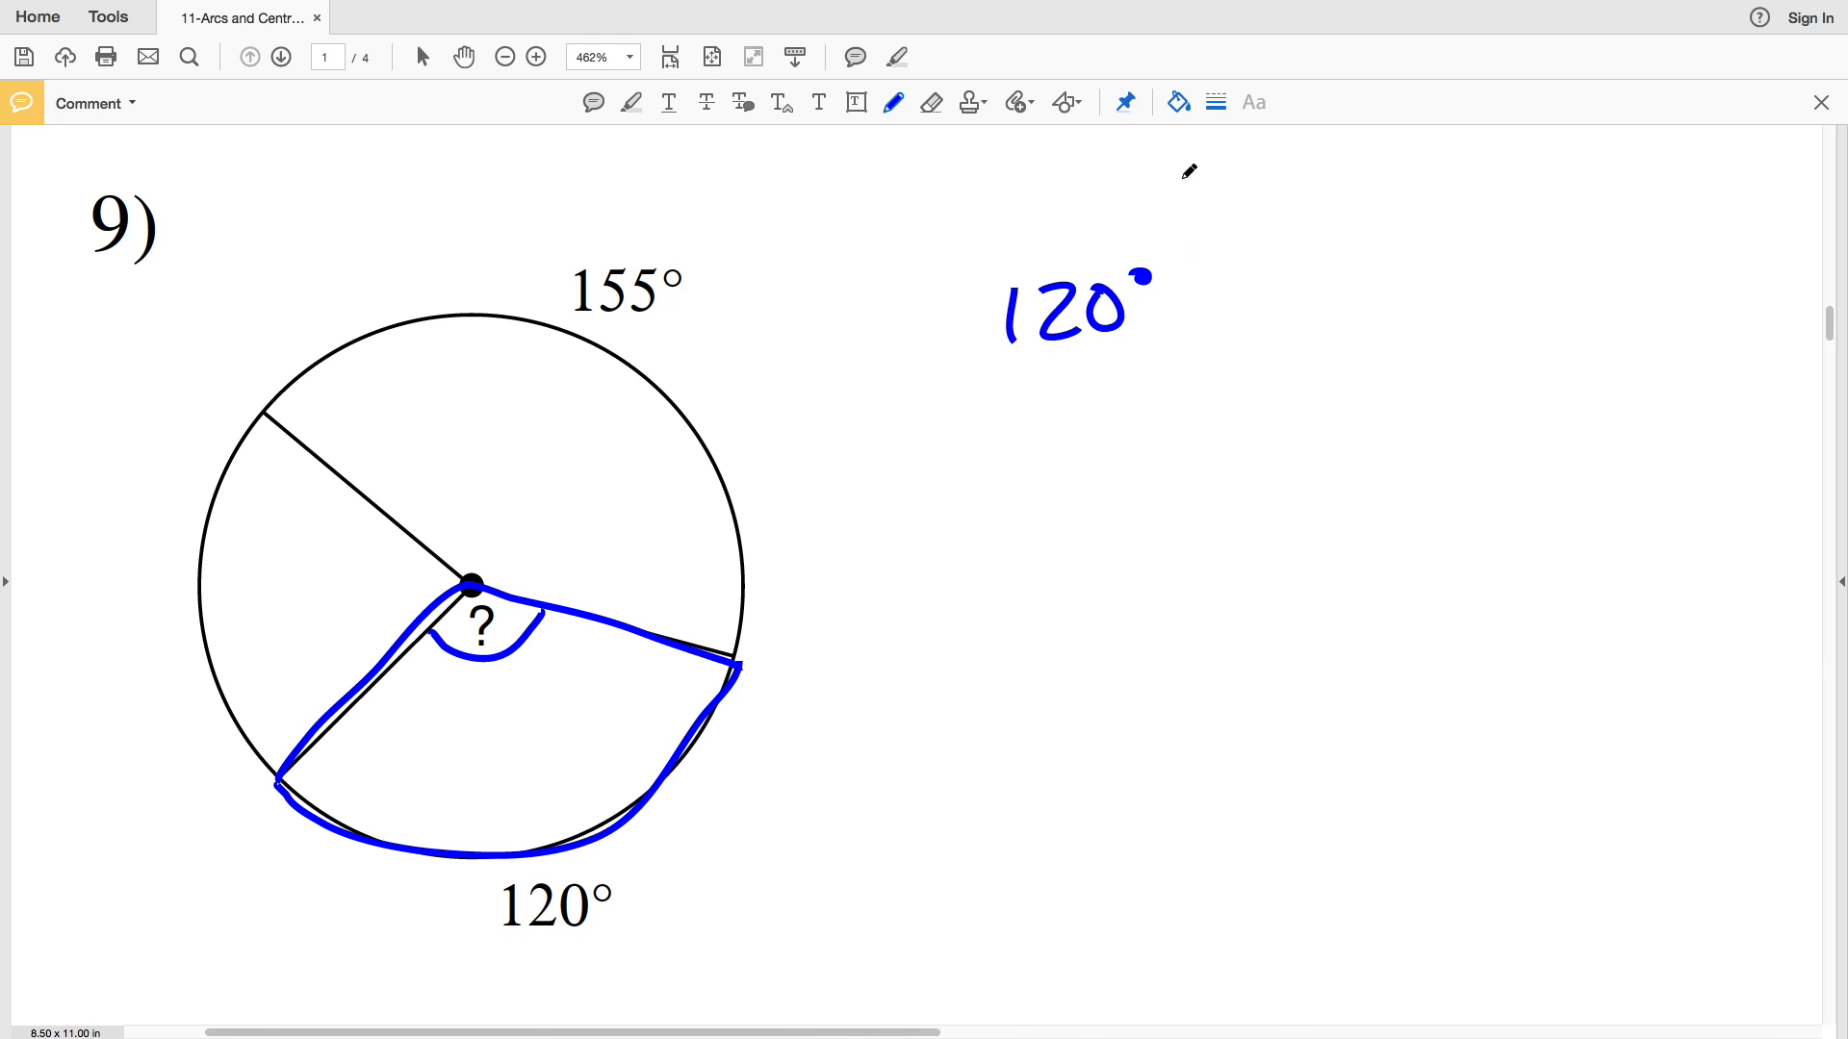
drag(943, 266, 1225, 353)
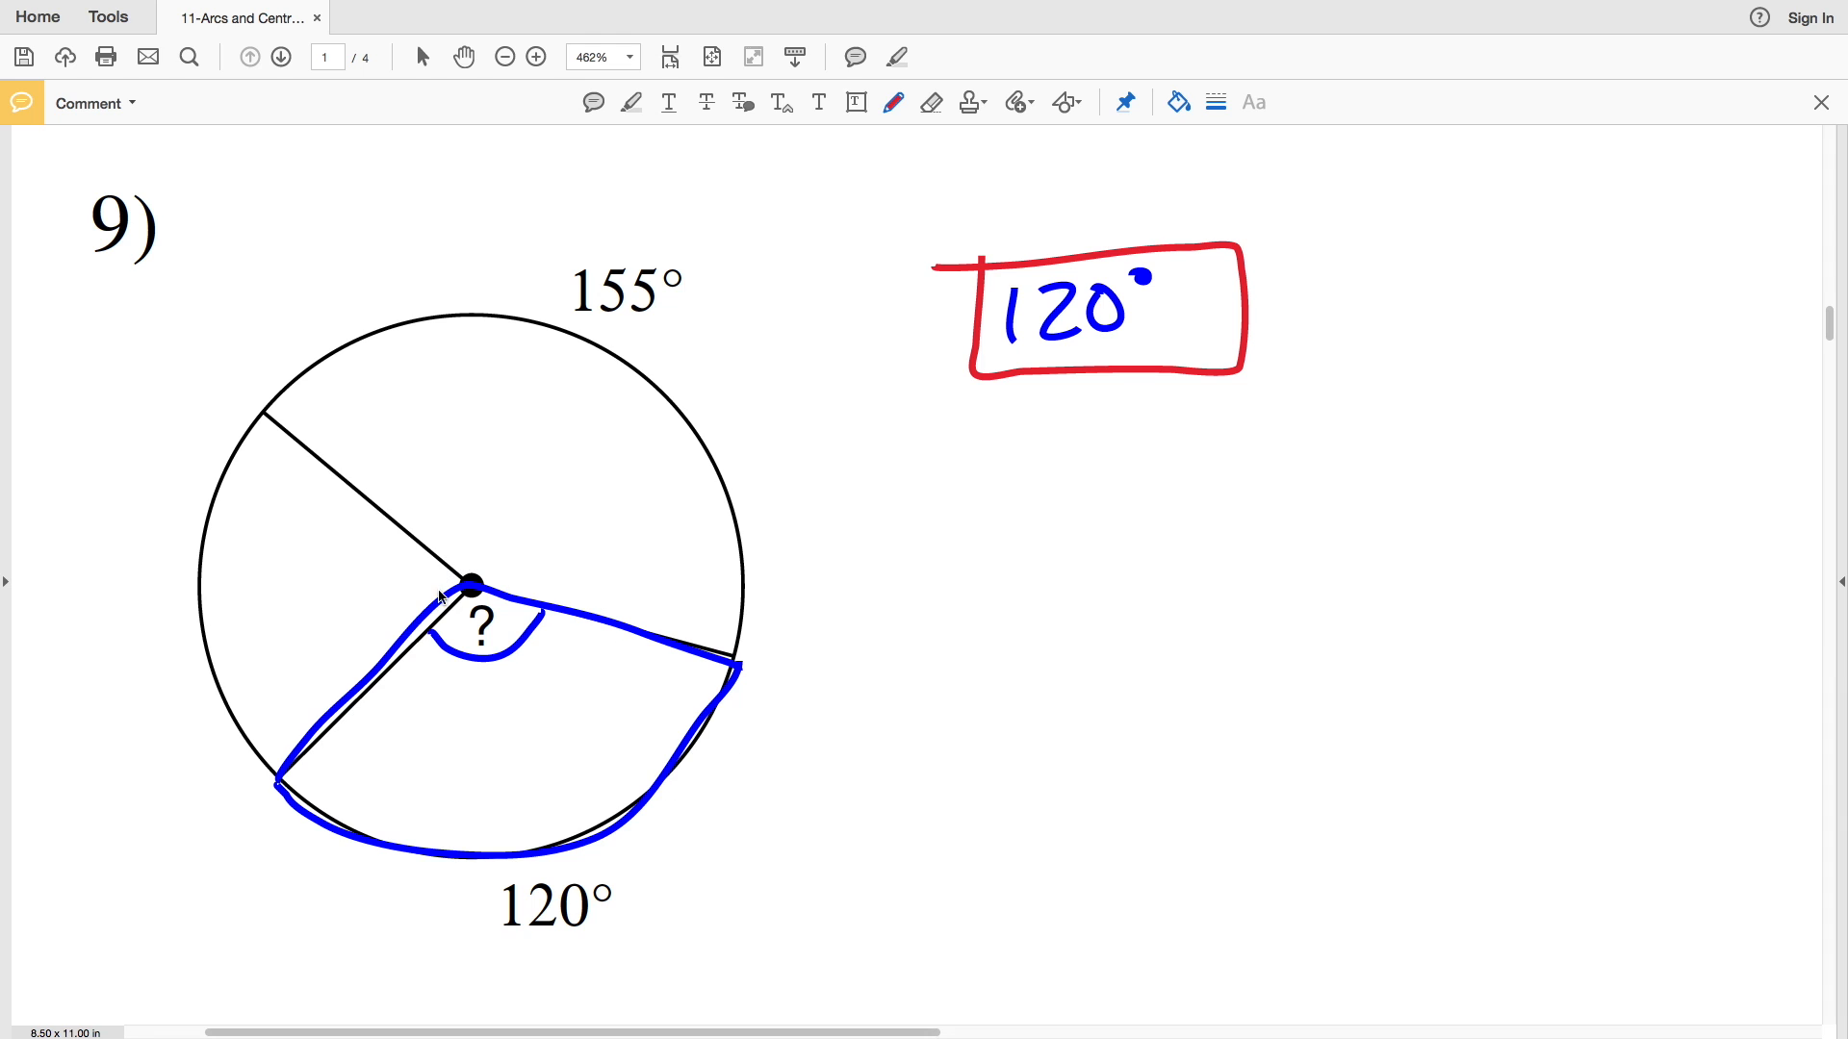
mouse_move(880, 608)
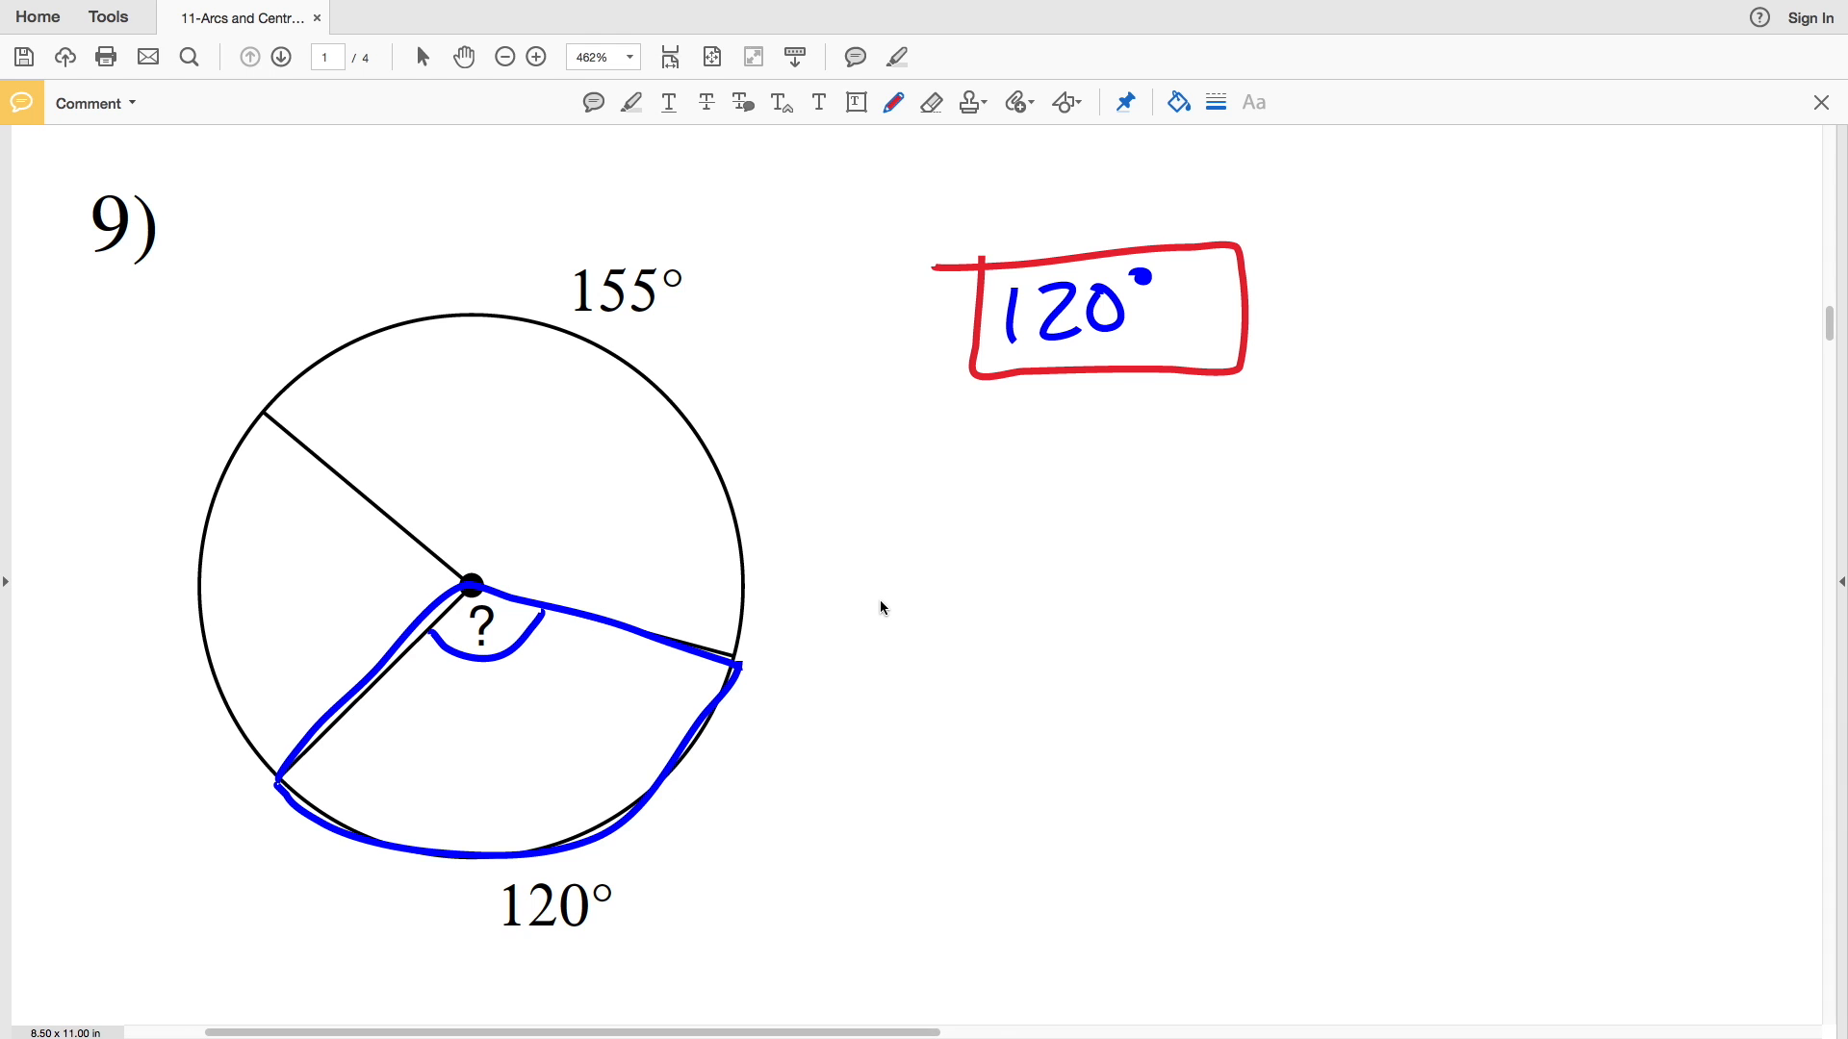
scroll(down, 3)
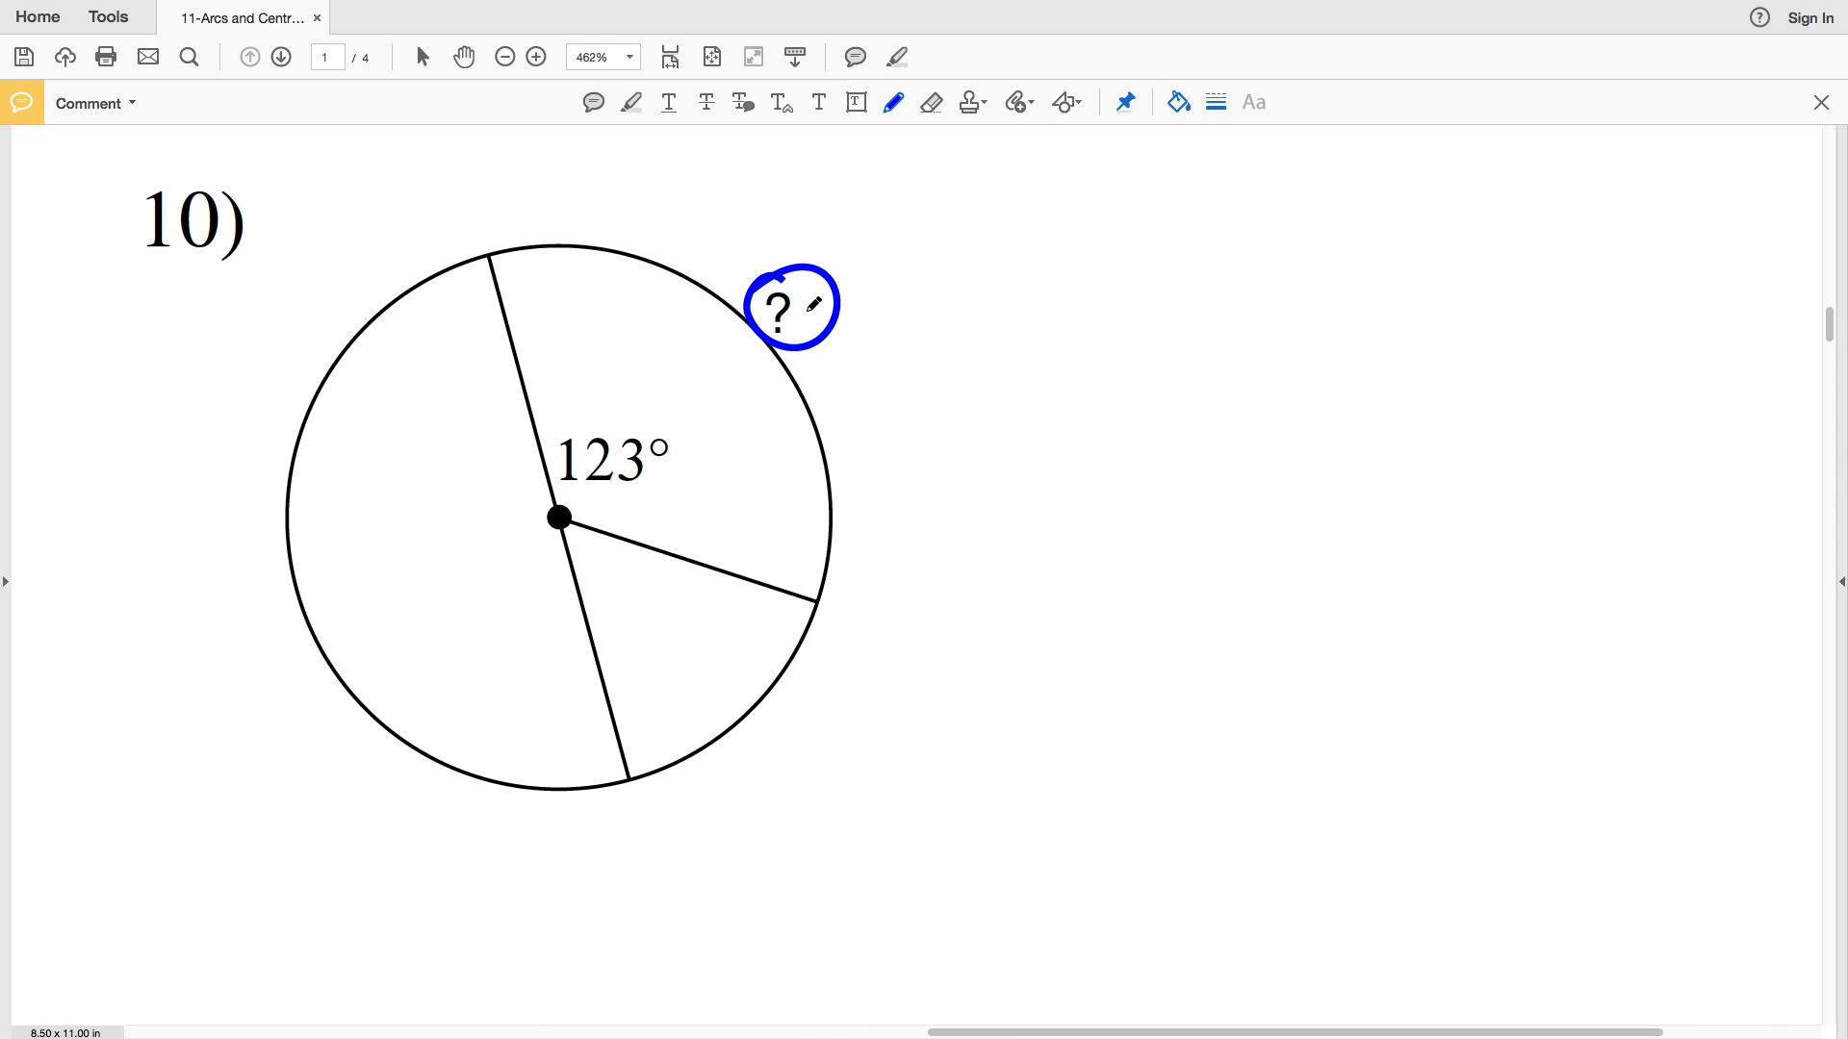
Trace problem 10's unknown arc and 123° angle sides in blue, then box 123° in red.
drag(672, 258, 819, 604)
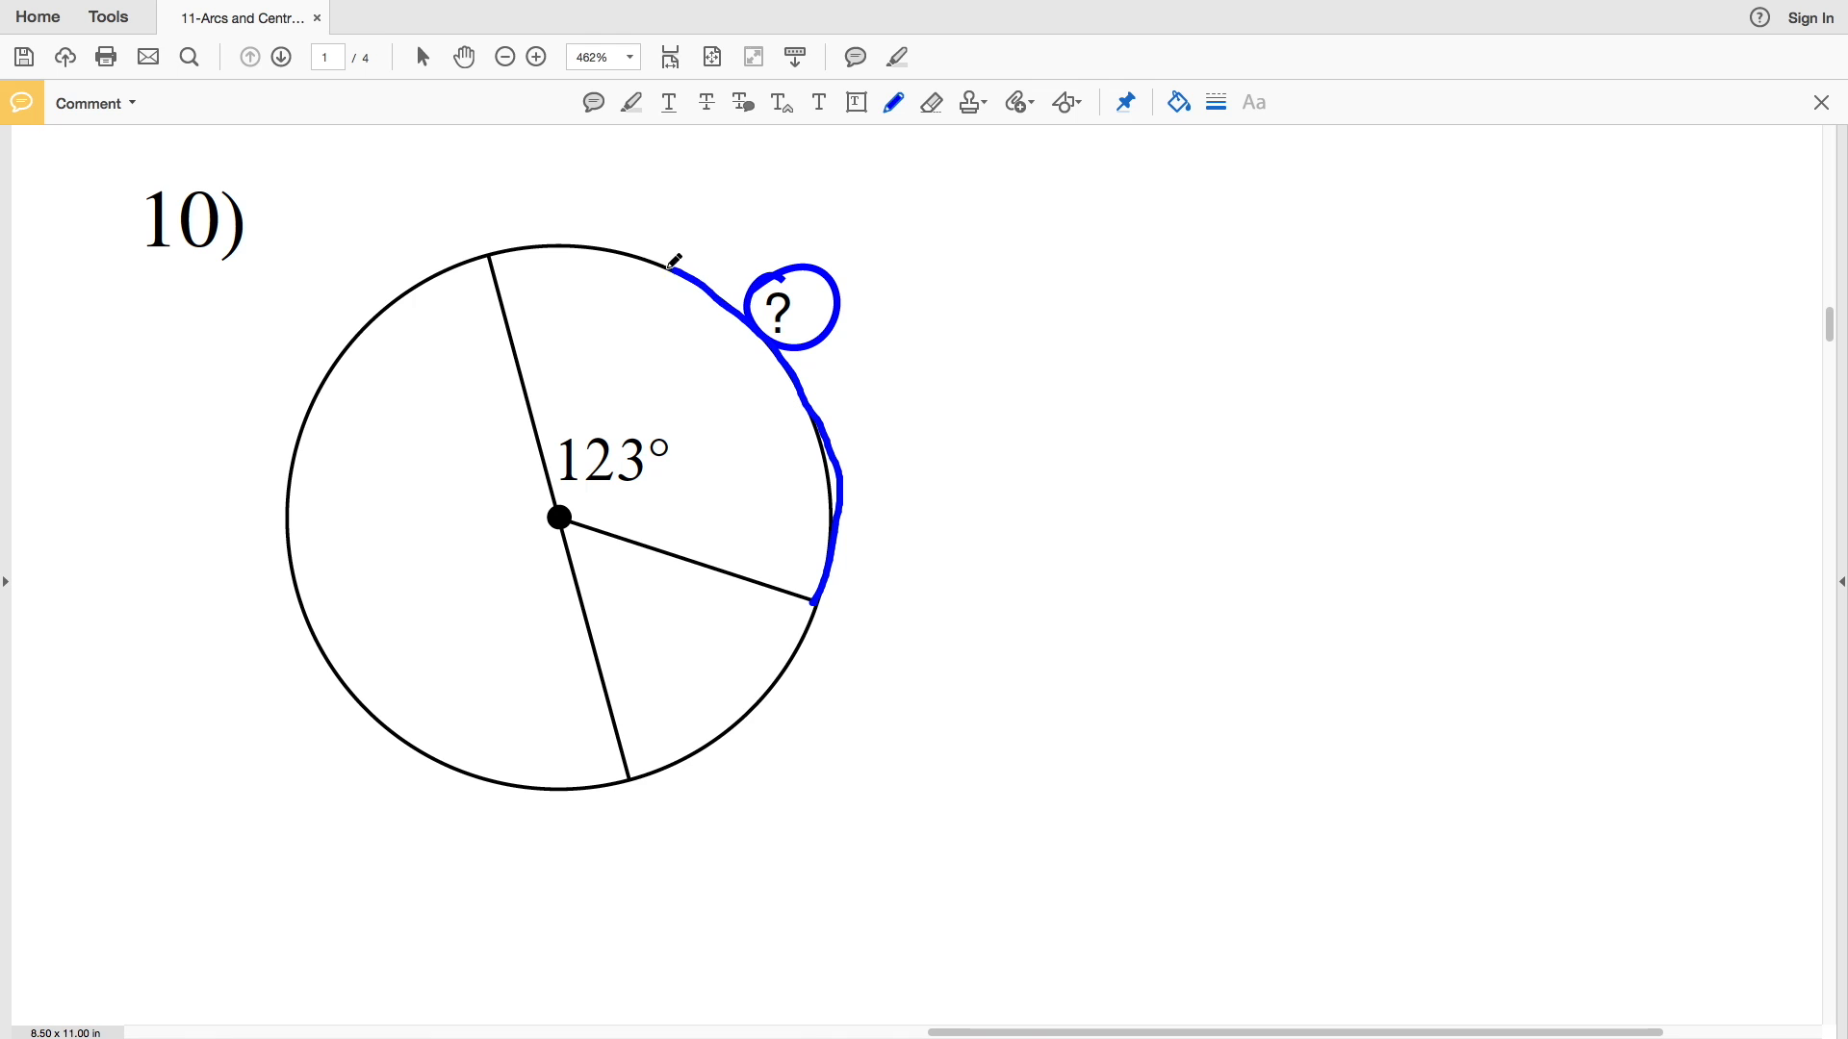
drag(678, 256, 524, 457)
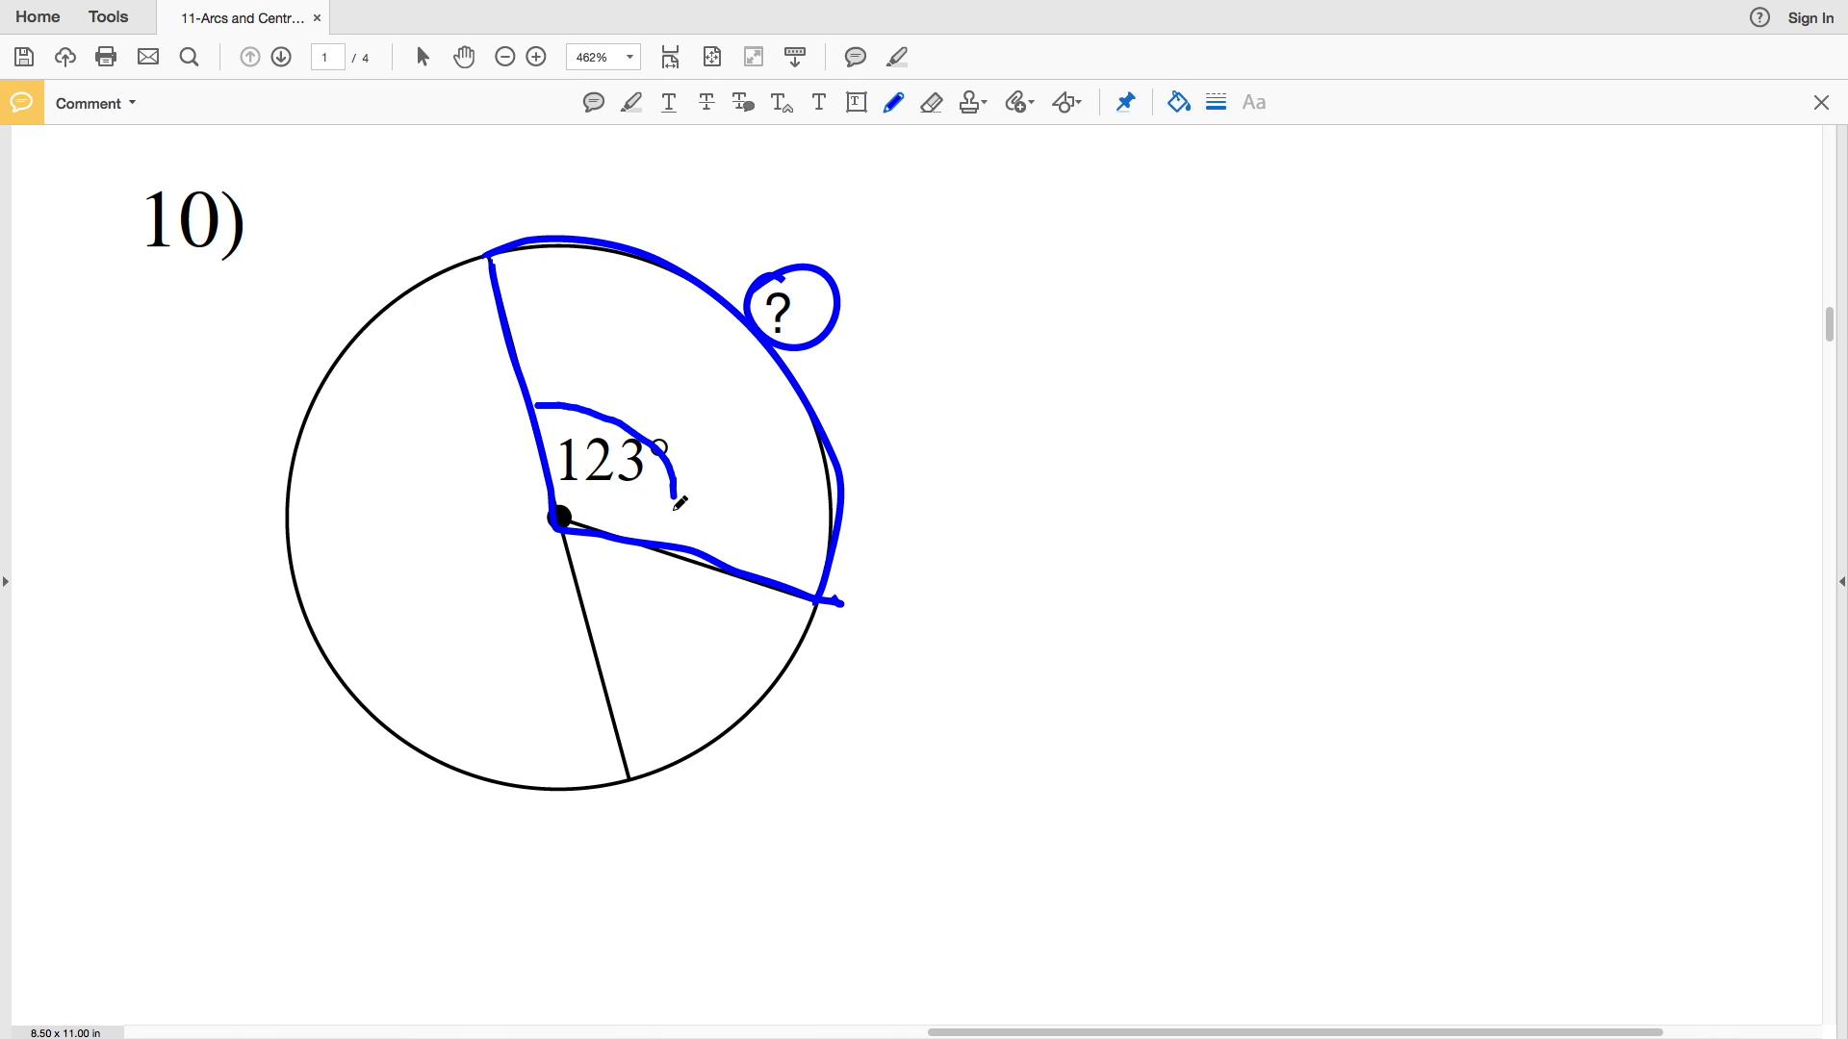
click(1176, 101)
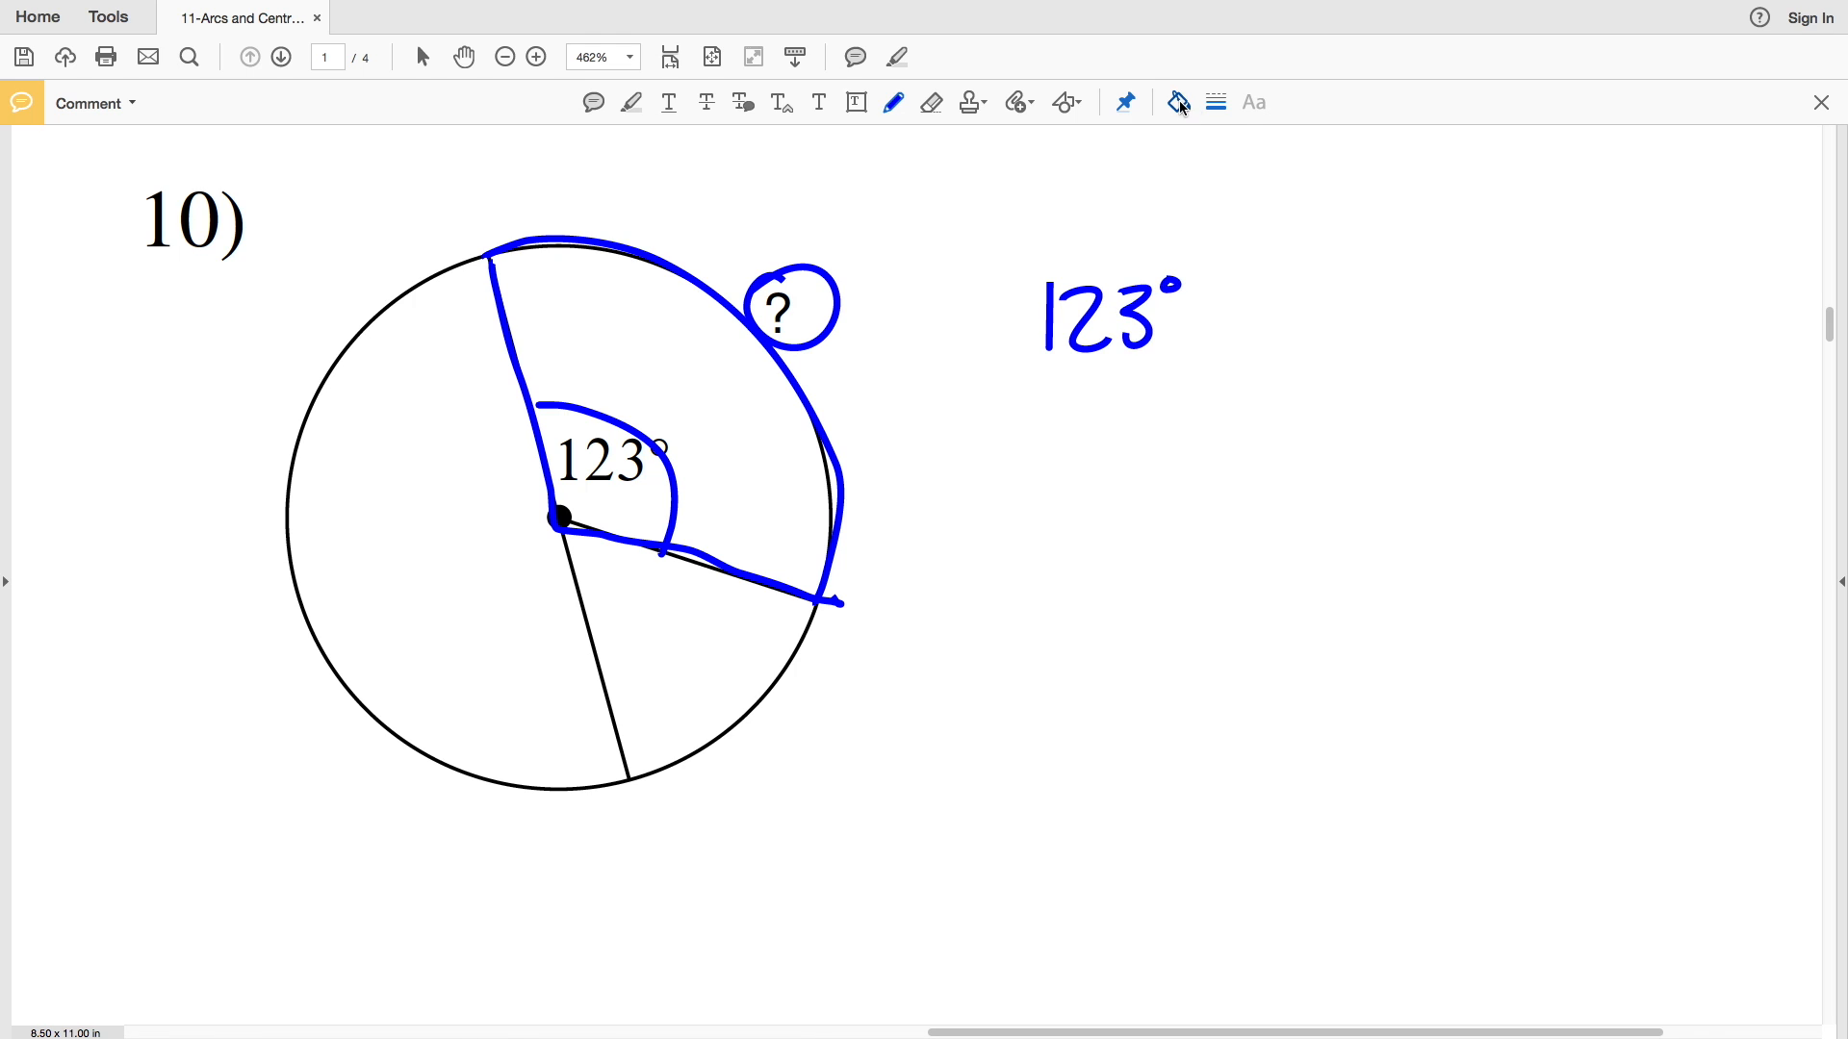
drag(1019, 257, 1208, 377)
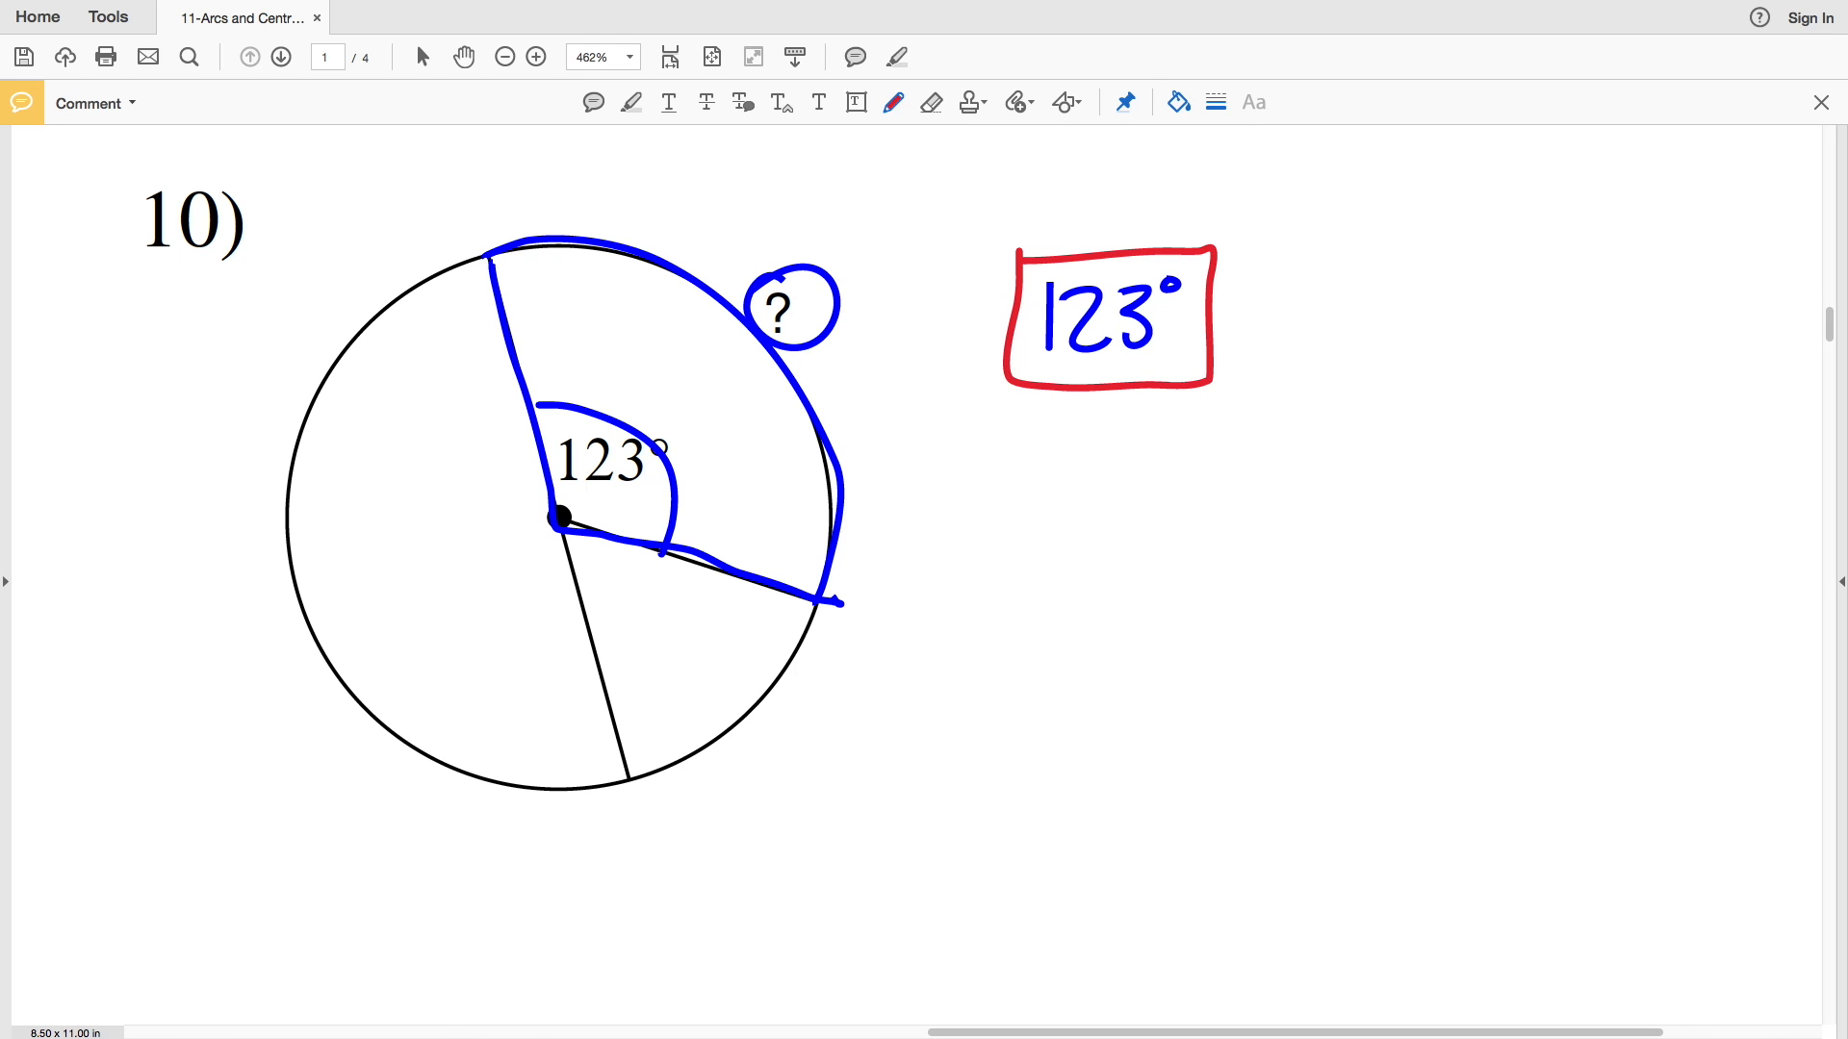